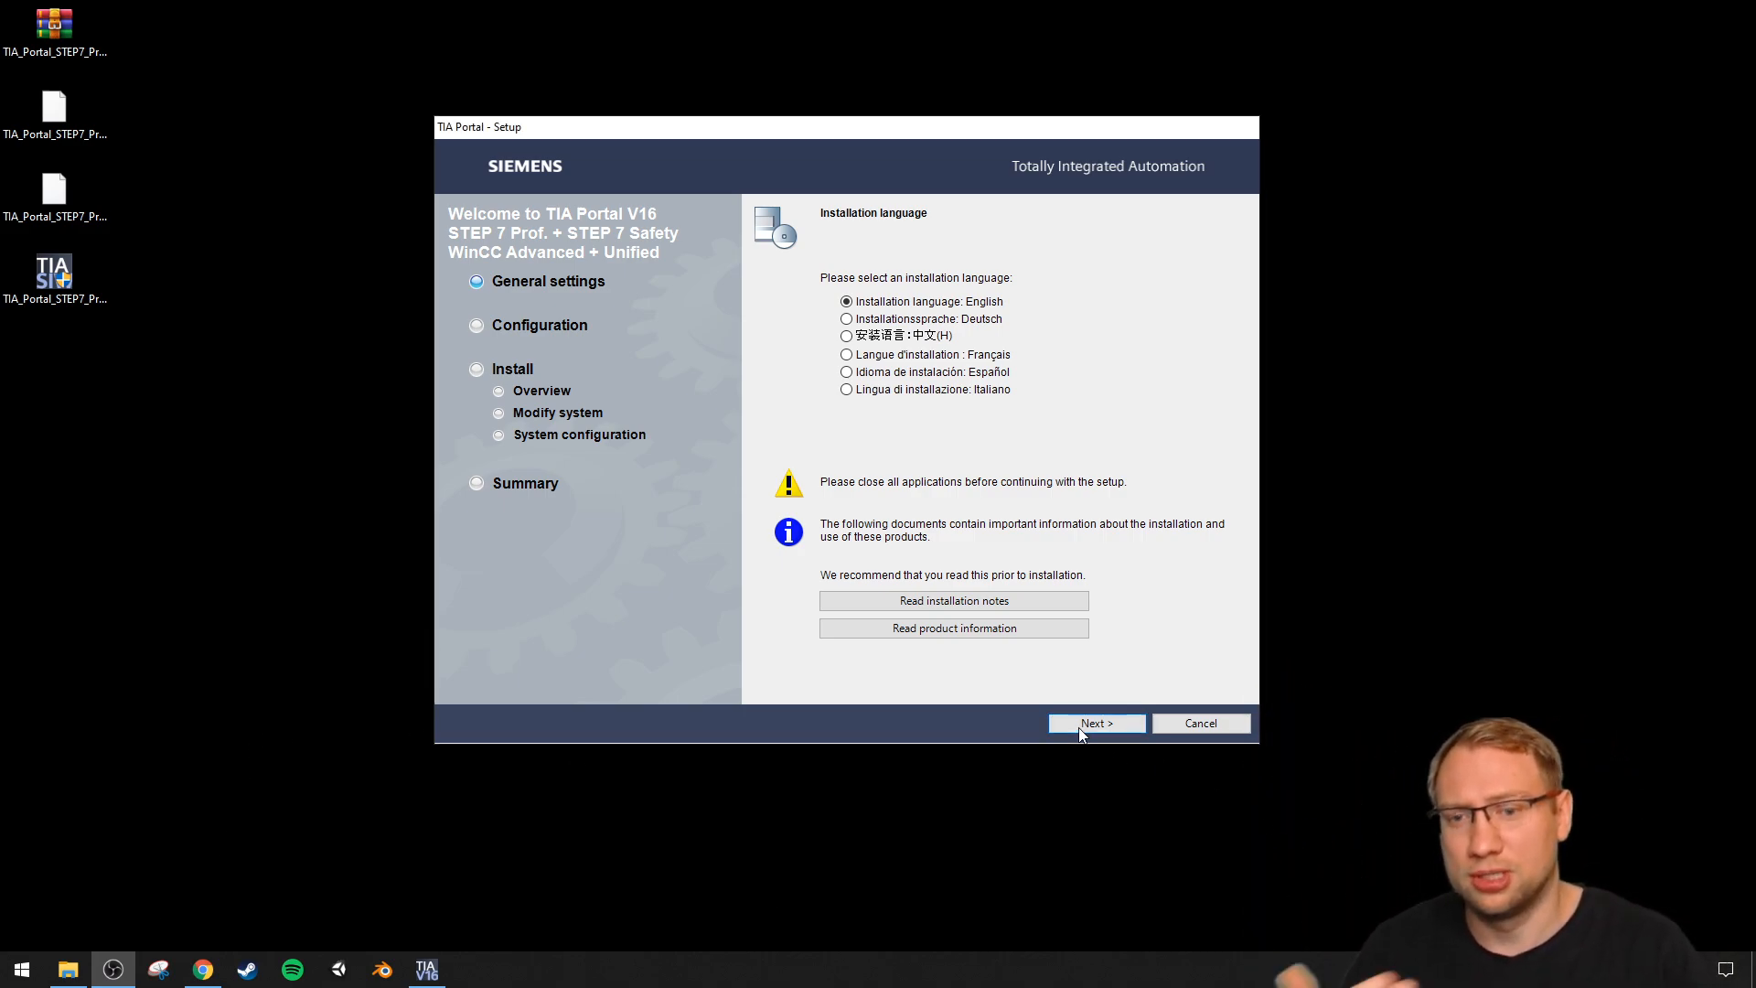
# - Keep English as the installation language and continue to the product languages page
pyautogui.click(1094, 723)
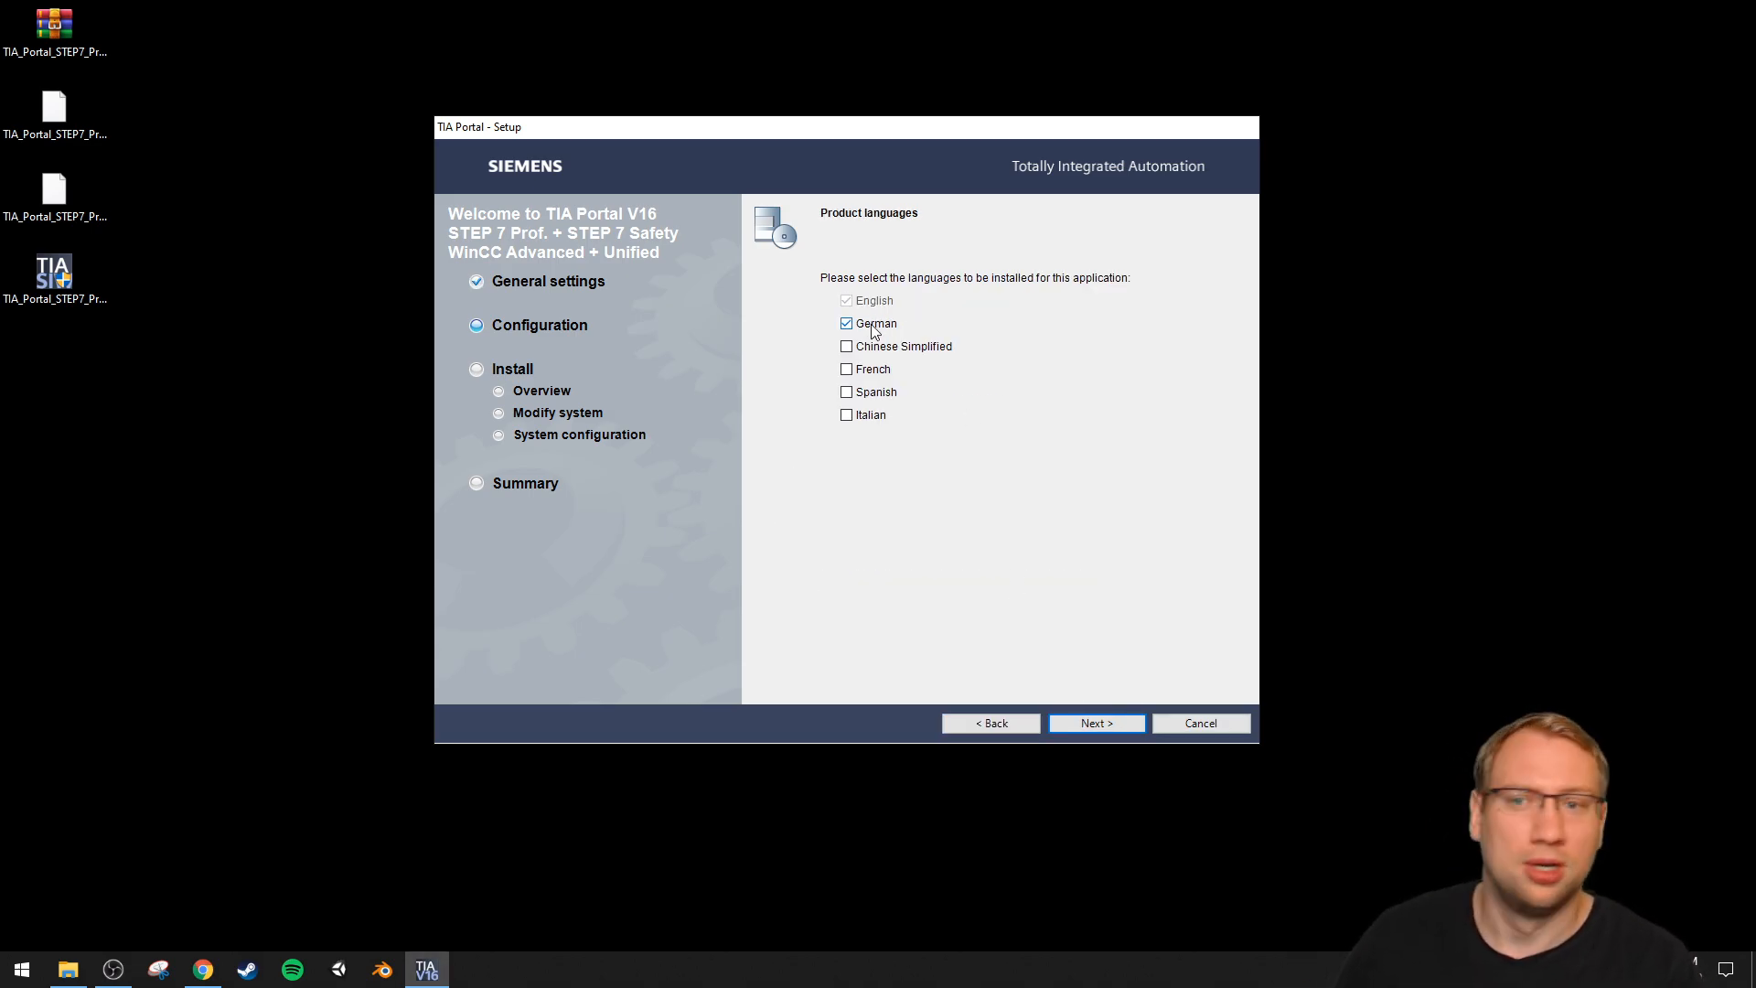
pyautogui.moveTo(1095, 723)
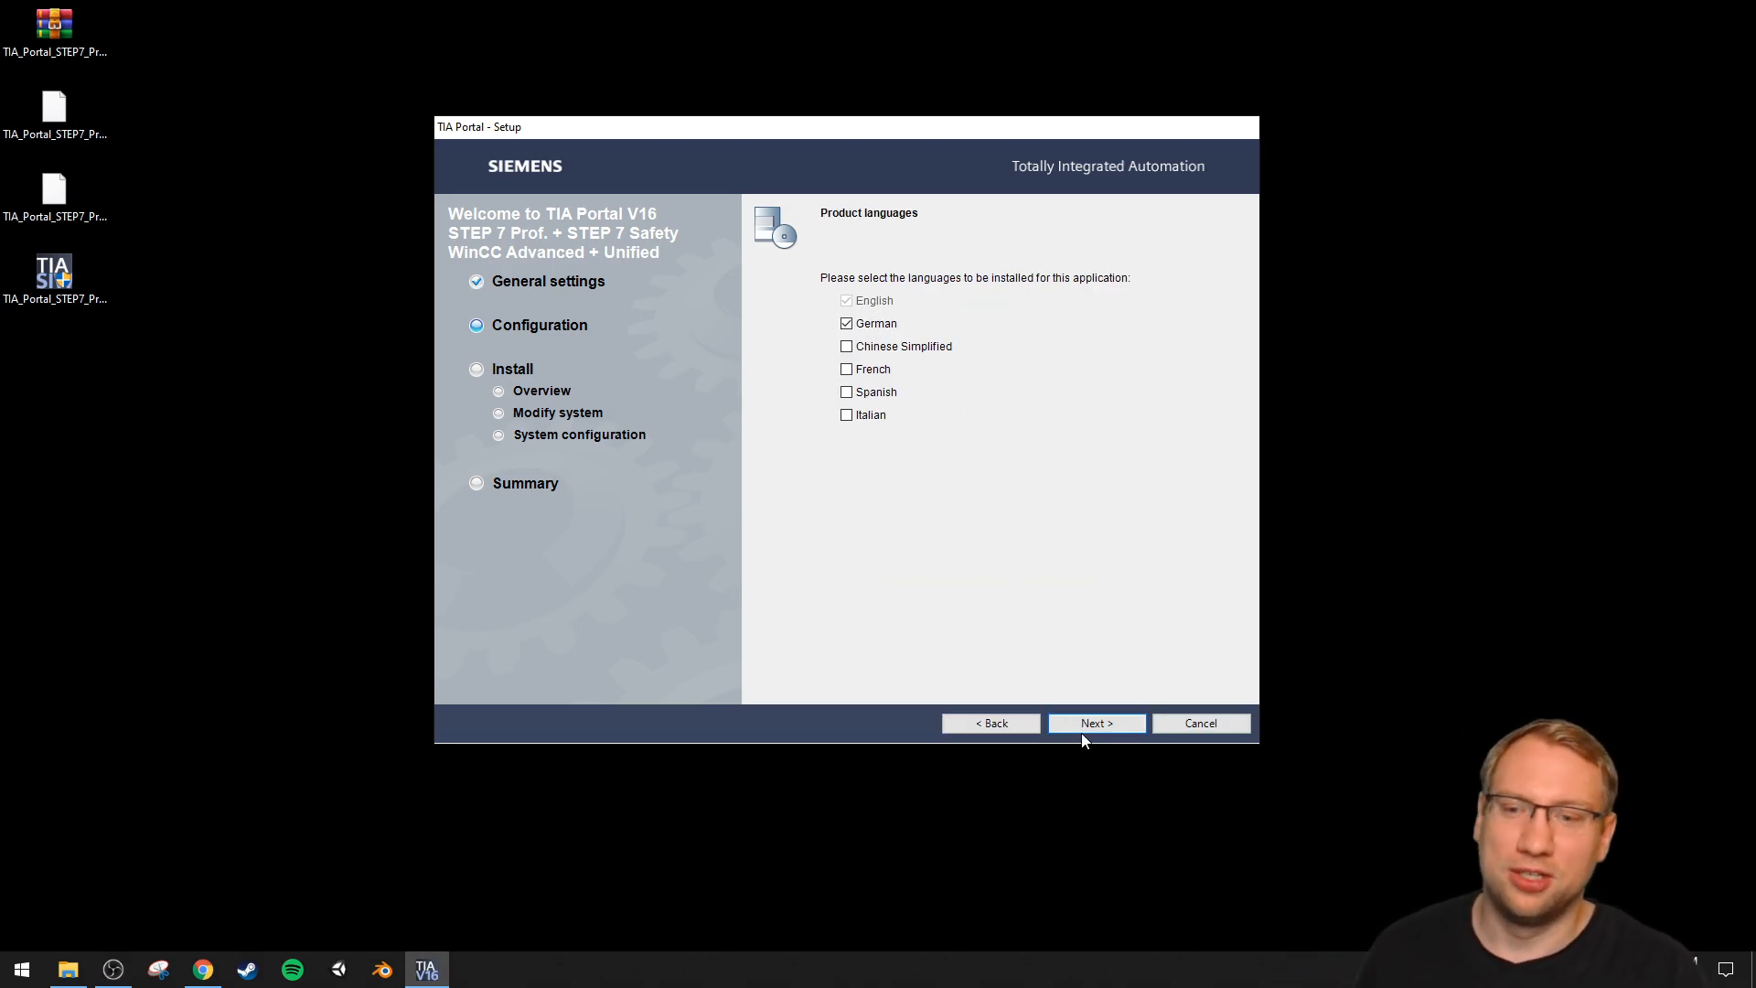
# - Continue to product features and expand the SIMATIC WinCC Unified PC Engineering group
pyautogui.click(1096, 722)
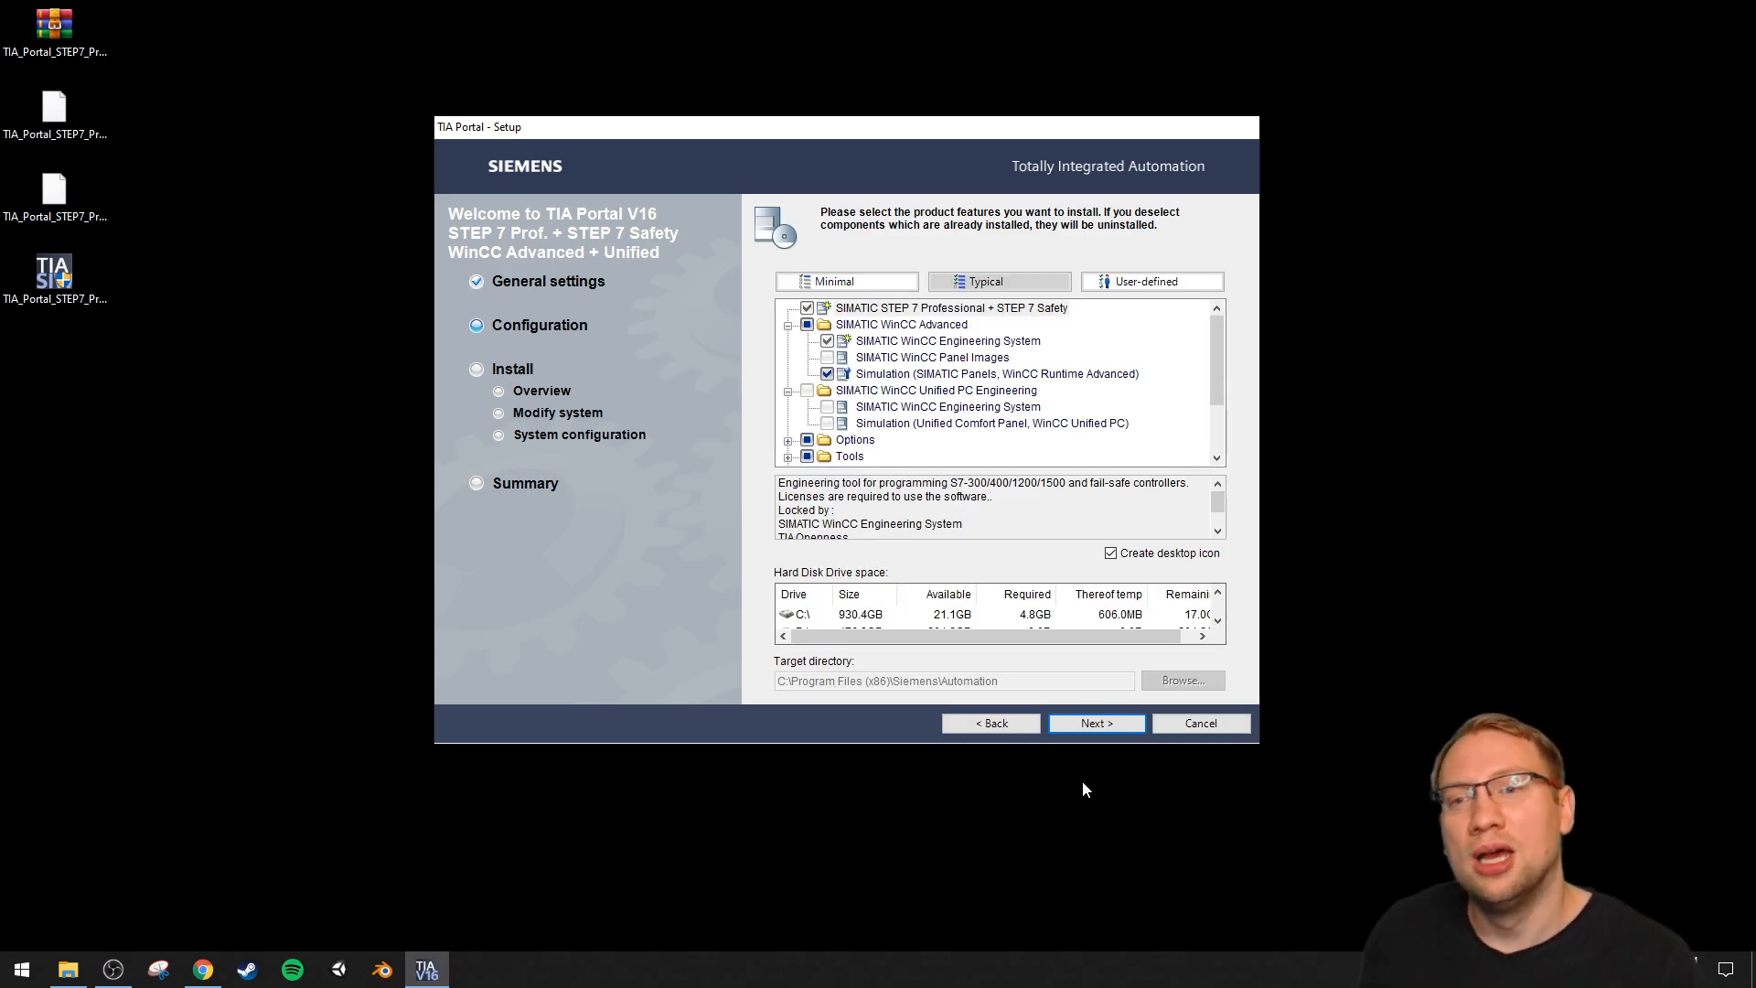
pyautogui.moveTo(924, 389)
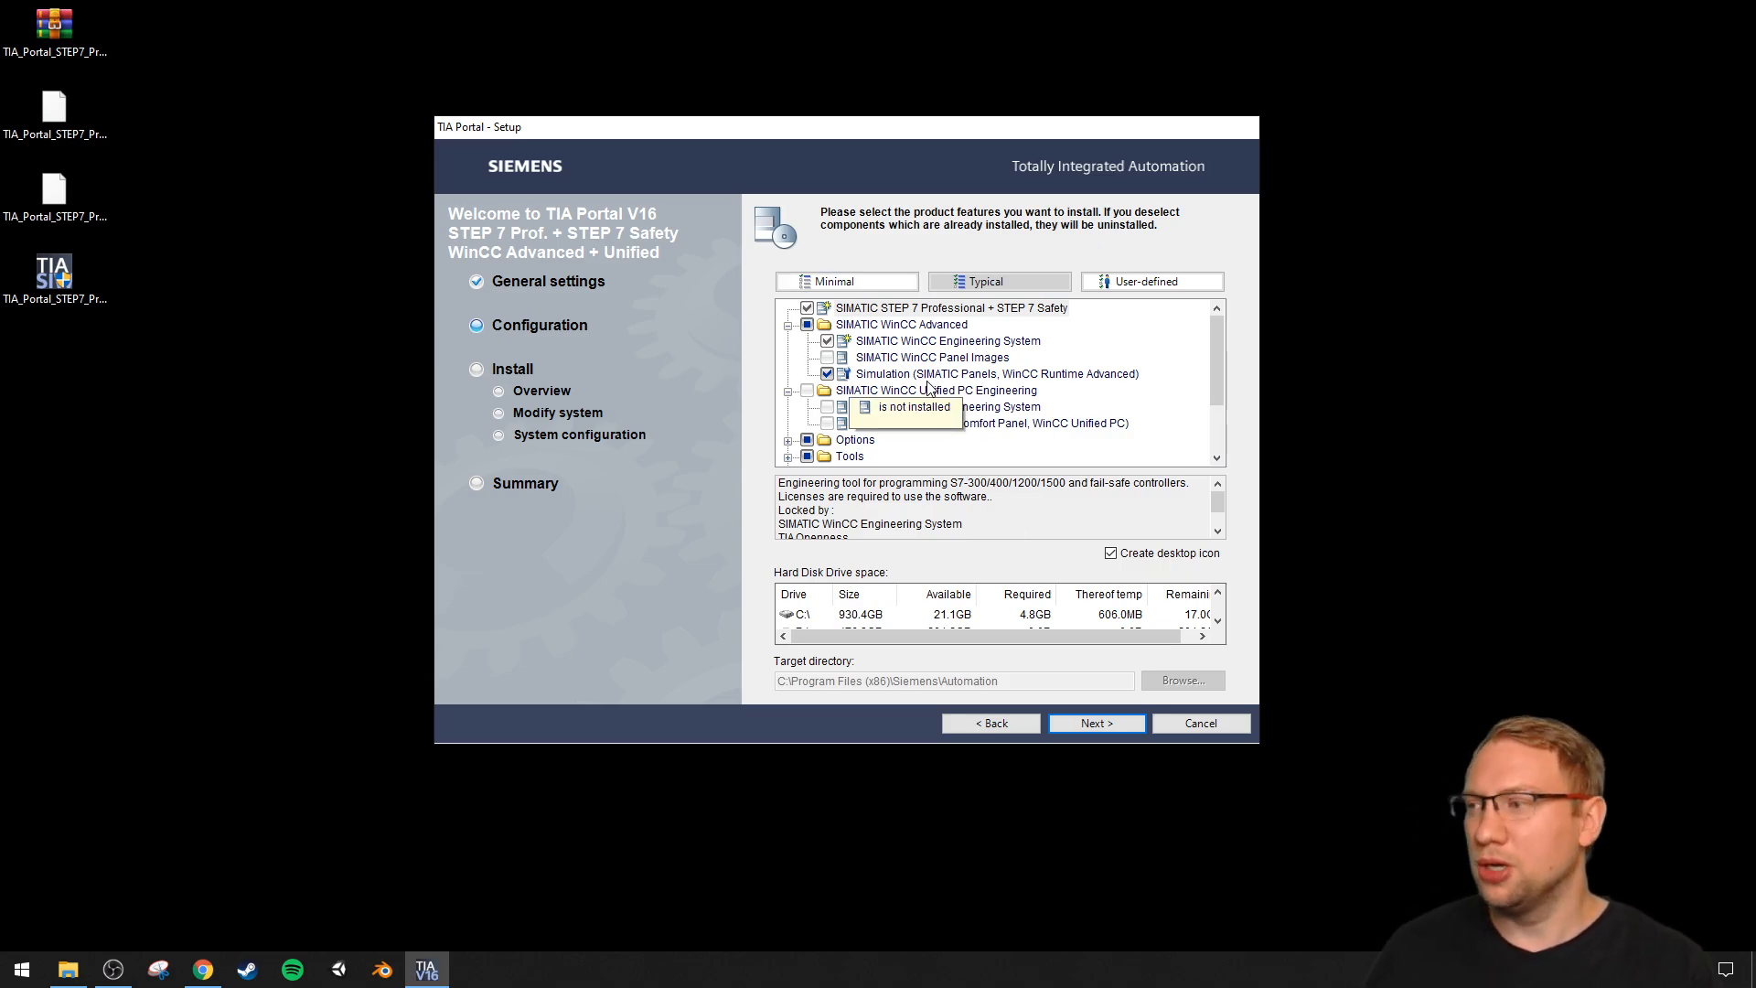
pyautogui.click(937, 390)
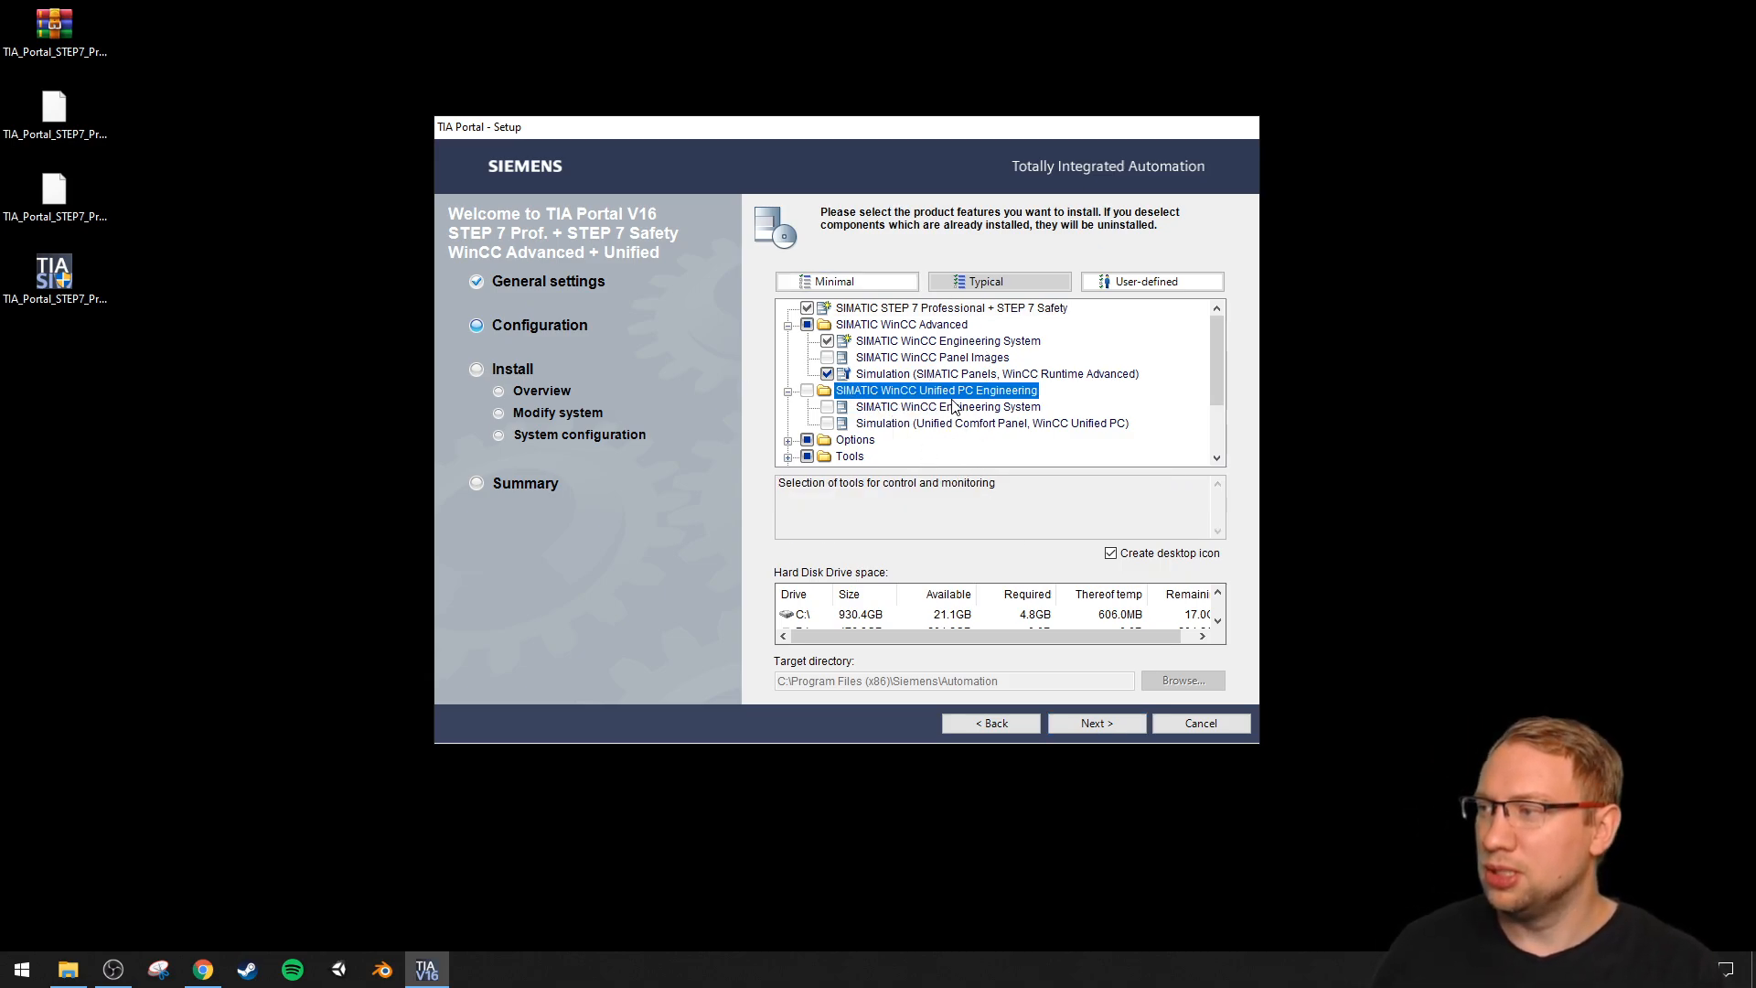
pyautogui.click(789, 390)
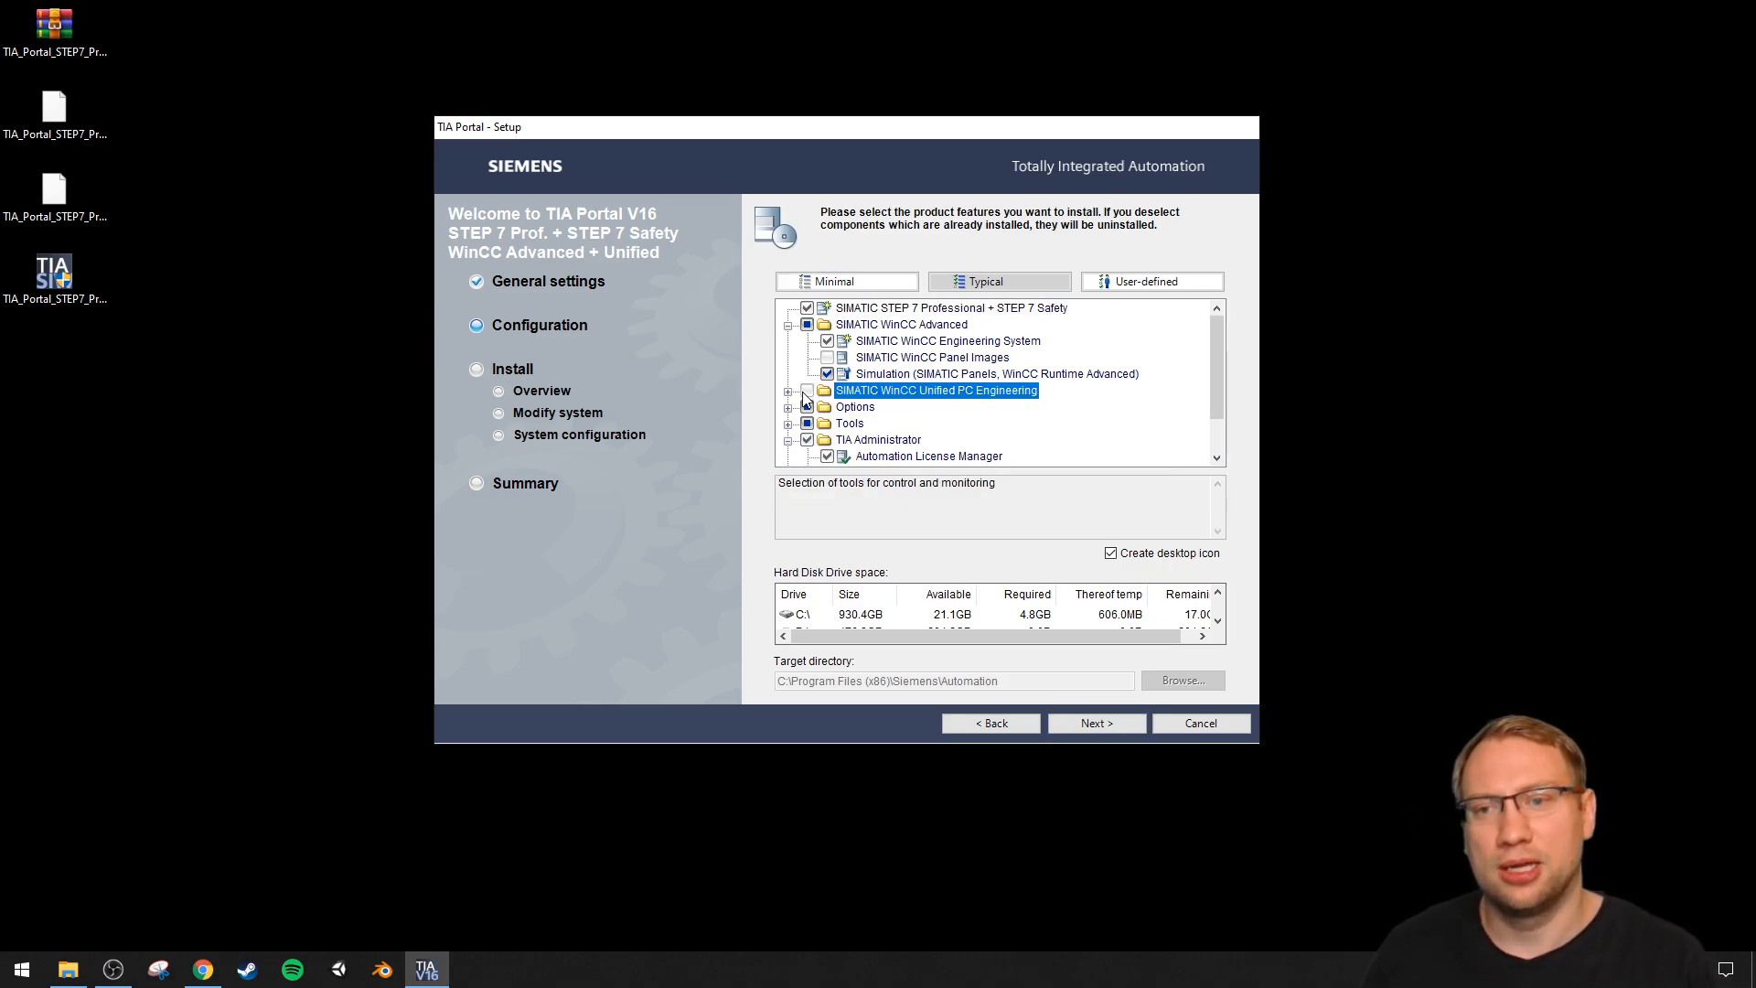
pyautogui.click(788, 390)
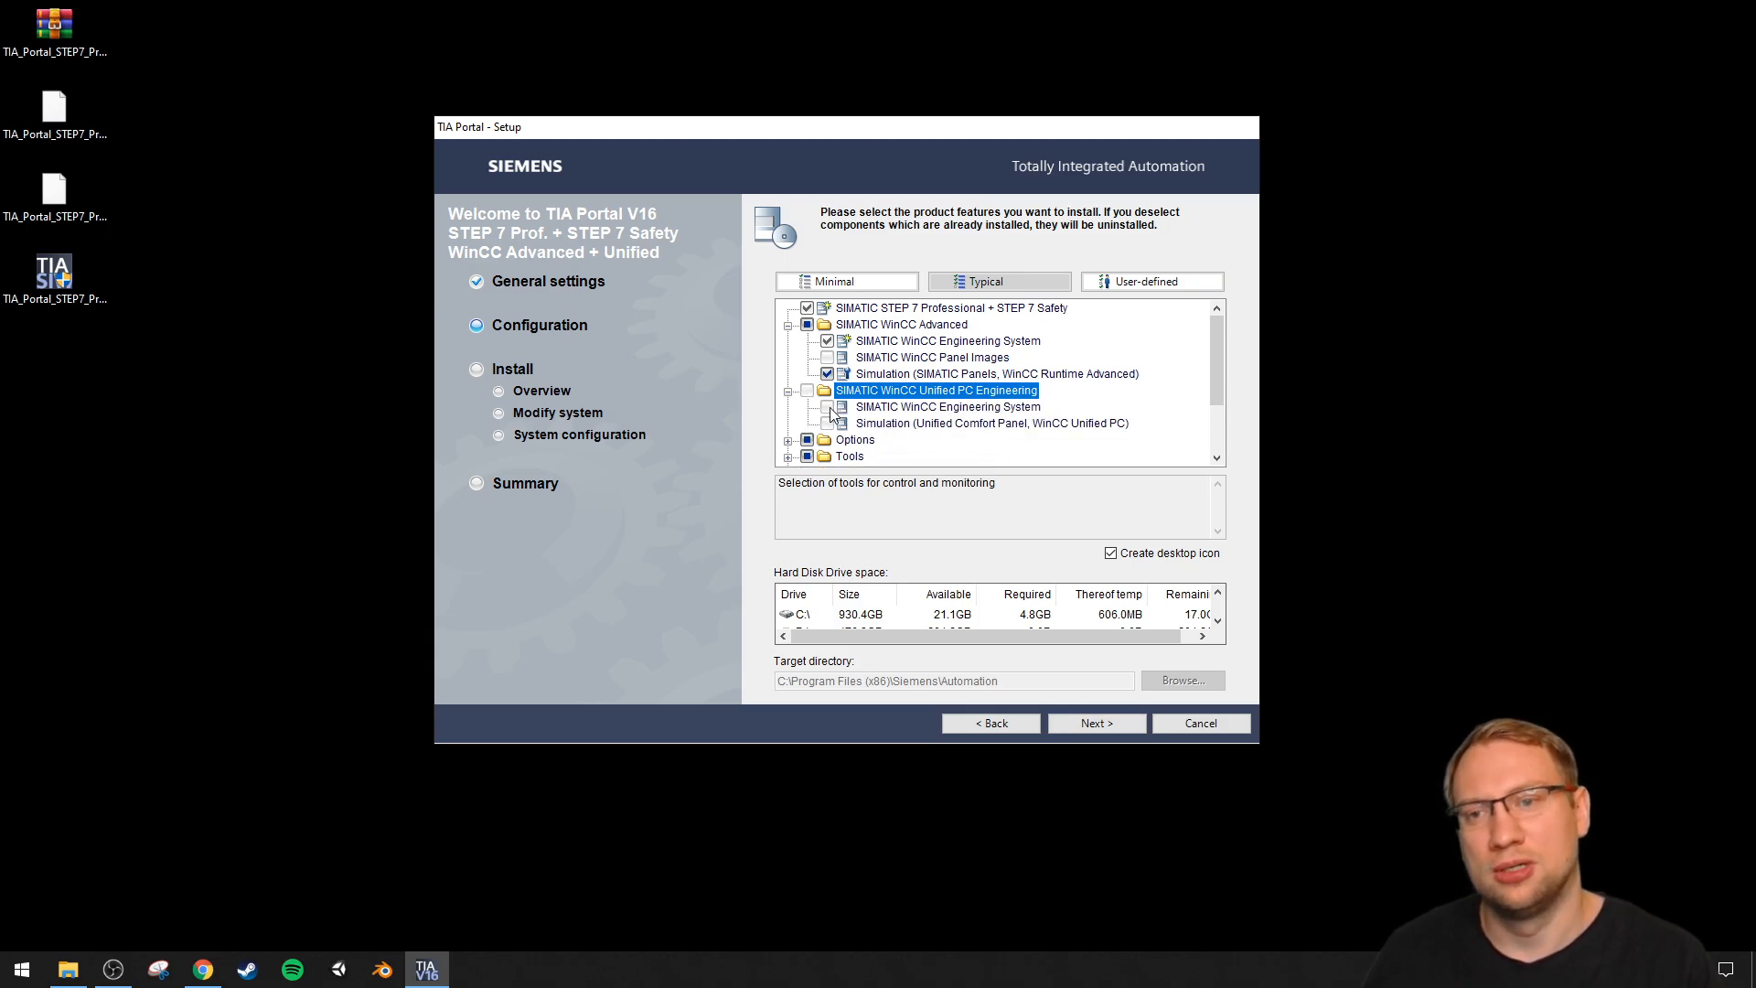
pyautogui.click(825, 390)
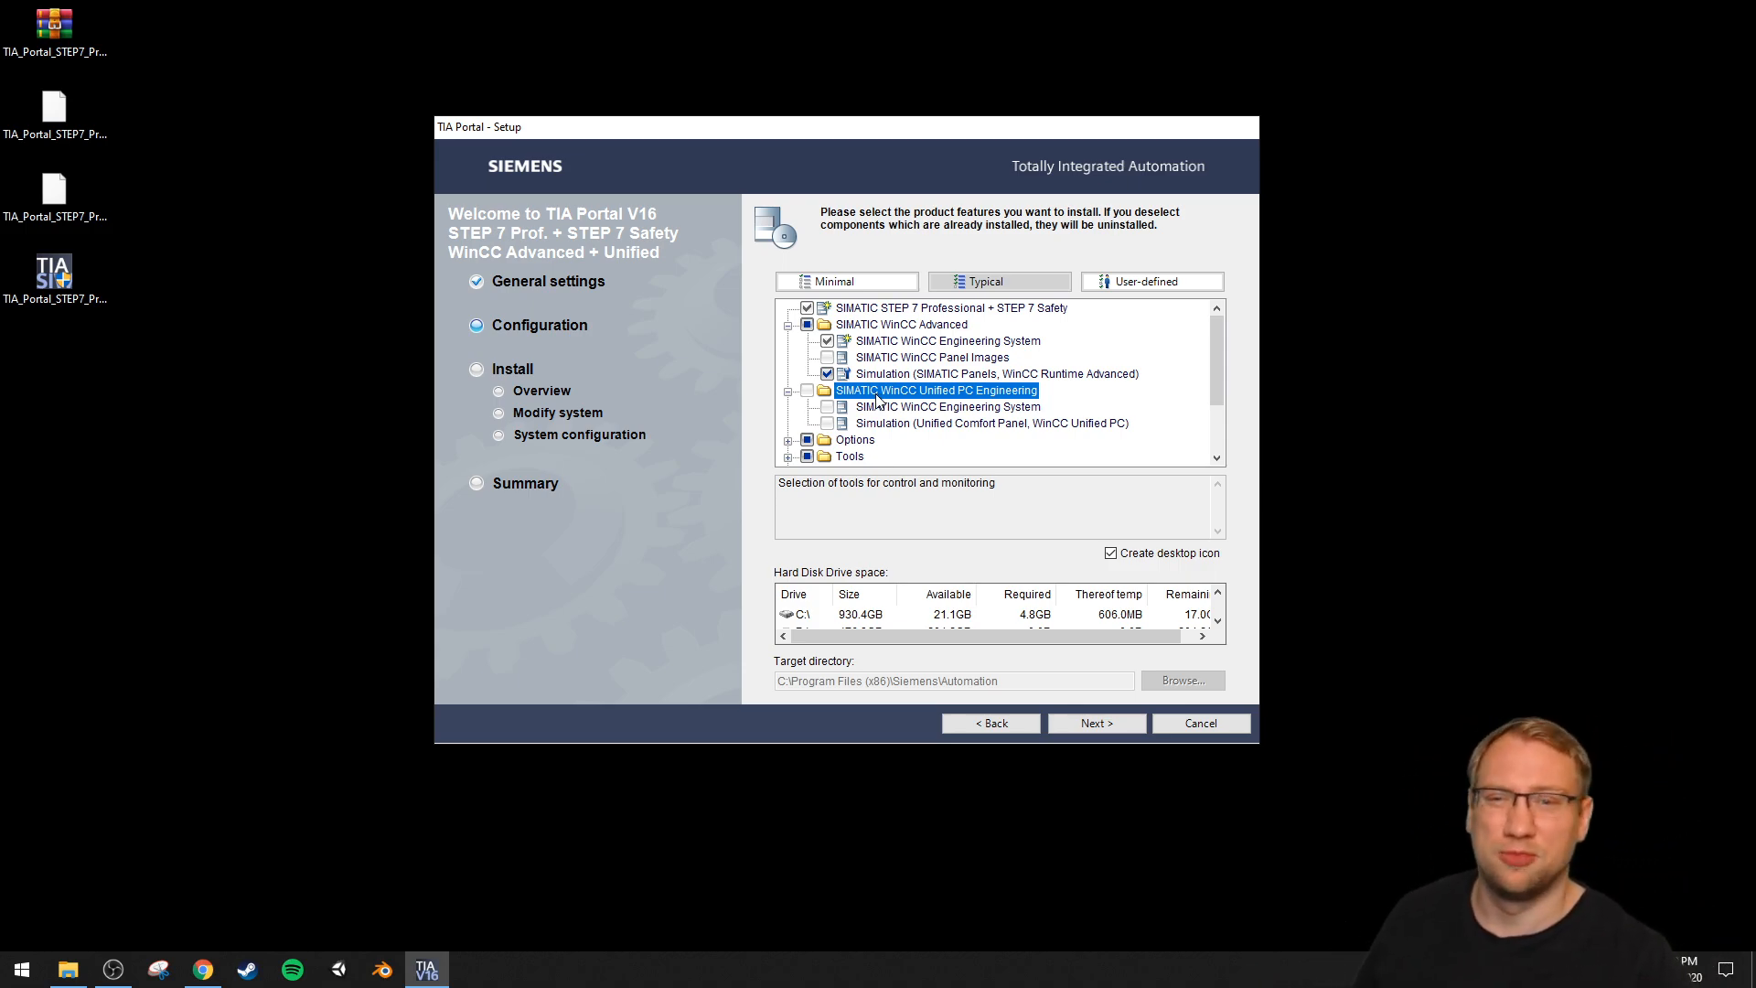
pyautogui.moveTo(884, 411)
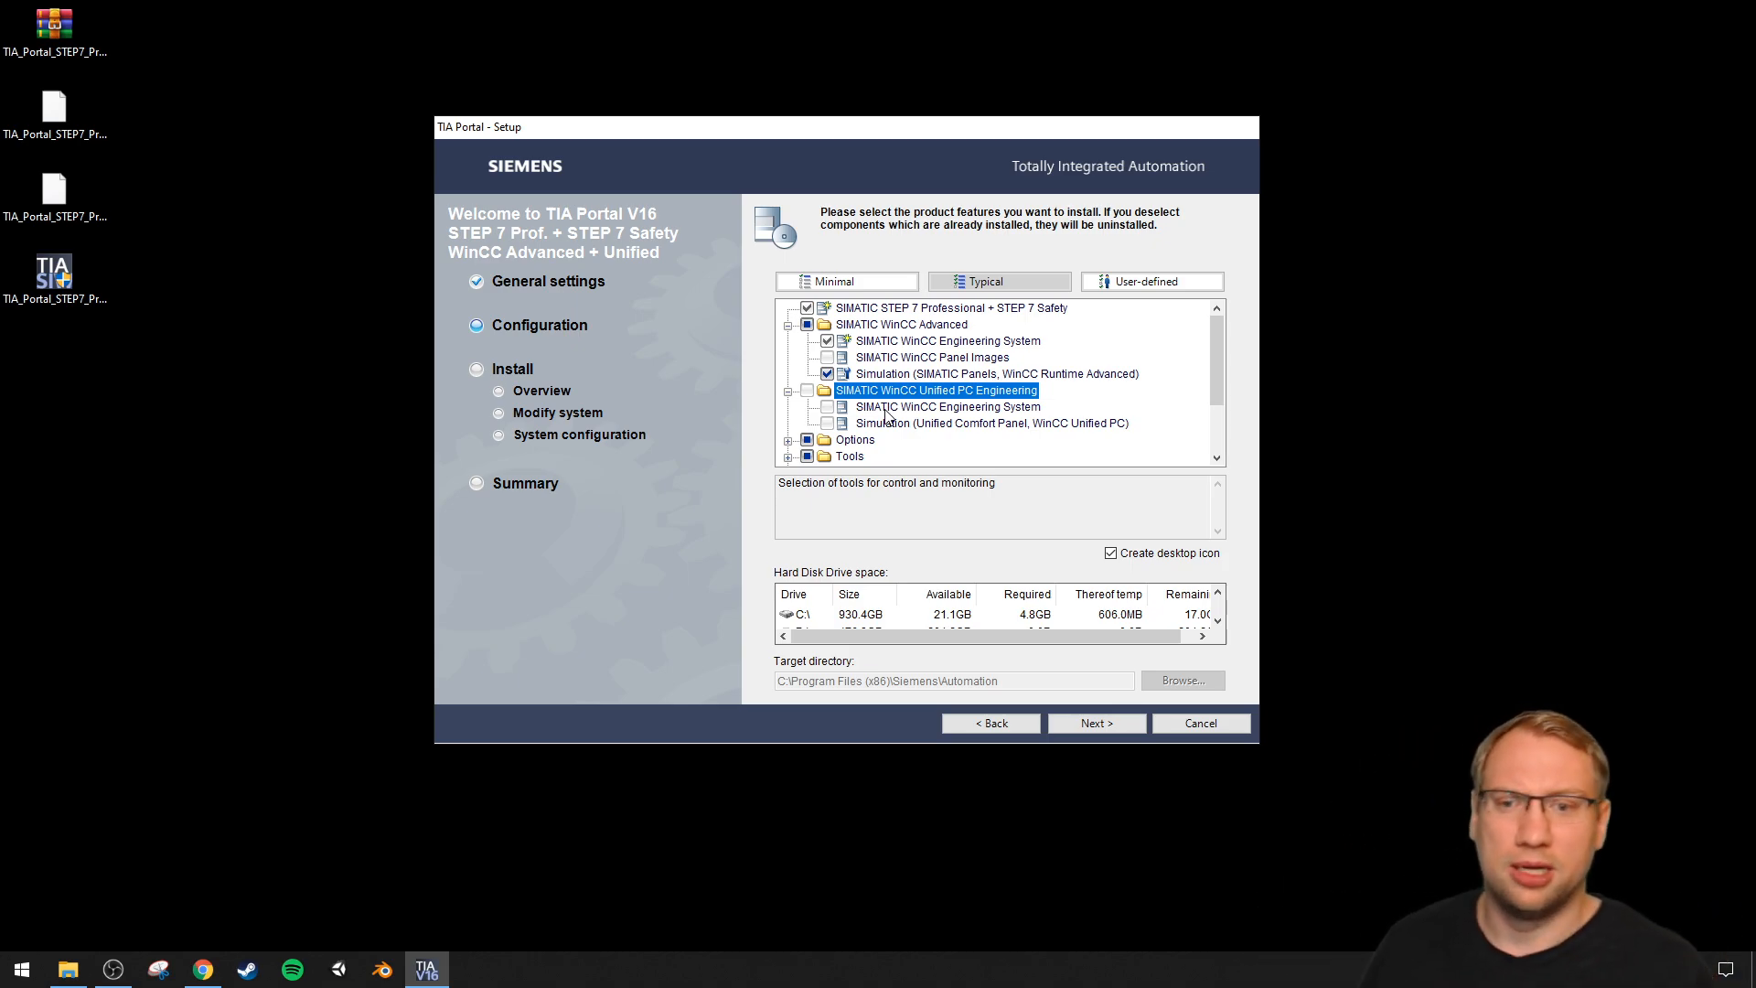
# - Read the Unified Engineering System description, including its missing IIS components requirement
pyautogui.click(946, 406)
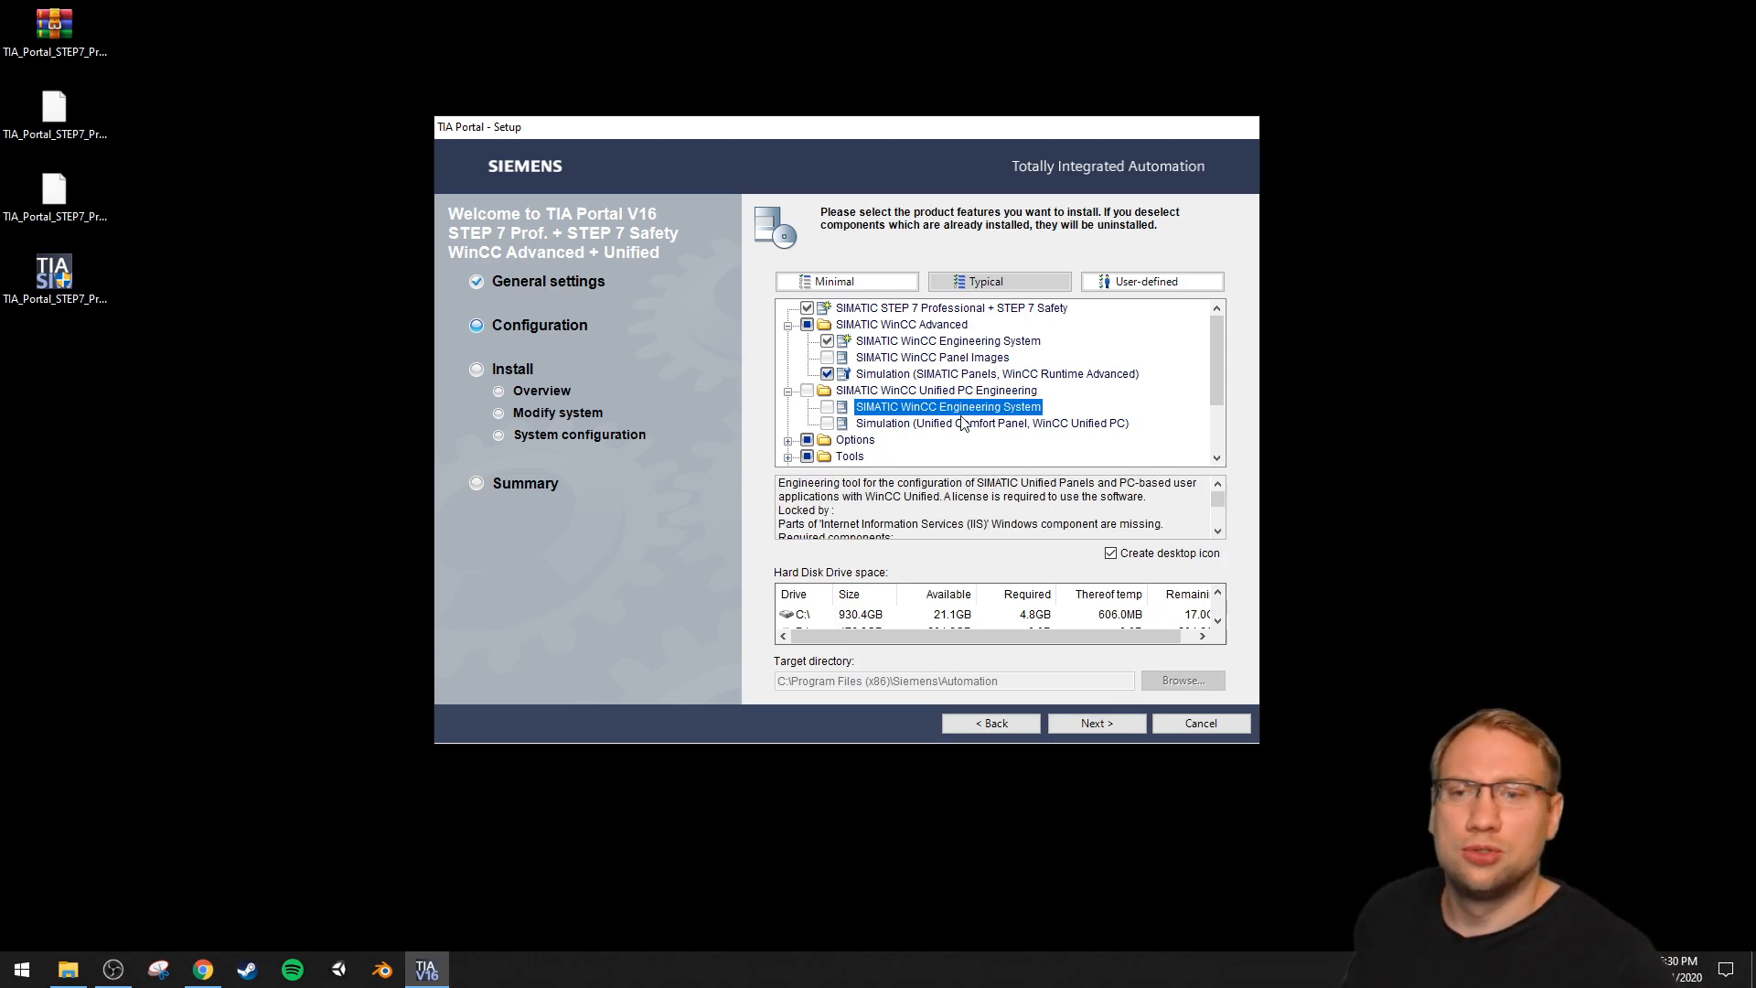
pyautogui.click(935, 389)
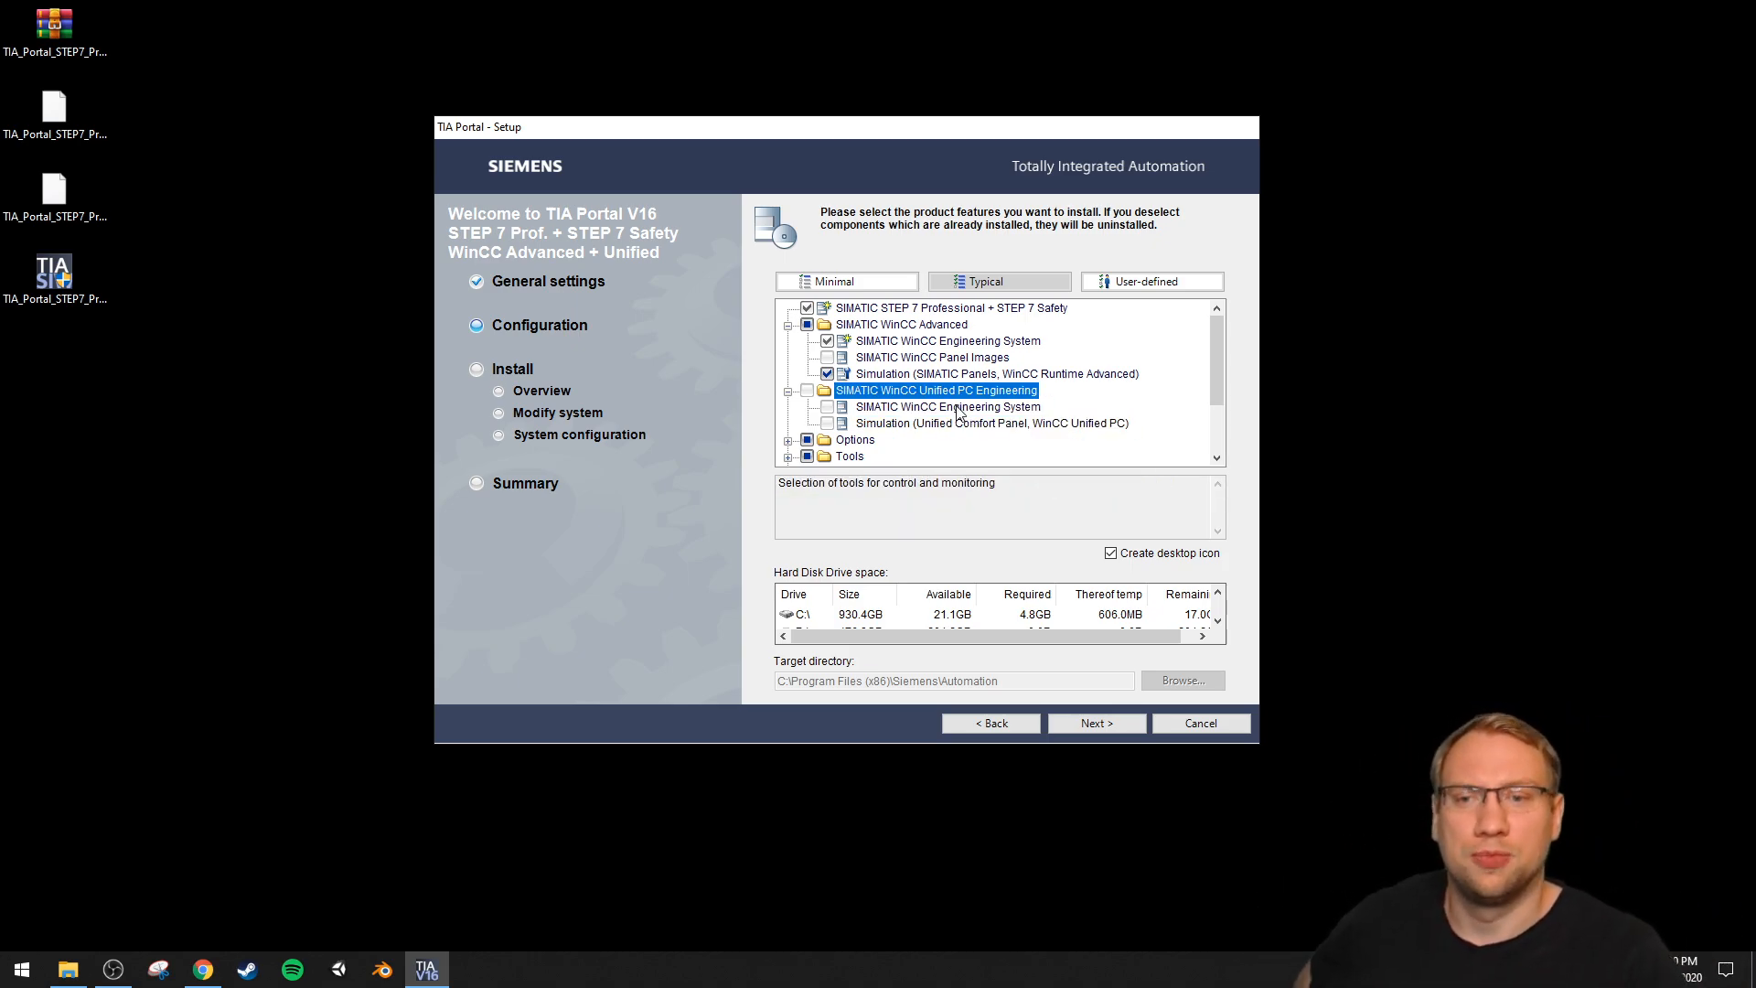
pyautogui.click(948, 407)
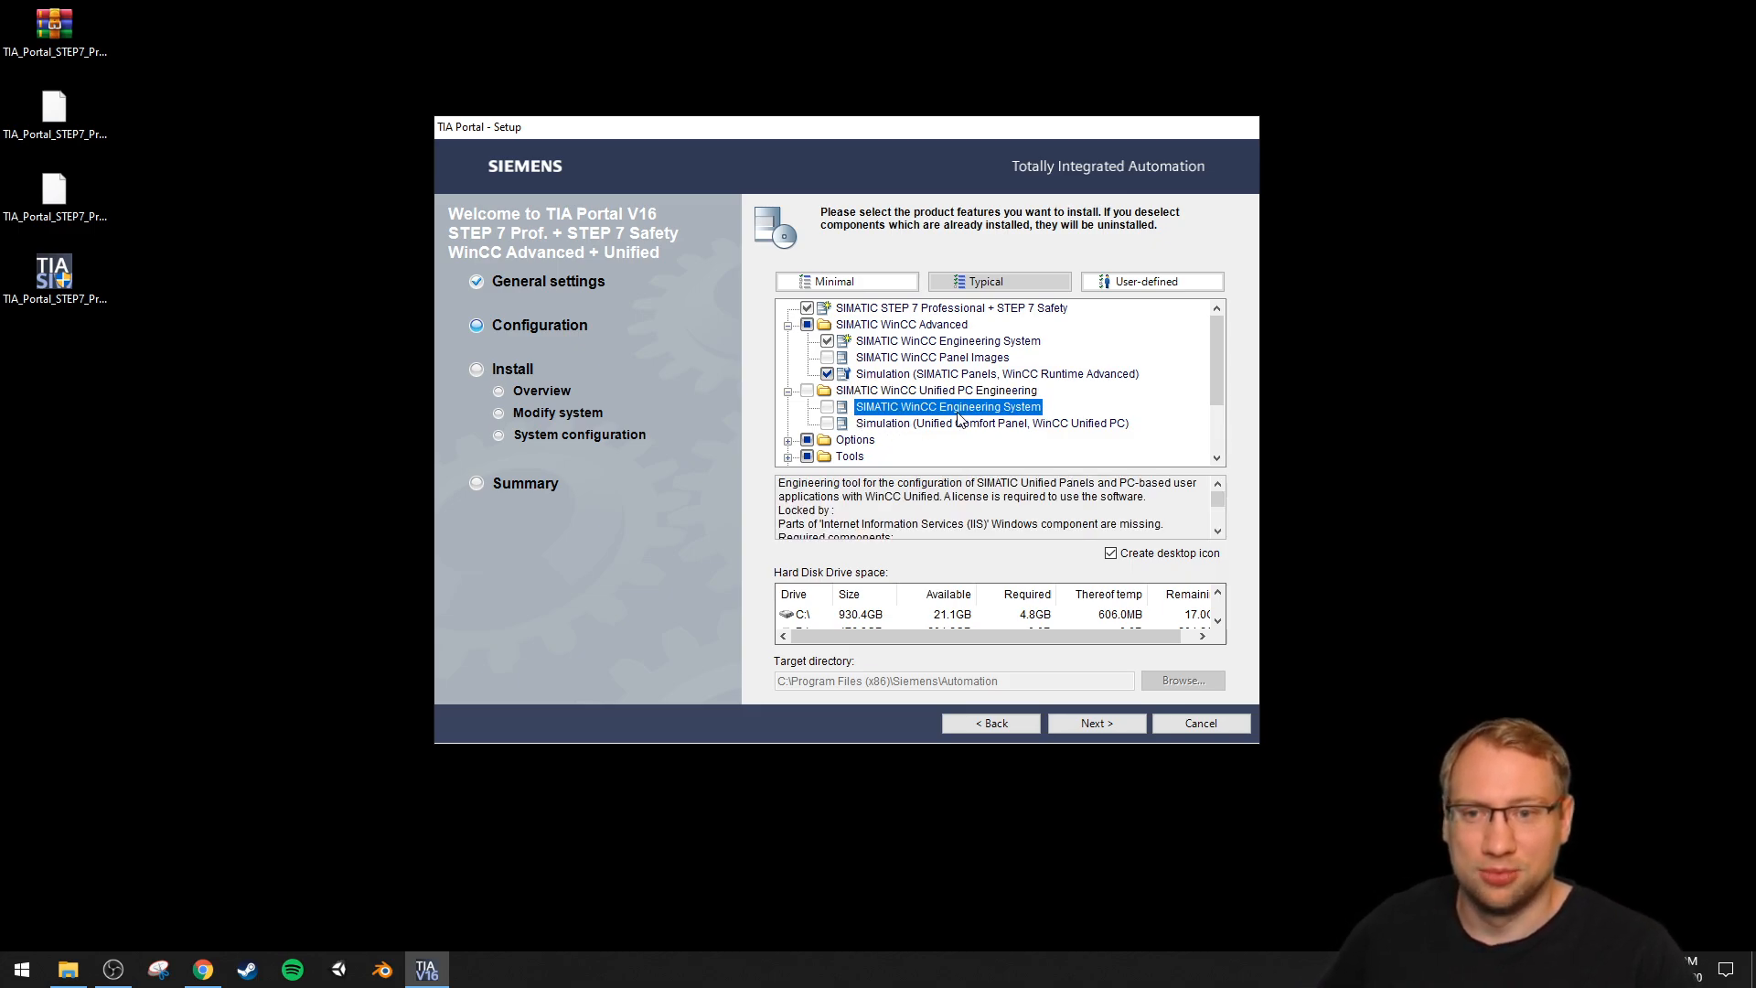
pyautogui.moveTo(1162, 439)
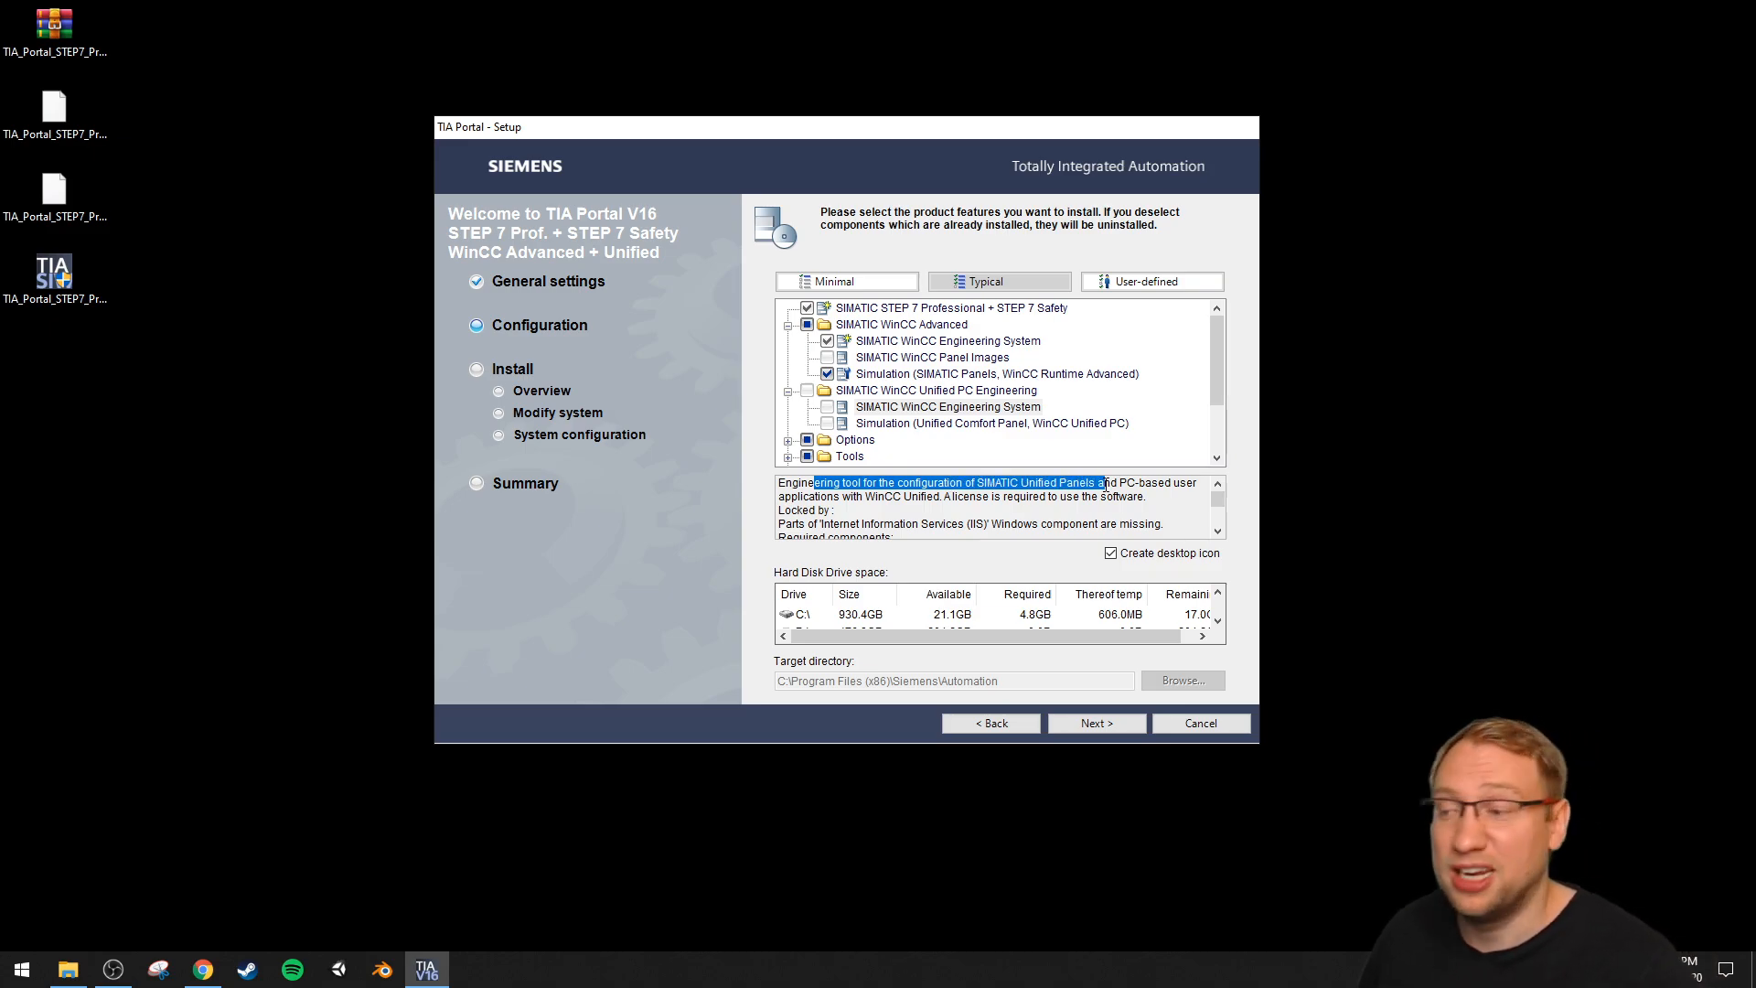
pyautogui.scroll(-3)
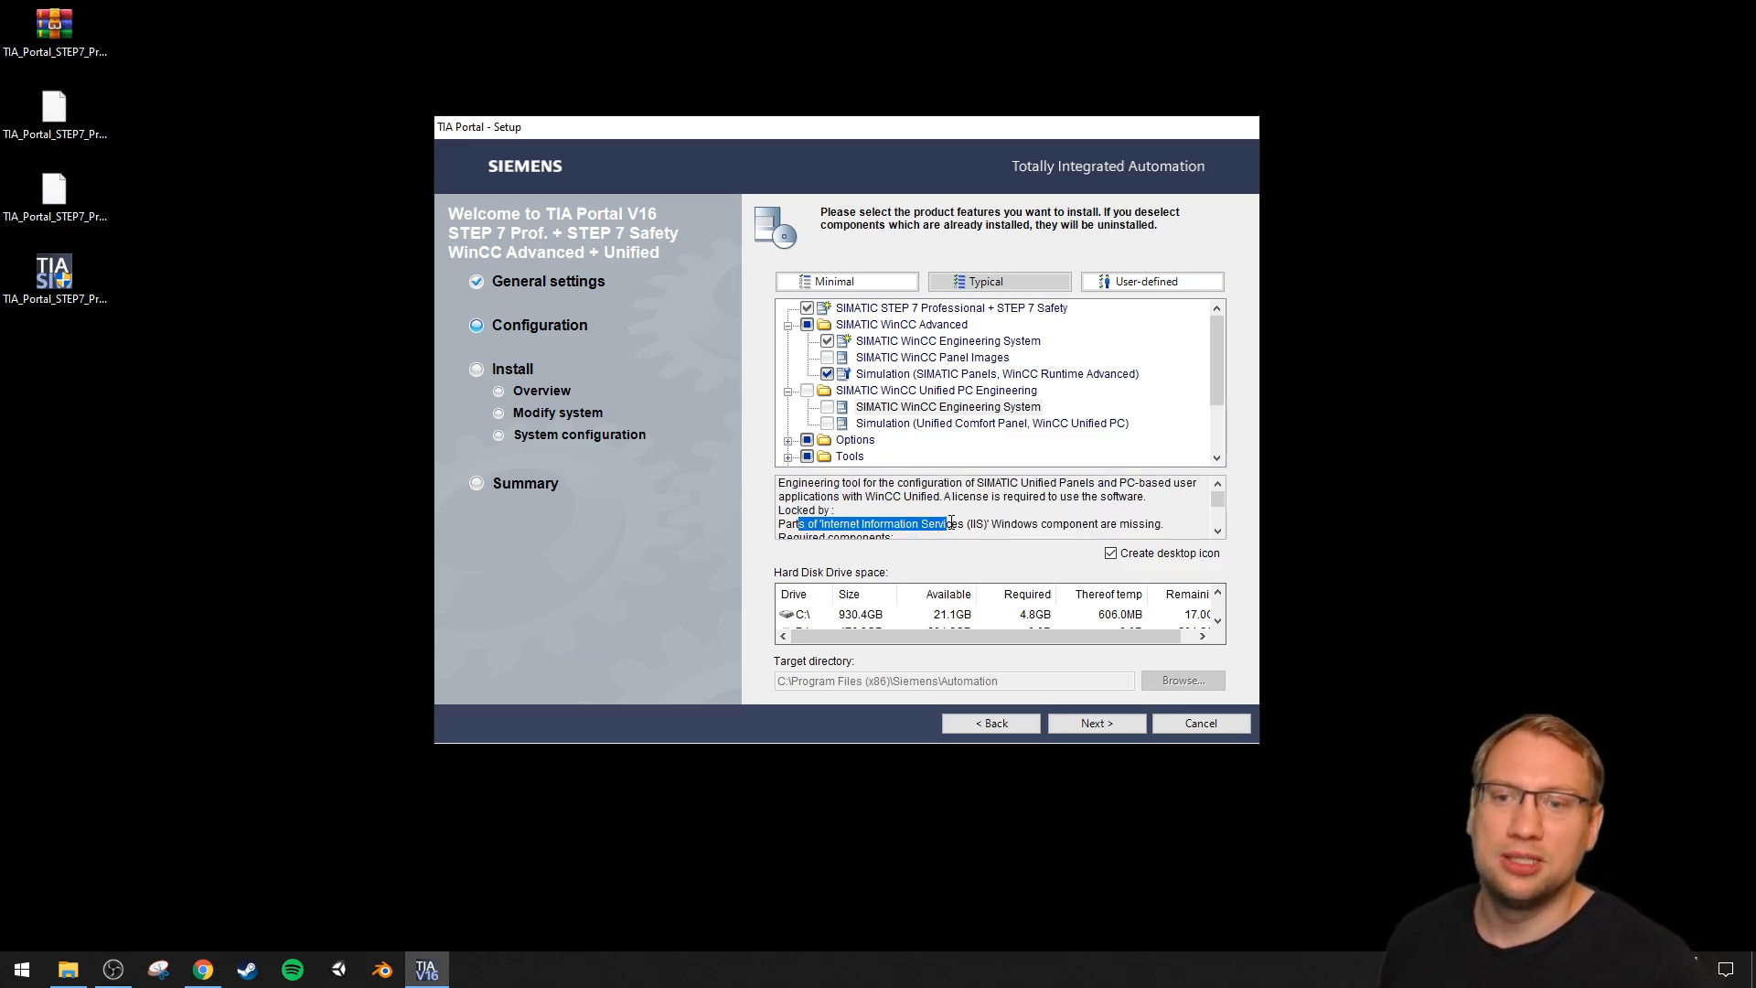
pyautogui.scroll(-3)
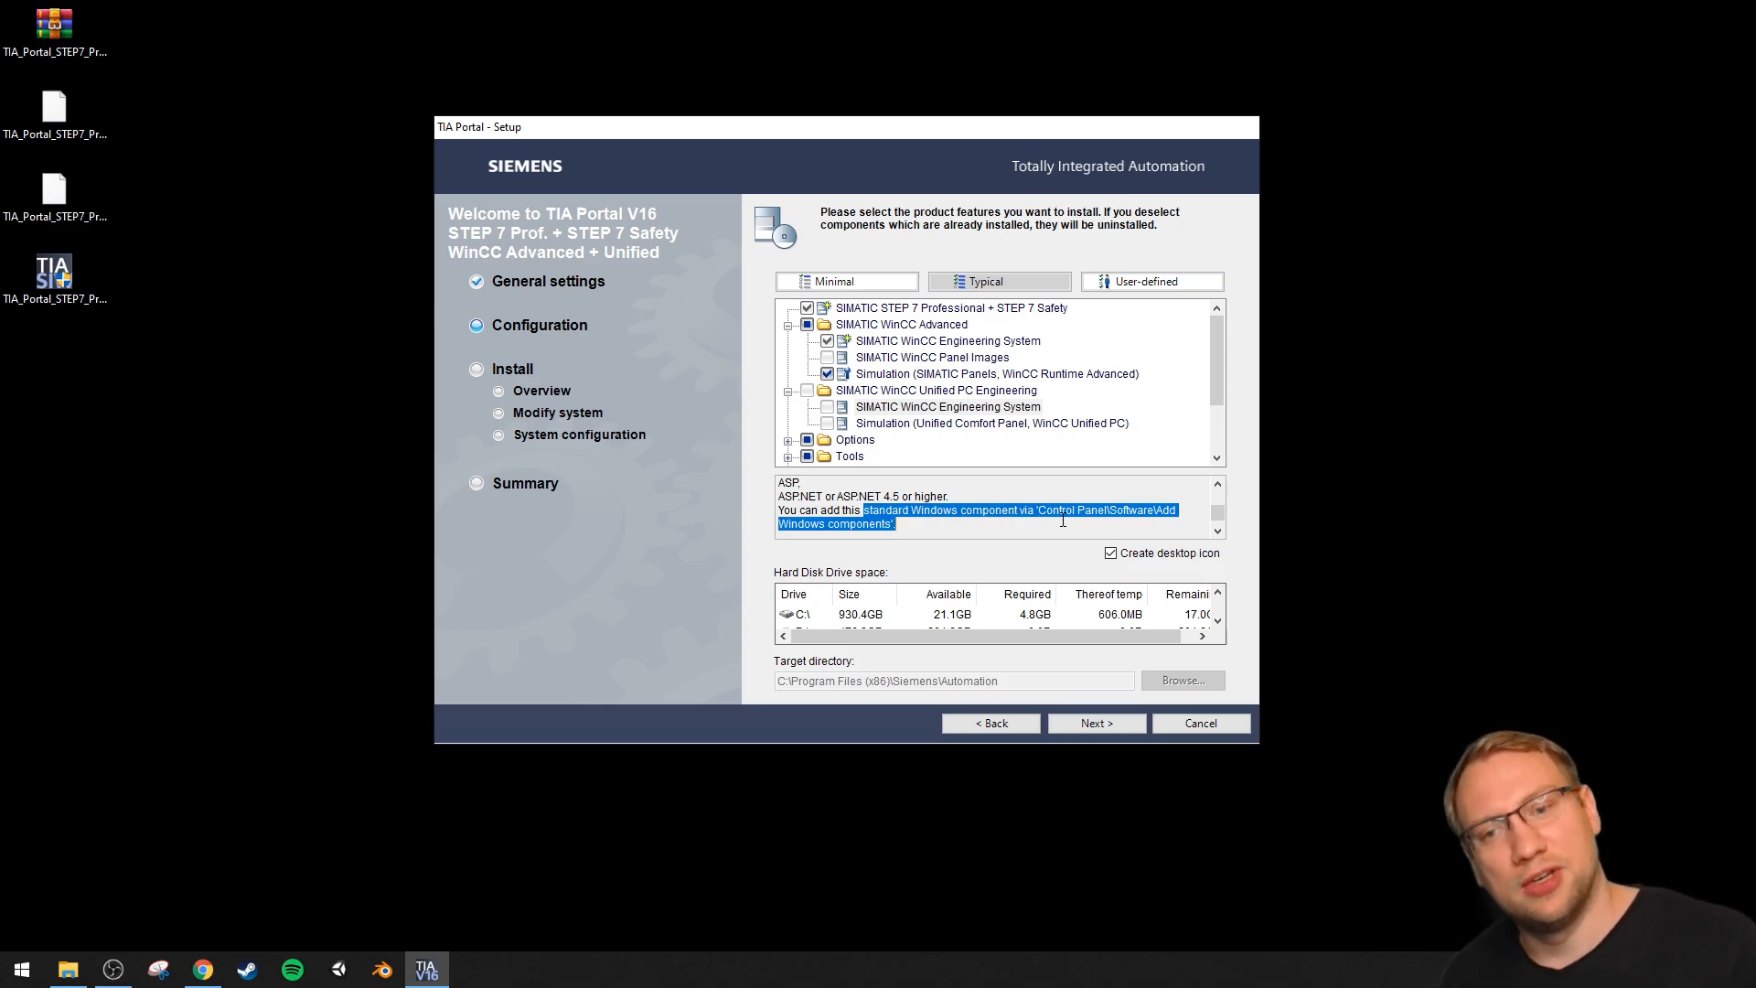
pyautogui.click(964, 518)
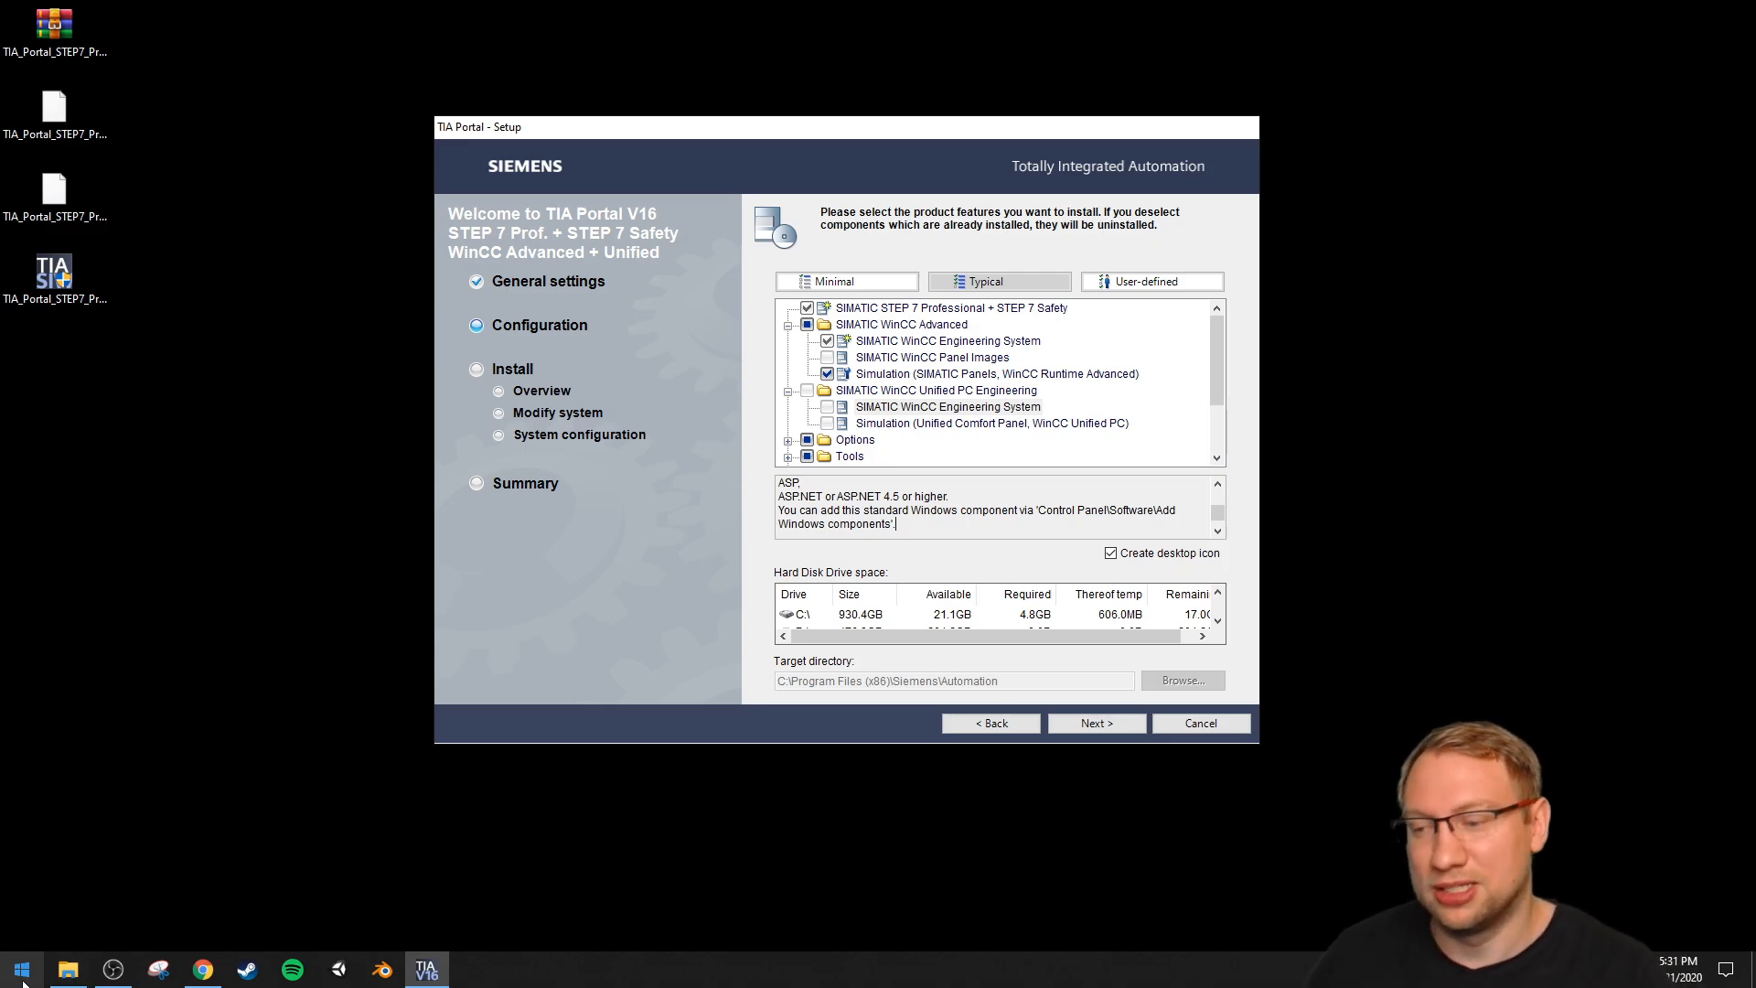
pyautogui.moveTo(20, 970)
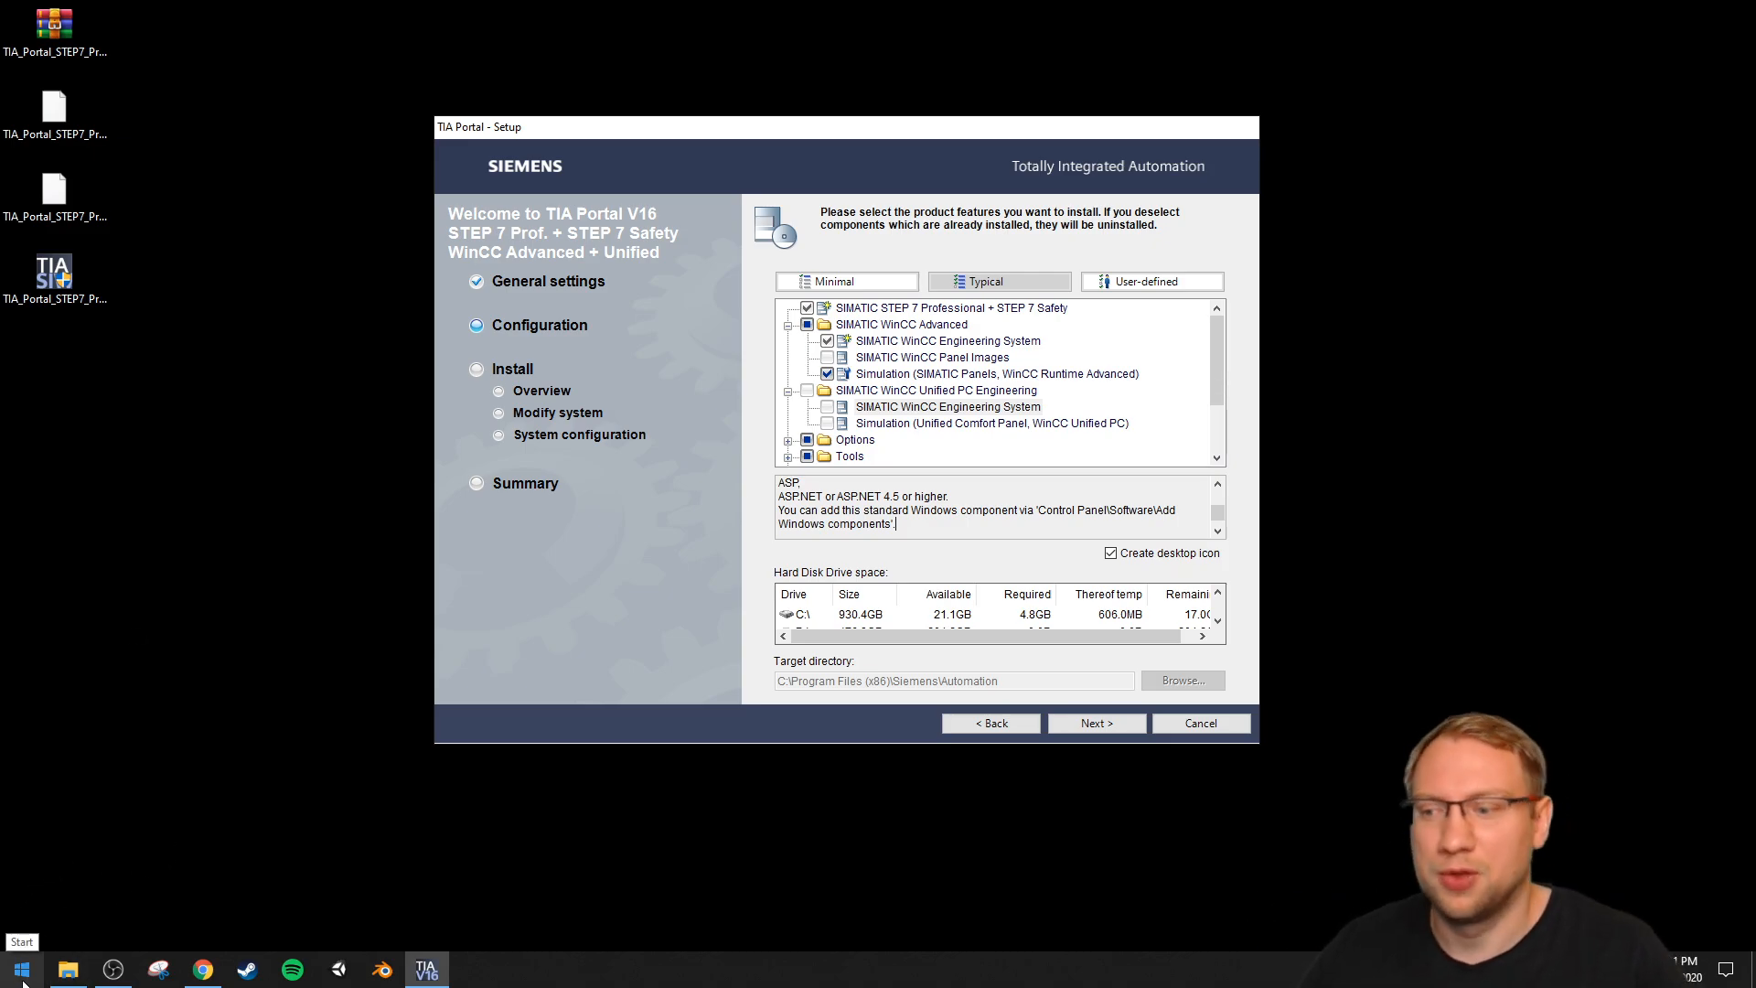
# - Search the Start menu for 'control panel' to find Systemsteuerung
pyautogui.click(18, 968)
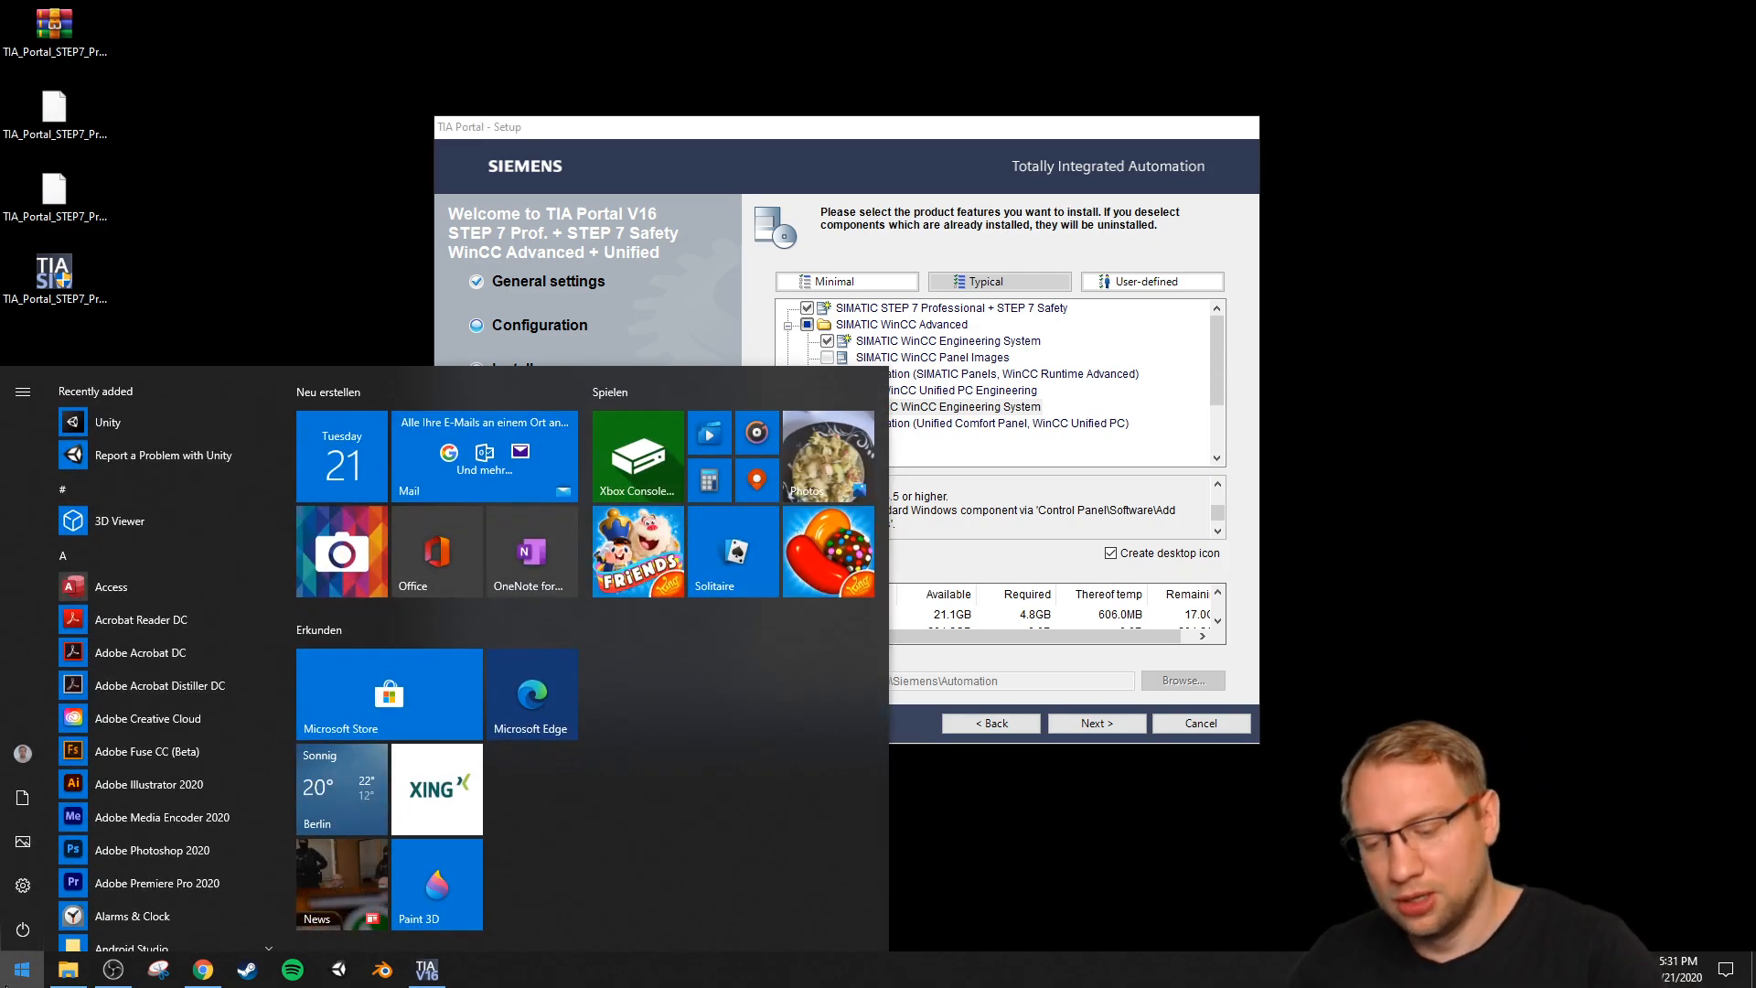
pyautogui.write('control panel')
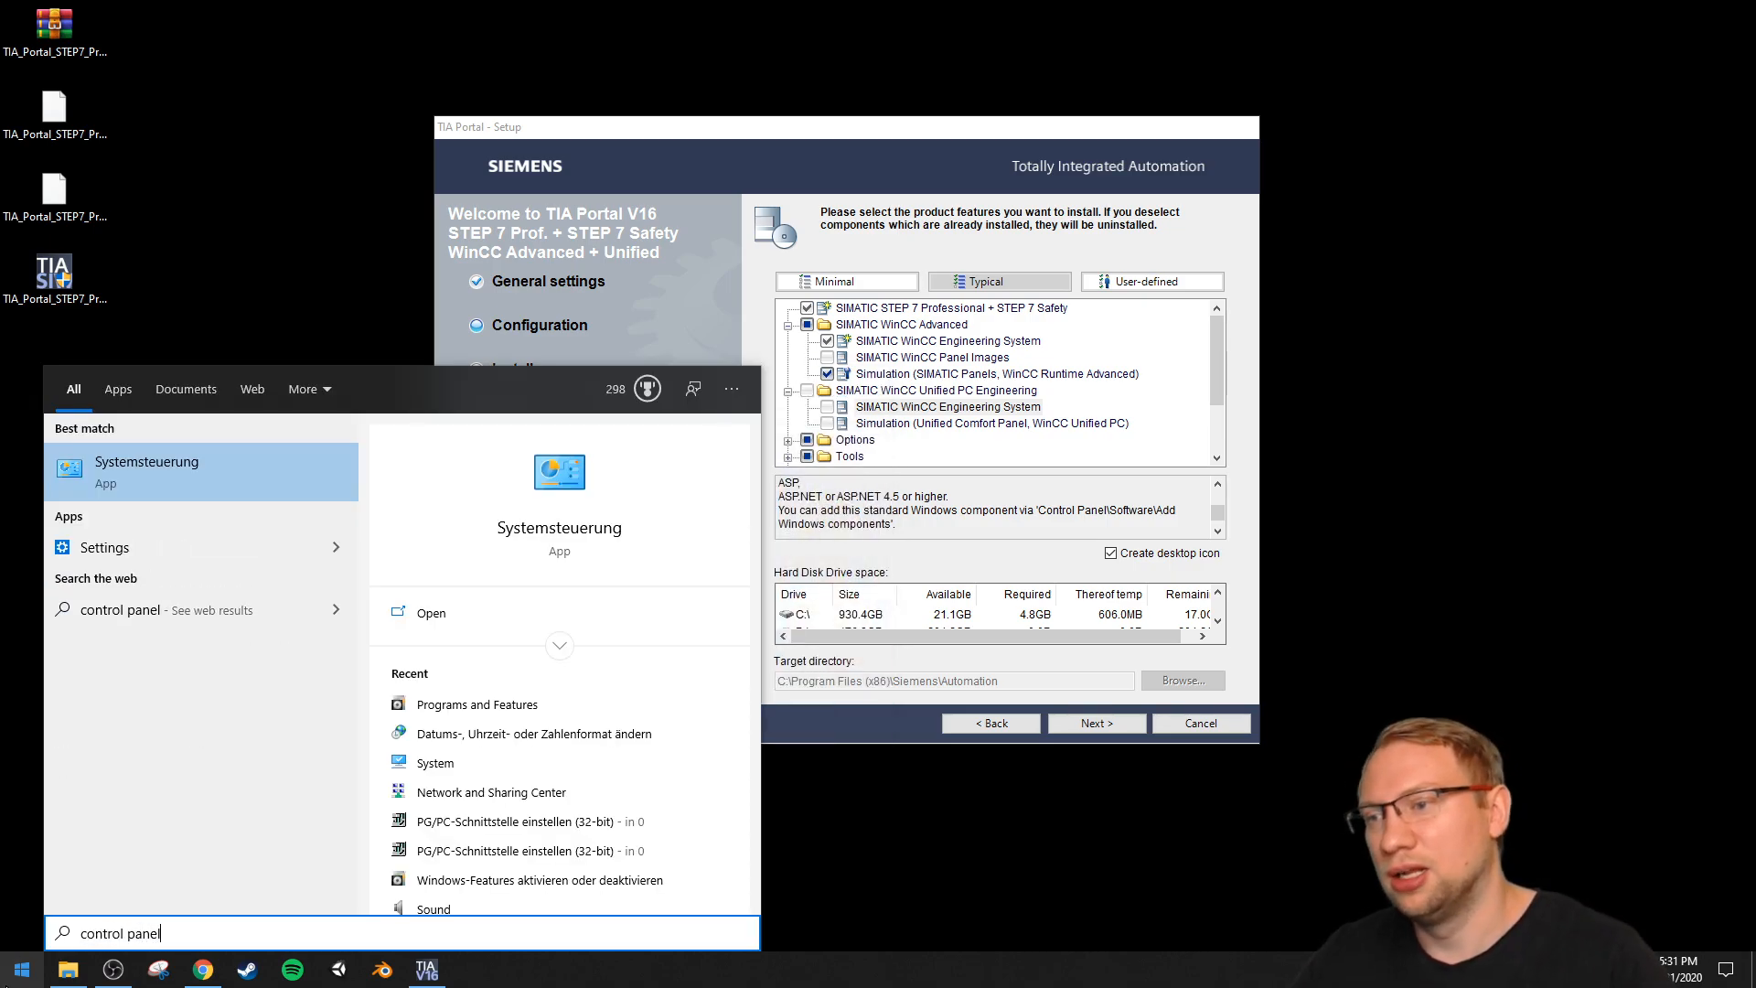
pyautogui.moveTo(163, 472)
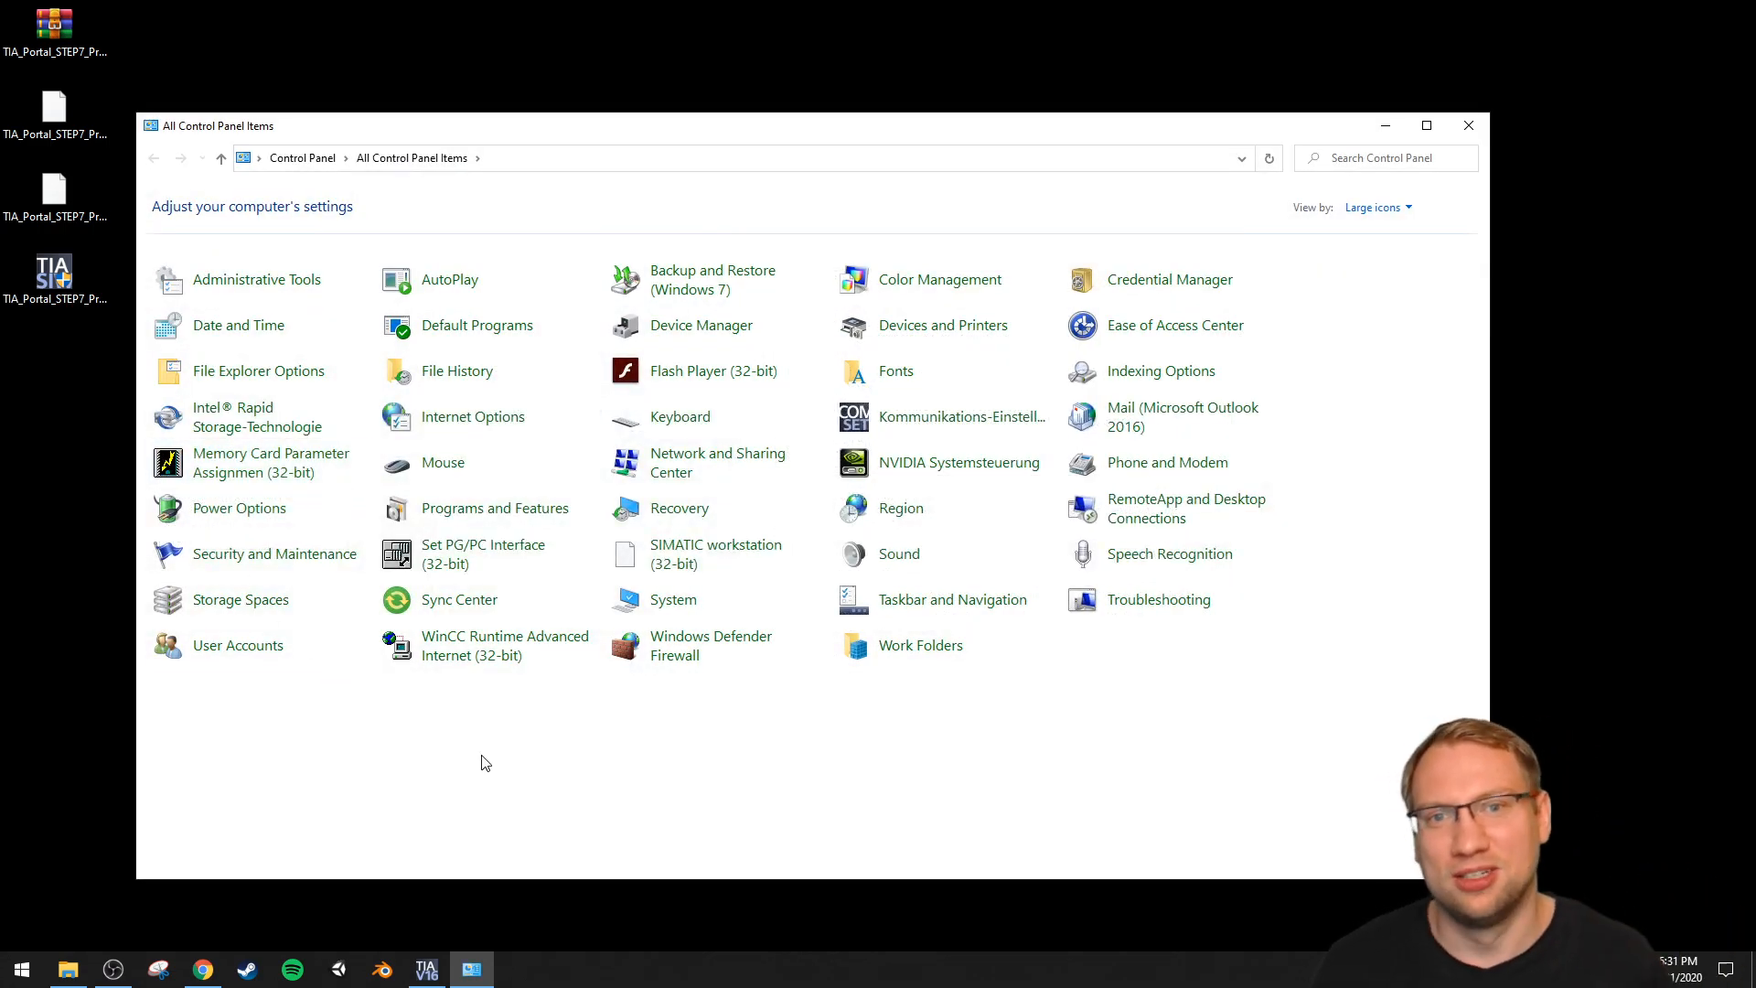
pyautogui.moveTo(483, 552)
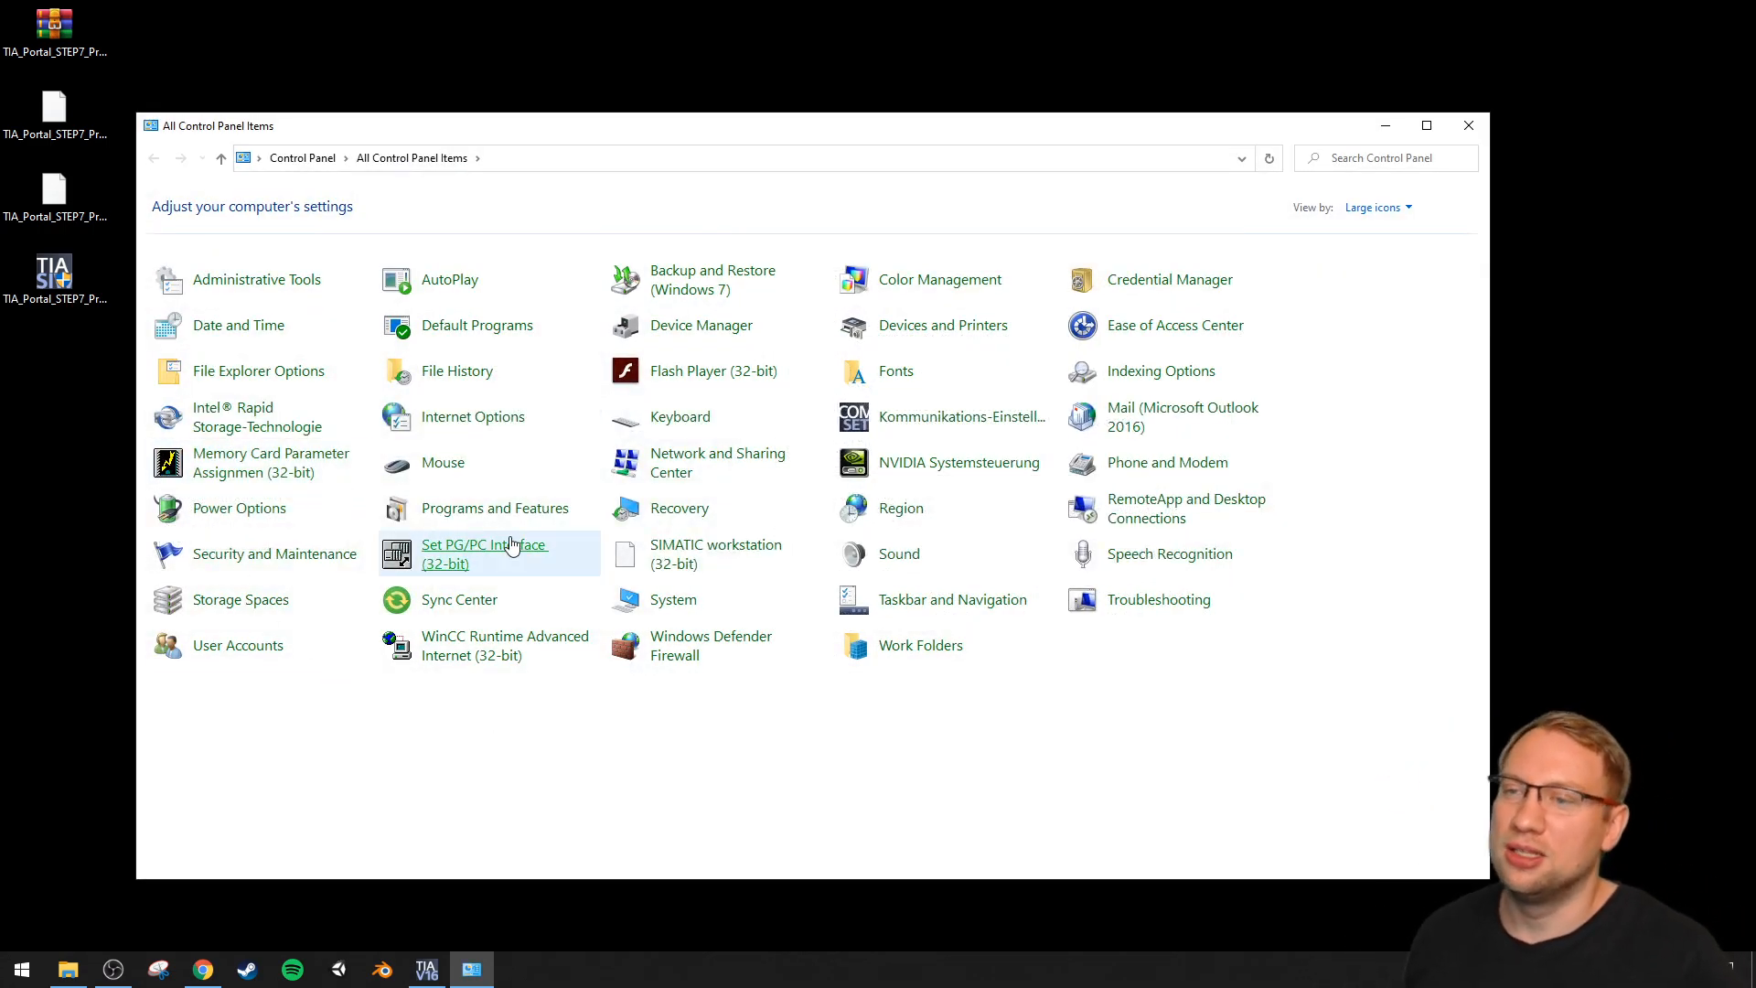
pyautogui.moveTo(494, 507)
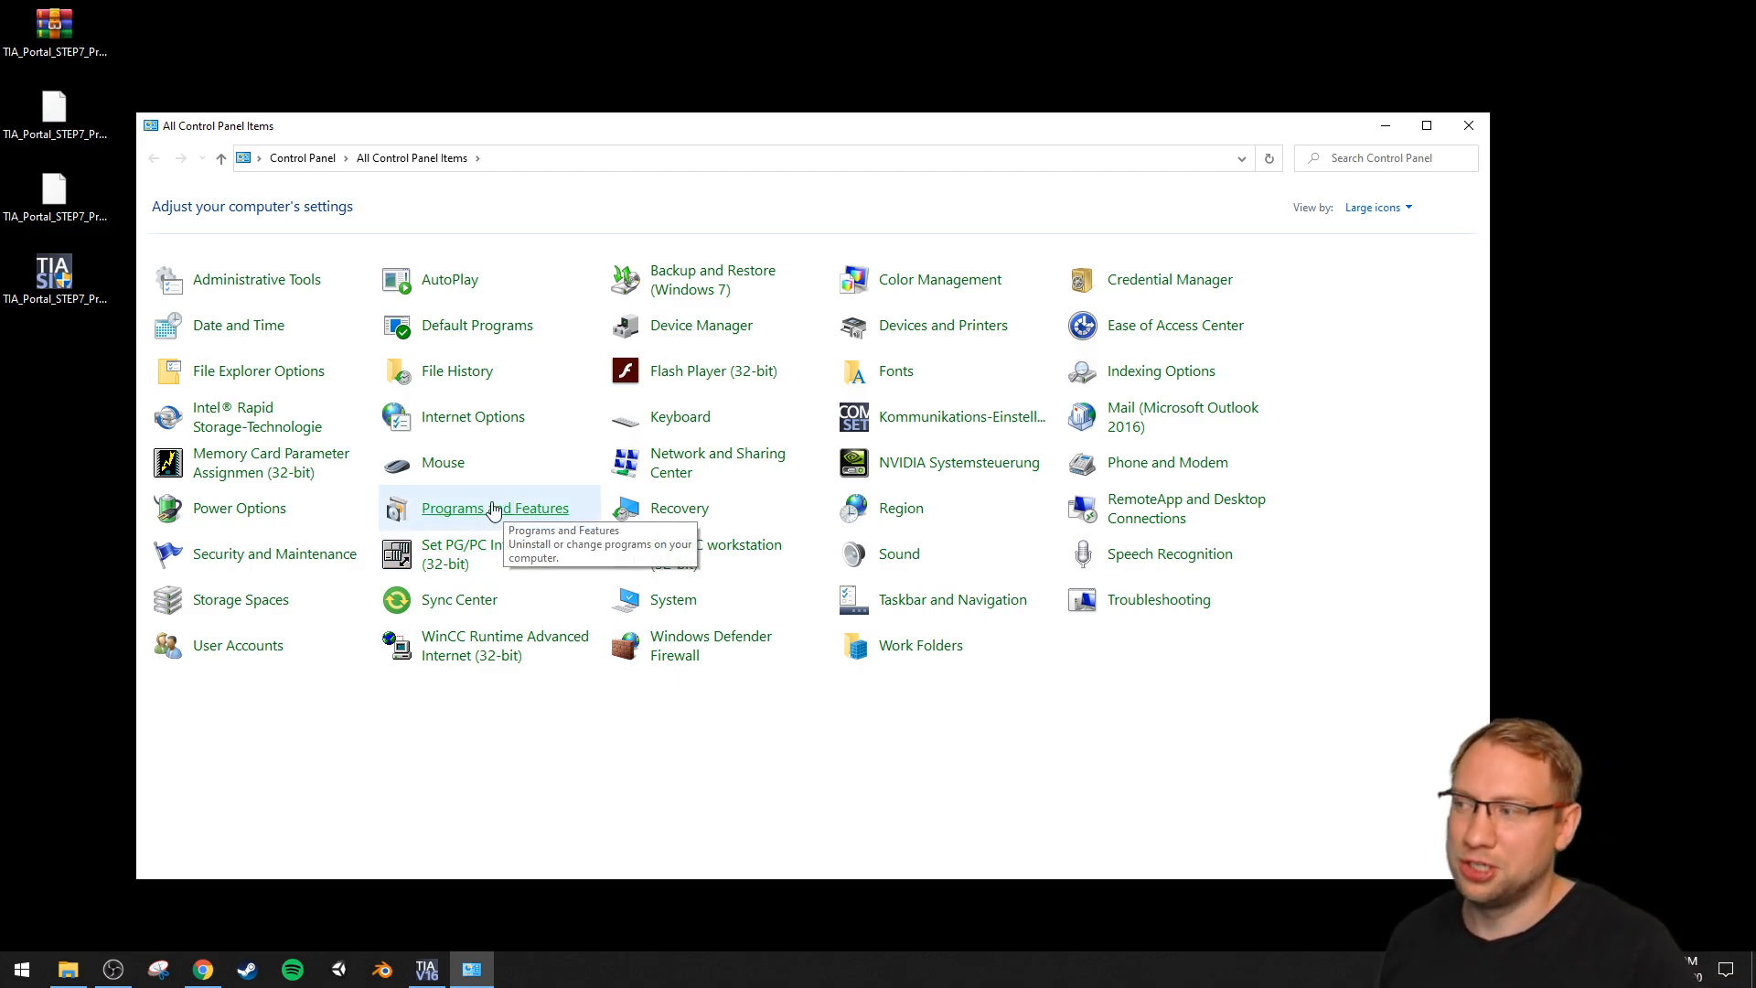
pyautogui.moveTo(495, 521)
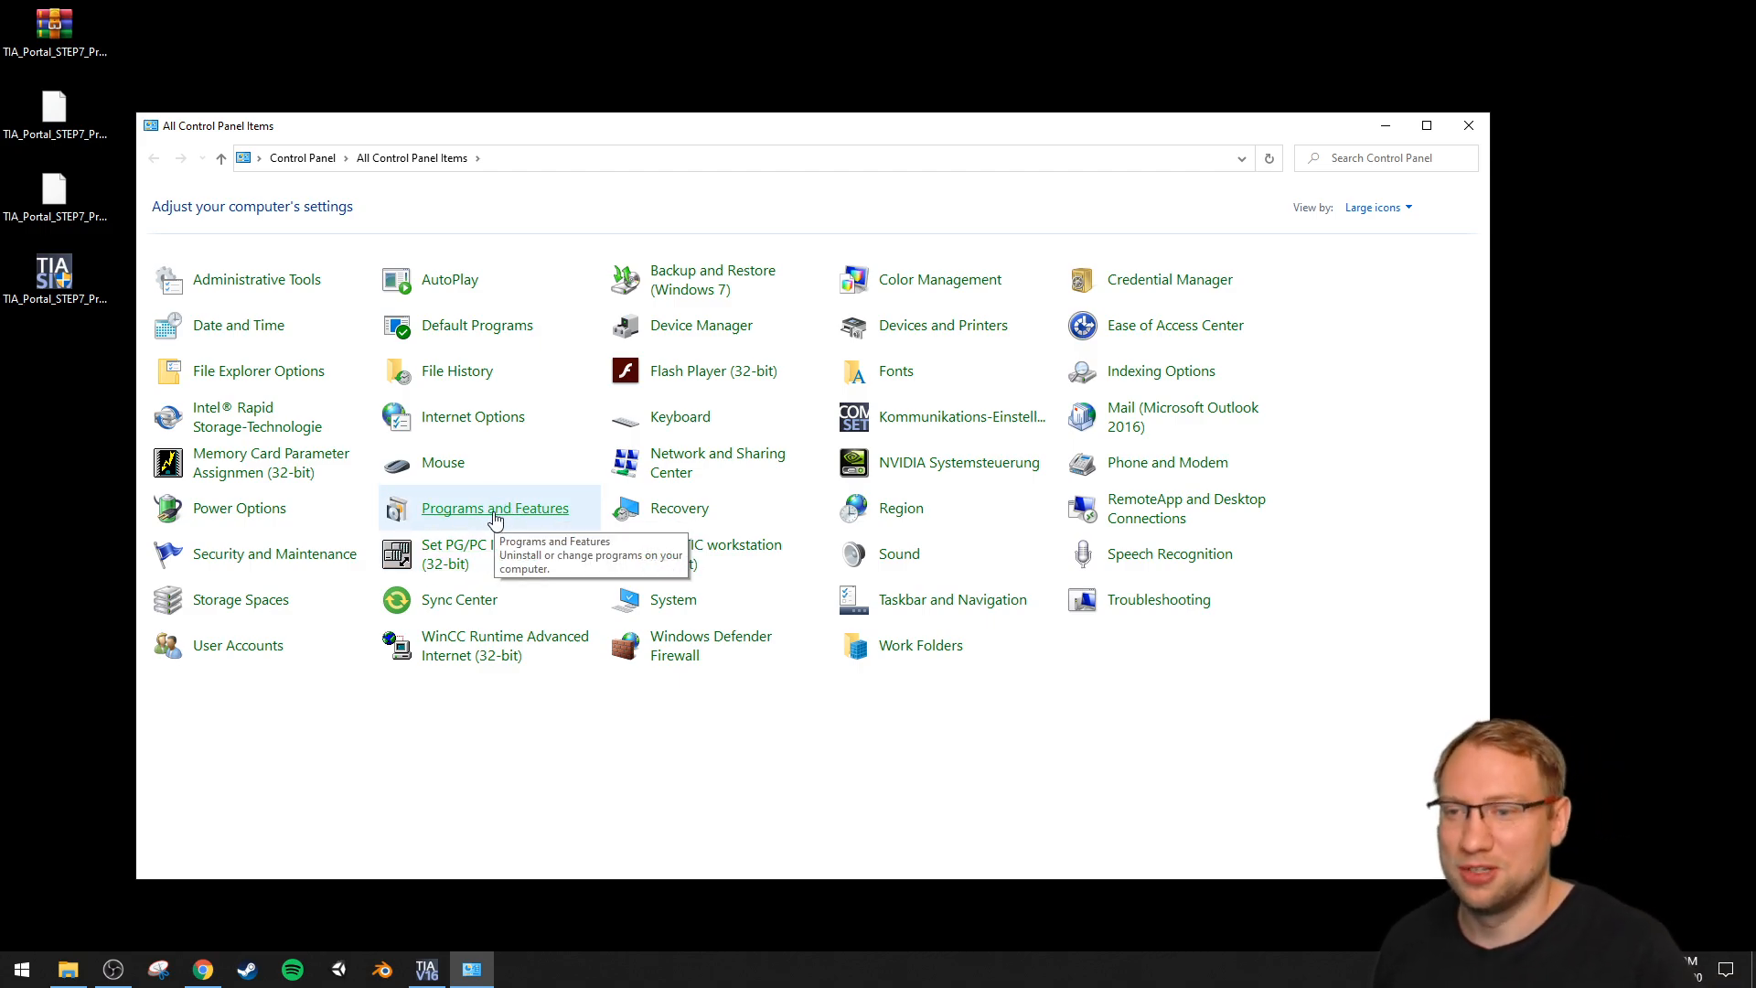
# - Show the installed programs list via Programs and Features
pyautogui.click(496, 507)
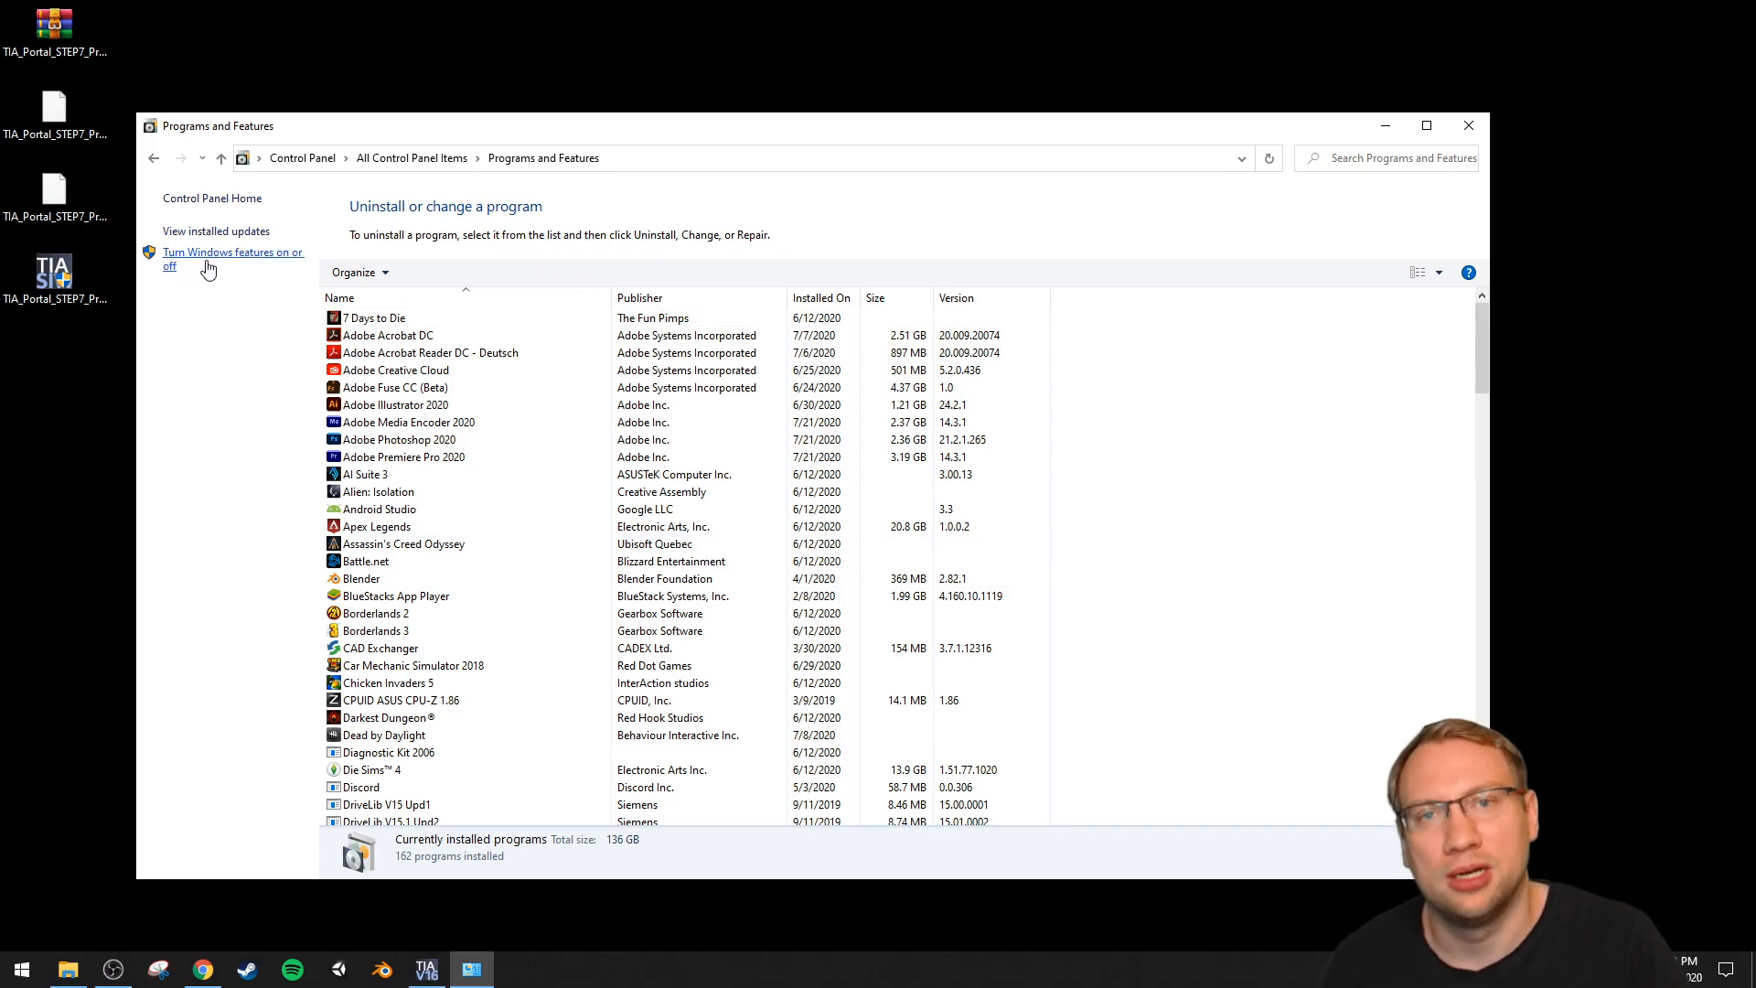
# - In Windows Features, enable ASP.NET 4.8 under .NET Framework 4.8 Advanced Services
pyautogui.click(227, 258)
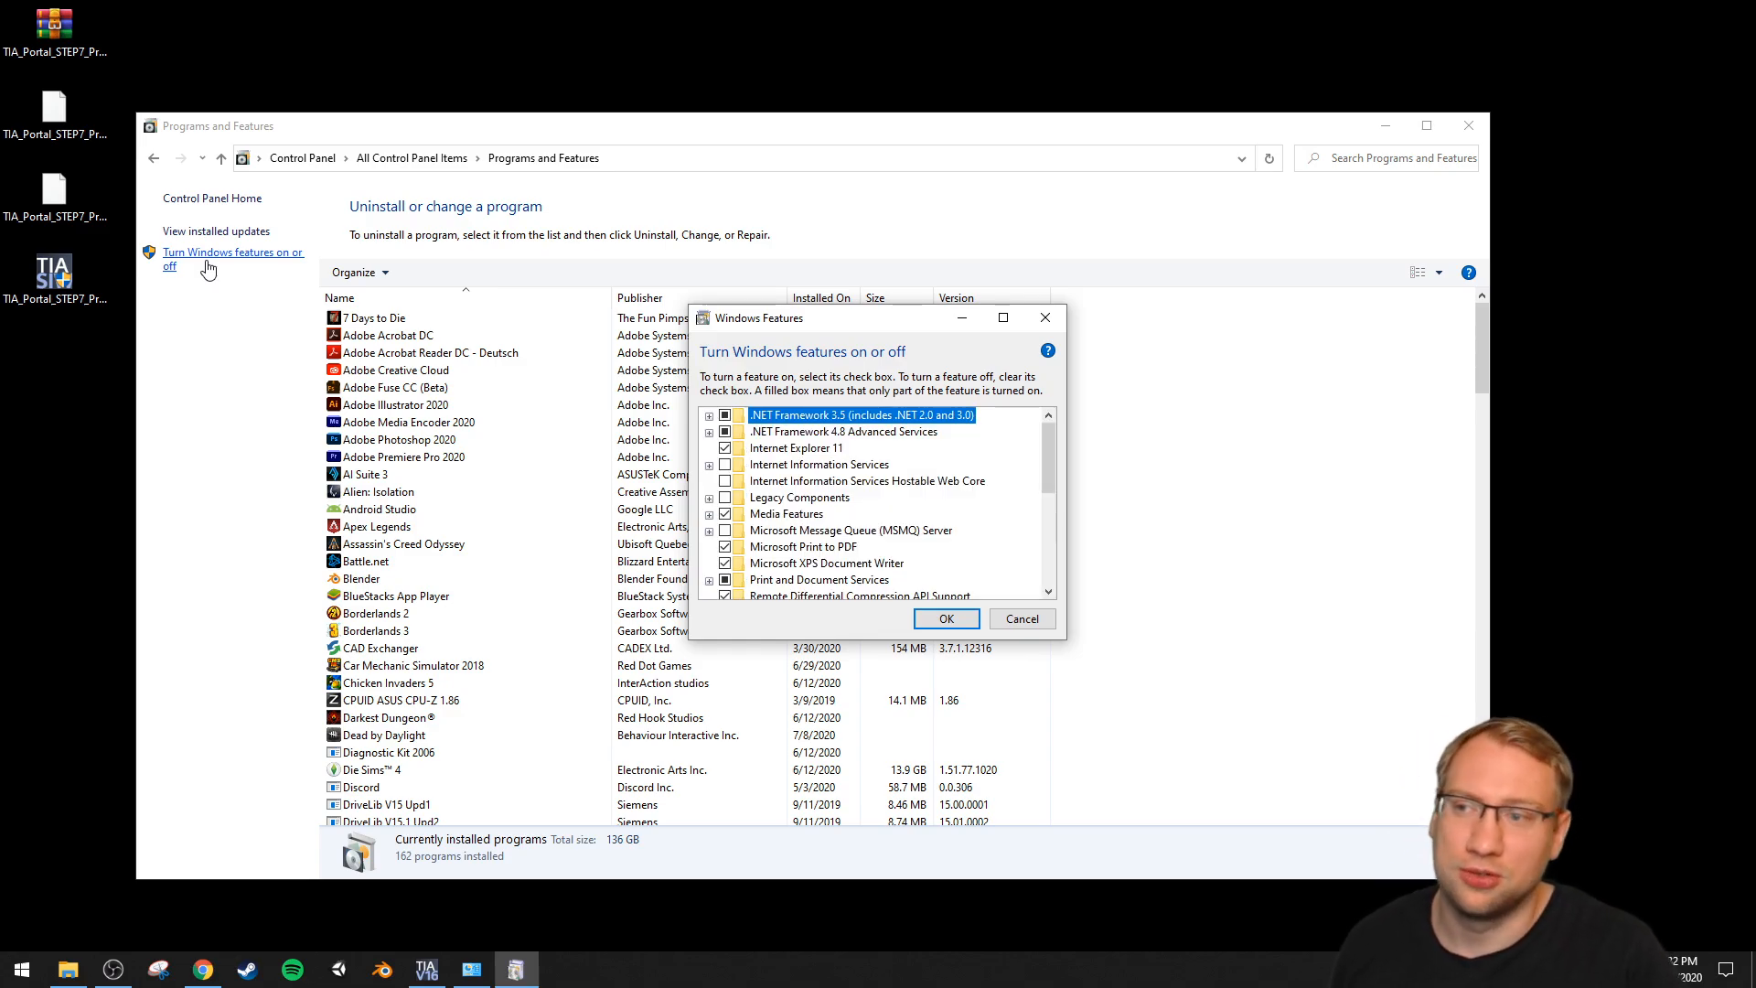
pyautogui.moveTo(236, 406)
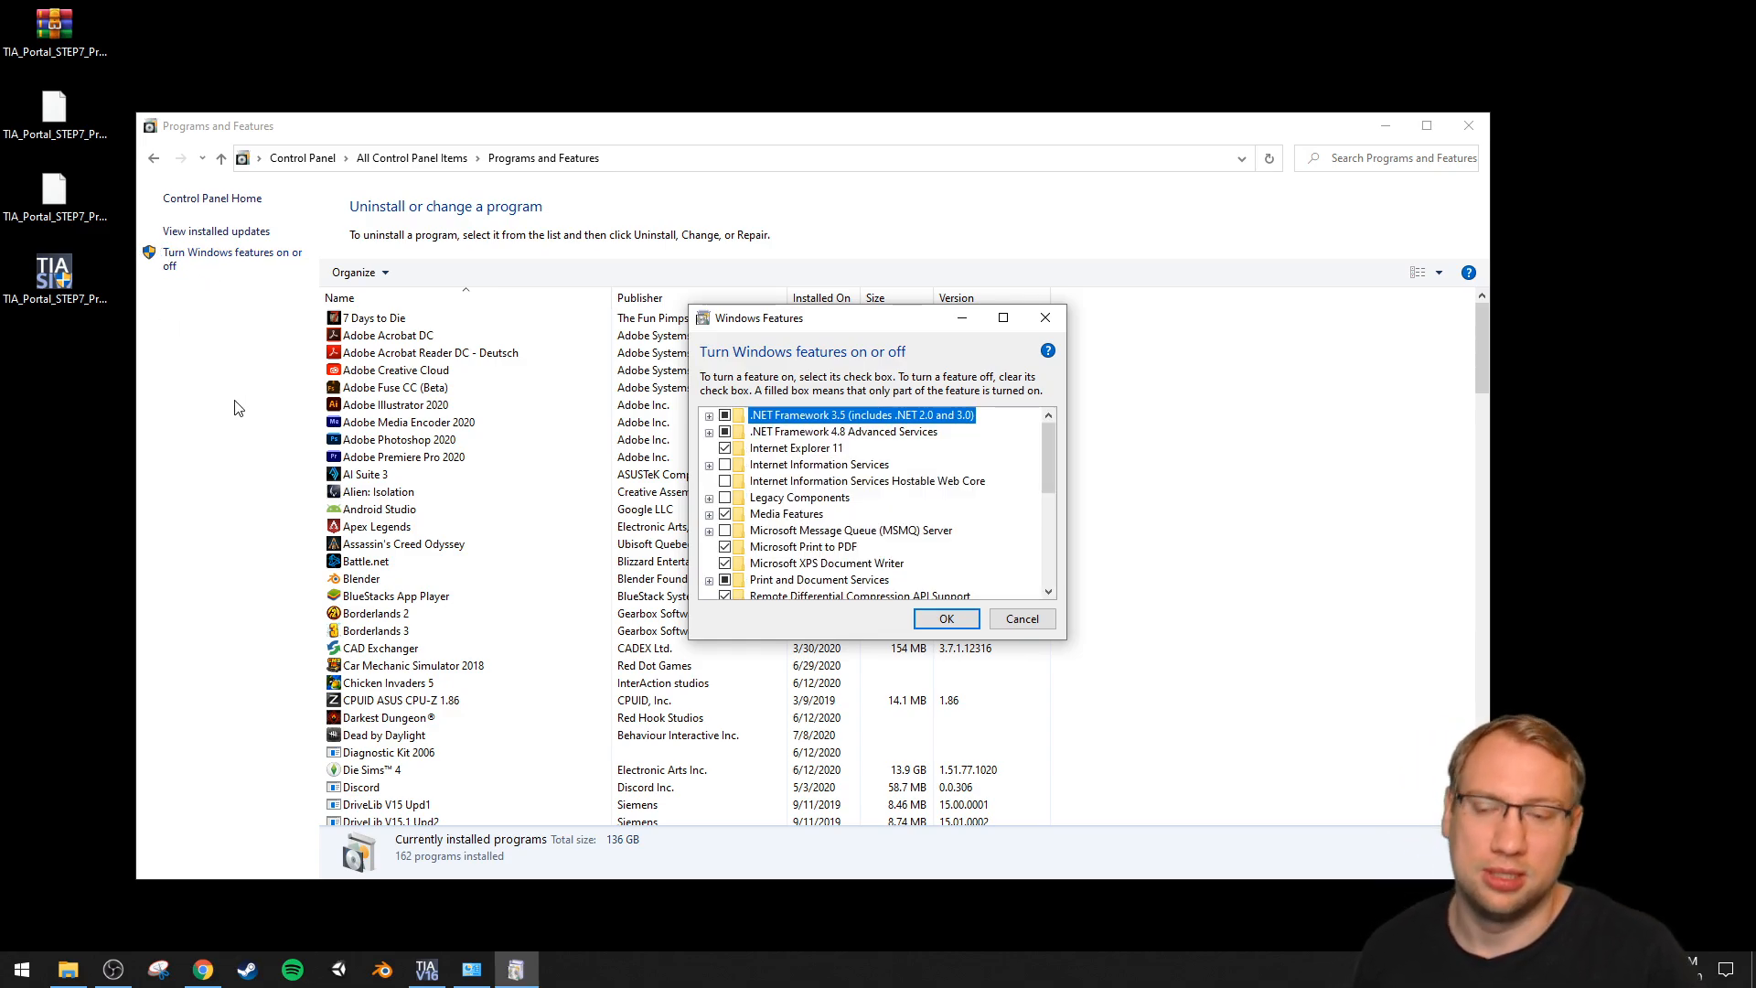
pyautogui.moveTo(1082, 276)
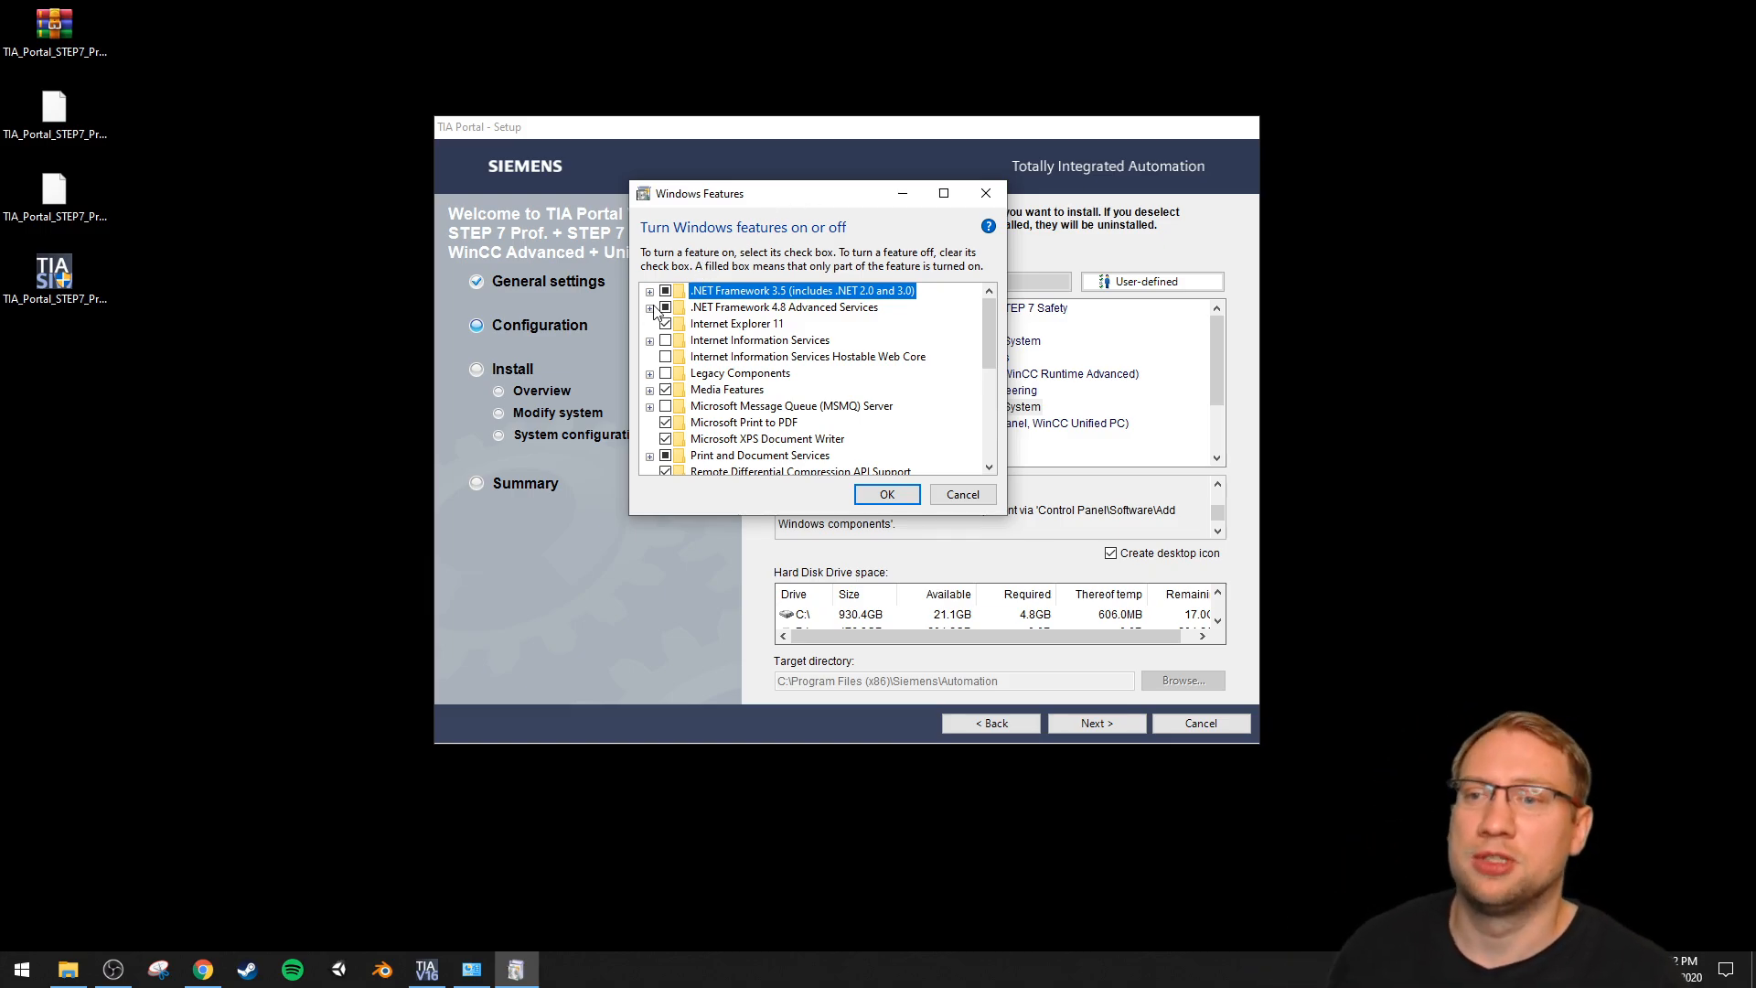
pyautogui.click(649, 307)
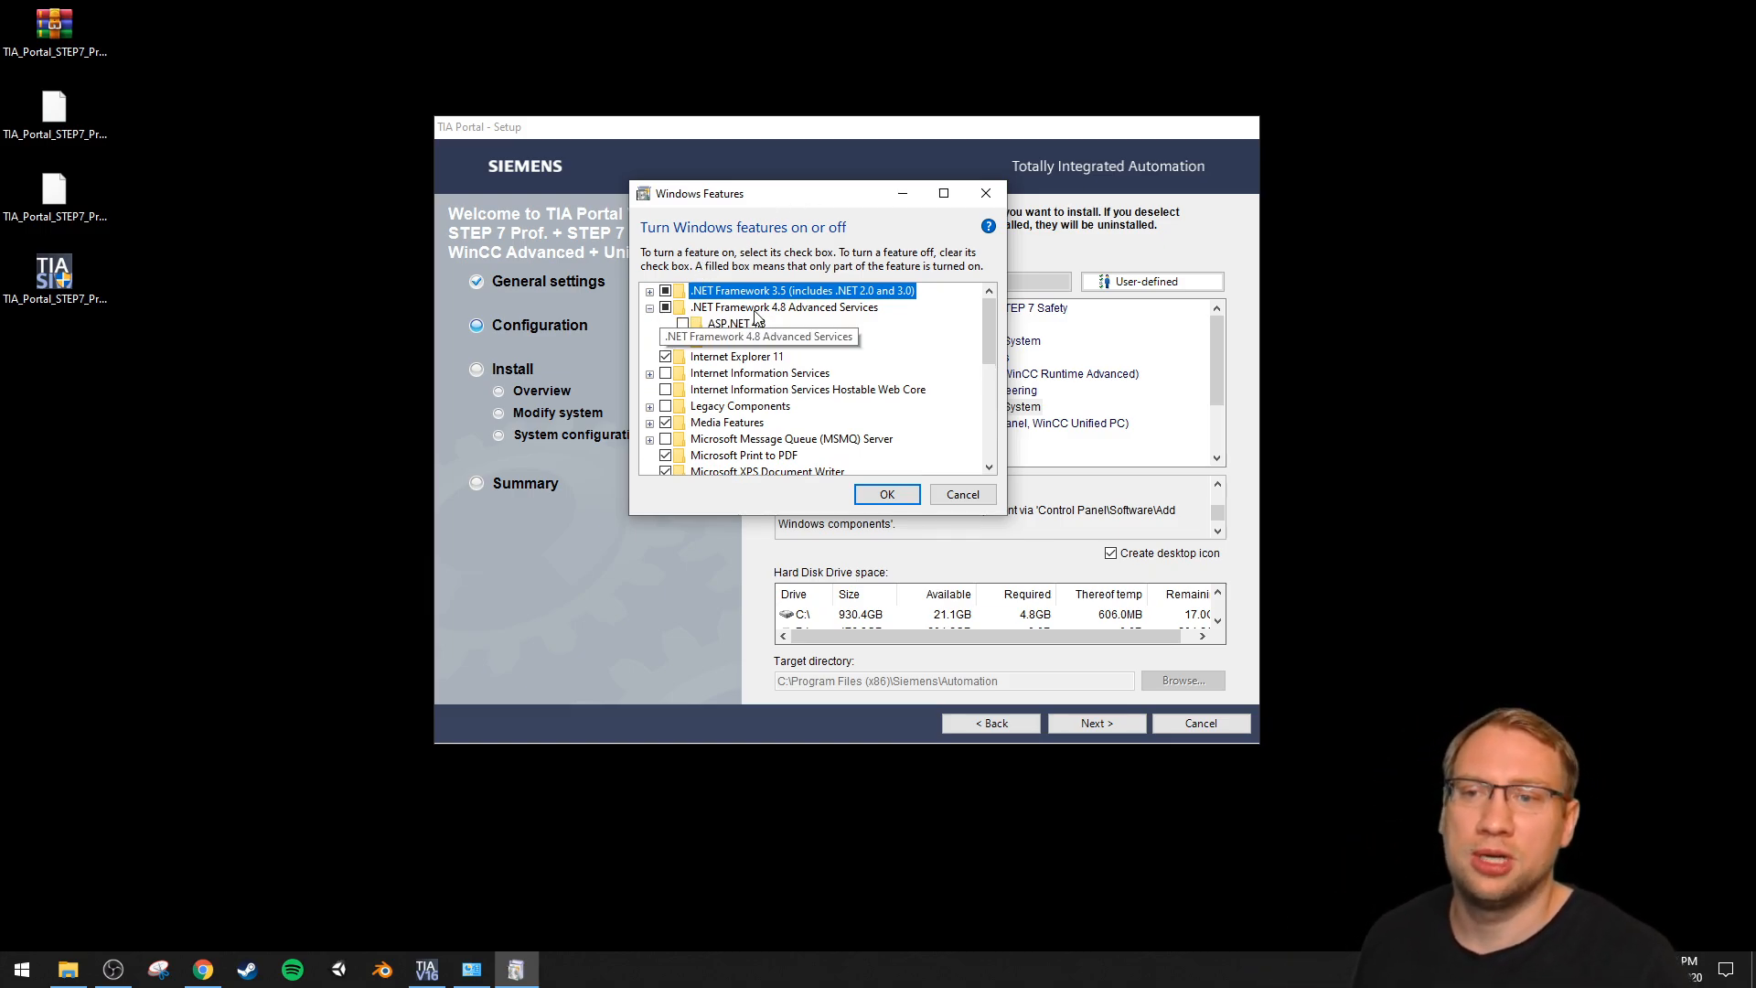
pyautogui.click(650, 308)
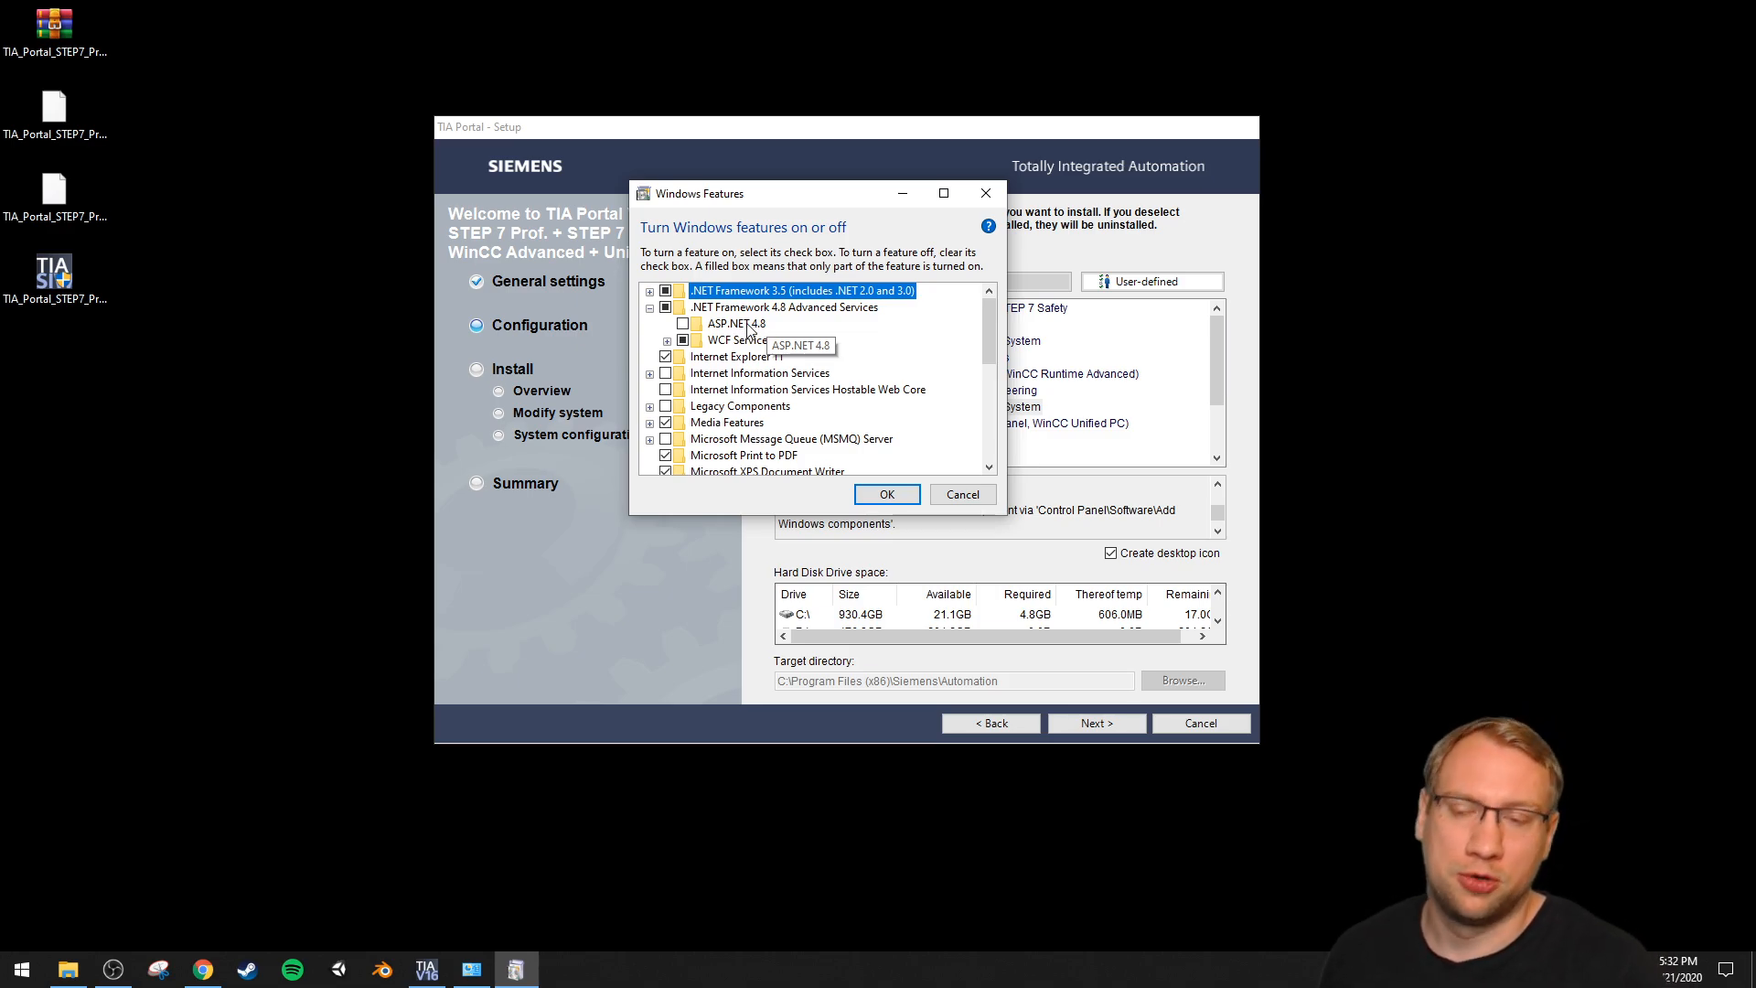
pyautogui.click(682, 322)
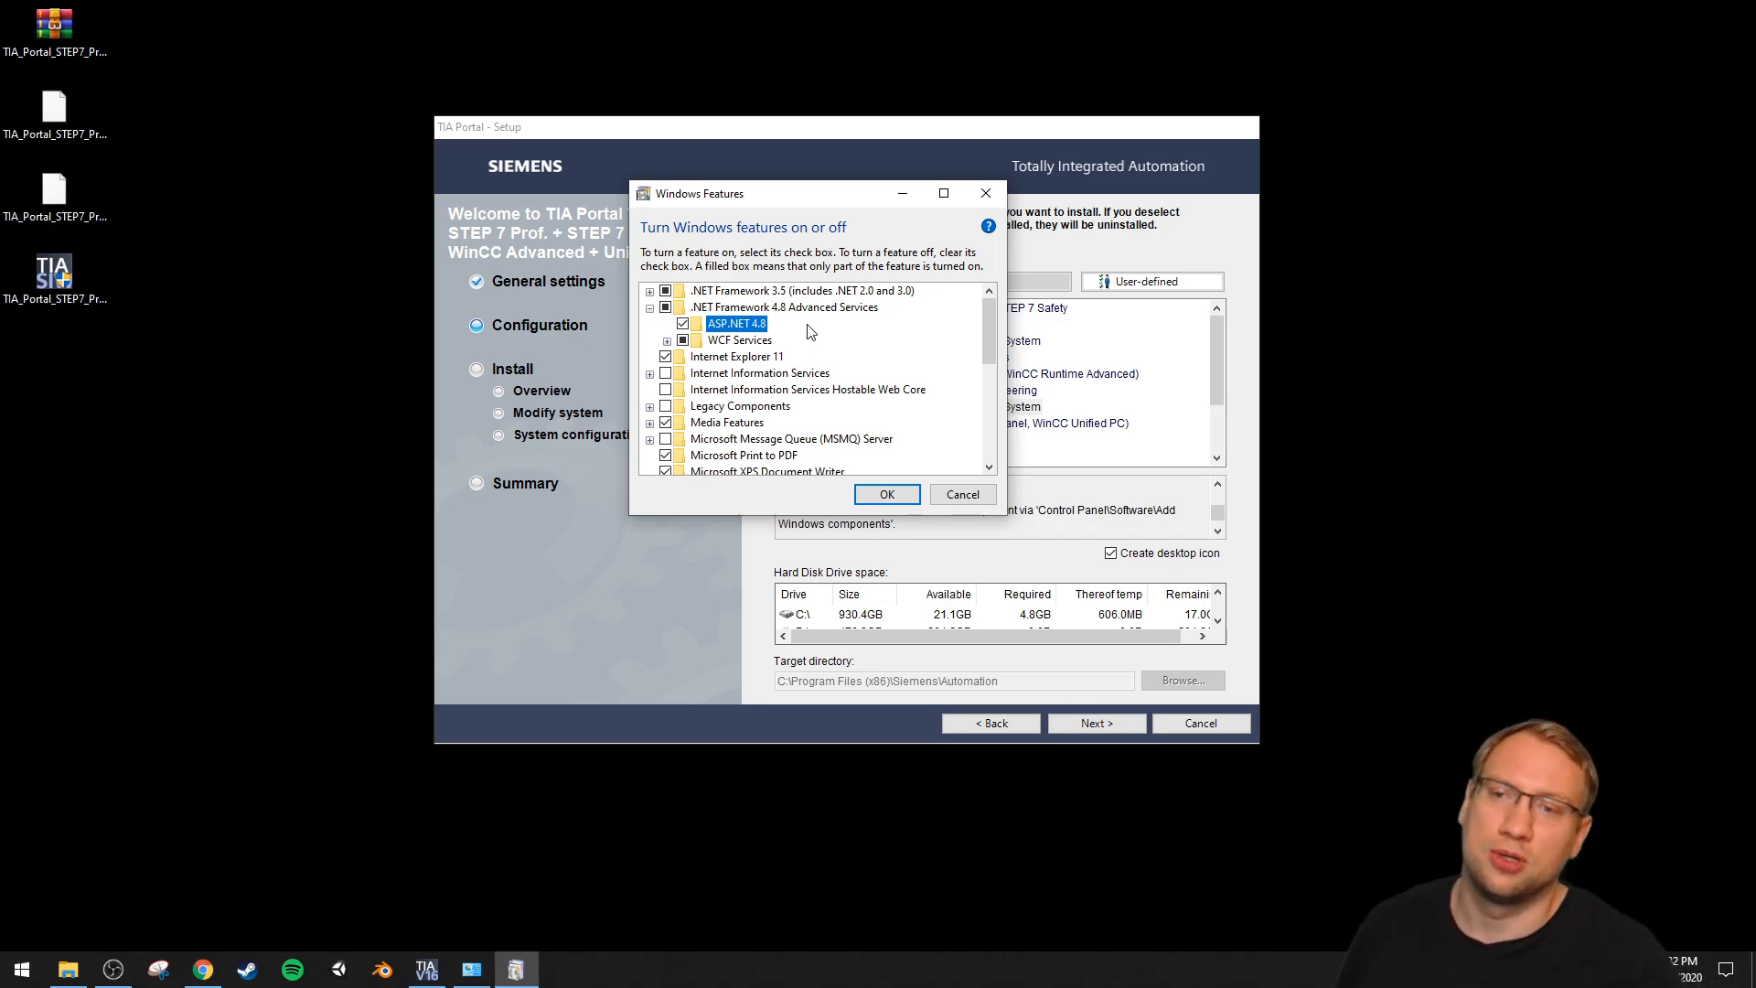
pyautogui.moveTo(729, 332)
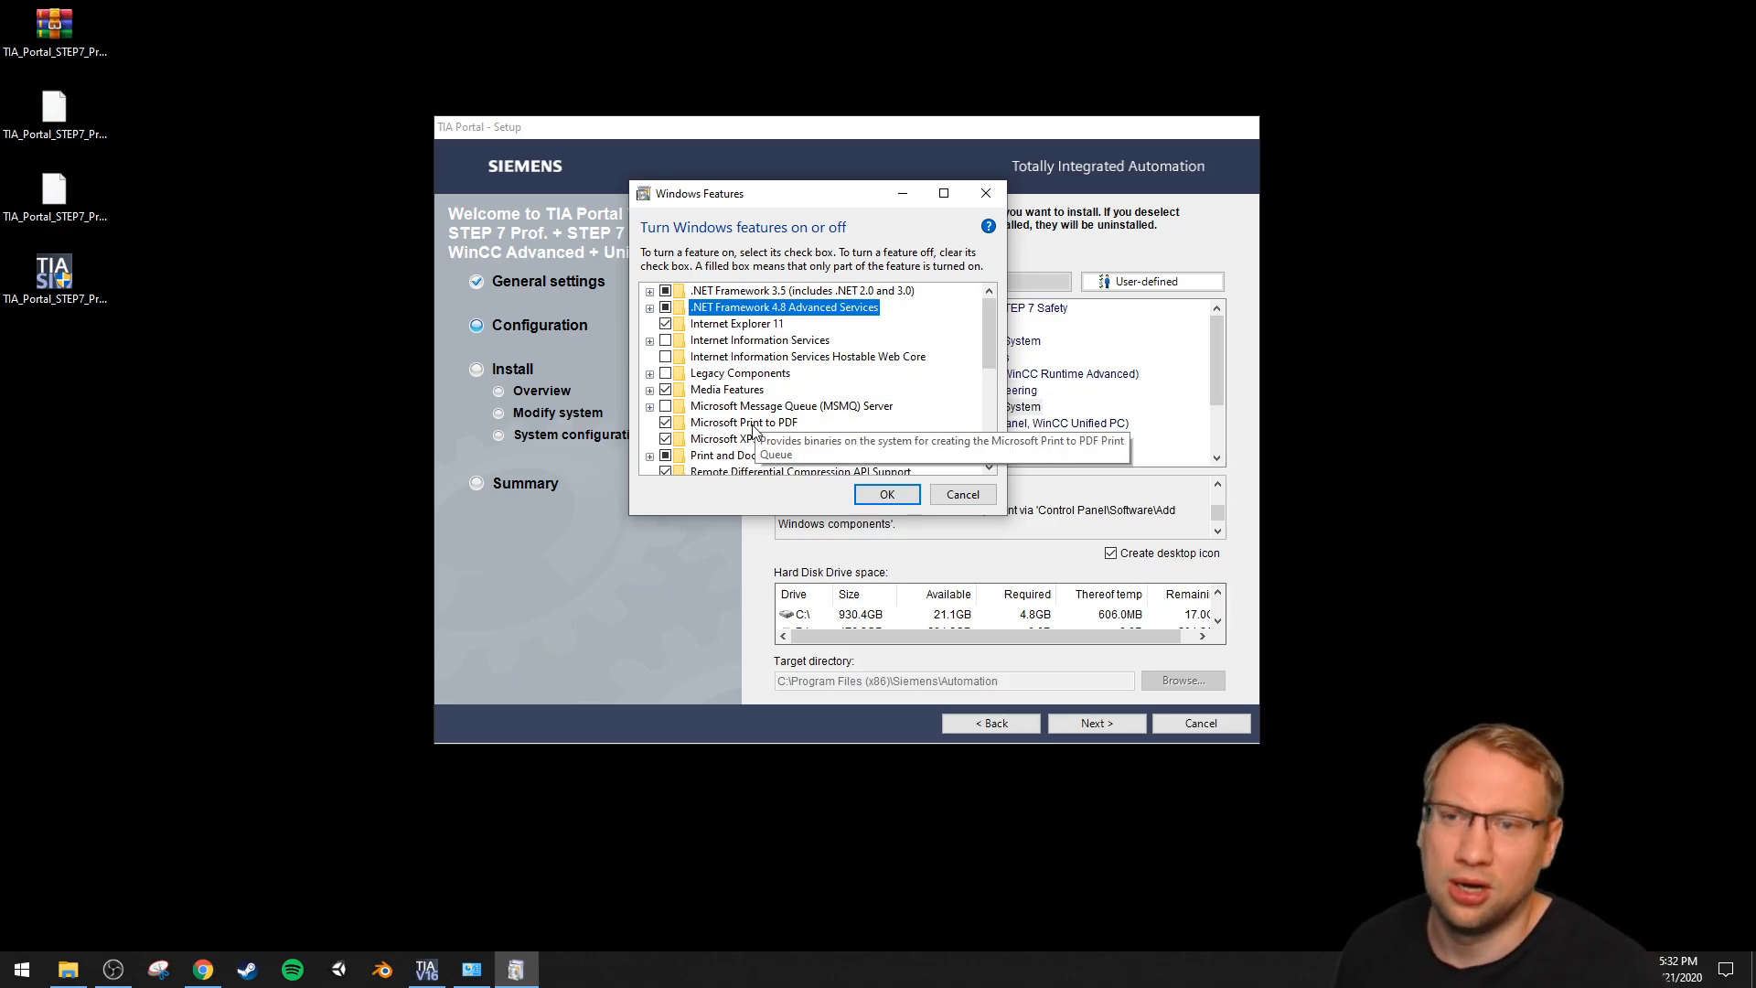
pyautogui.moveTo(715, 348)
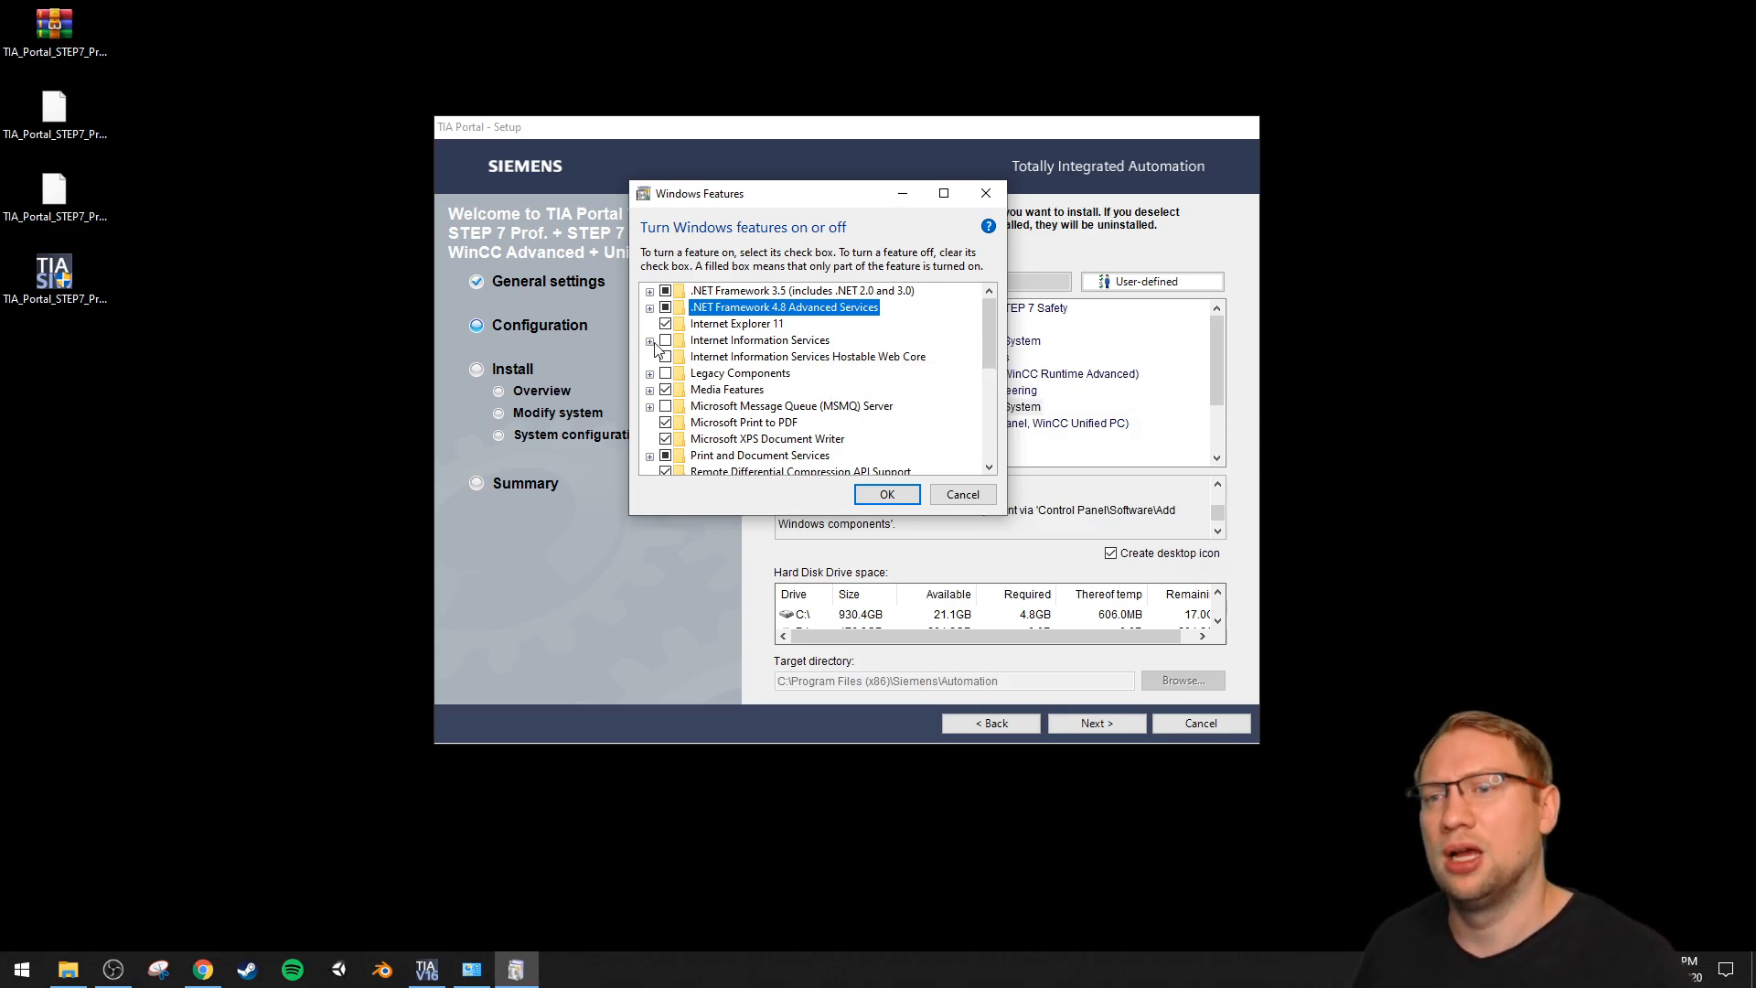
# - Expand Internet Information Services down to World Wide Web Services Application Development Features
pyautogui.click(759, 340)
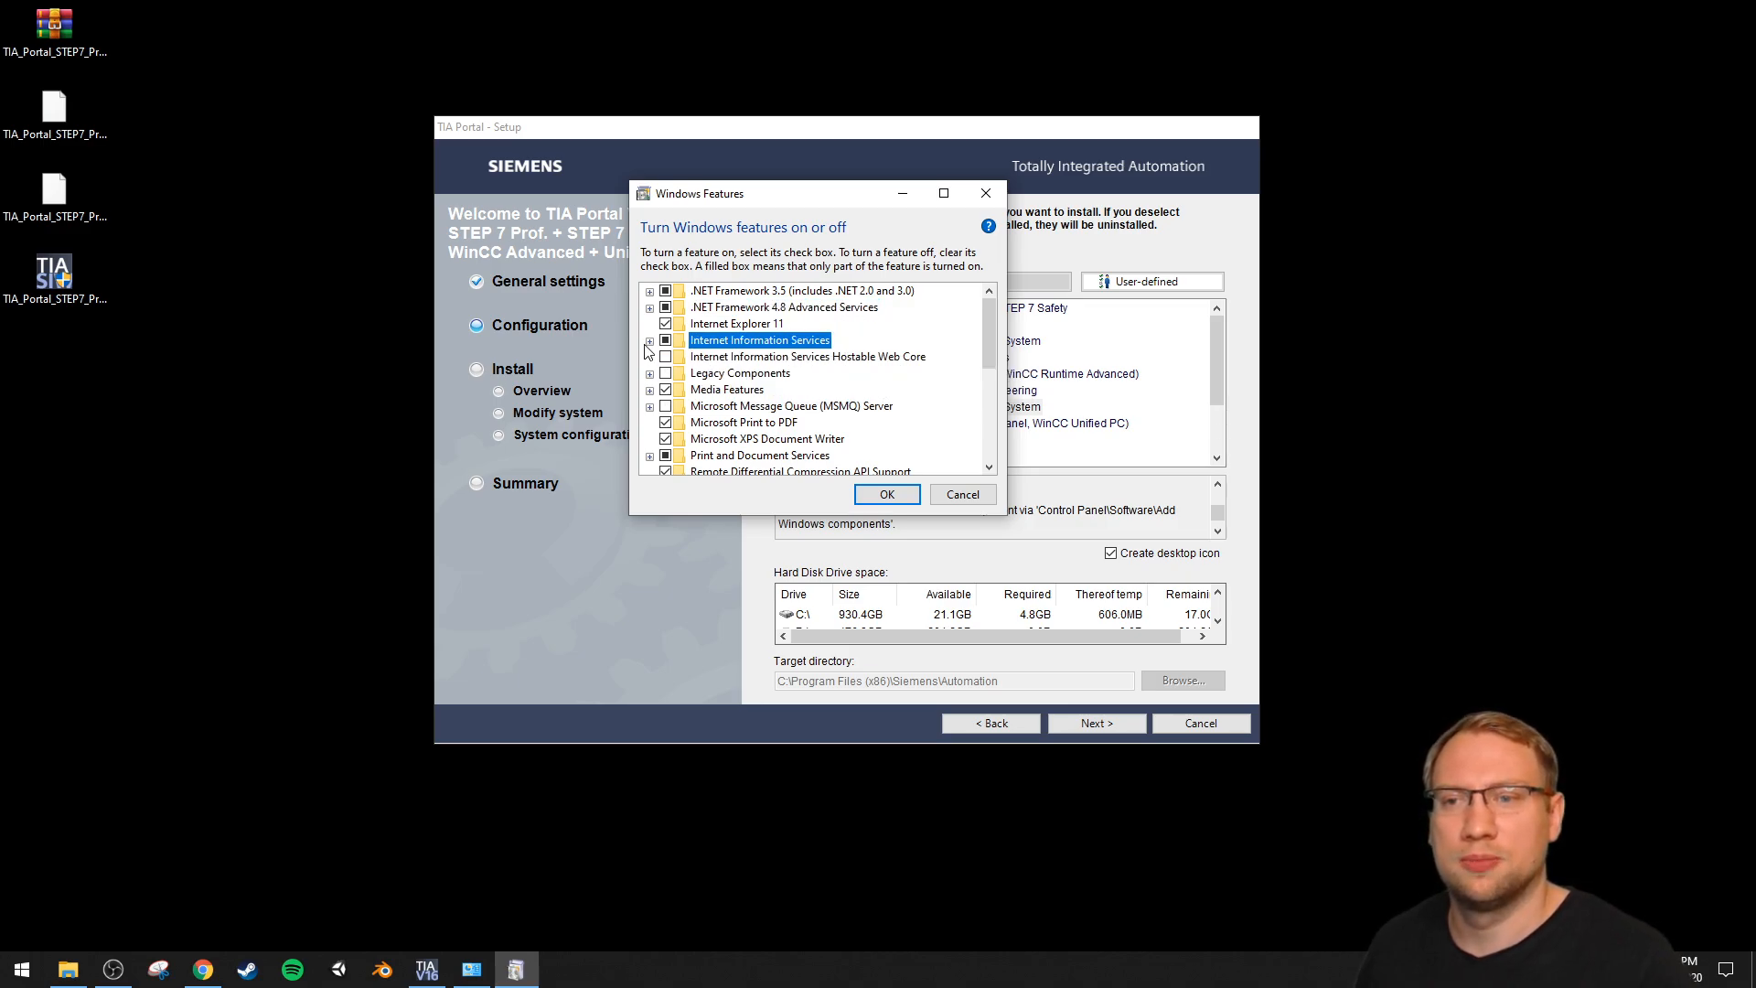
pyautogui.click(650, 341)
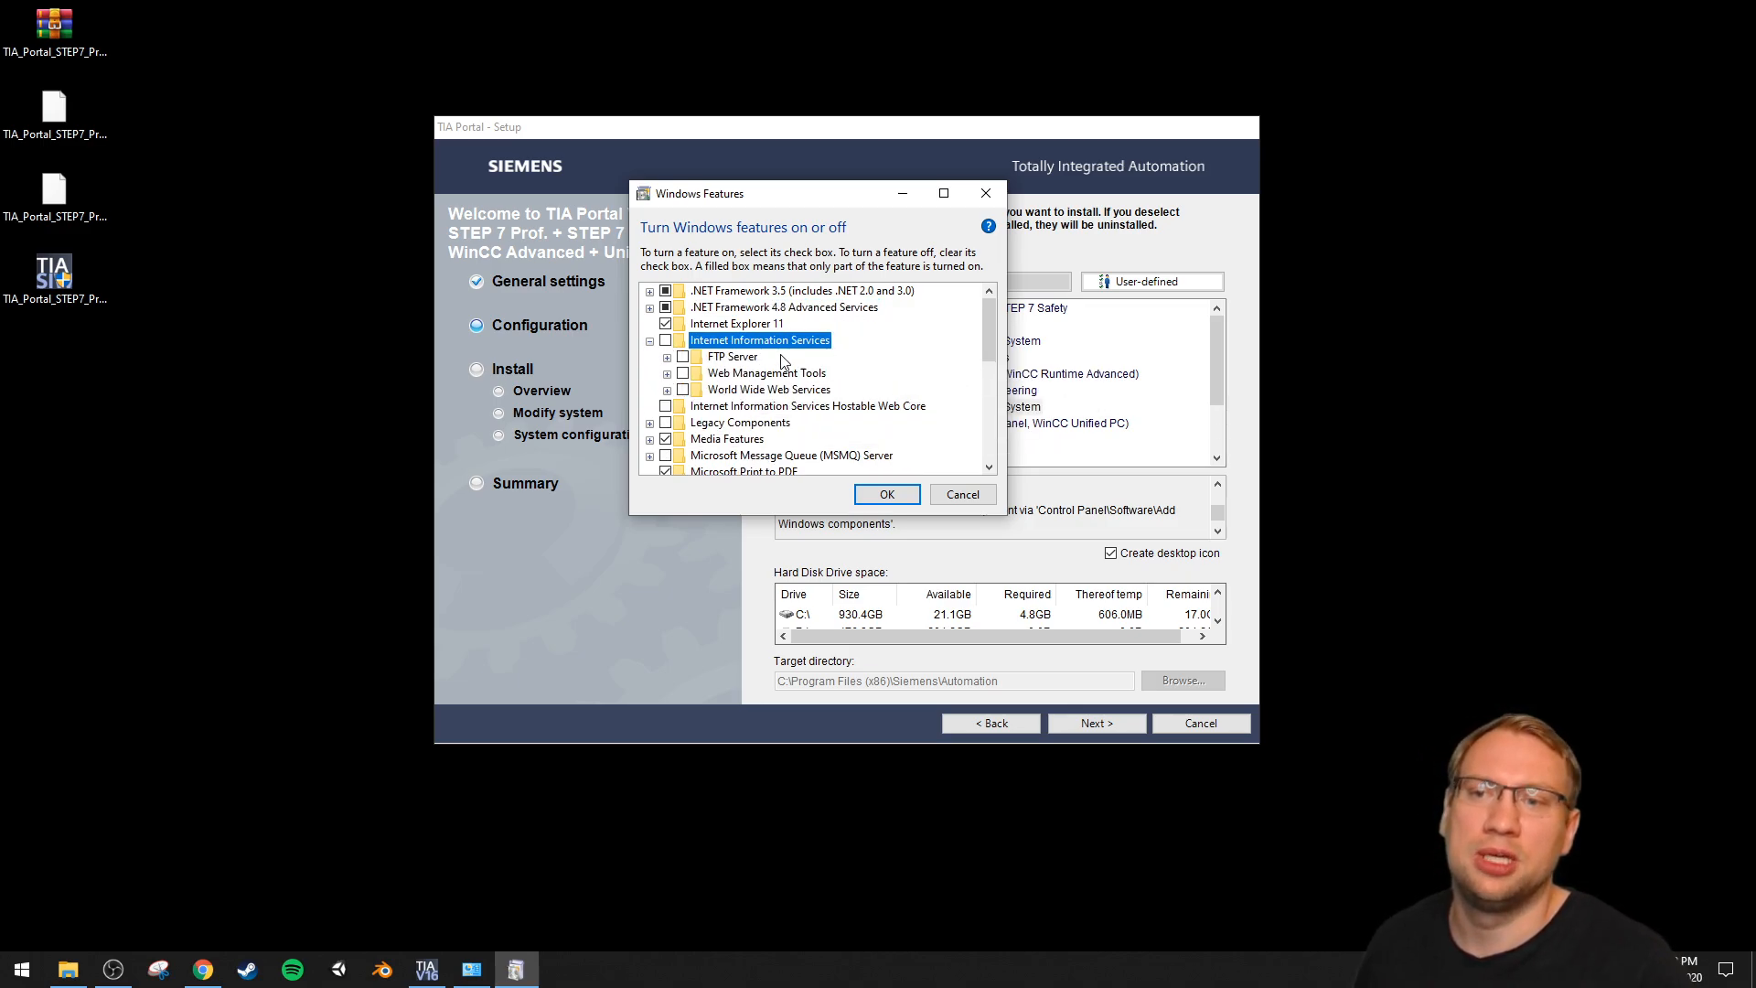
pyautogui.moveTo(808, 406)
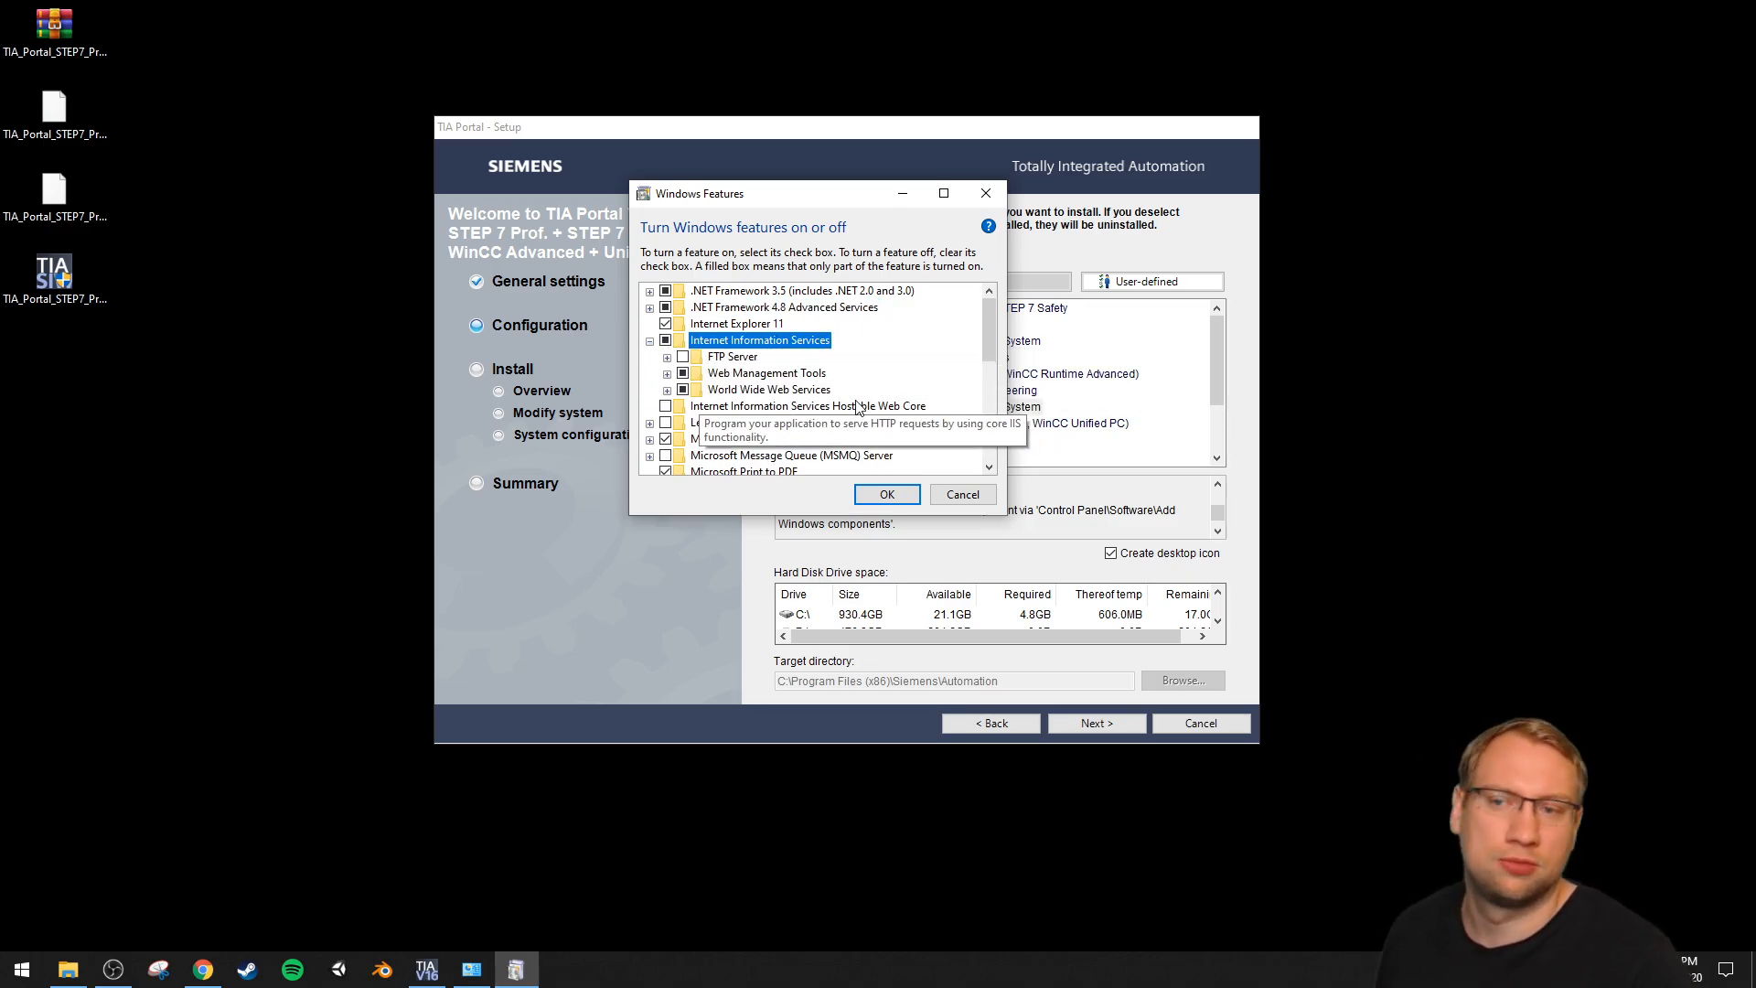
pyautogui.moveTo(952, 388)
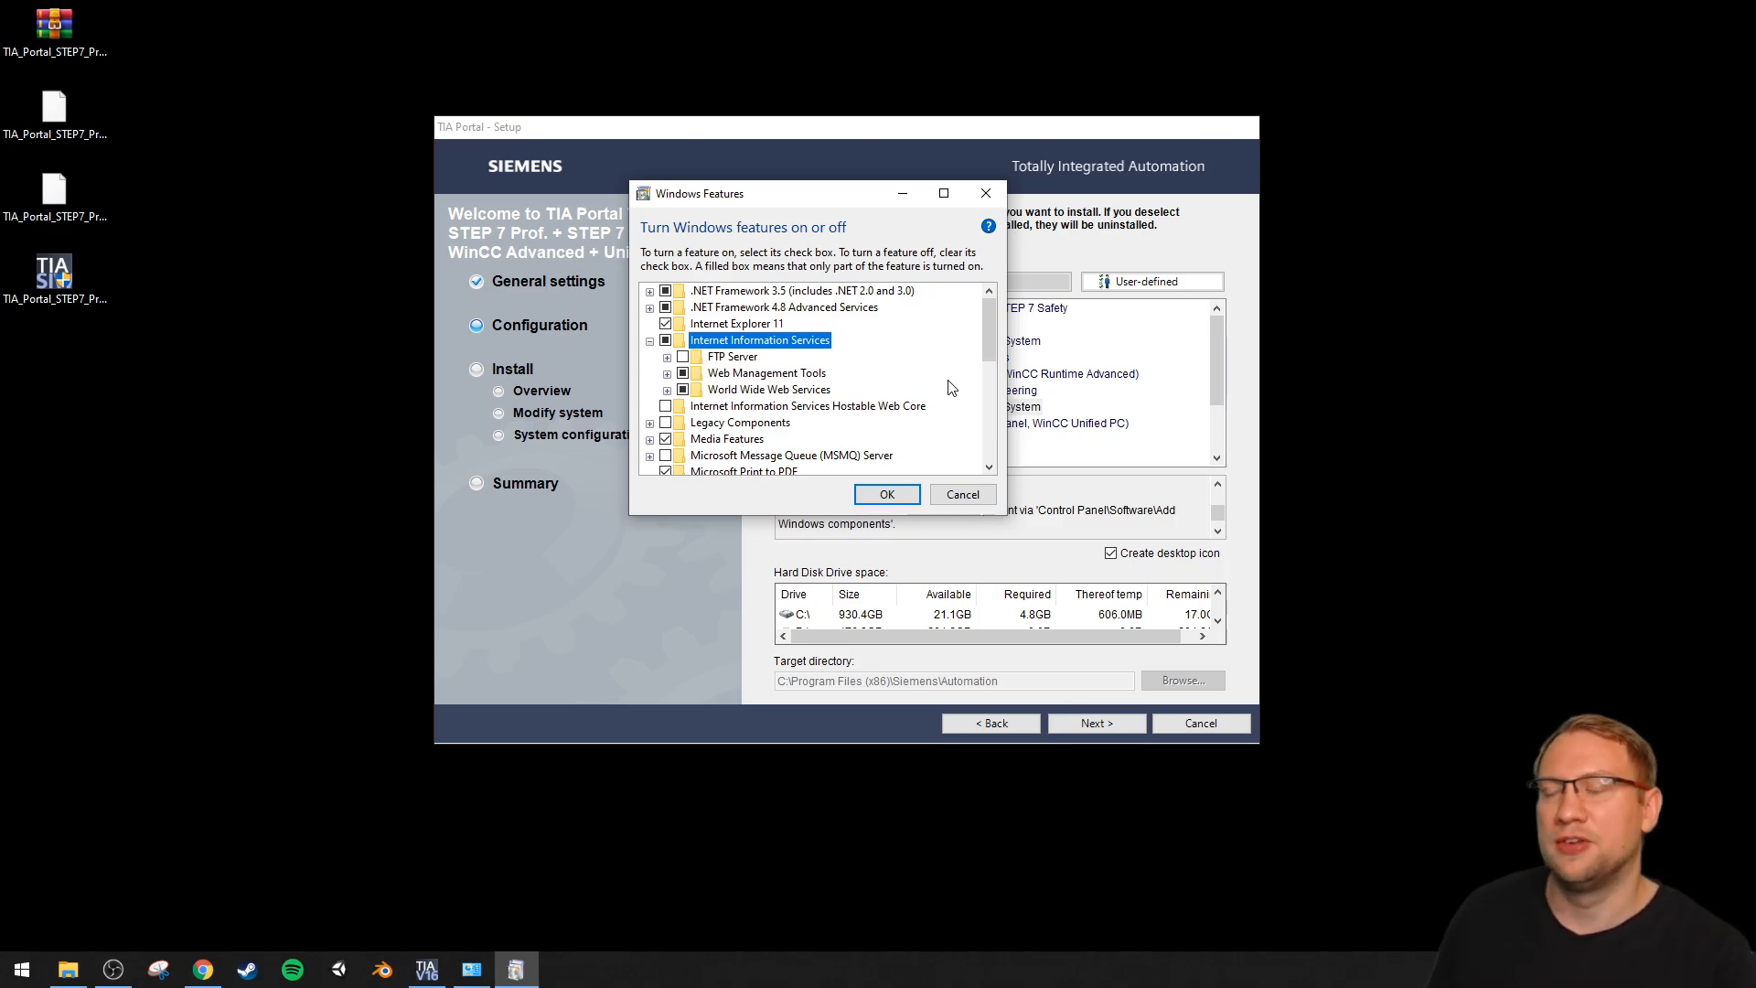
pyautogui.click(666, 373)
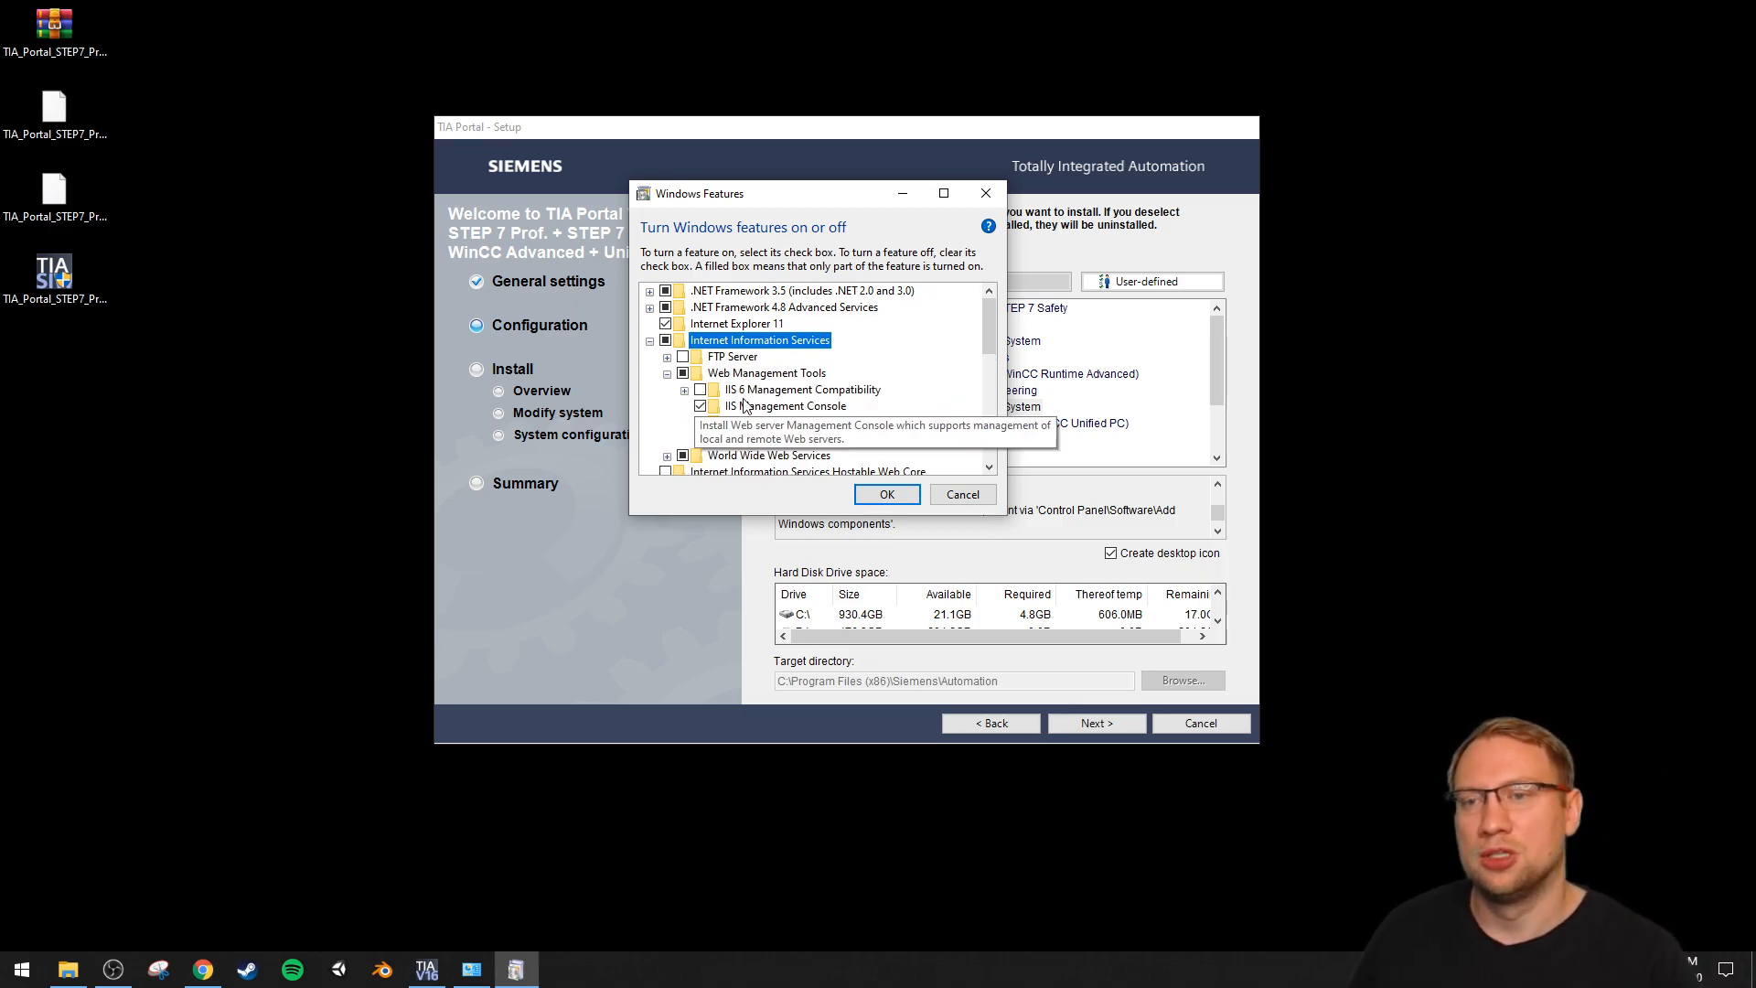
pyautogui.moveTo(955, 394)
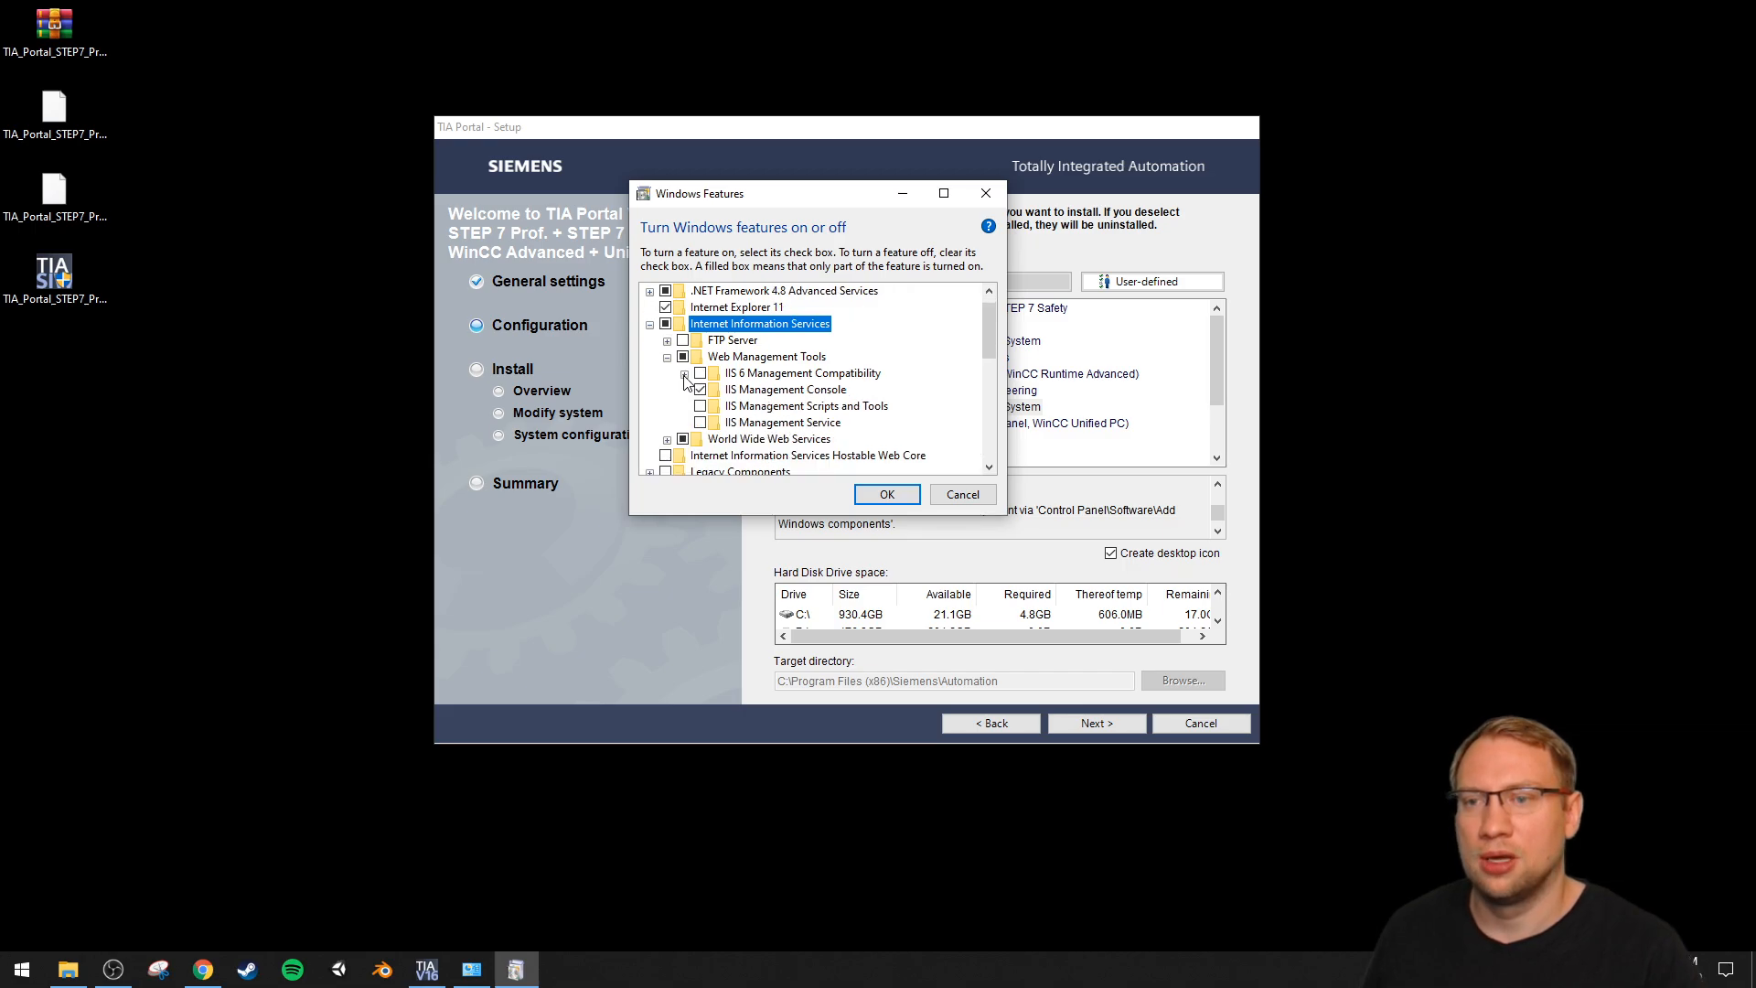
pyautogui.click(682, 373)
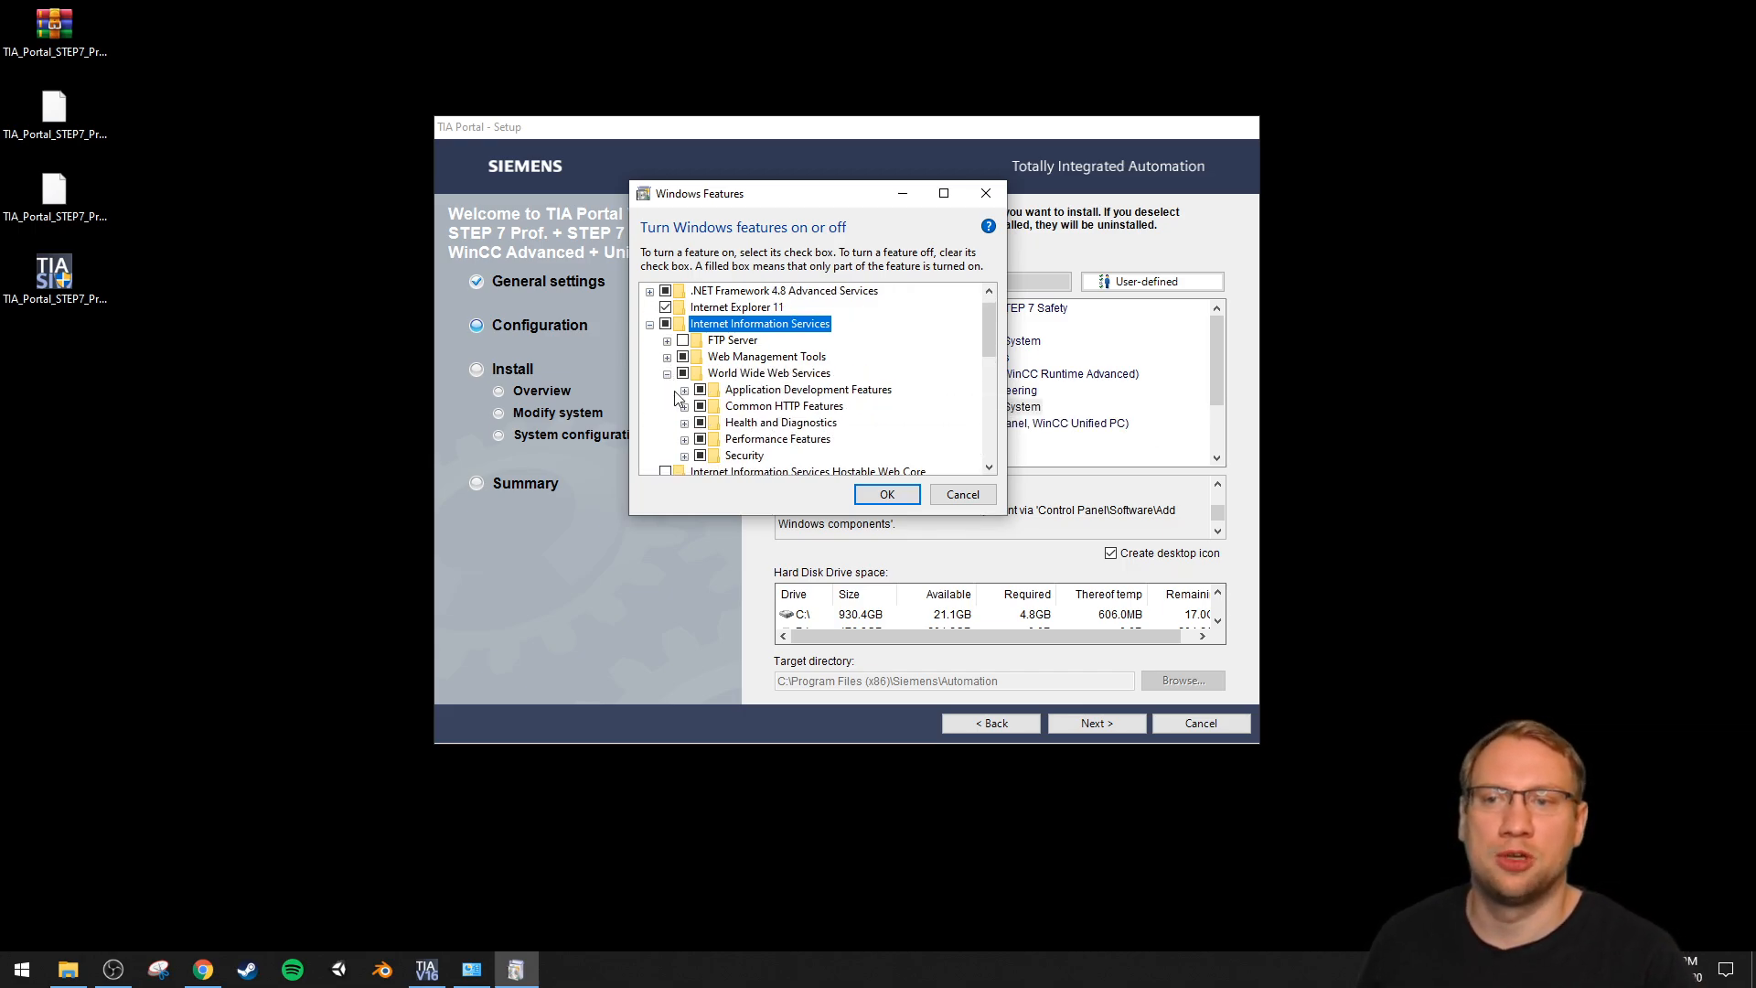
pyautogui.click(683, 388)
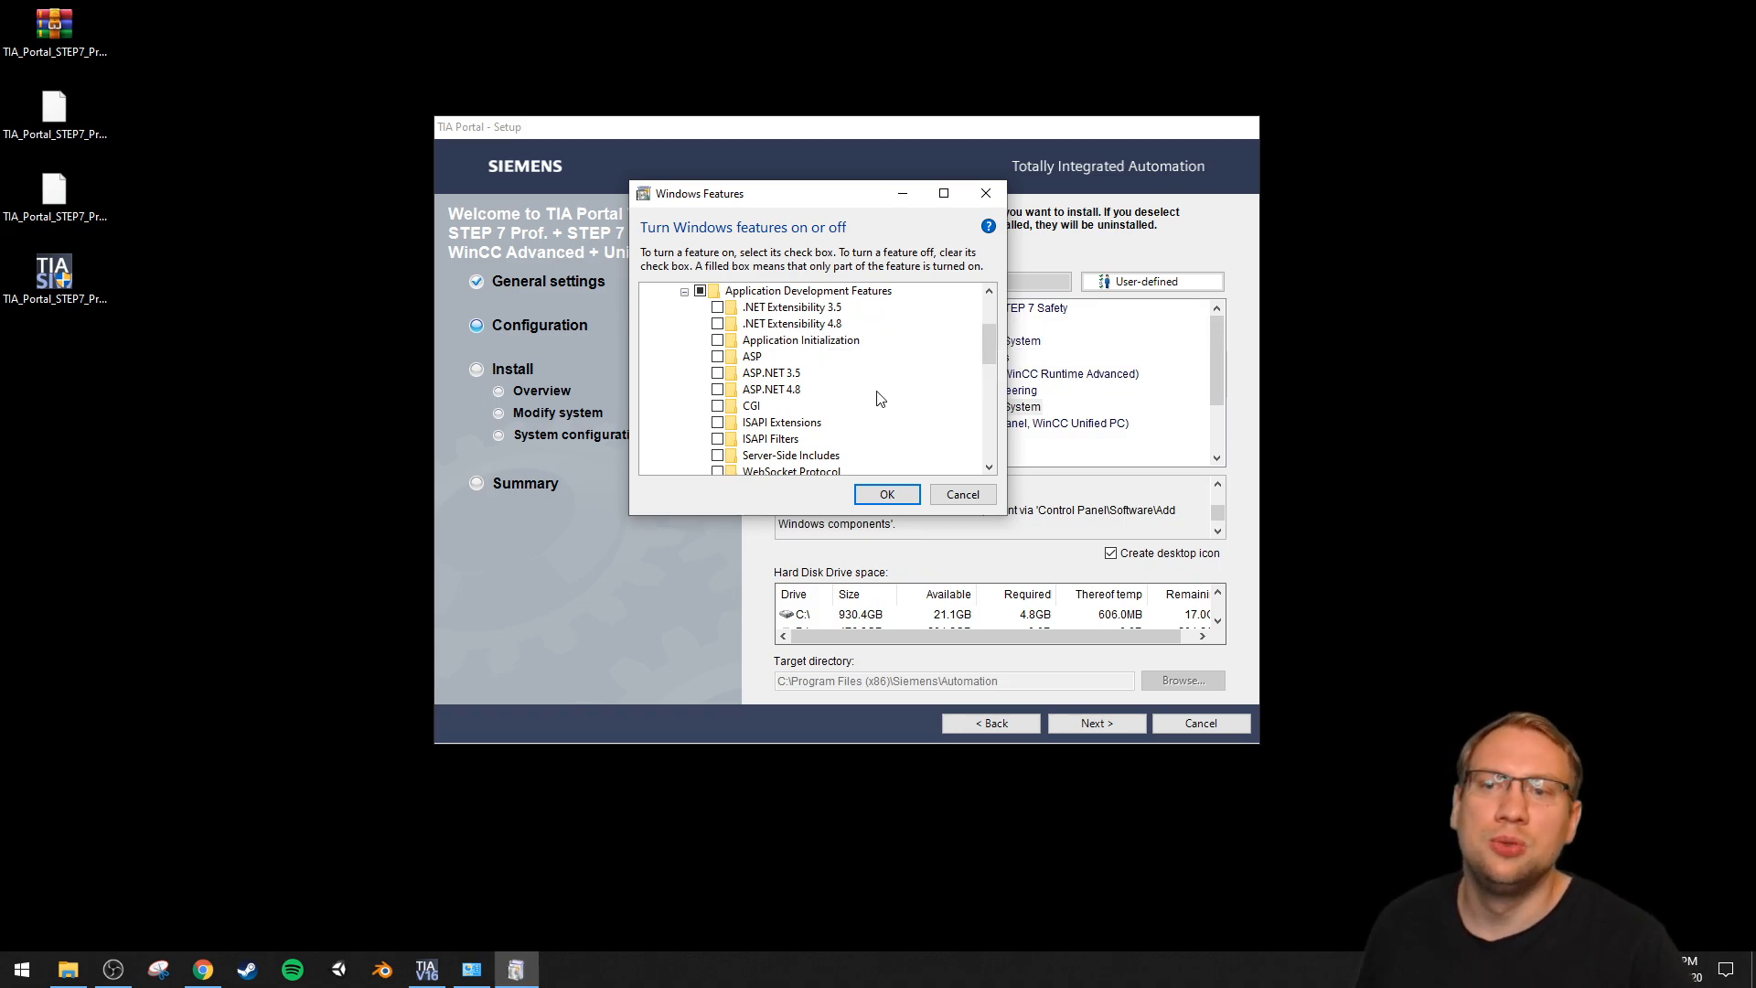
pyautogui.moveTo(781, 401)
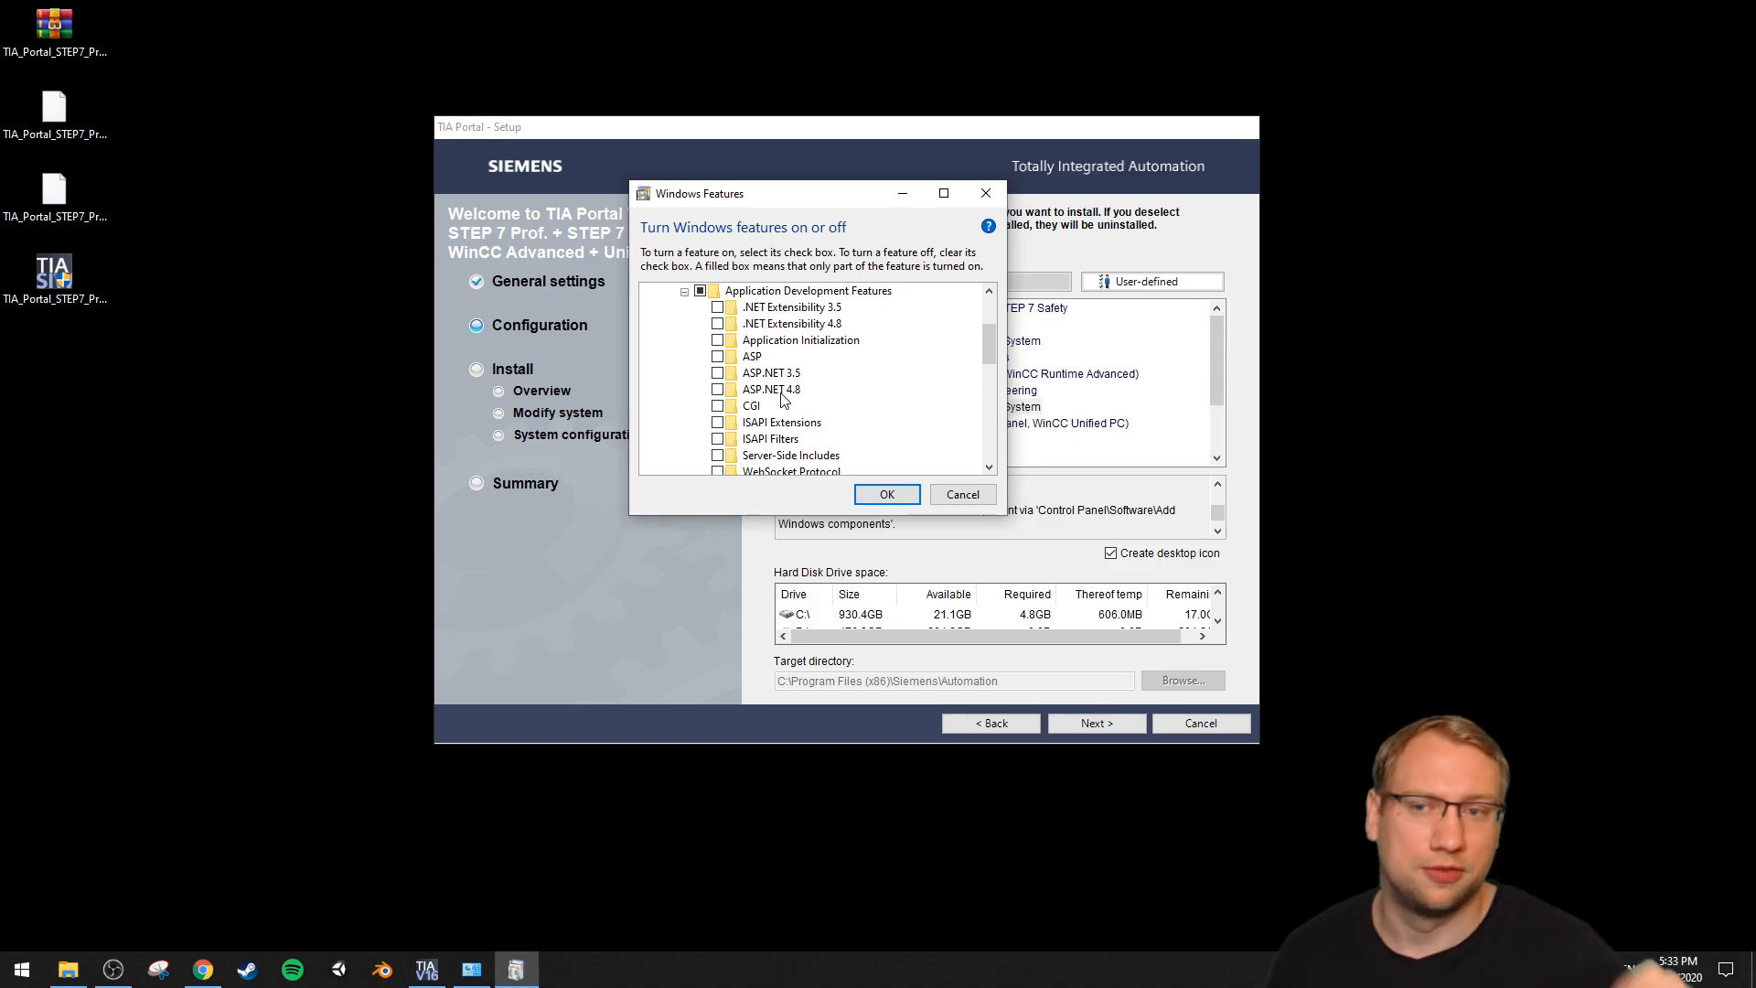
# - Enable ASP.NET 4.8 and ASP under IIS Application Development Features
pyautogui.click(717, 388)
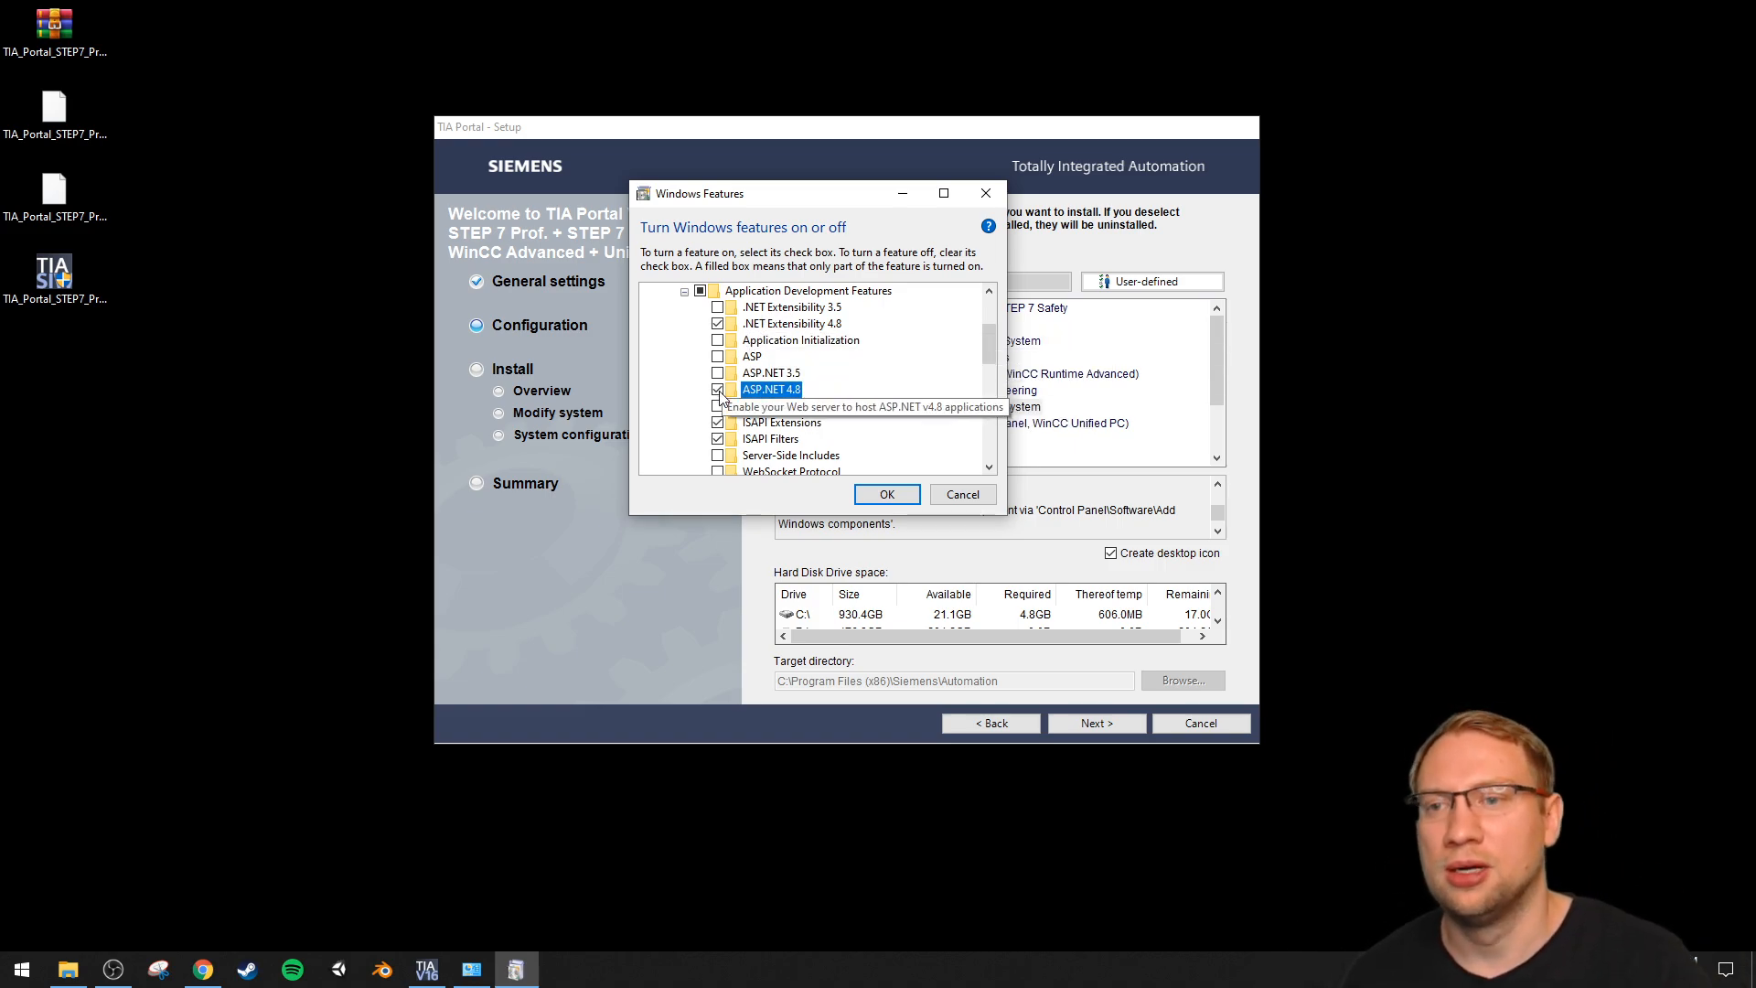
pyautogui.moveTo(828, 401)
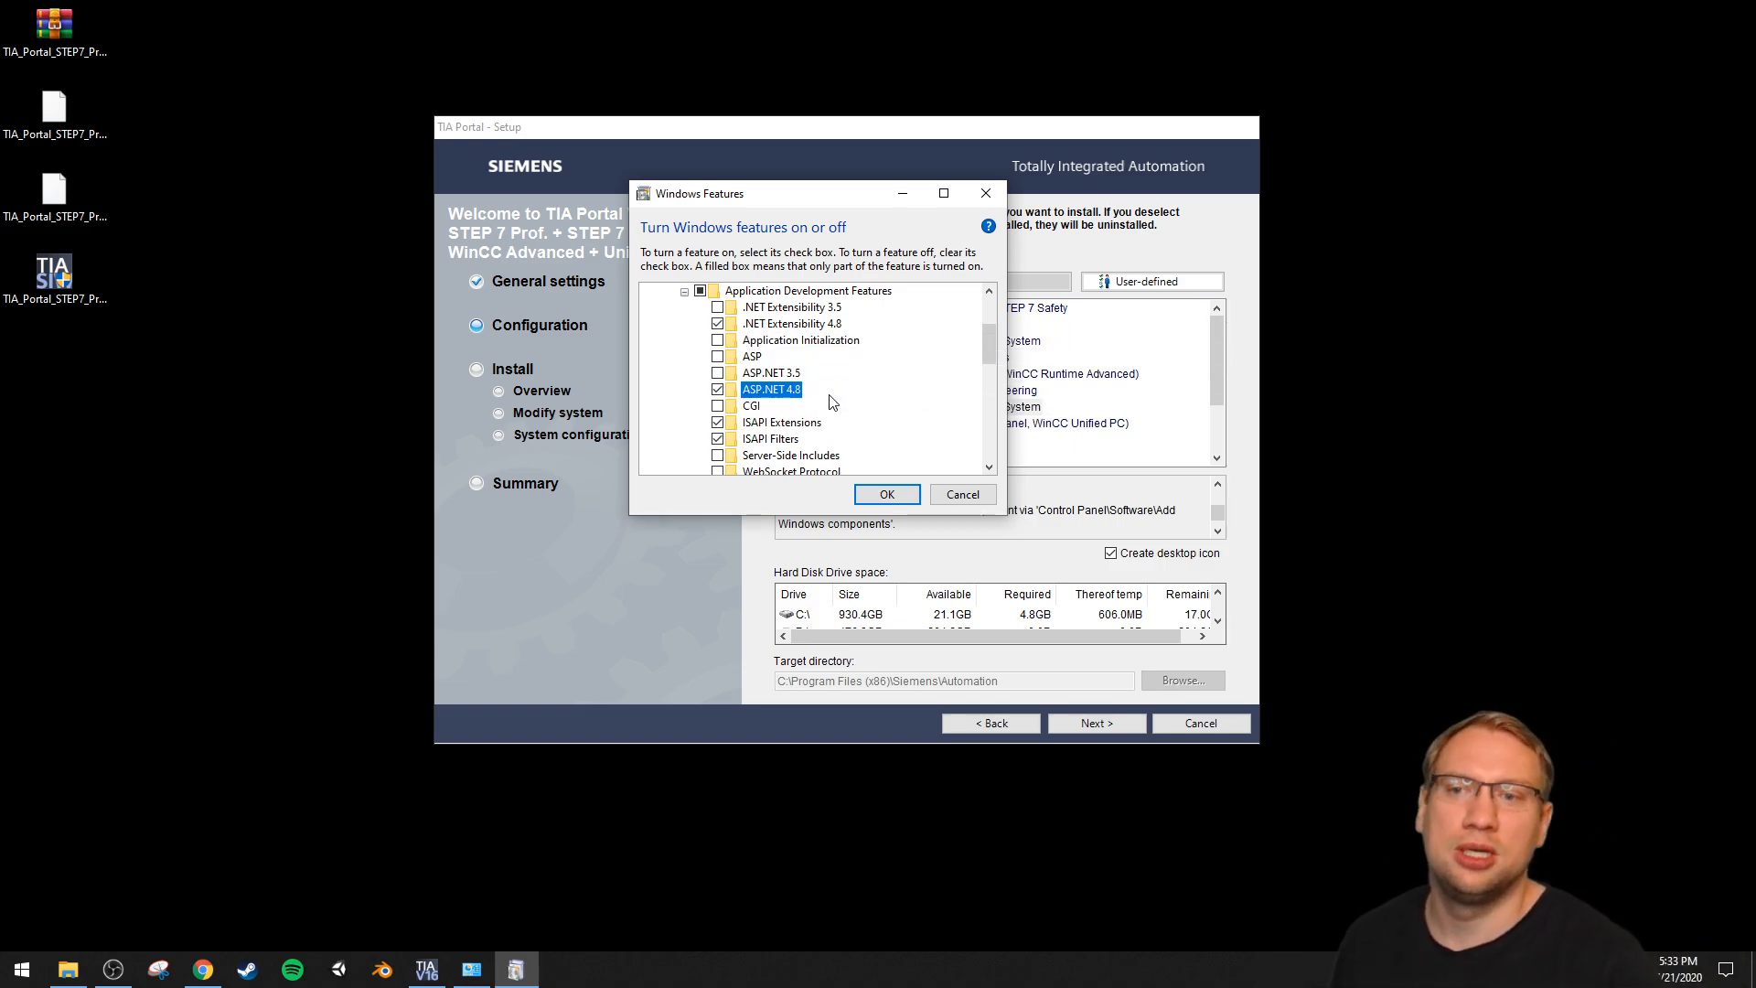
pyautogui.moveTo(911, 353)
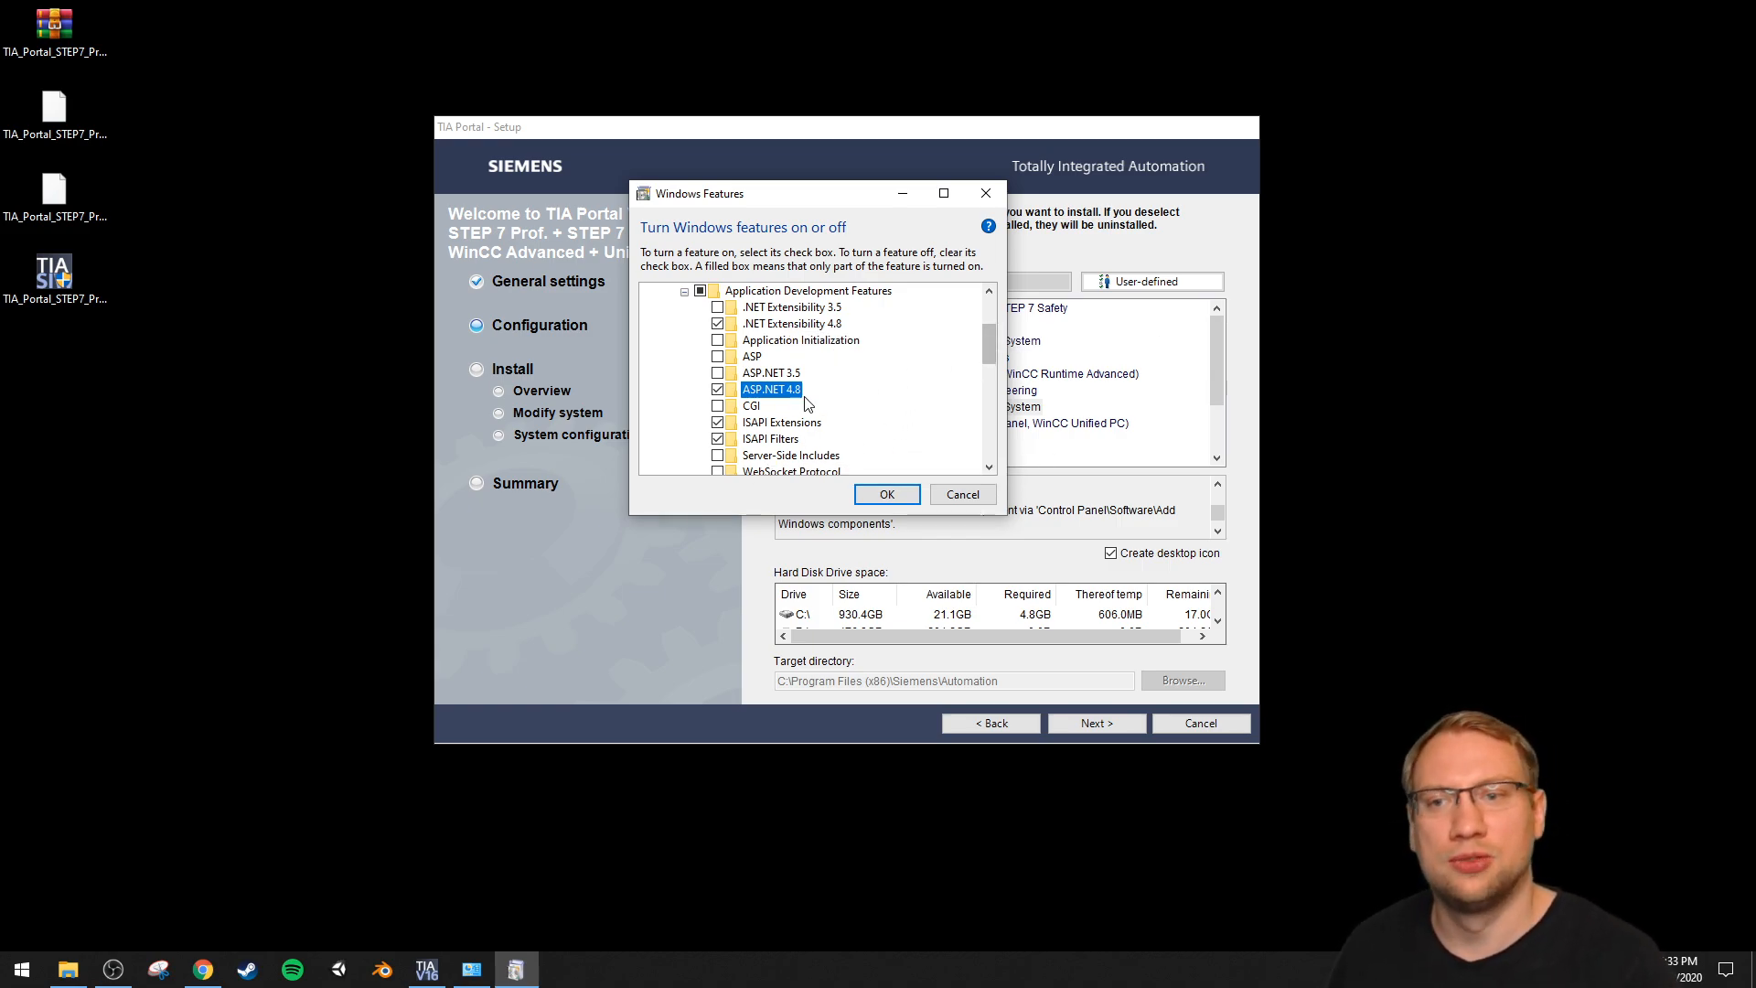
pyautogui.moveTo(794, 395)
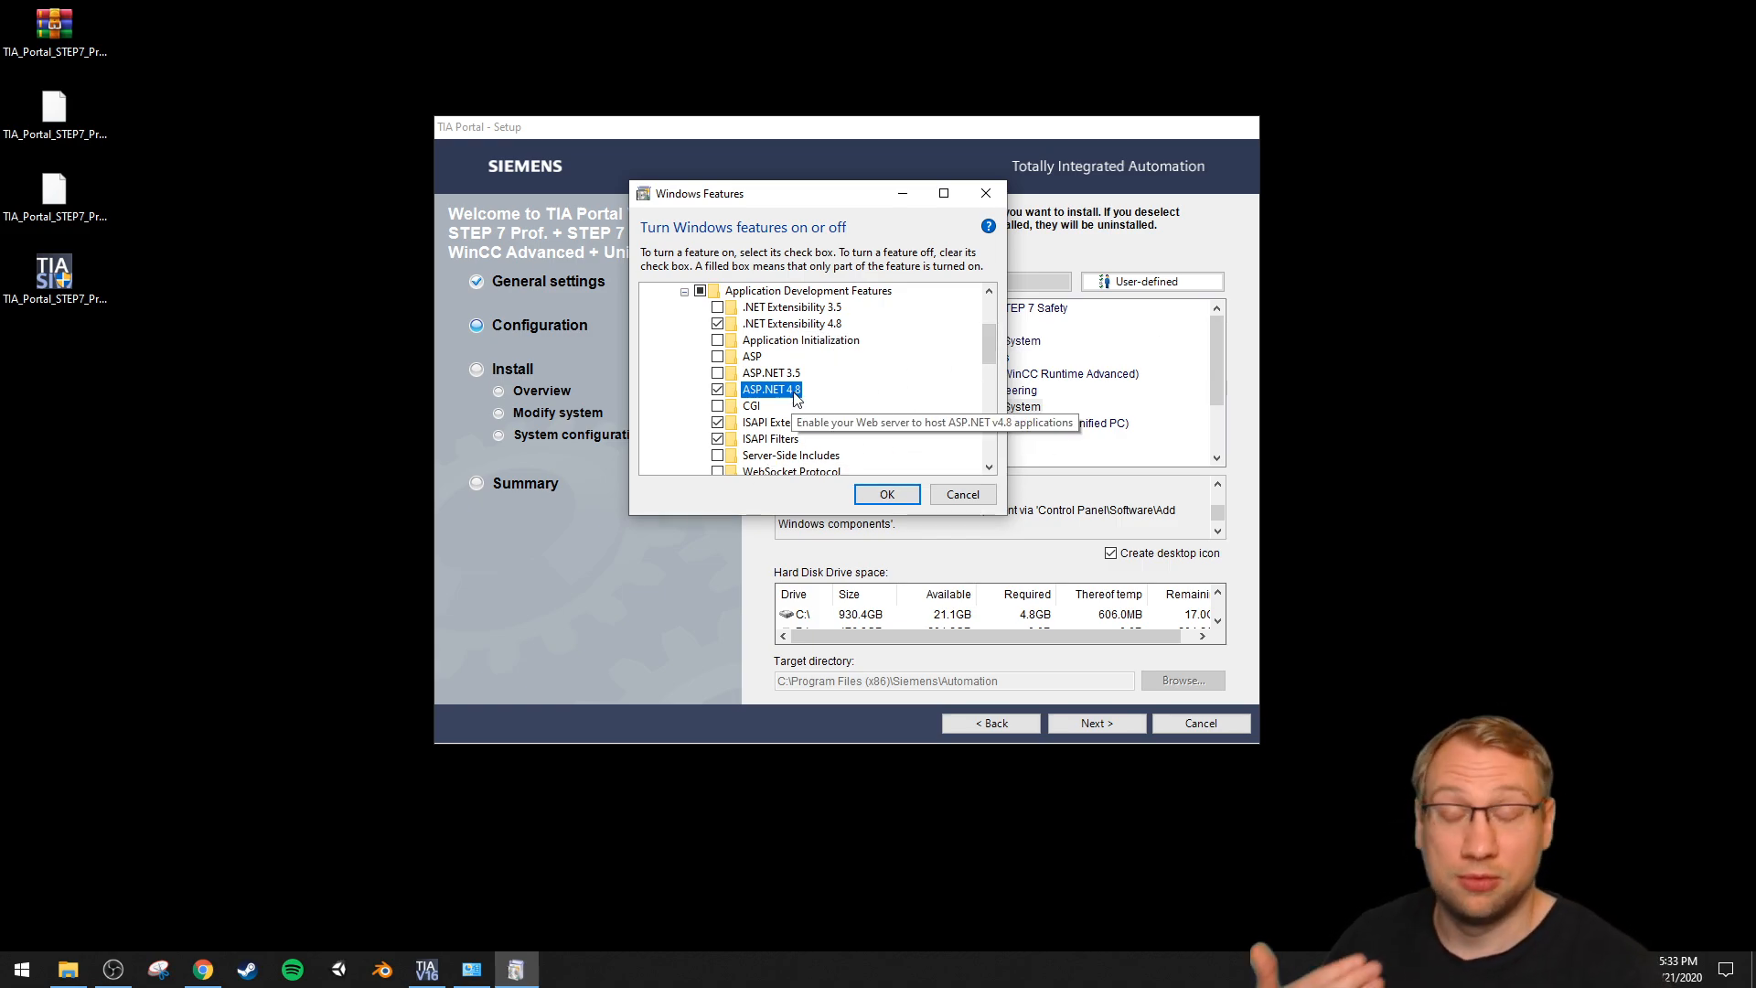
pyautogui.moveTo(752, 356)
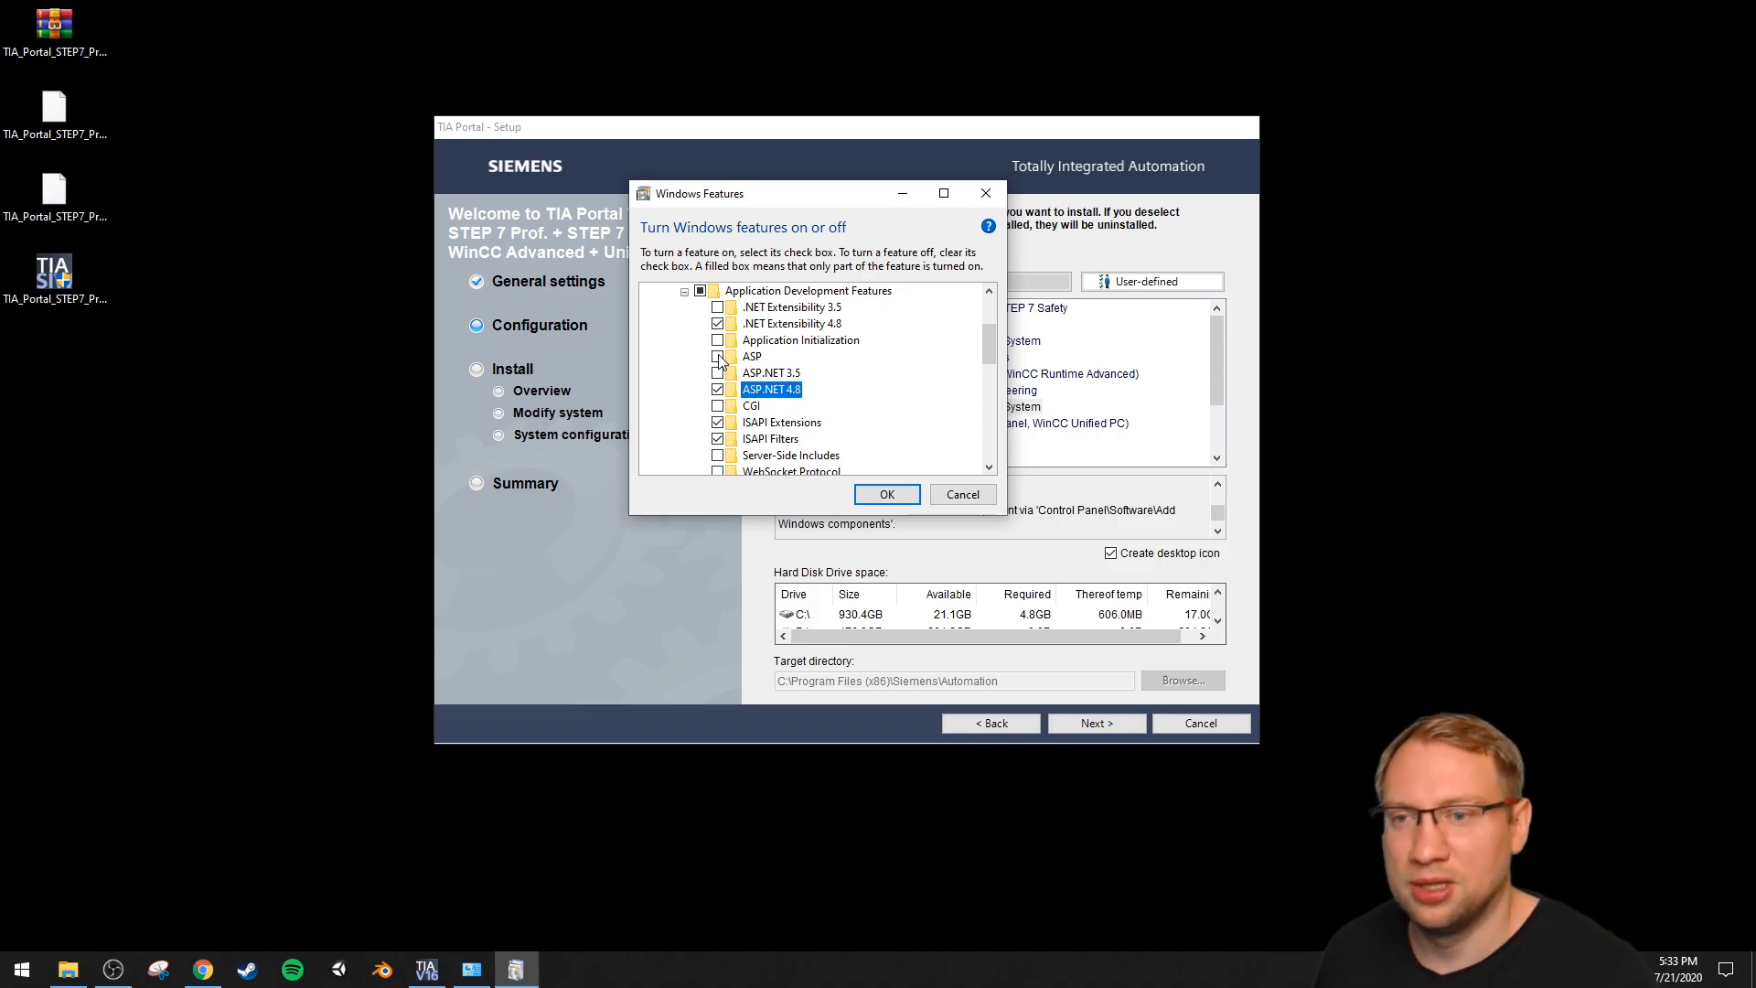
pyautogui.click(719, 357)
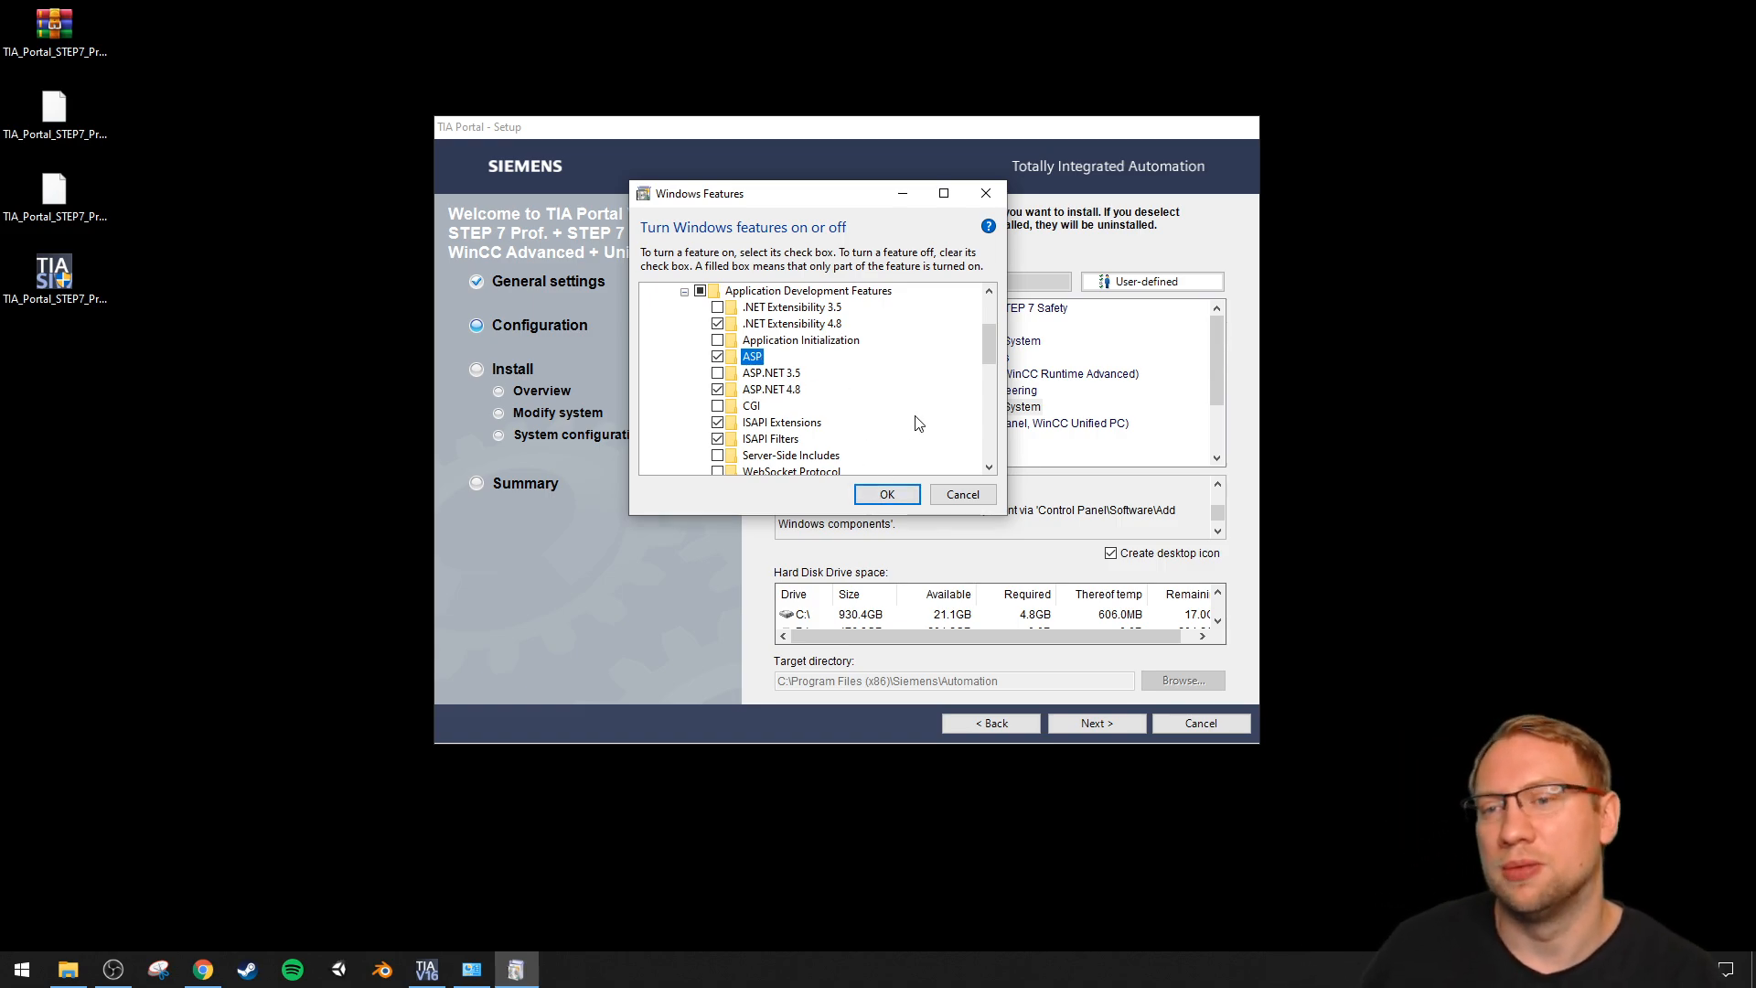
pyautogui.scroll(3)
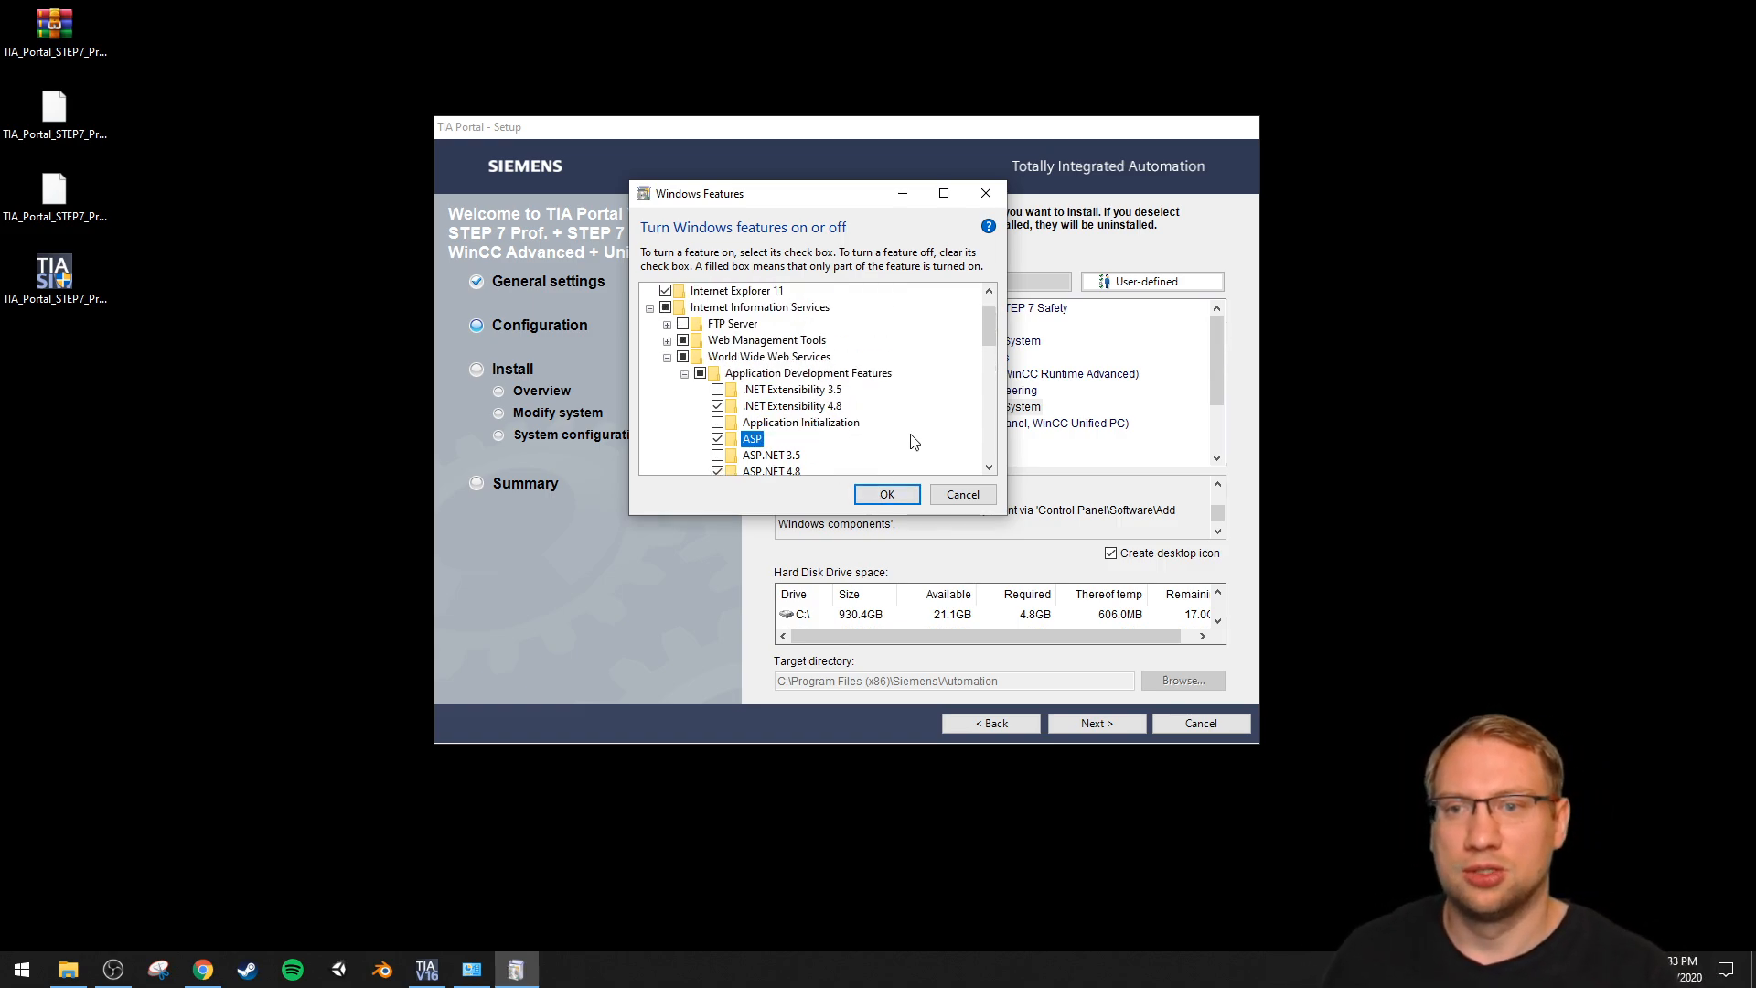
pyautogui.moveTo(792, 388)
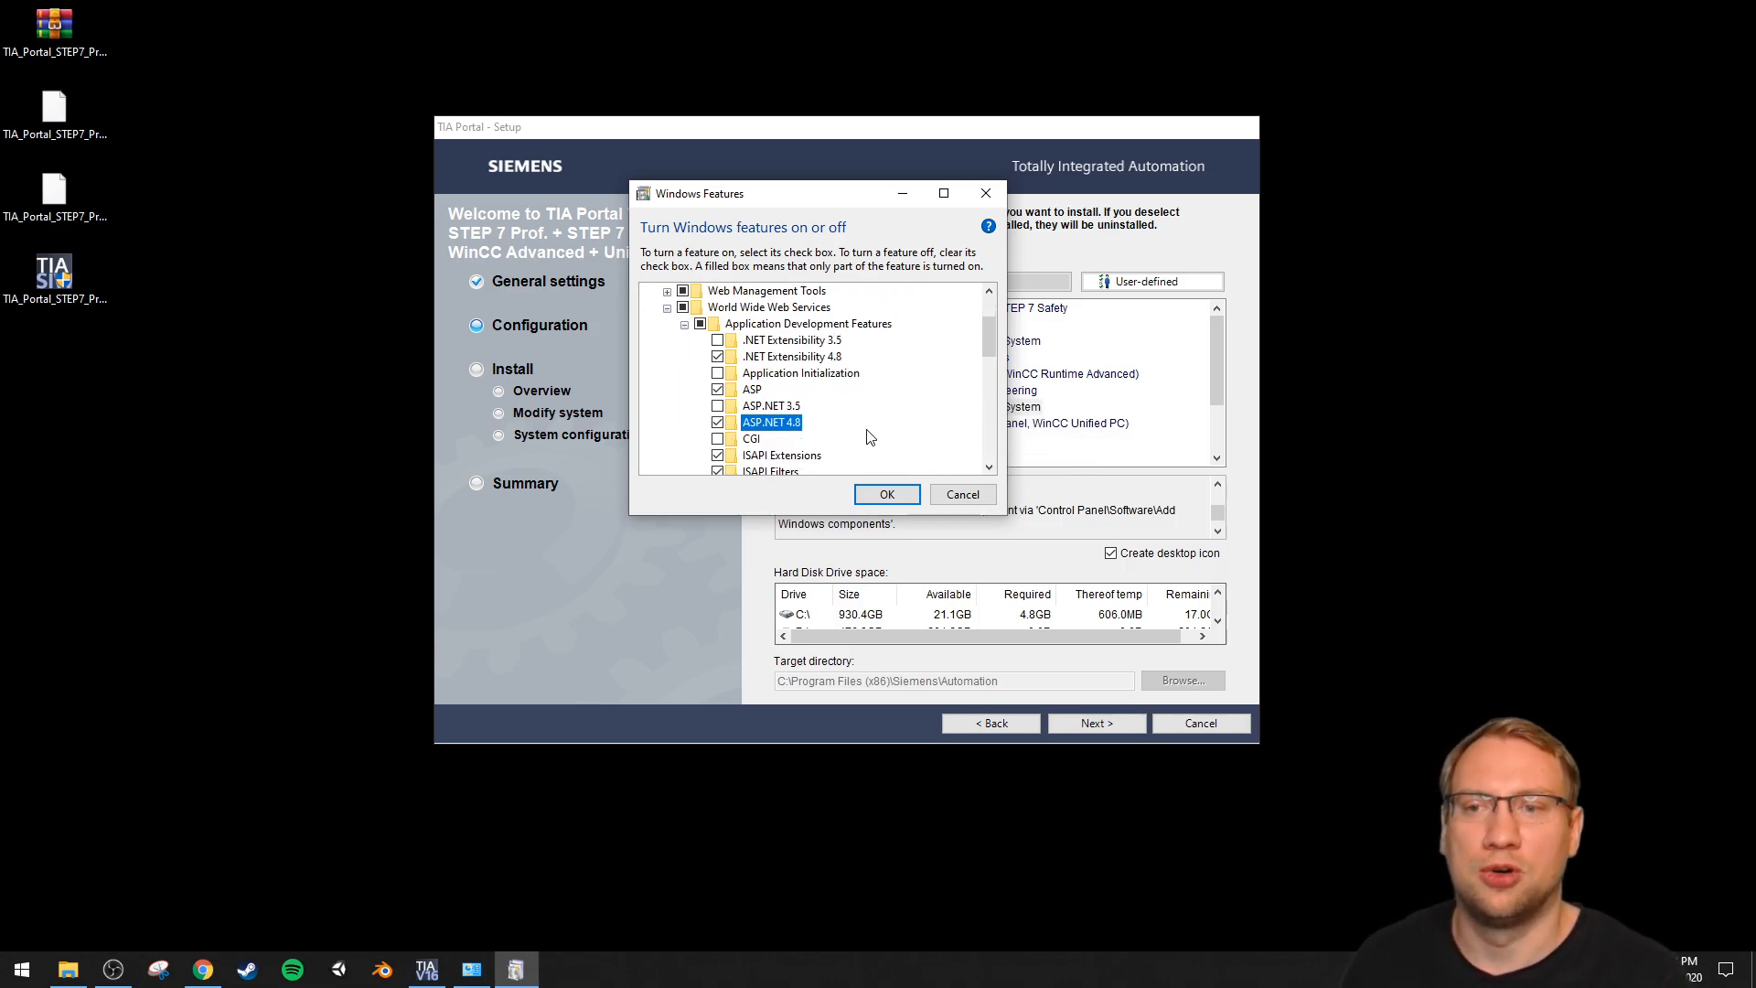
# - Apply the selected Windows features and wait for the changes to complete
pyautogui.click(886, 494)
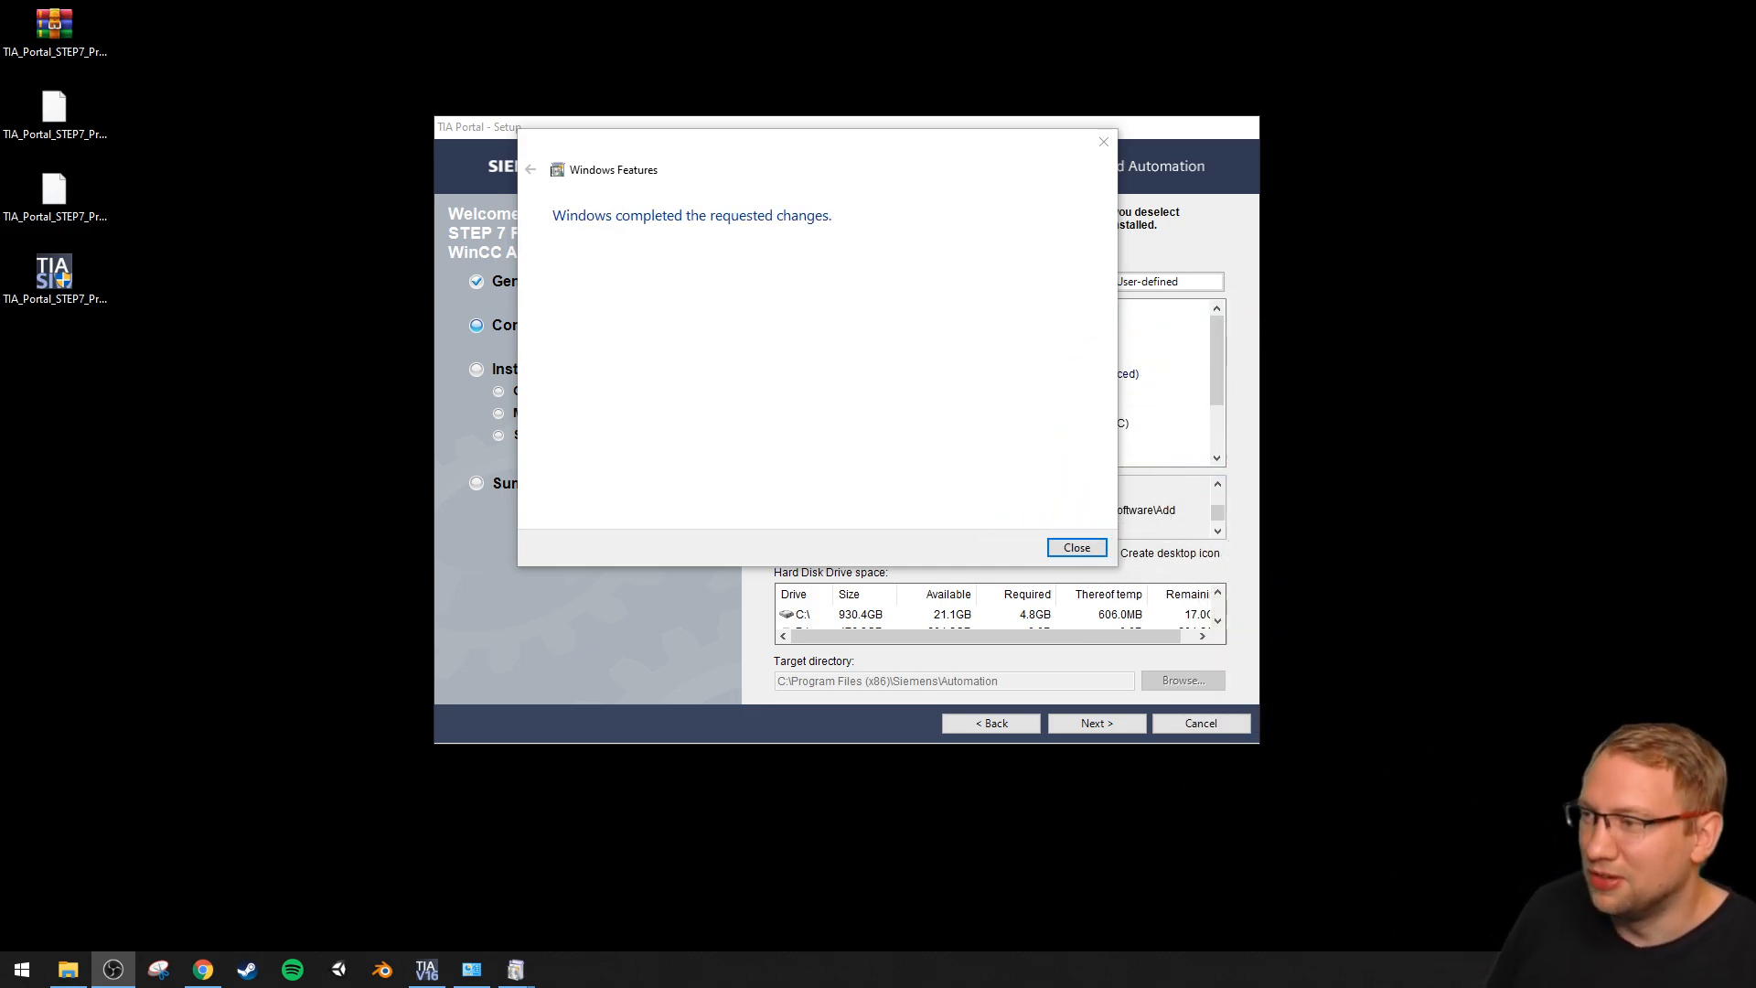
pyautogui.moveTo(1004, 469)
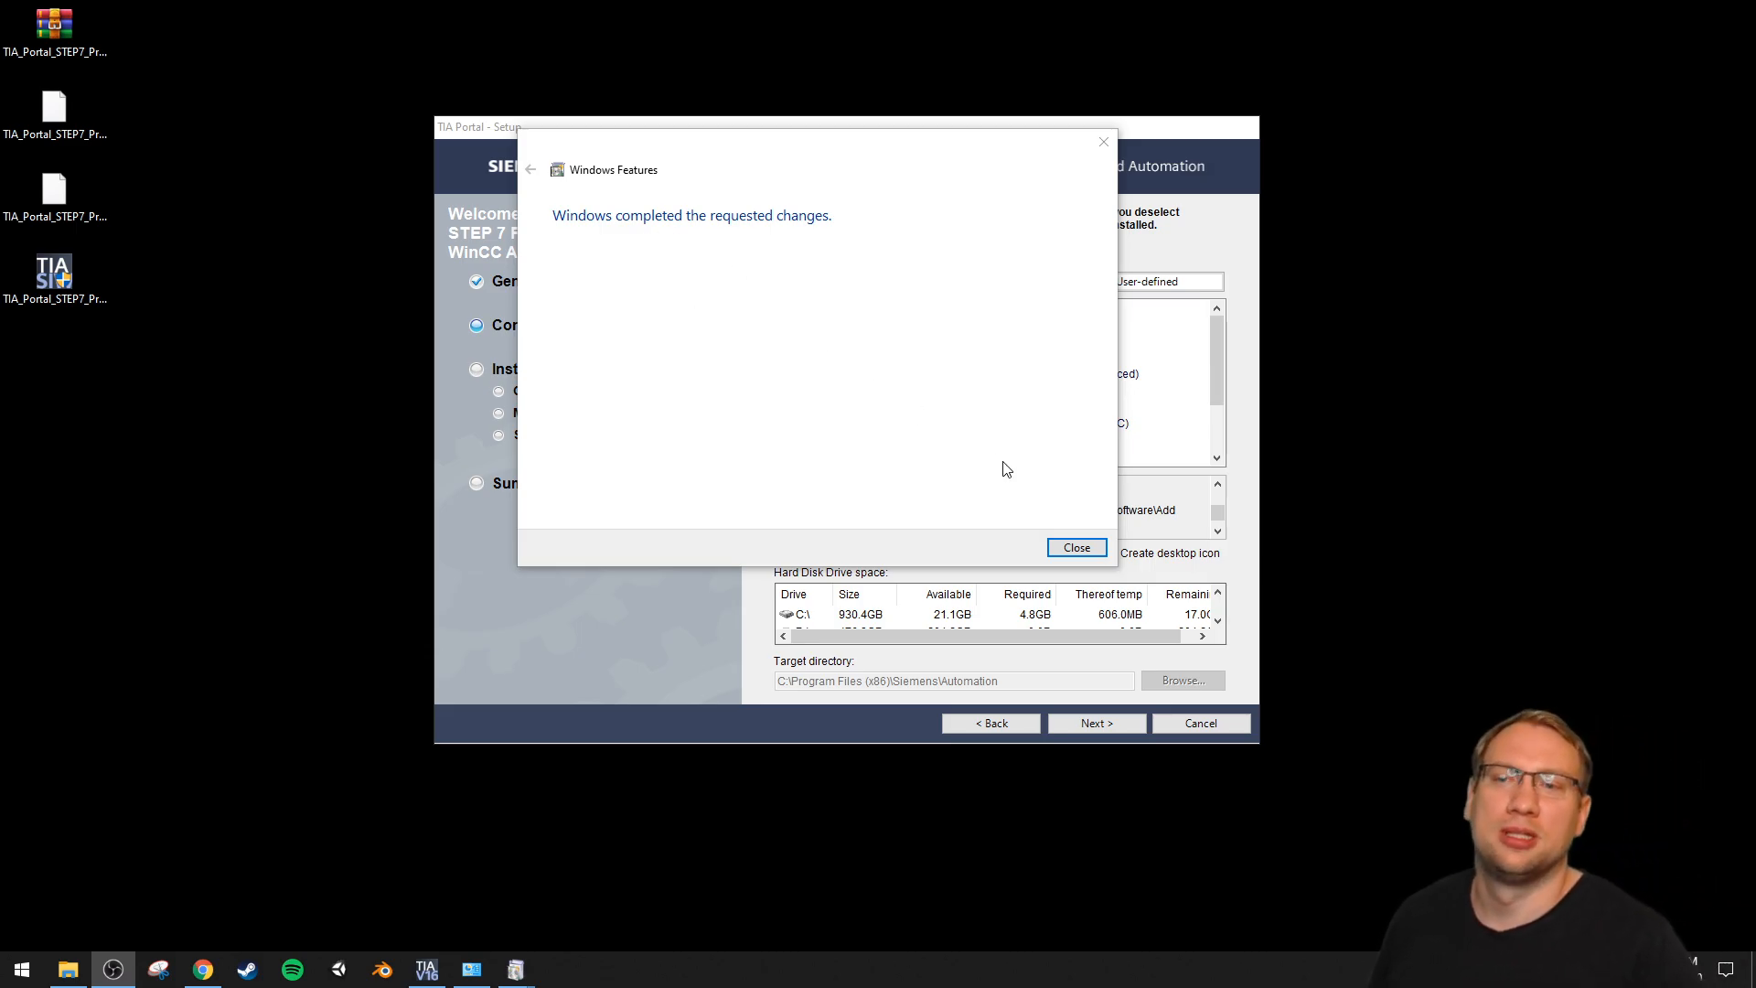
# - Dismiss the completed-changes notice and step the setup back through to product feature selection
pyautogui.click(1074, 546)
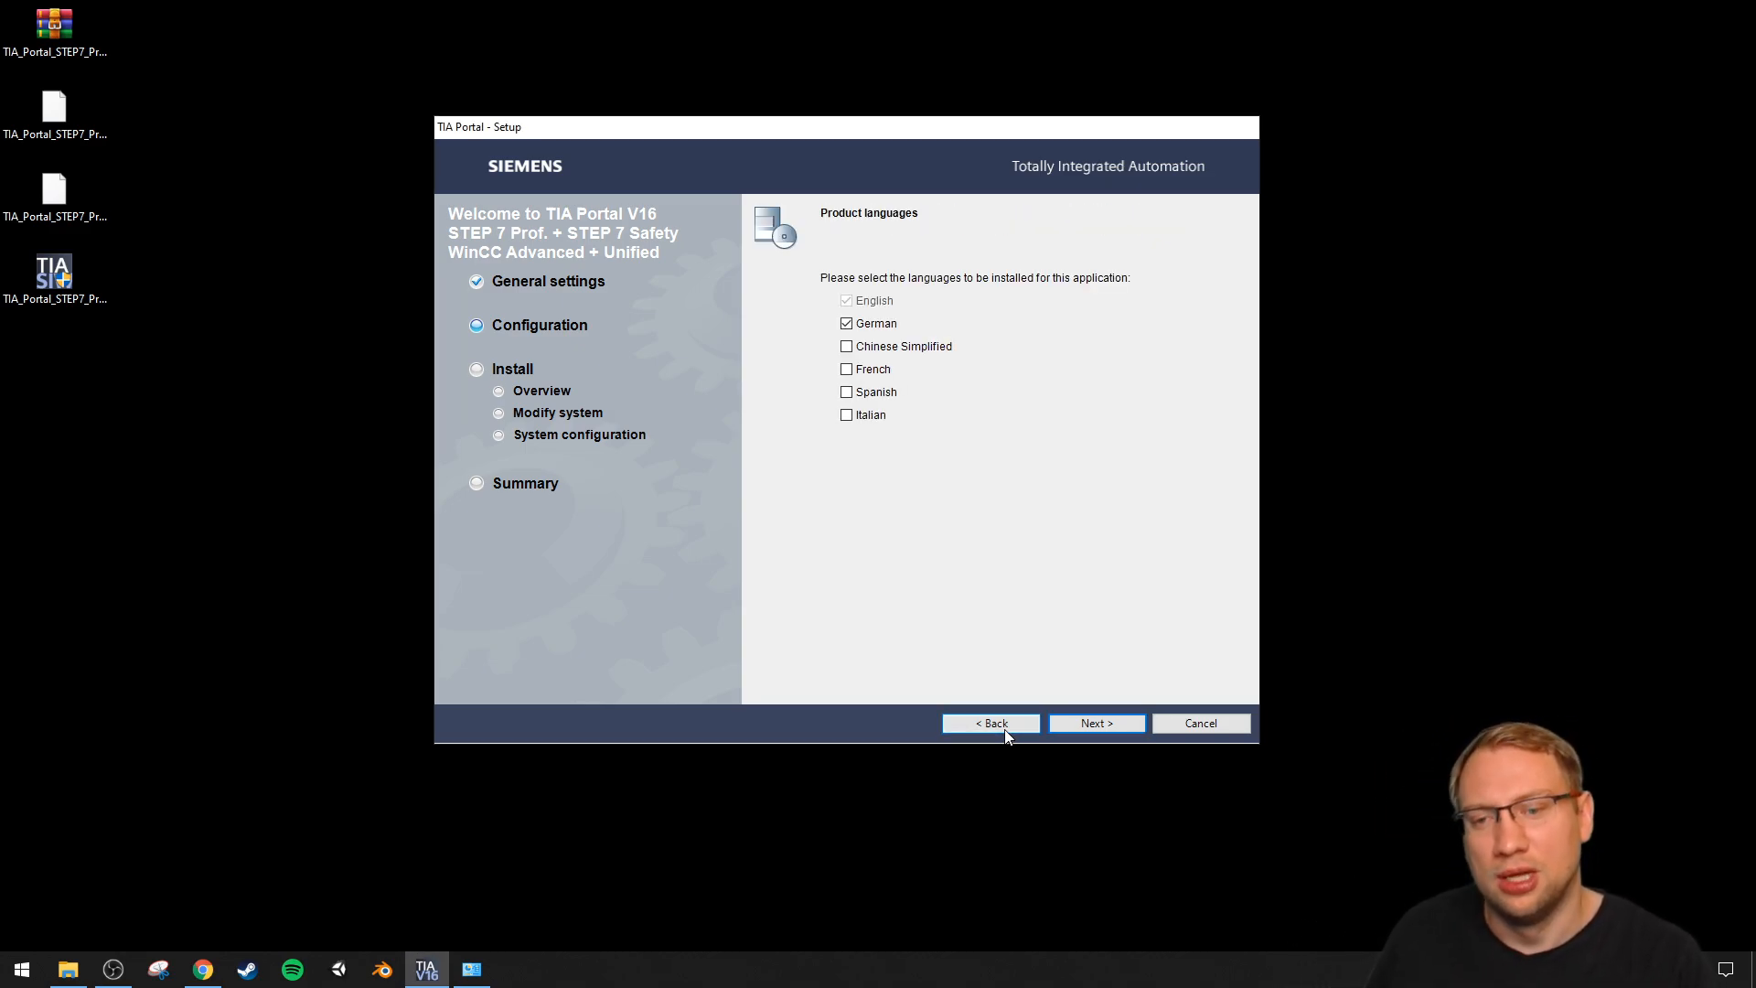
pyautogui.click(990, 723)
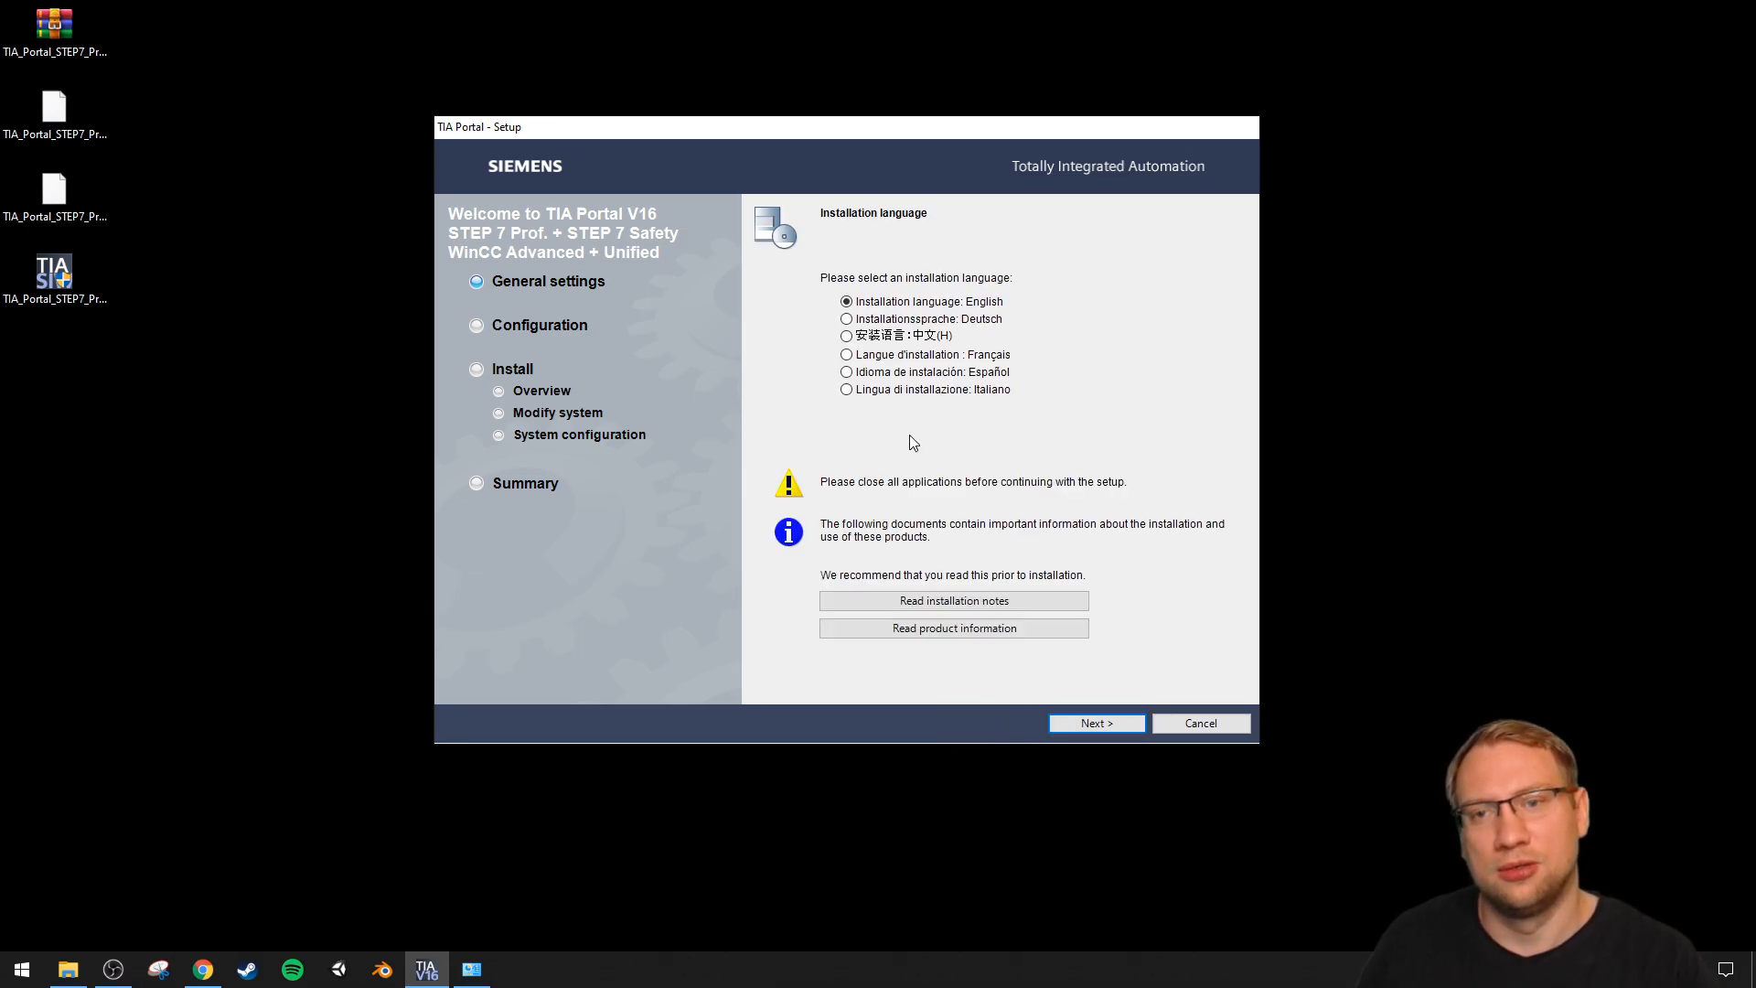
pyautogui.click(1094, 723)
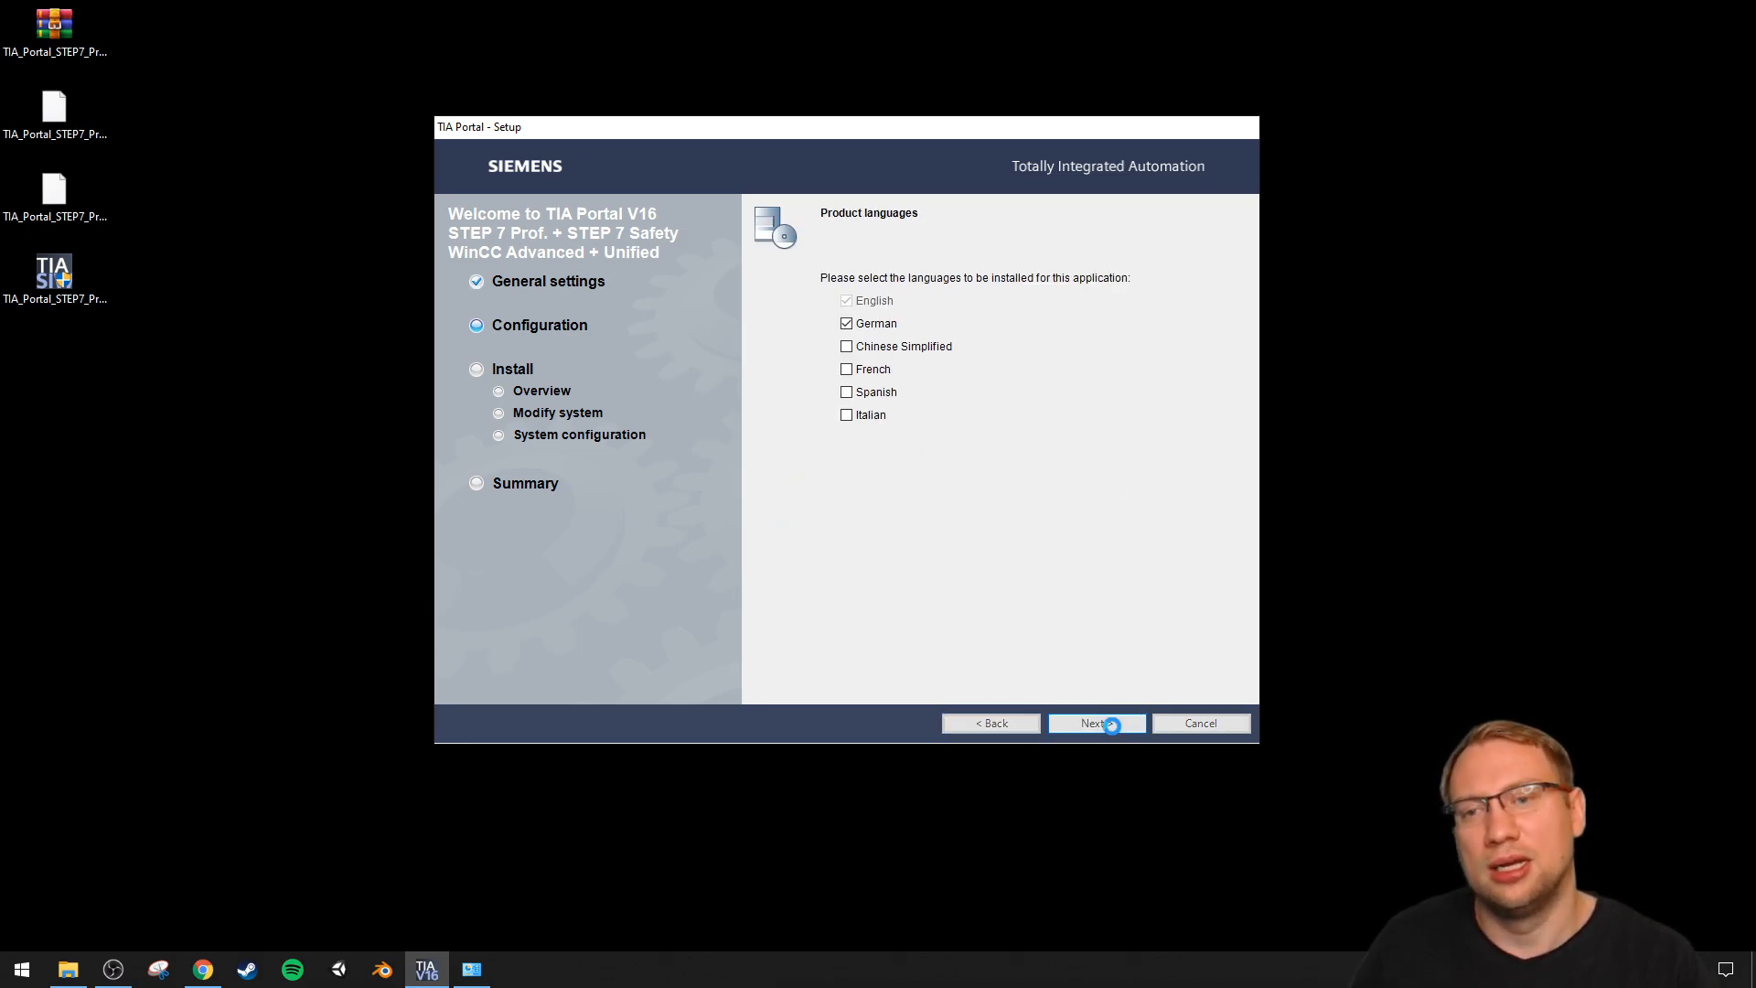
pyautogui.click(1096, 723)
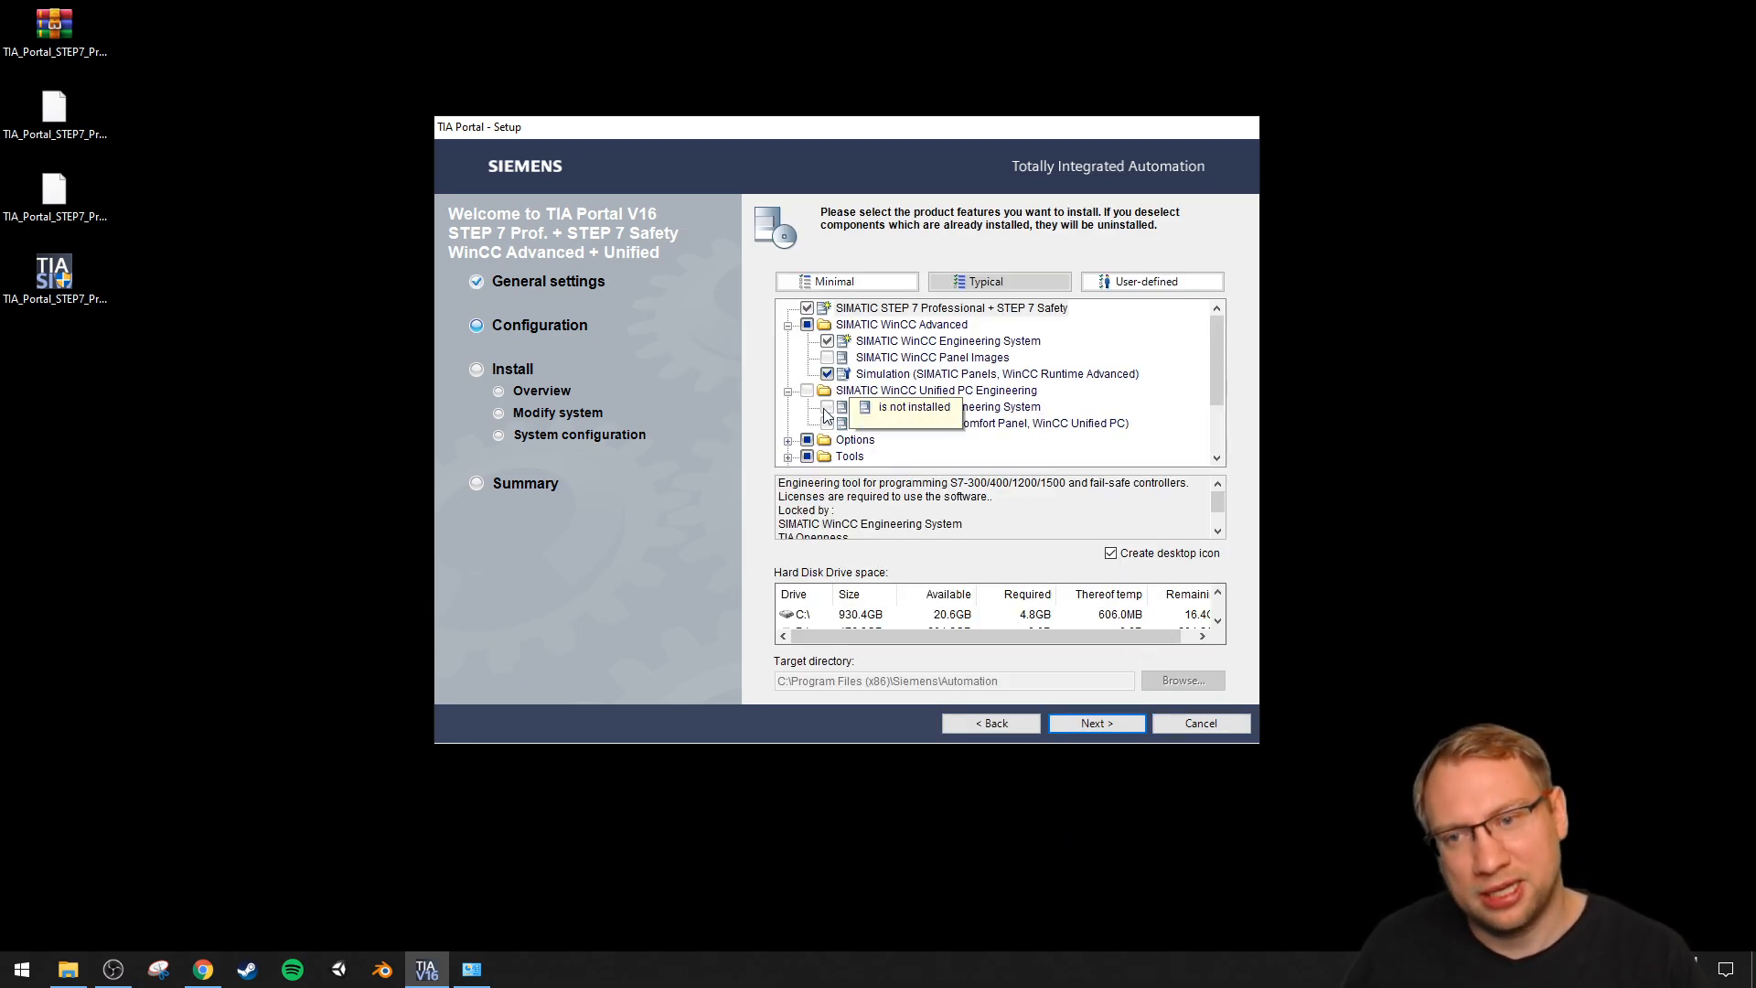
# - Read the Unified Engineering System and WinCC Unified PC Engineering descriptions
pyautogui.click(948, 406)
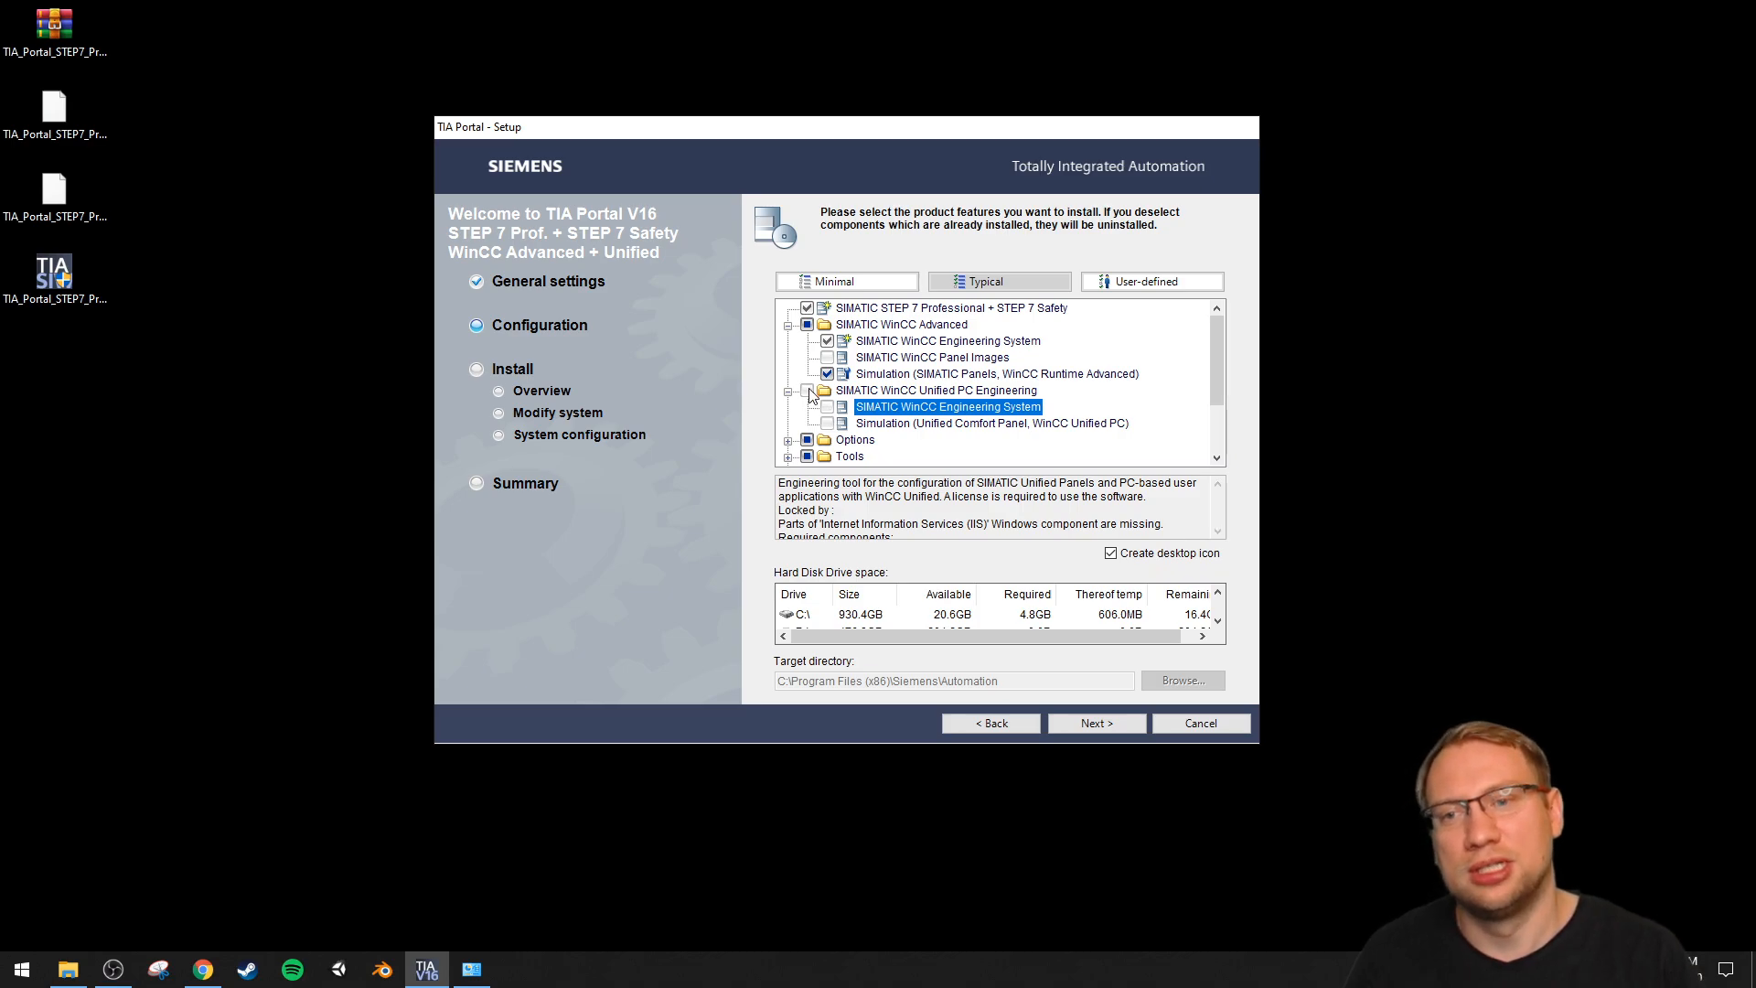
pyautogui.click(937, 388)
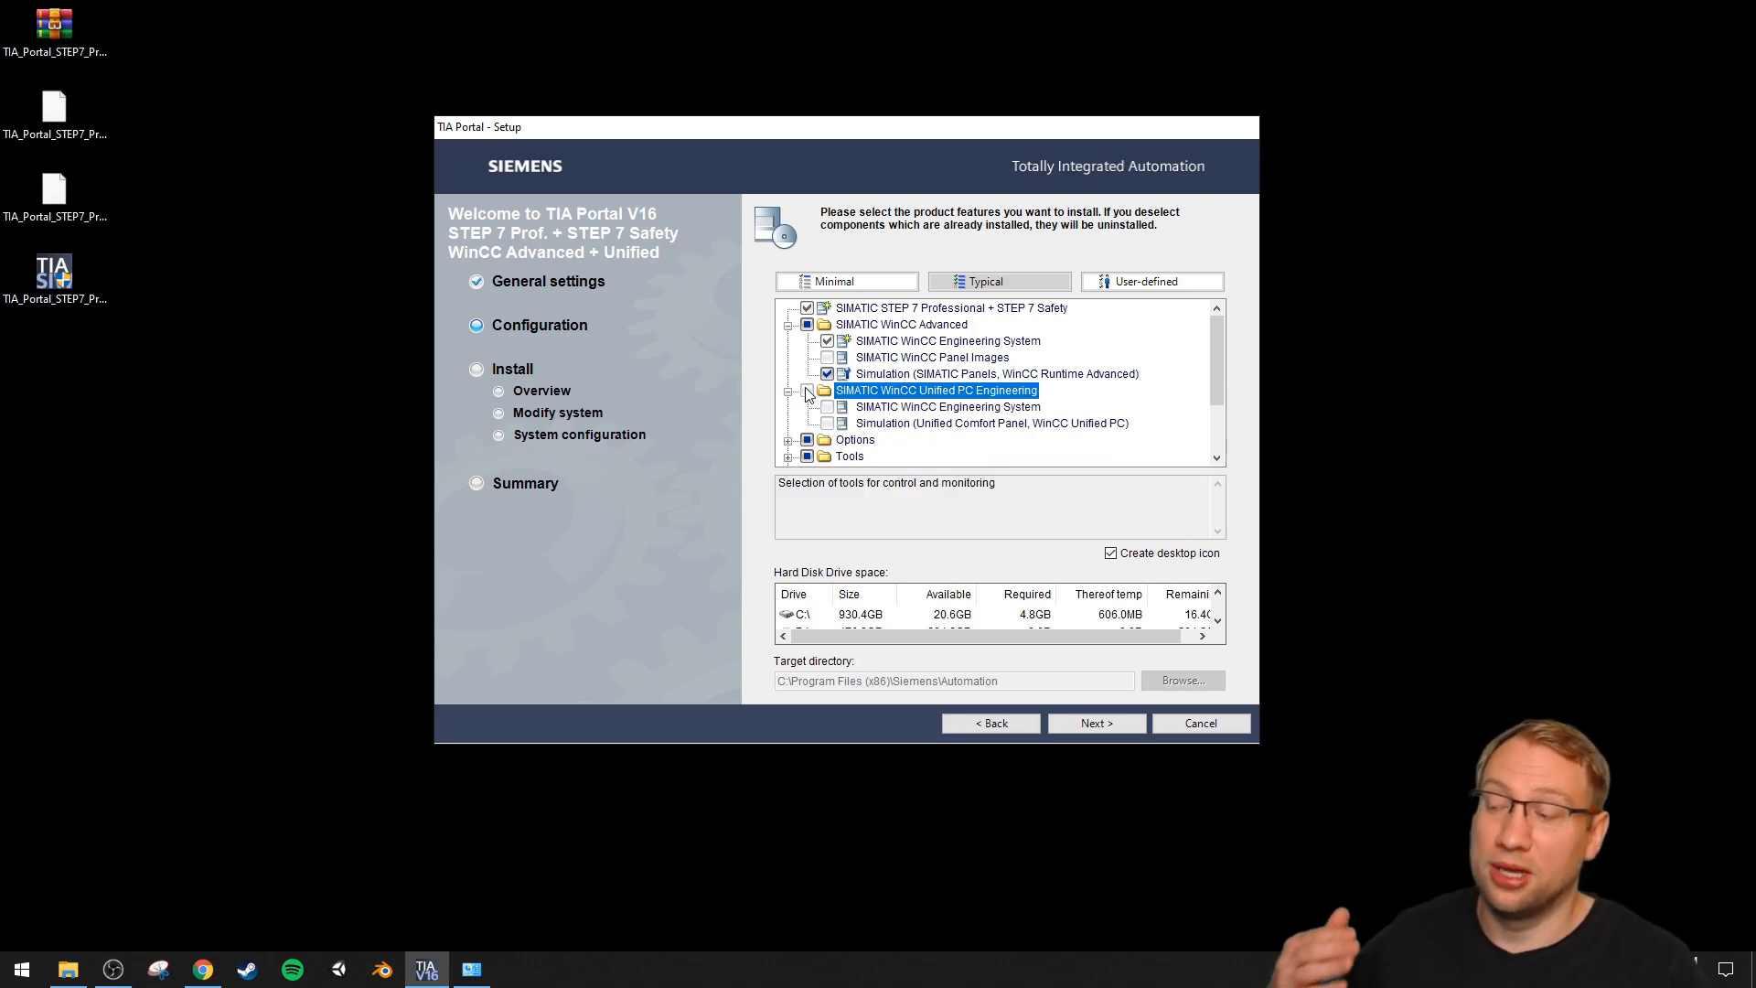
pyautogui.moveTo(1072, 444)
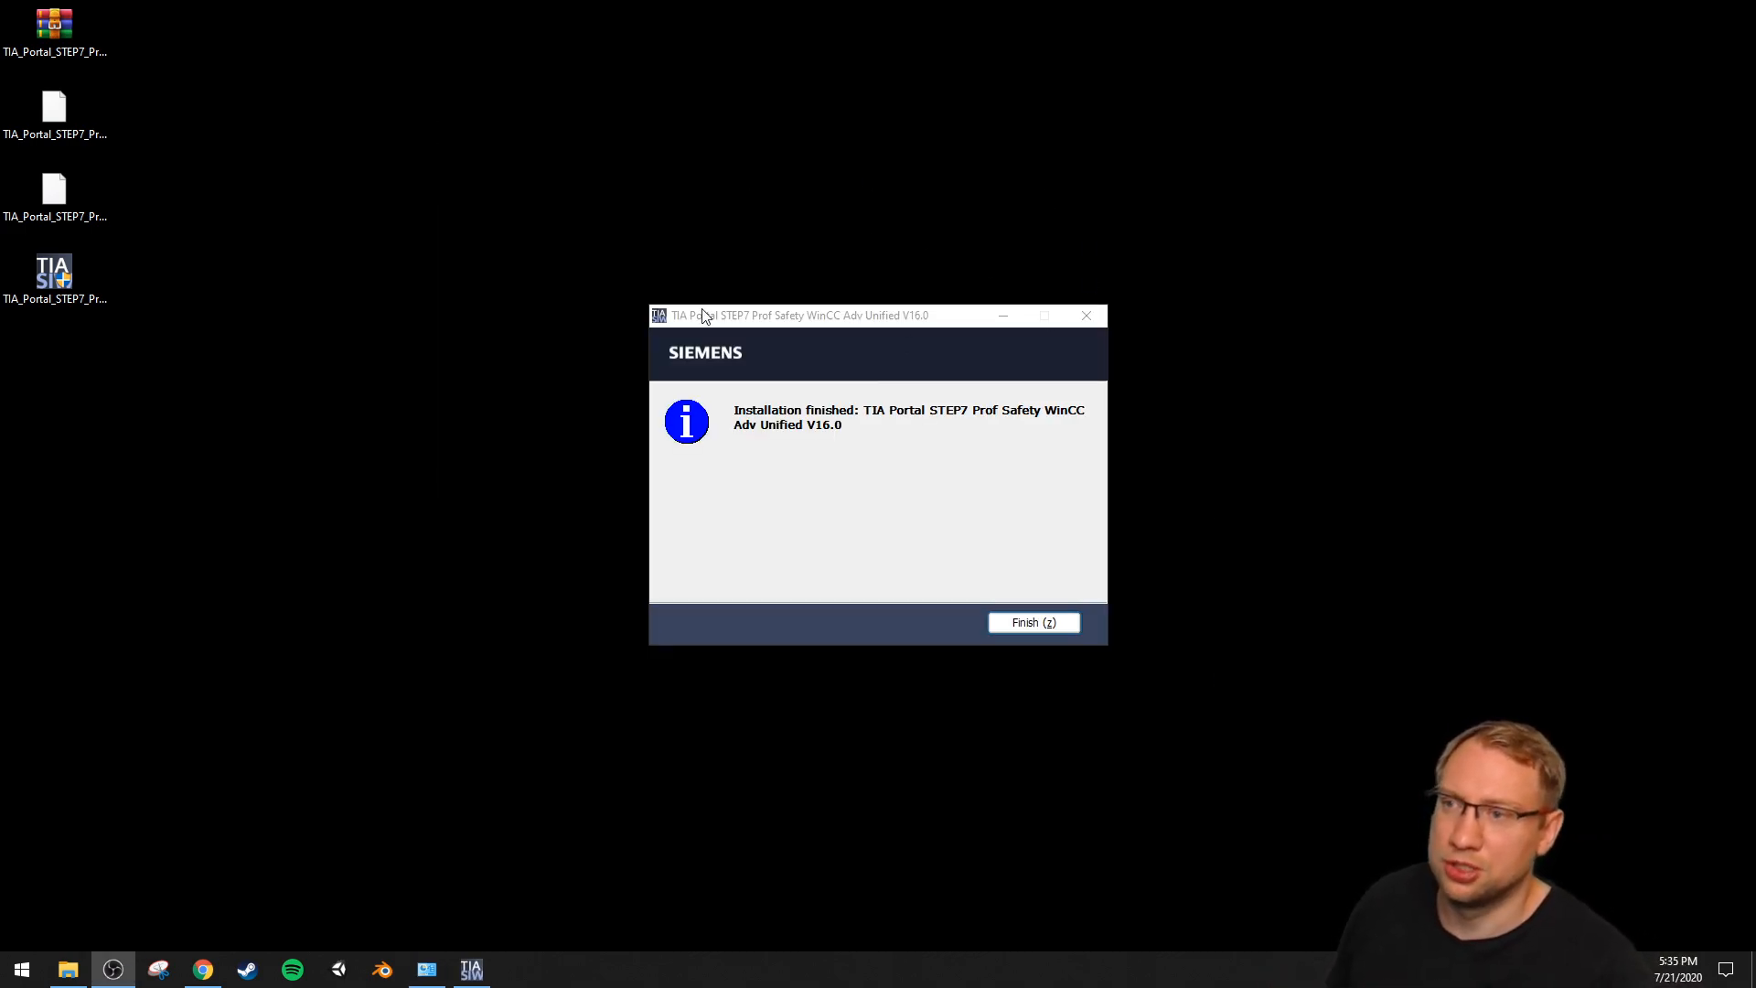
# - Finish the installer, relaunch the TIA Portal package in English and extract to the default folder
pyautogui.click(1032, 622)
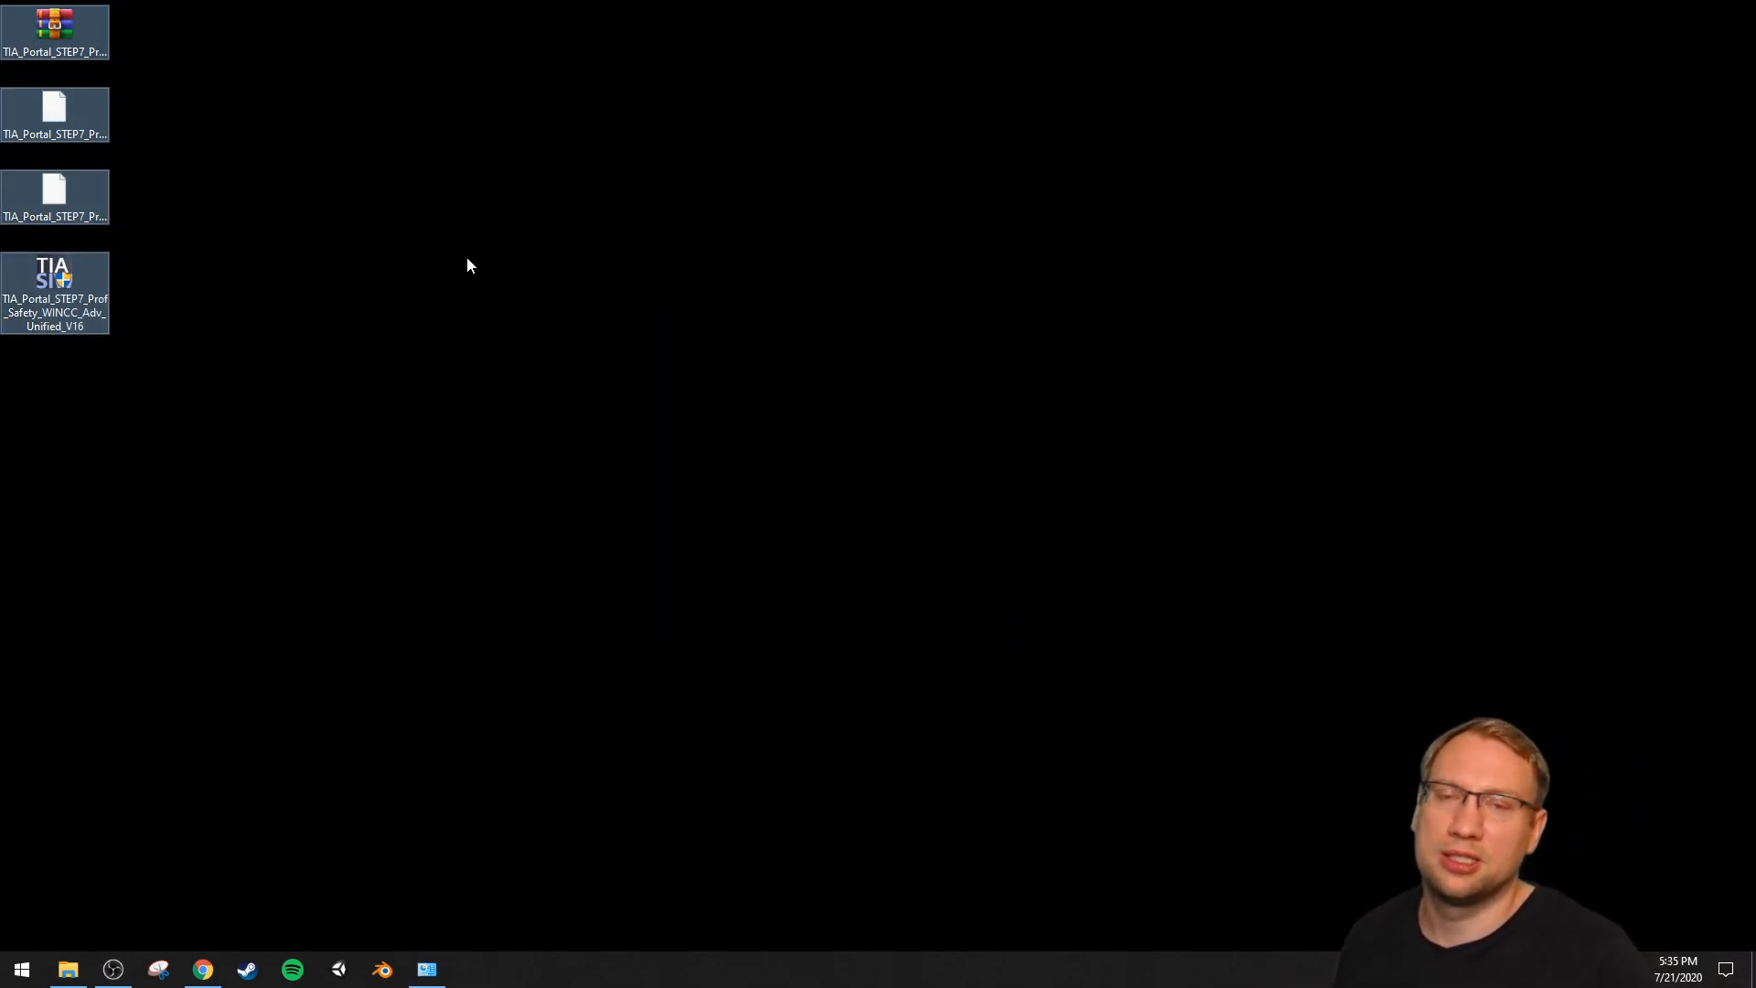
pyautogui.doubleClick(55, 278)
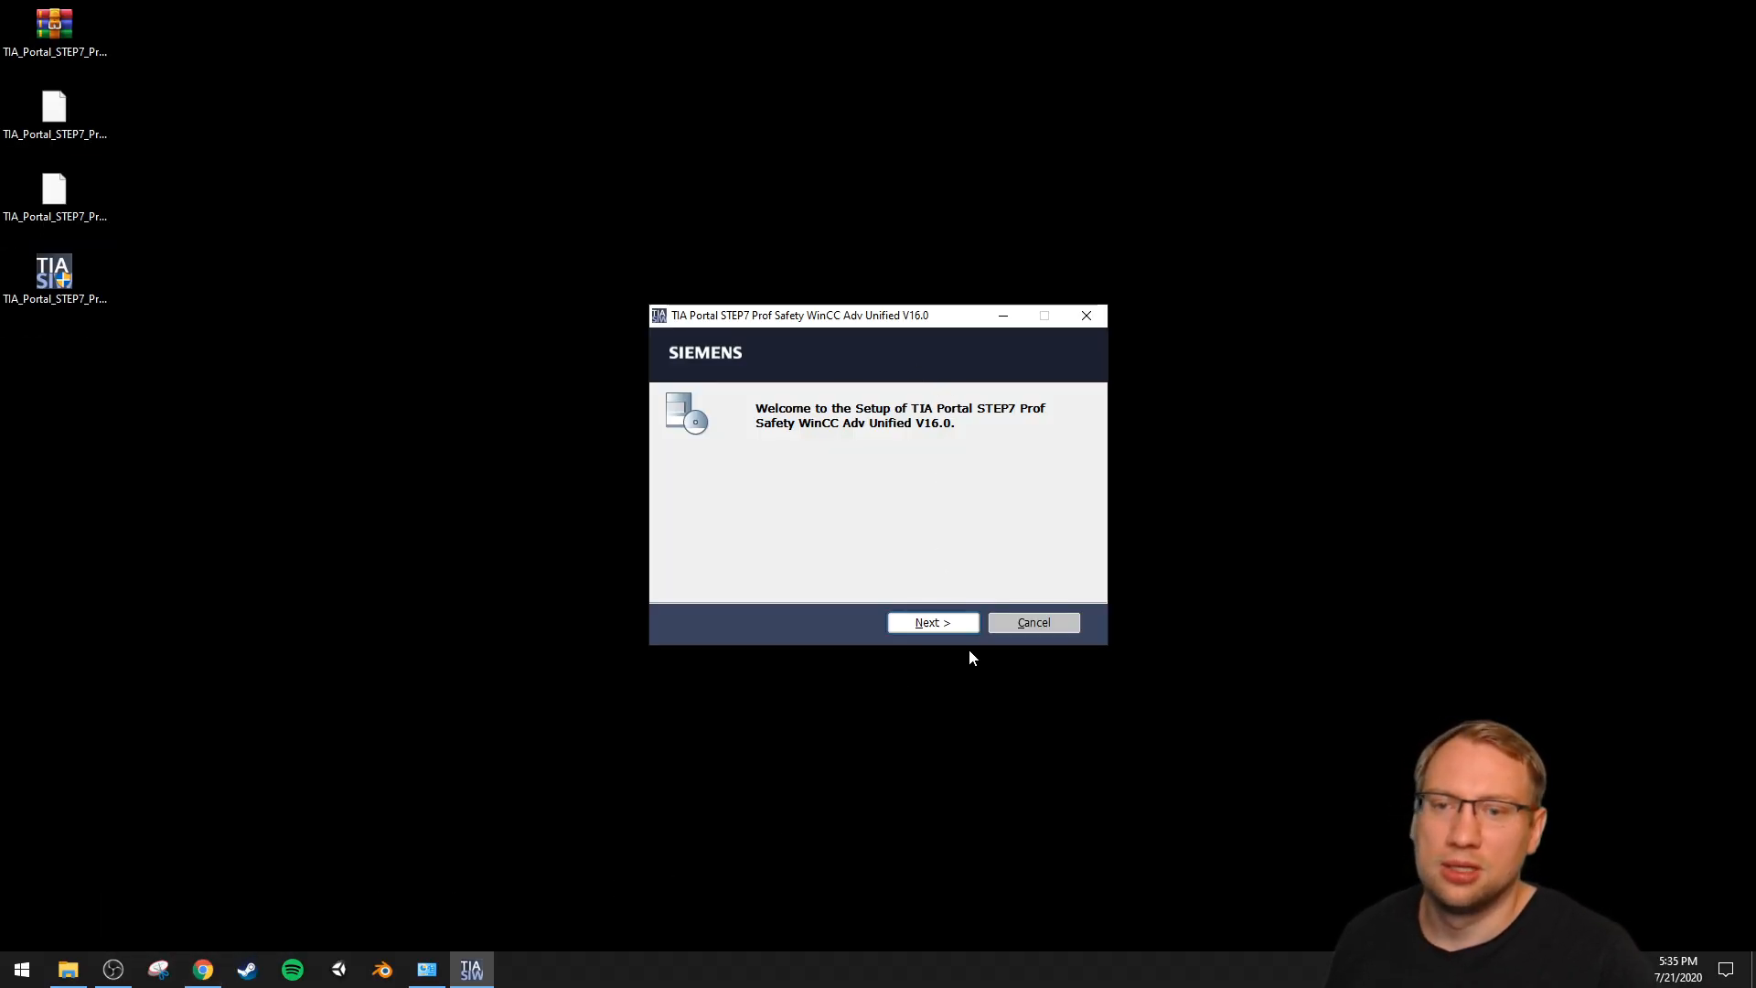
pyautogui.click(933, 622)
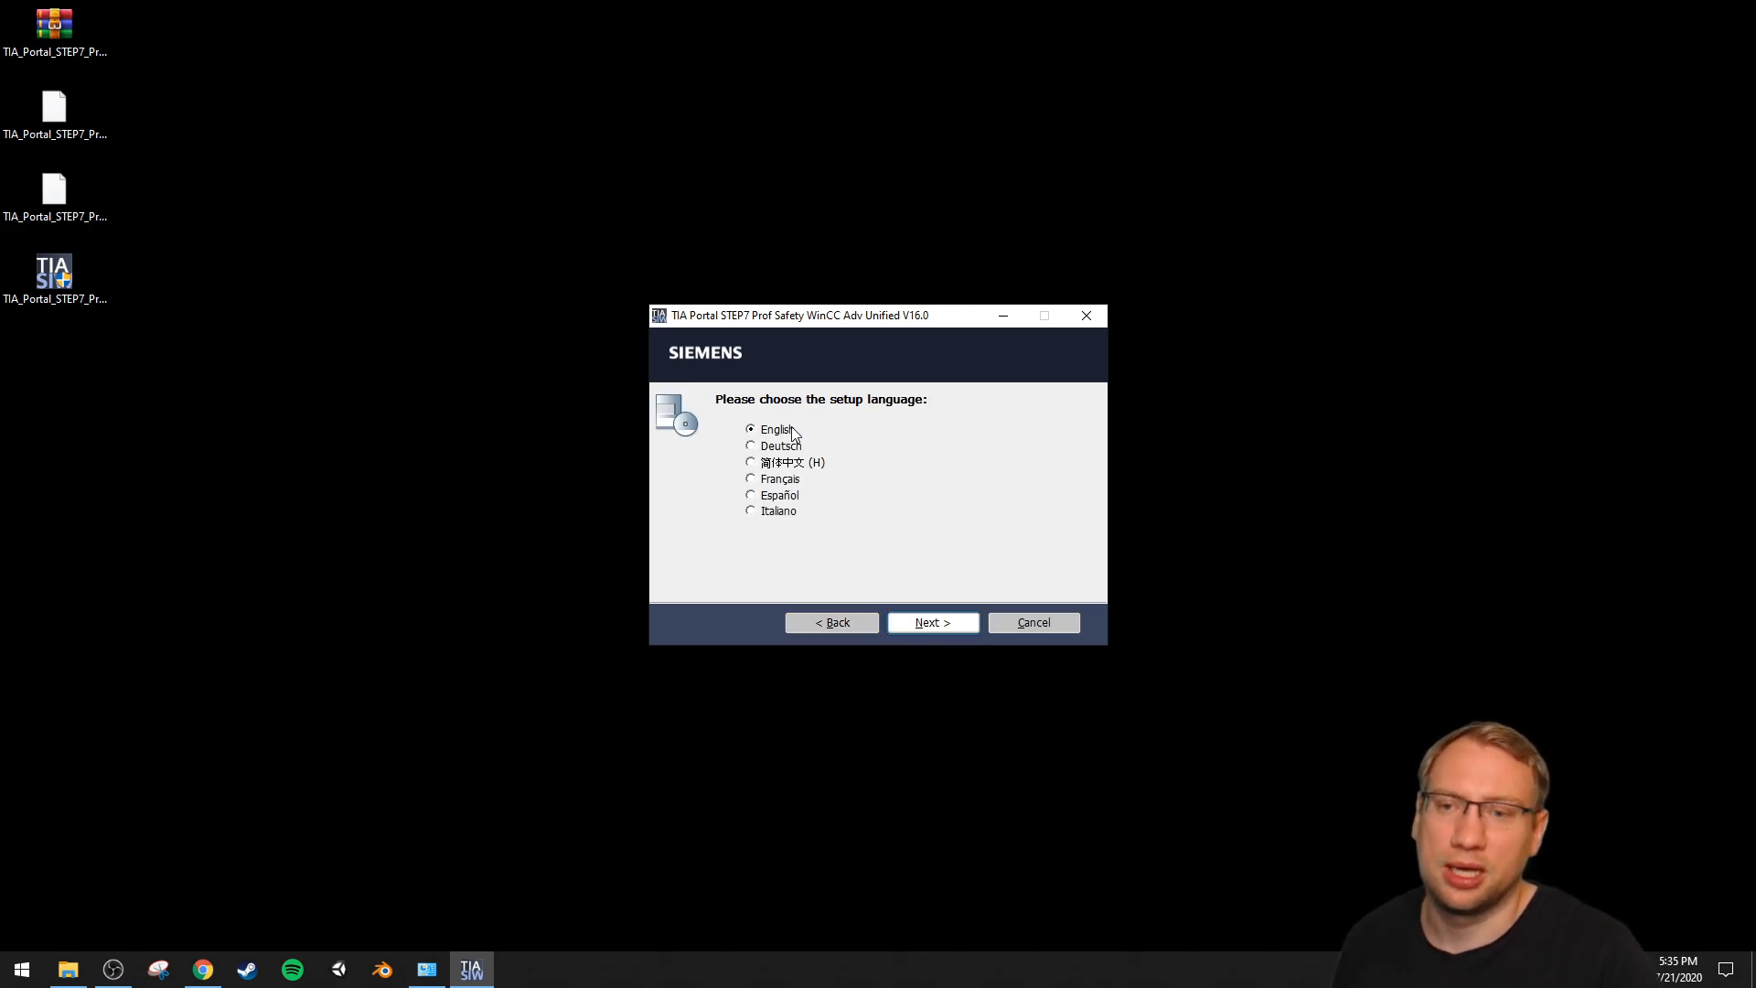
pyautogui.click(931, 622)
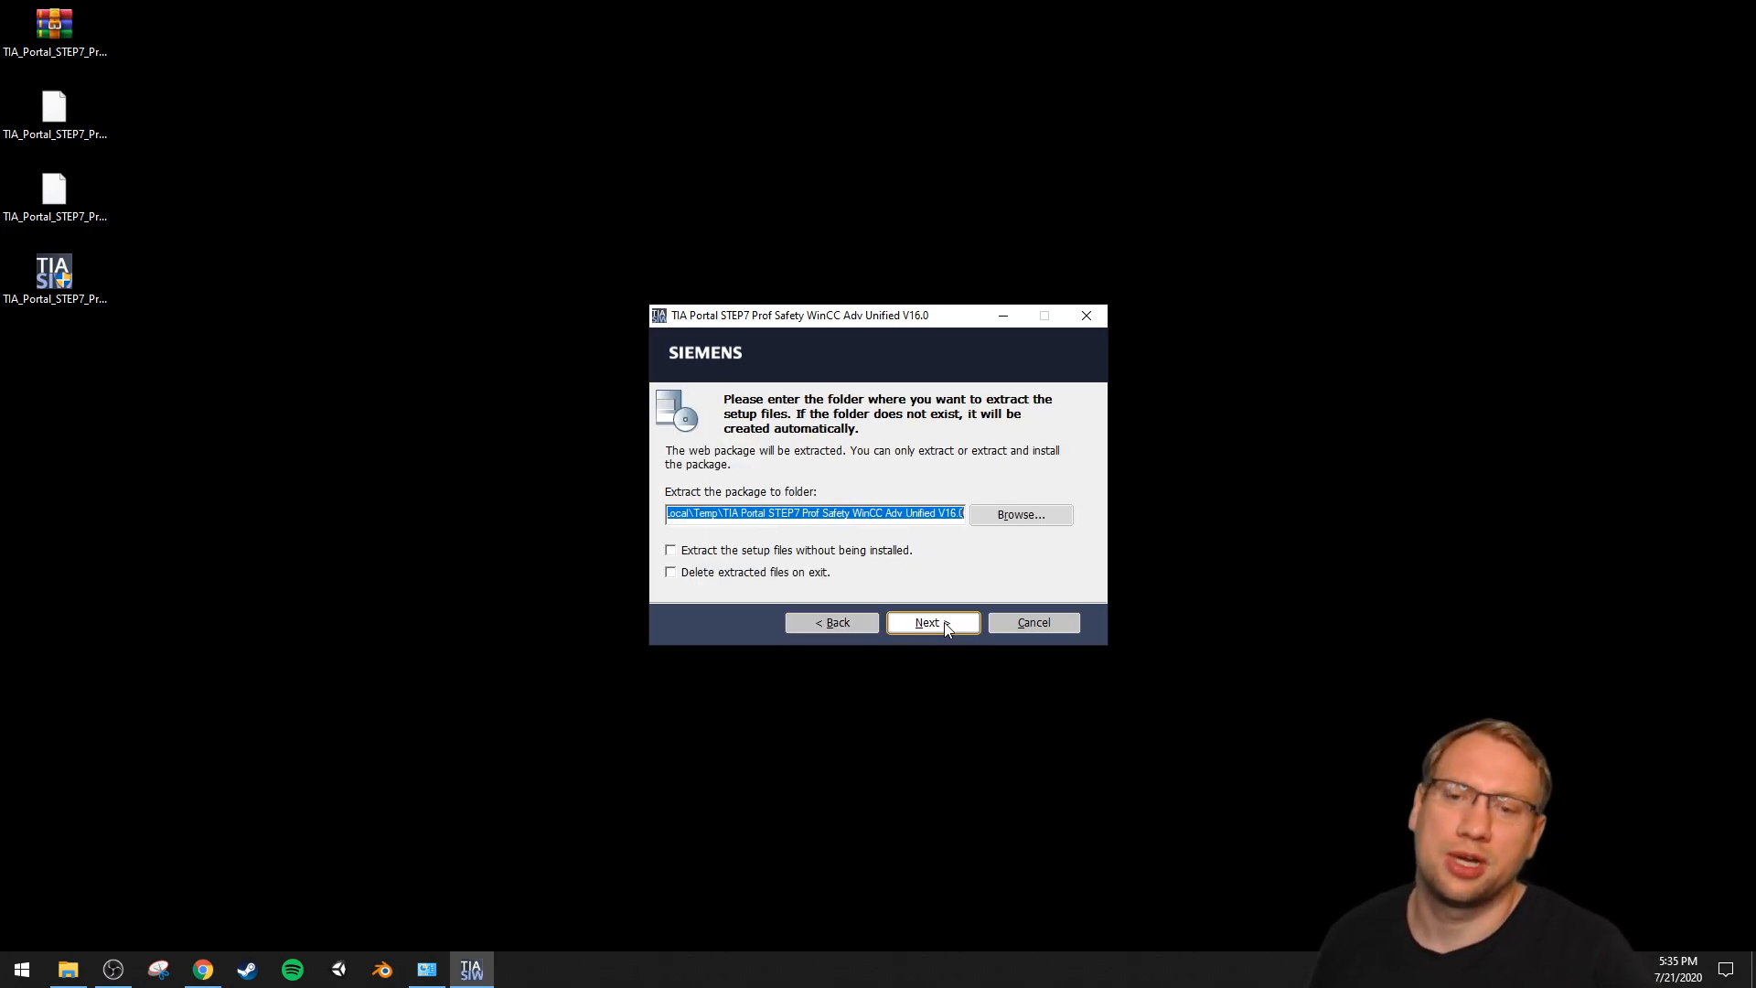
pyautogui.click(928, 622)
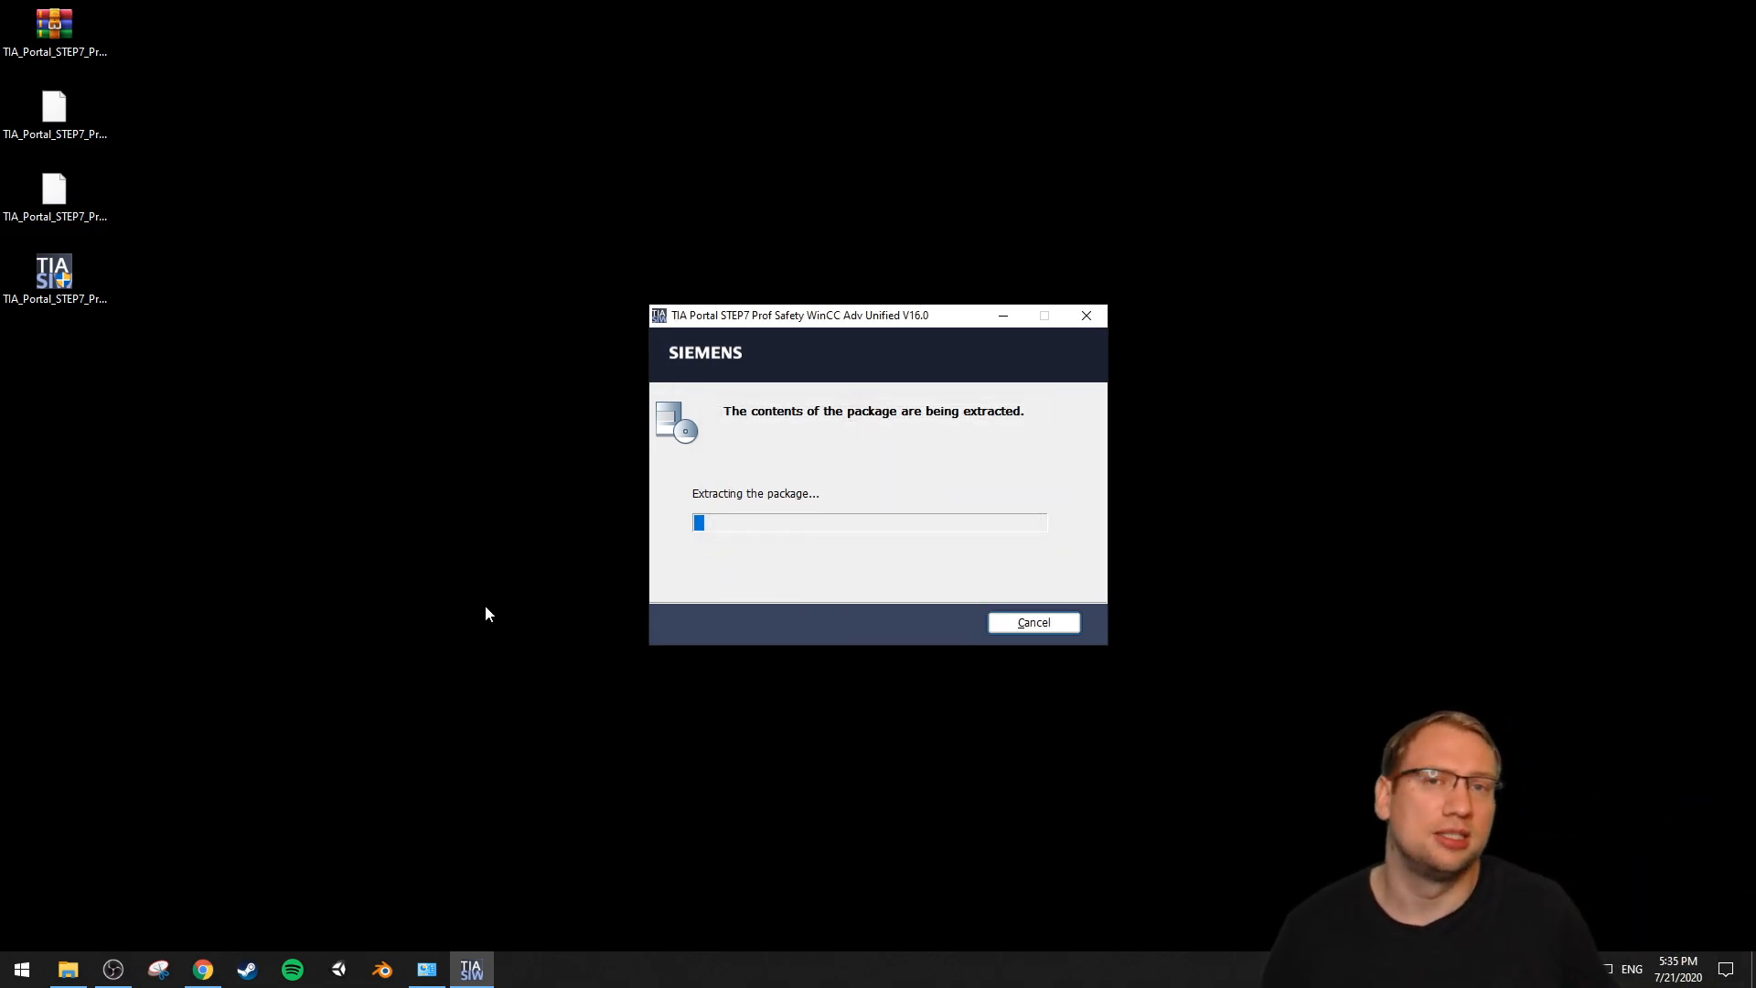
pyautogui.moveTo(342, 378)
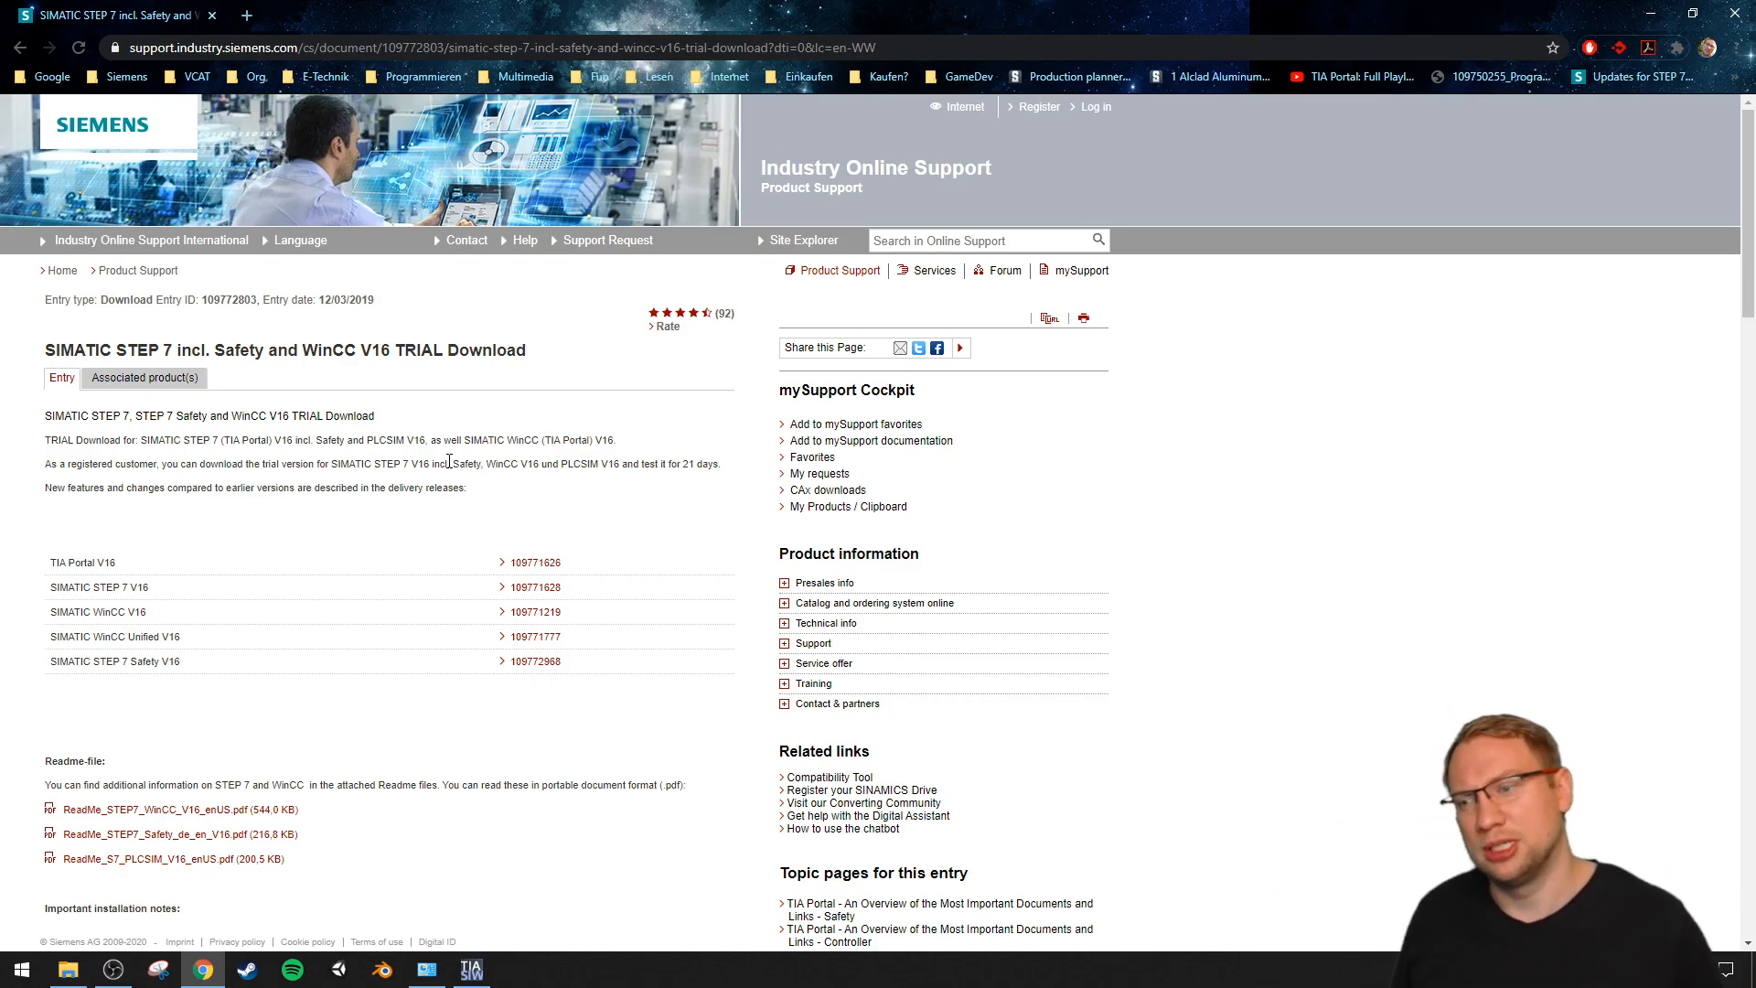
pyautogui.moveTo(408, 552)
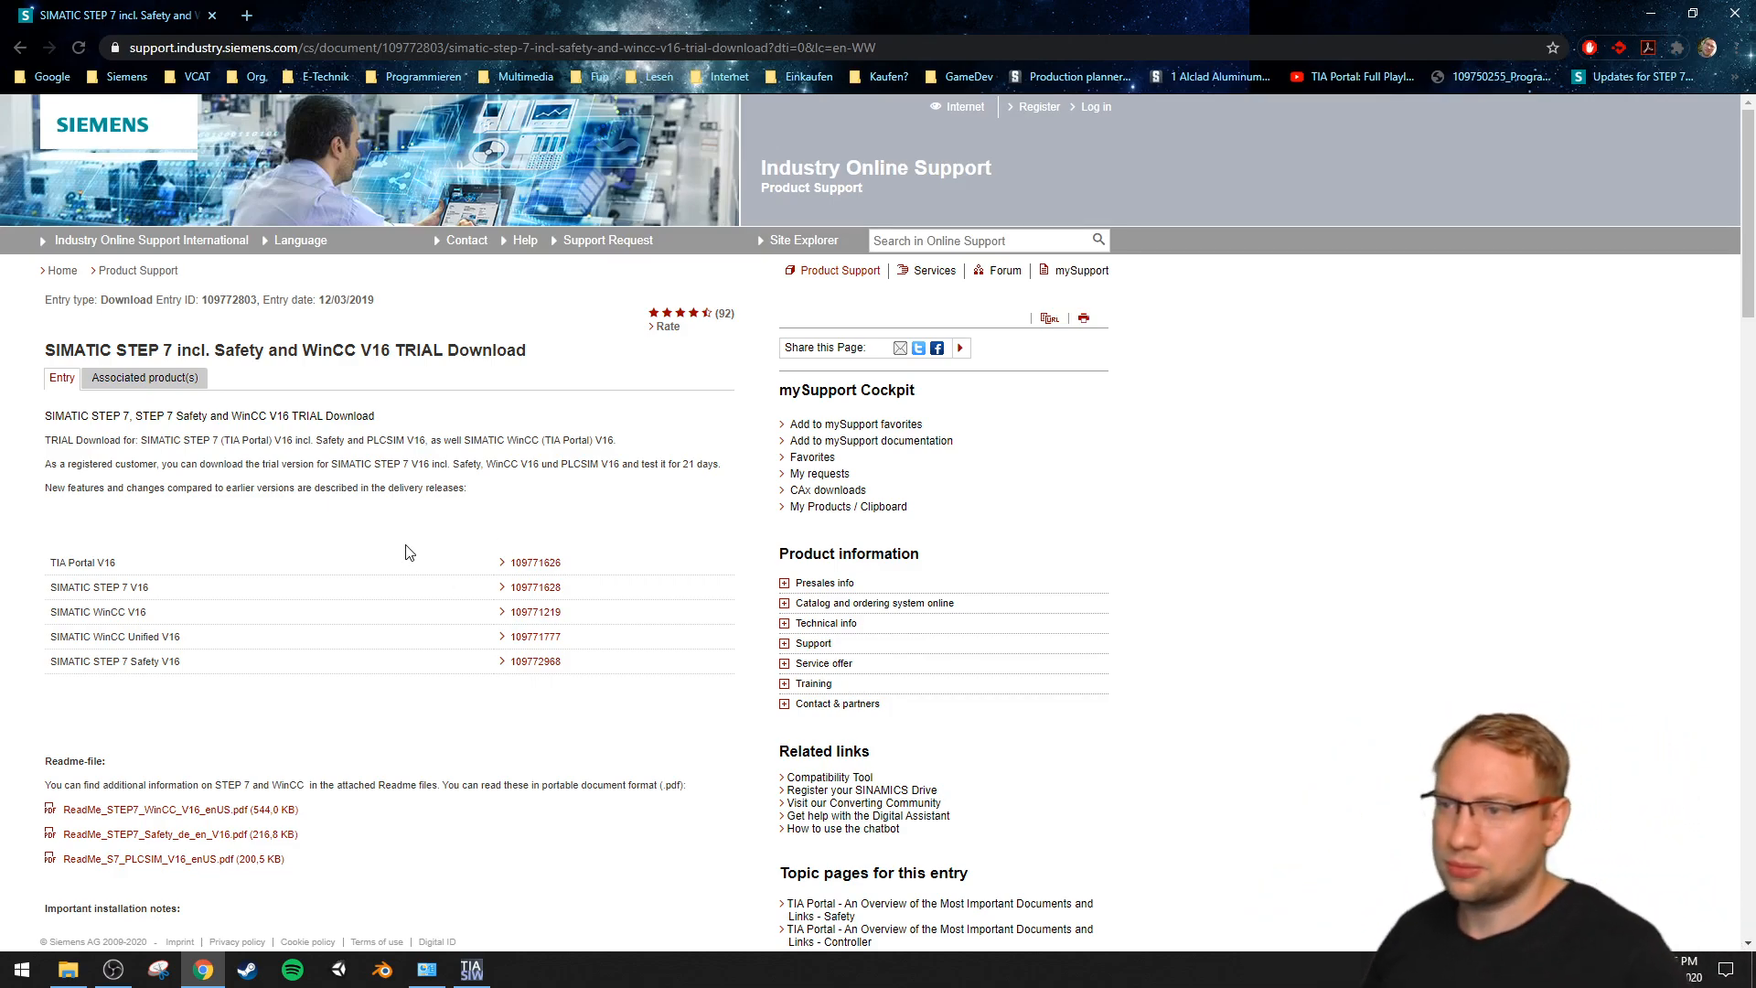
pyautogui.moveTo(426, 377)
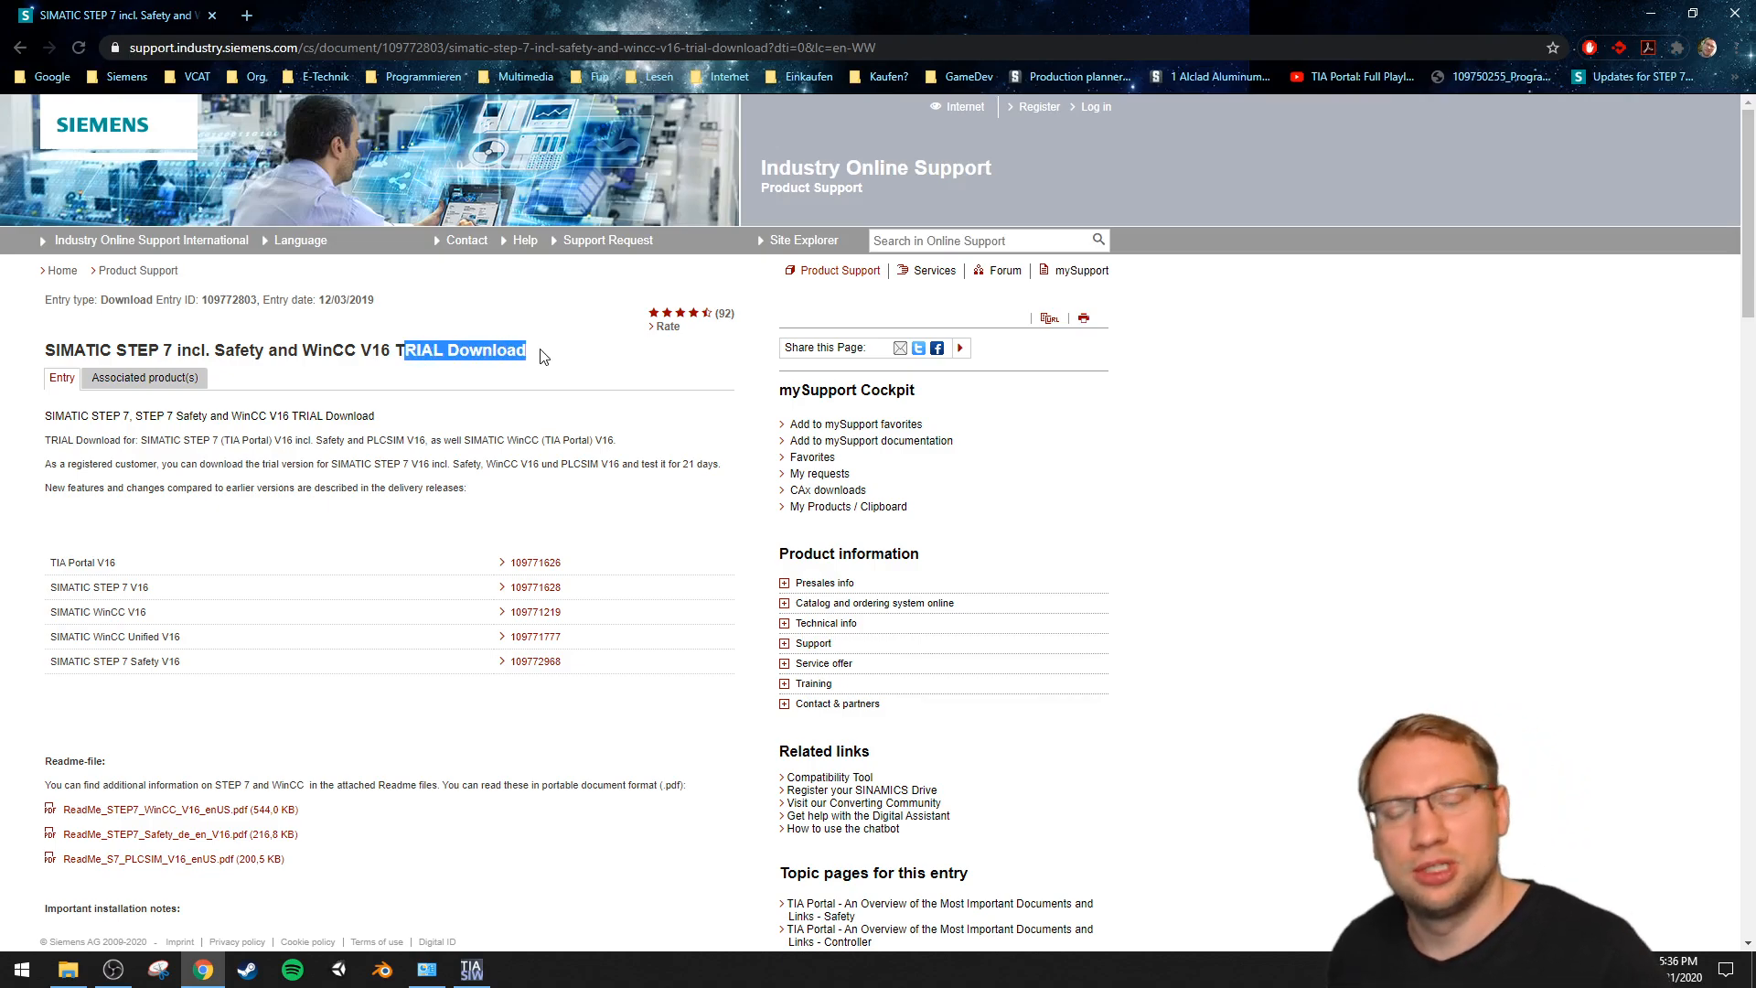
# - Scroll the Siemens support page to the STEP 7 and WinCC V16 TRIAL Download section
pyautogui.doubleClick(695, 463)
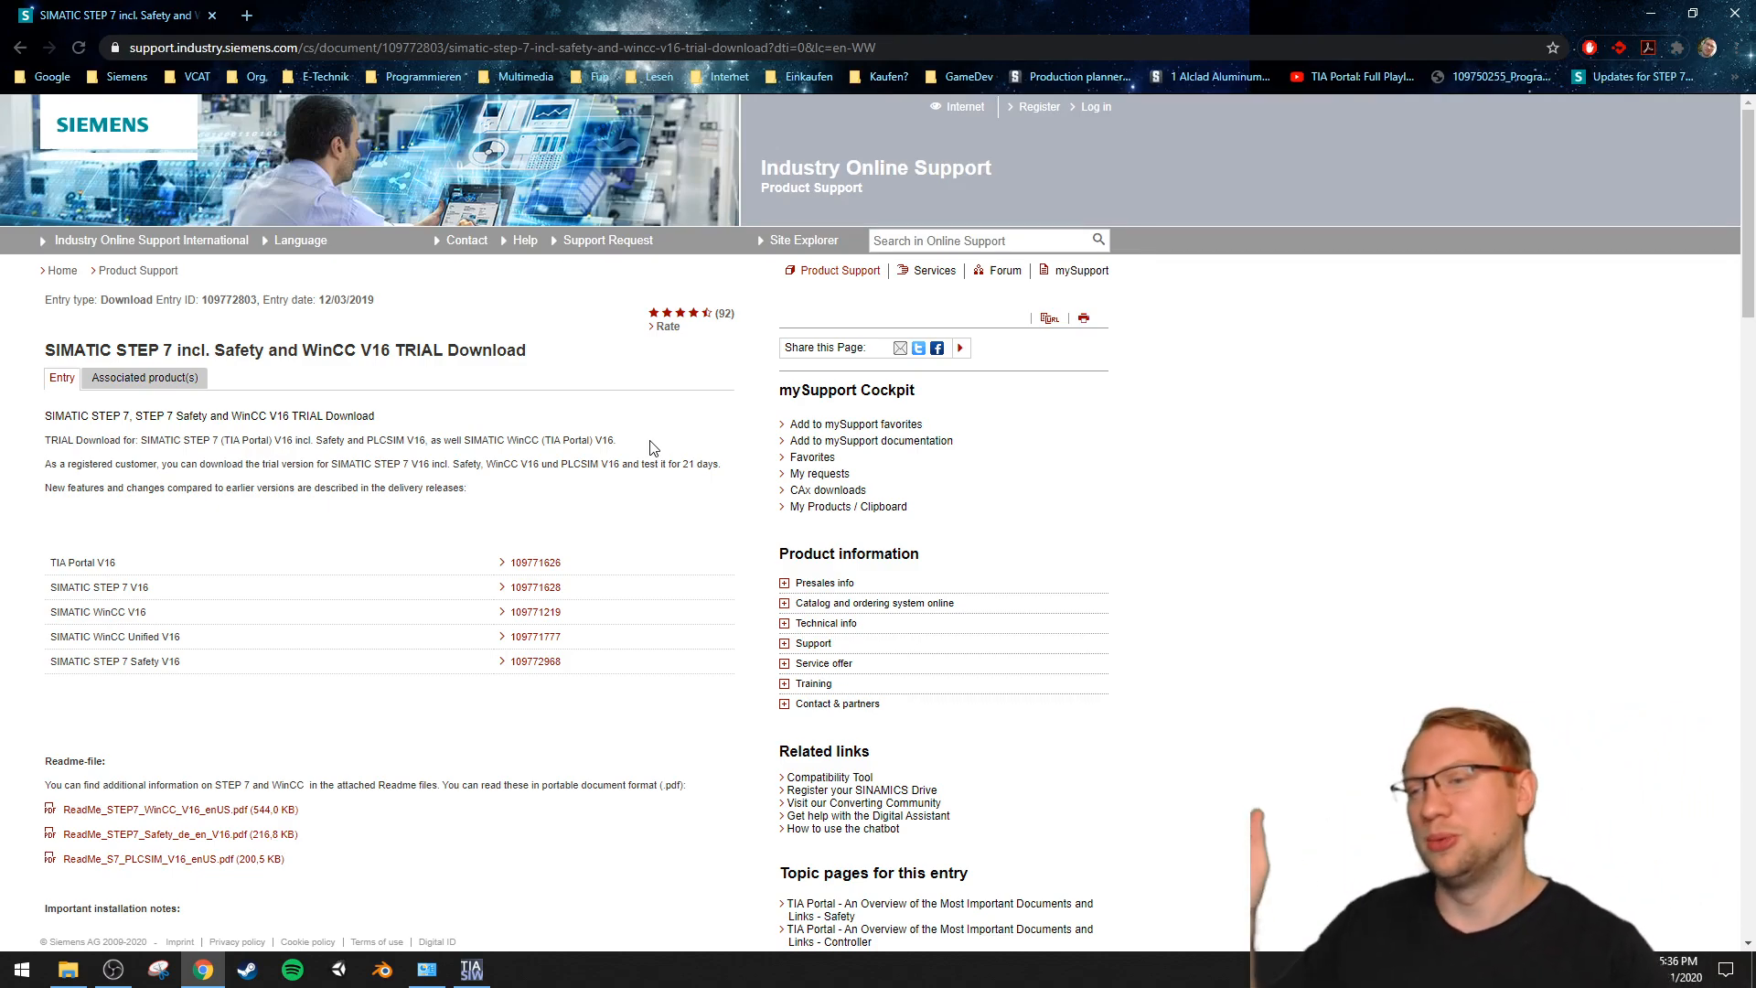
pyautogui.scroll(-3)
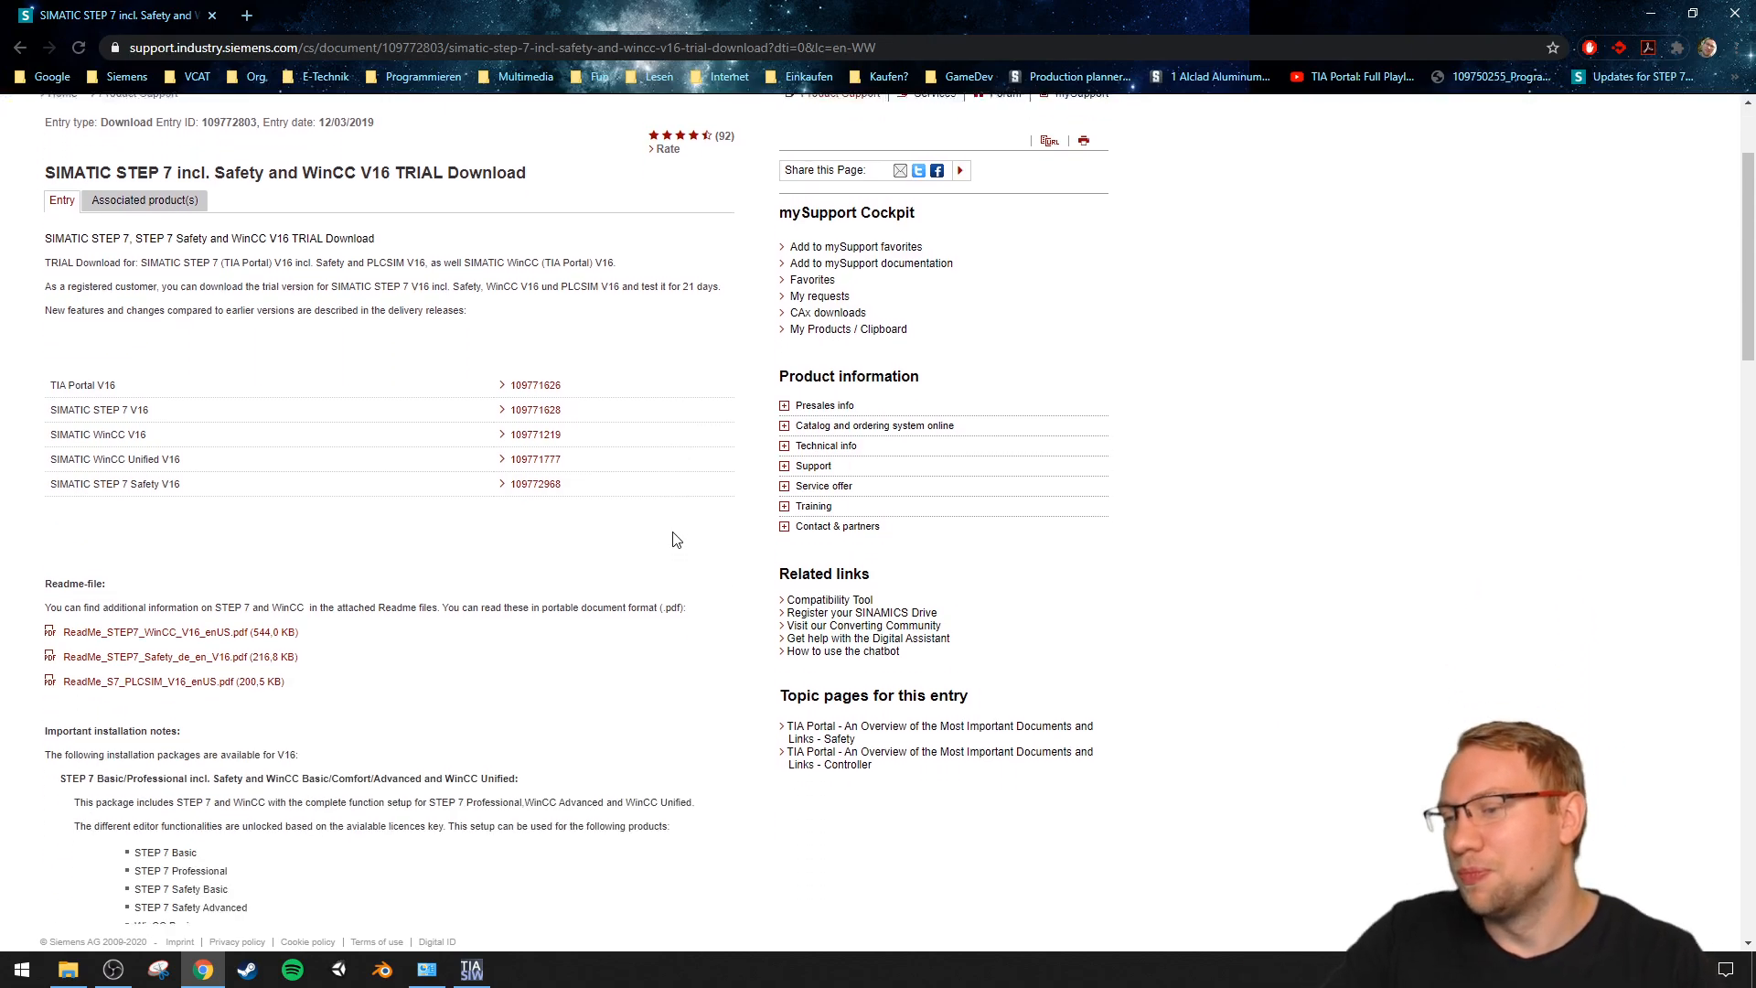
pyautogui.scroll(-3)
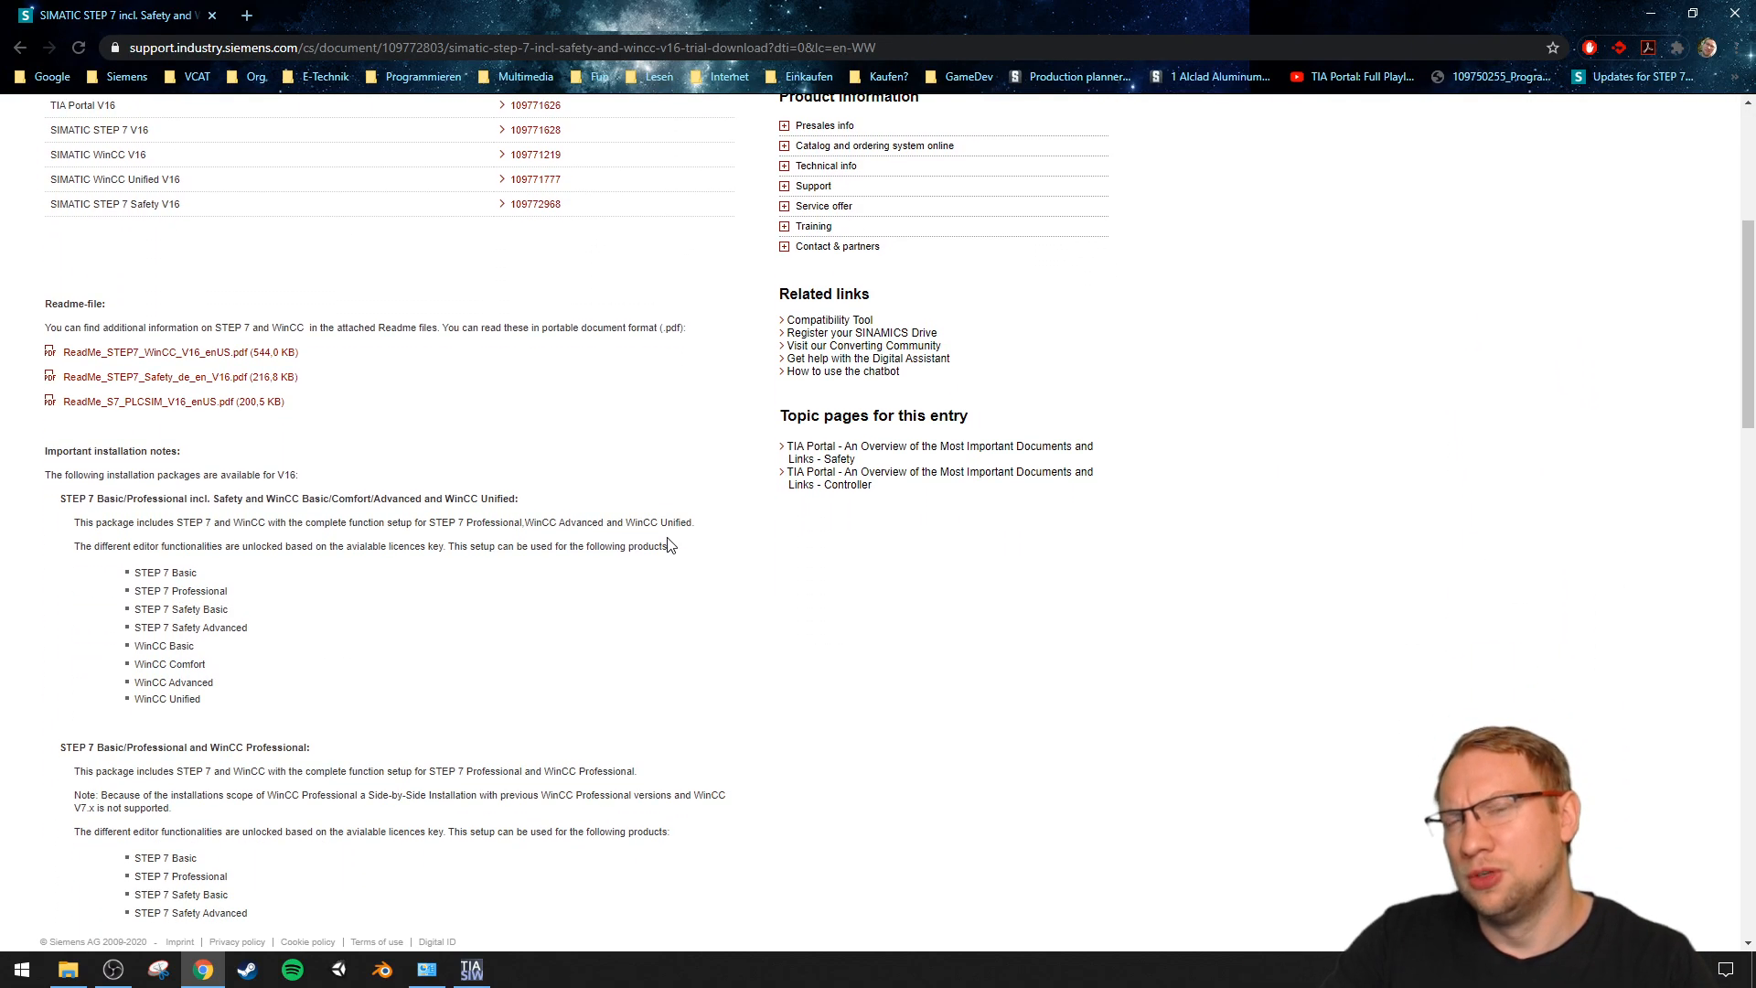
pyautogui.scroll(-3)
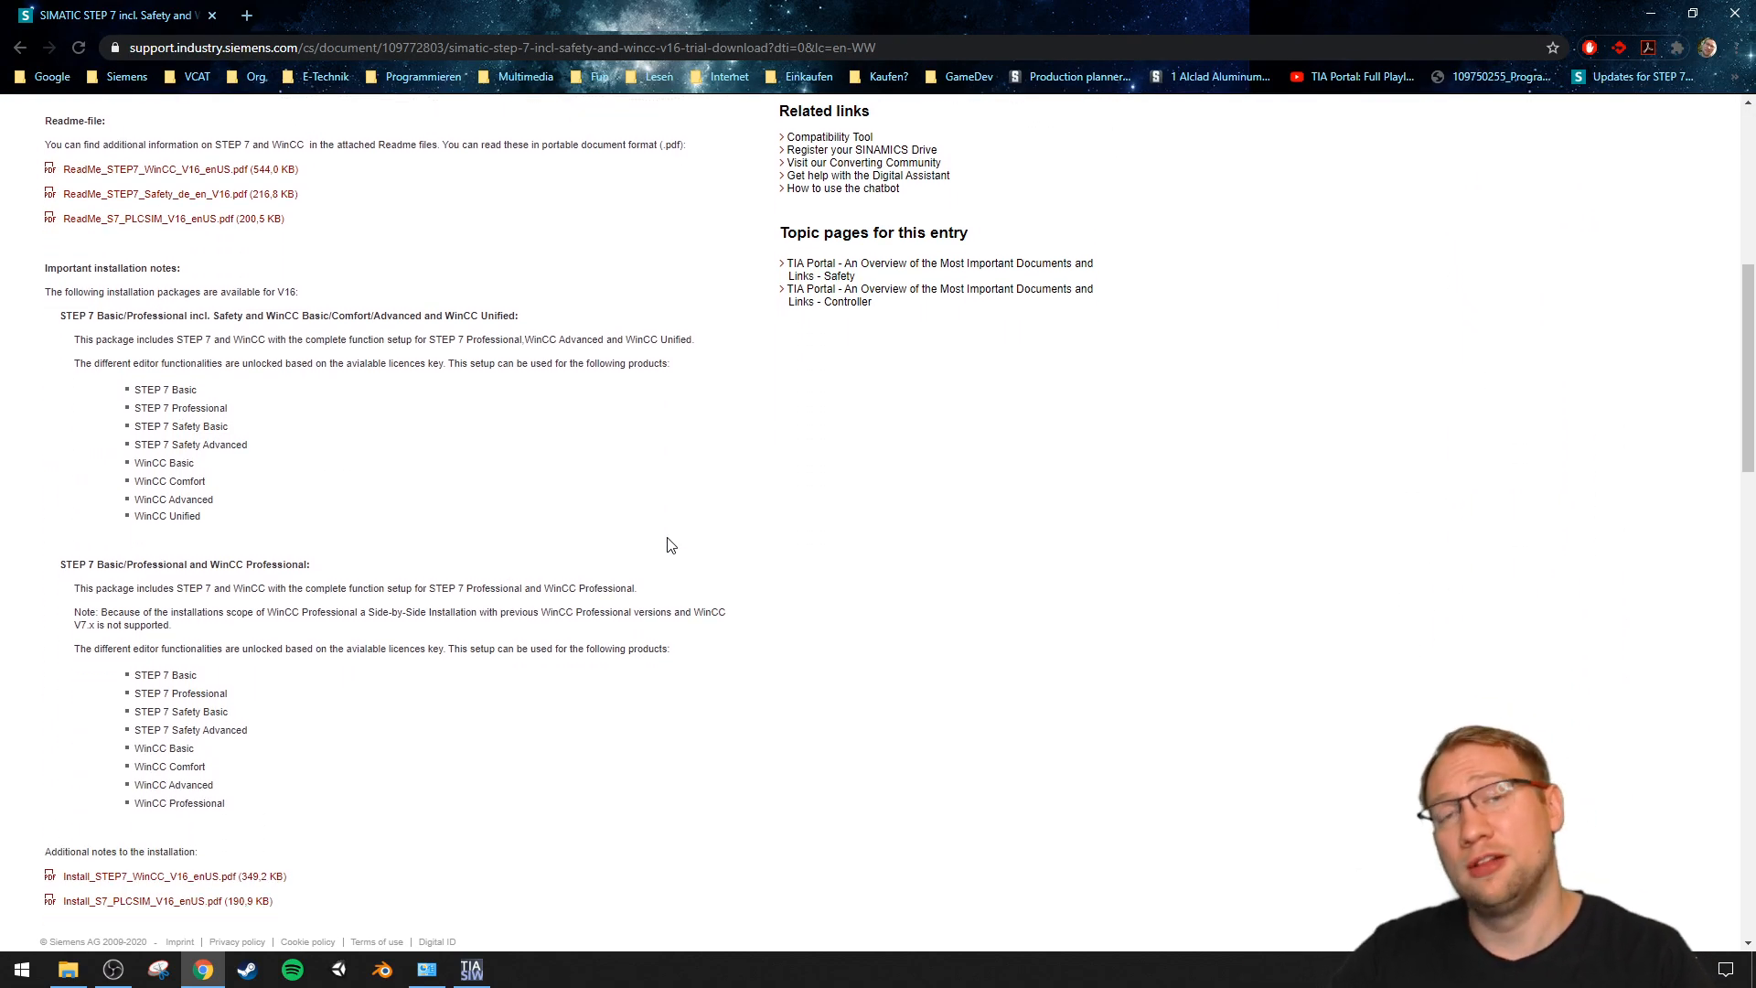
pyautogui.moveTo(764, 450)
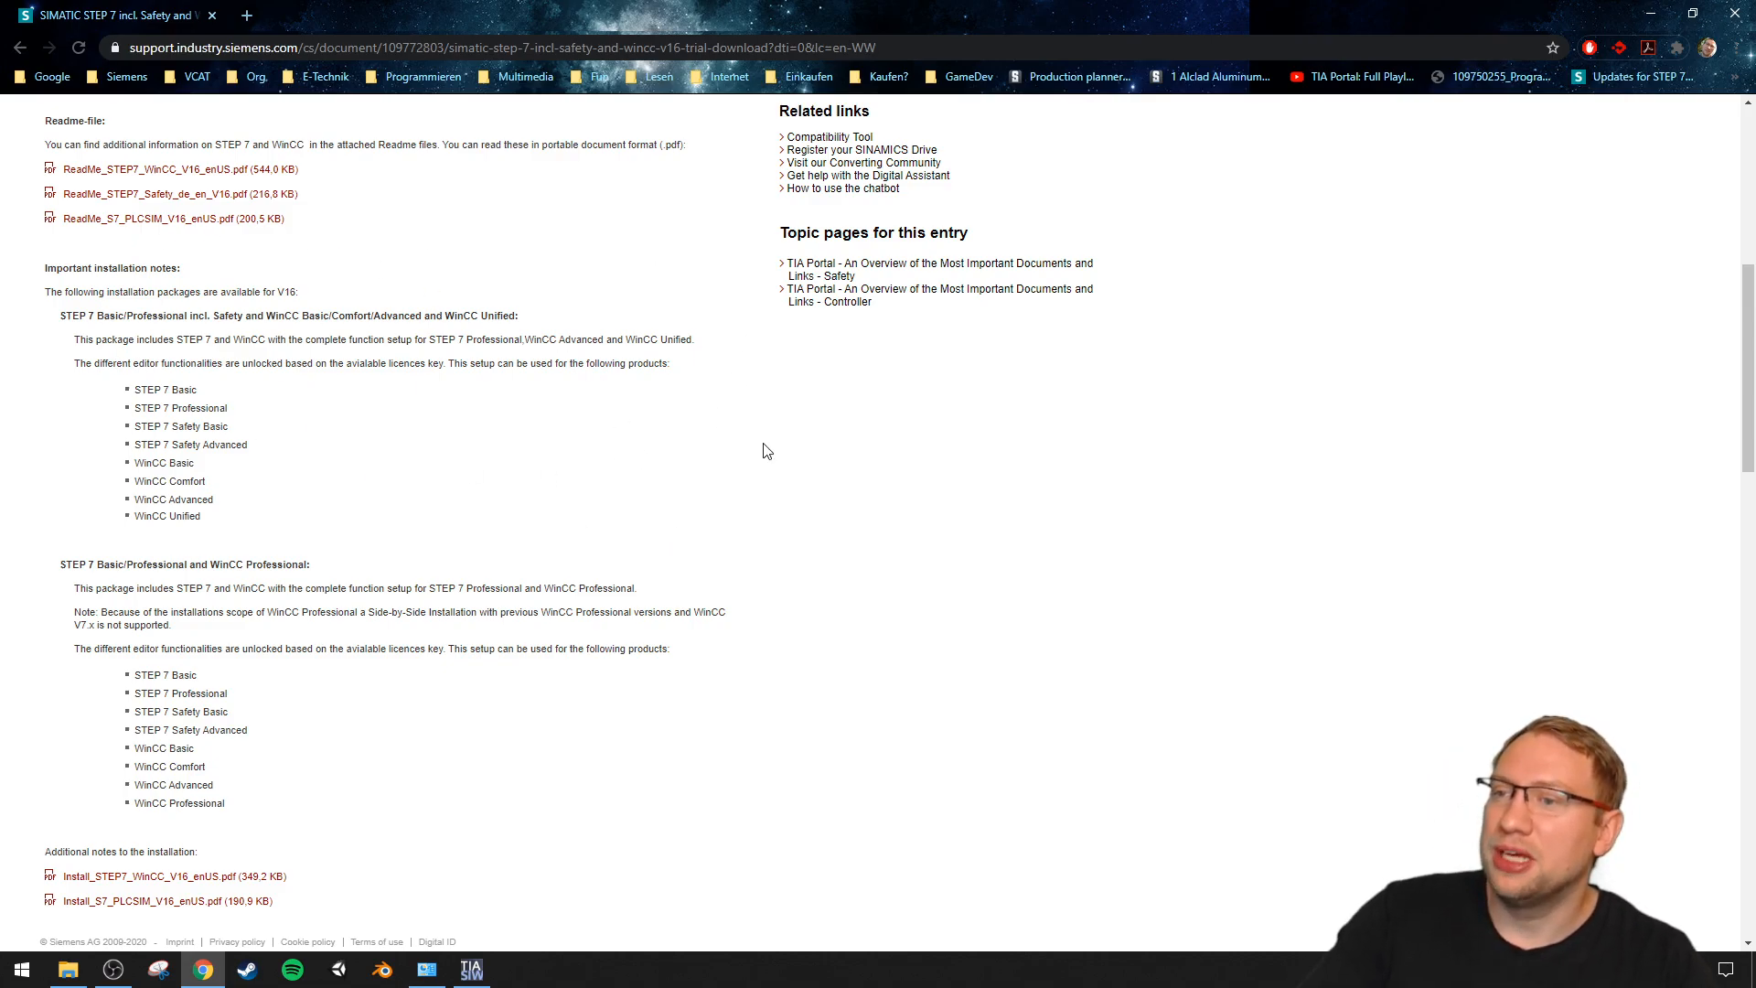
pyautogui.scroll(-3)
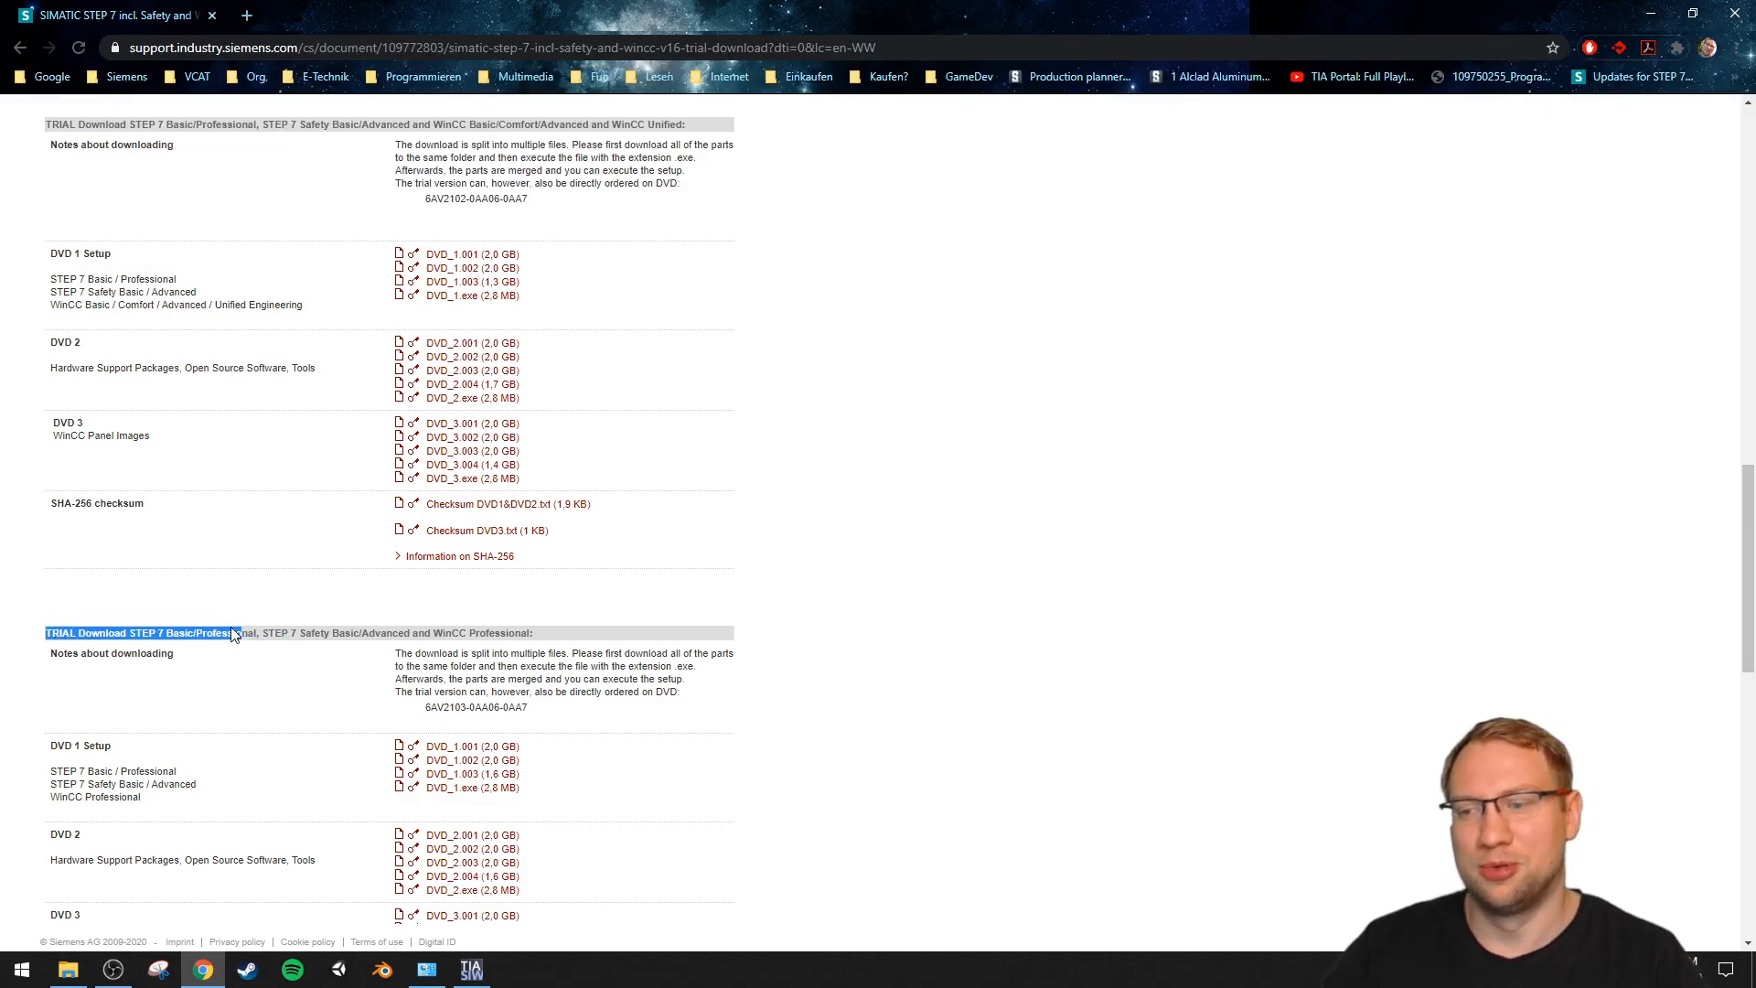
pyautogui.scroll(3)
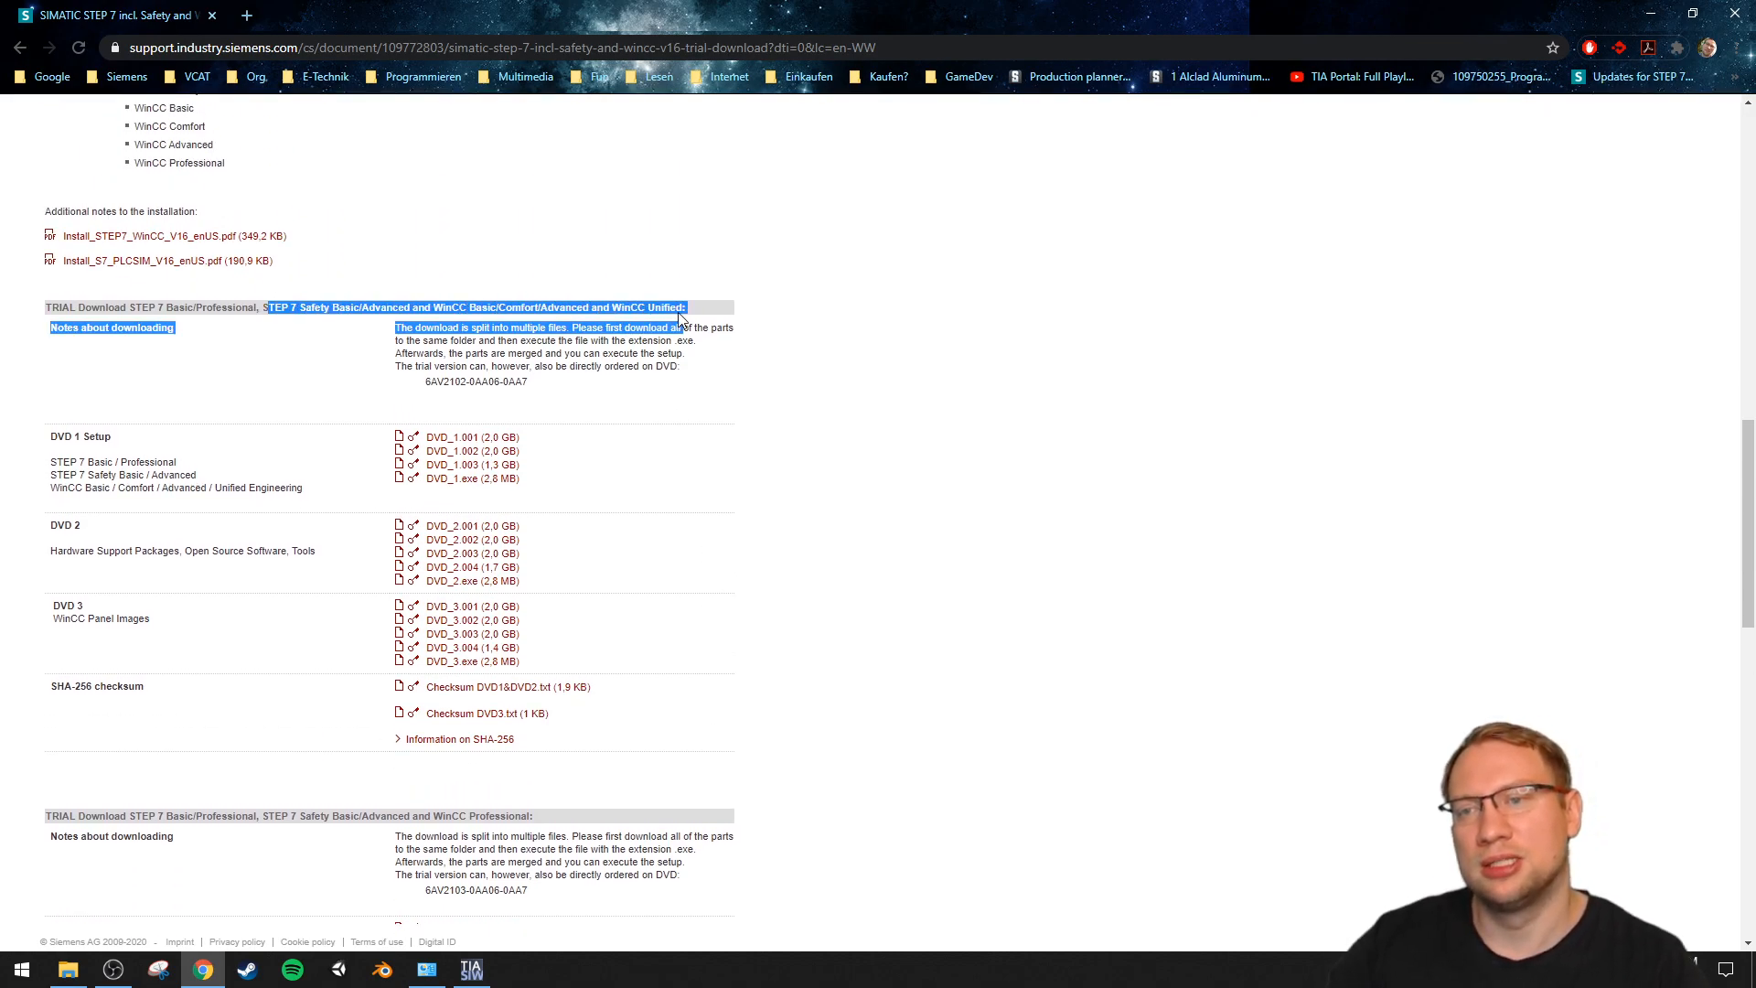
pyautogui.click(648, 311)
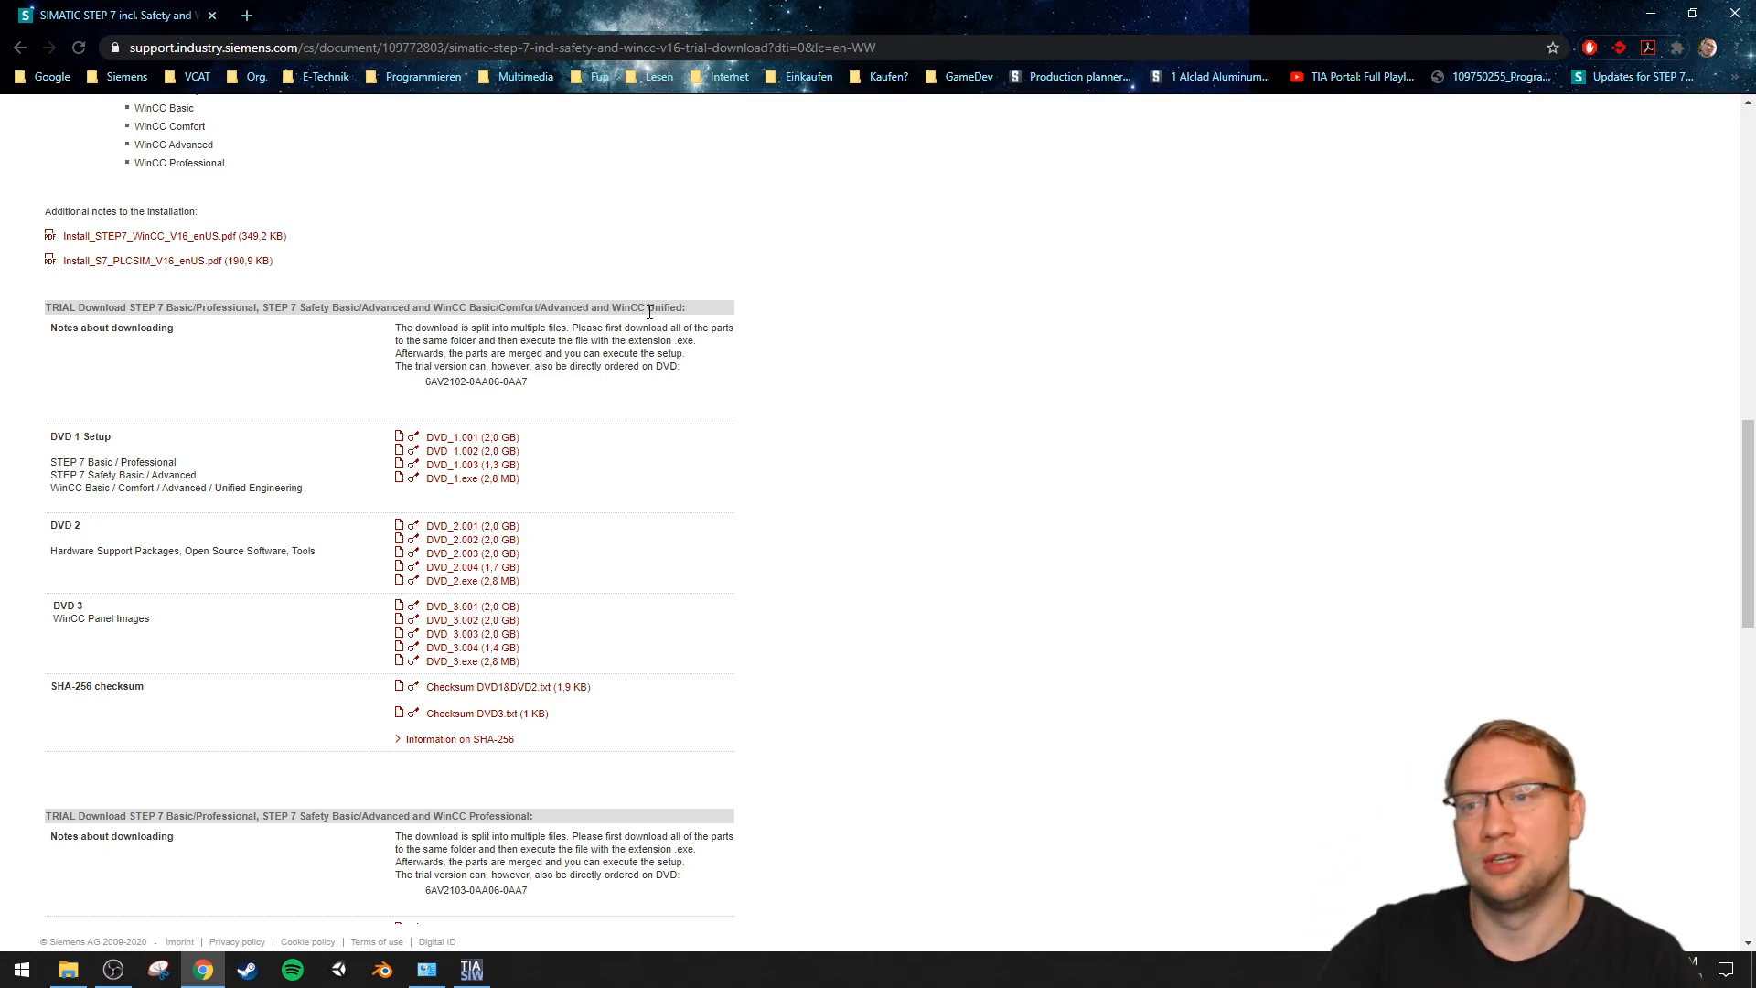
# - Review the WinCC Unified and WinCC Professional DVD 1 Setup files and maximize the browser
pyautogui.doubleClick(653, 308)
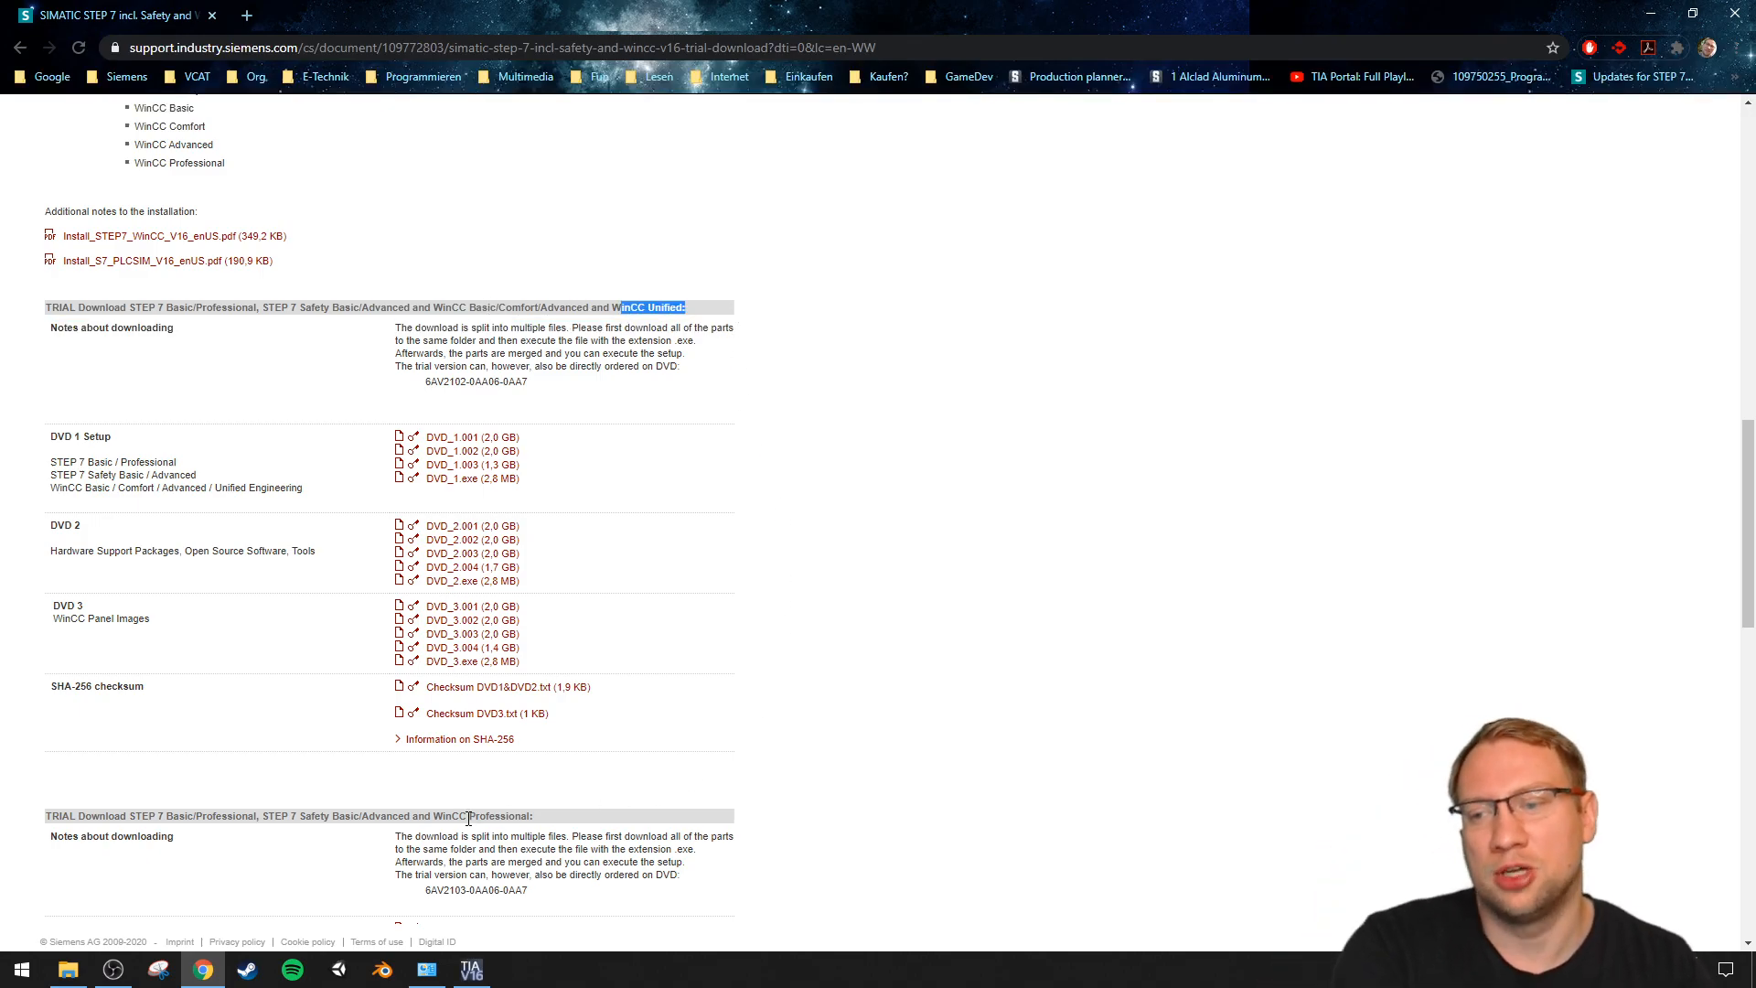
pyautogui.scroll(3)
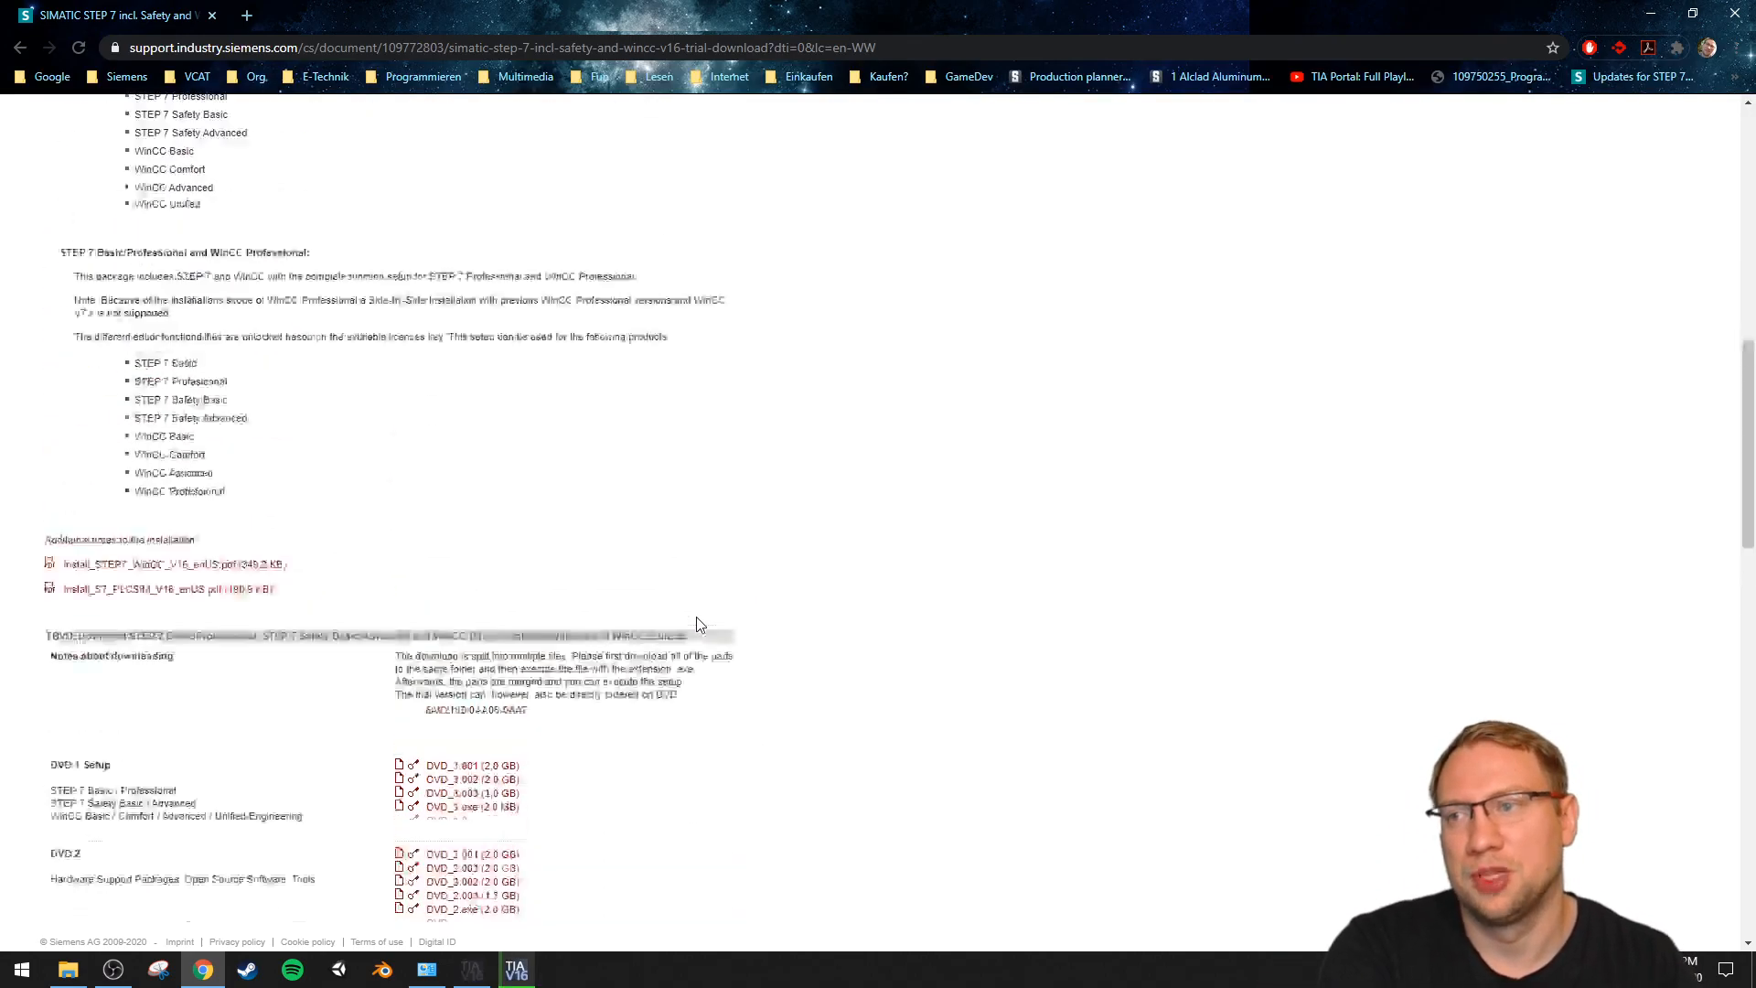
pyautogui.scroll(3)
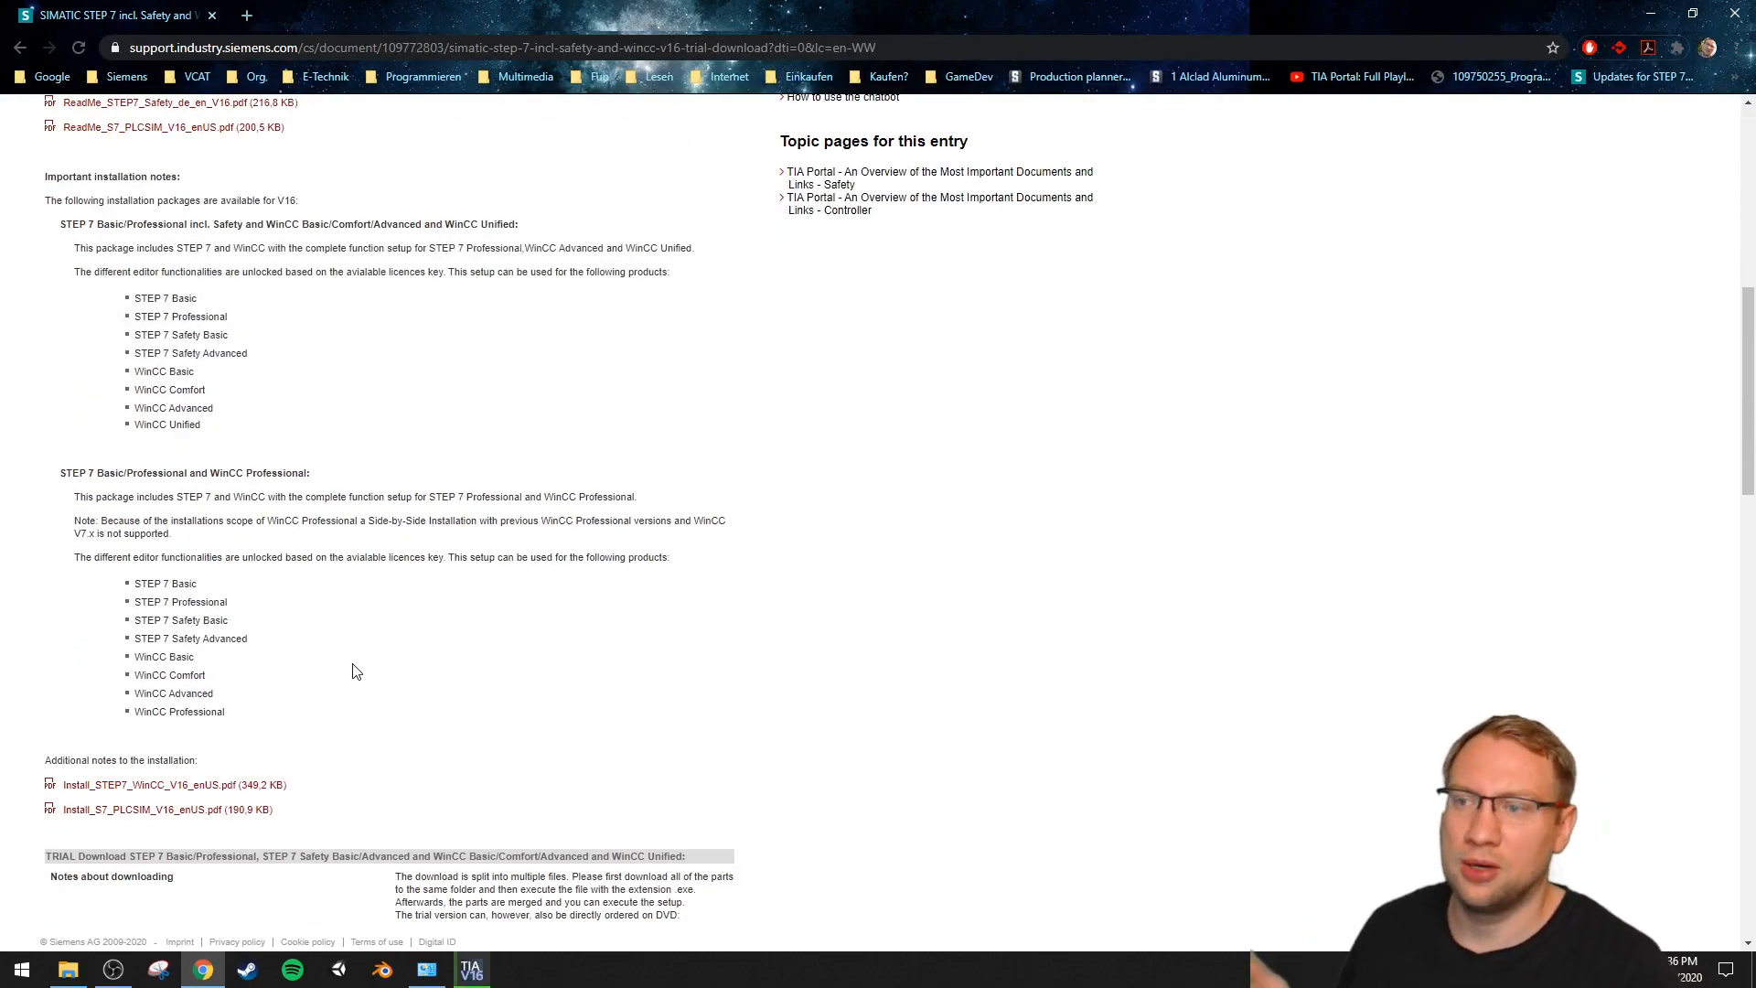
pyautogui.moveTo(227, 430)
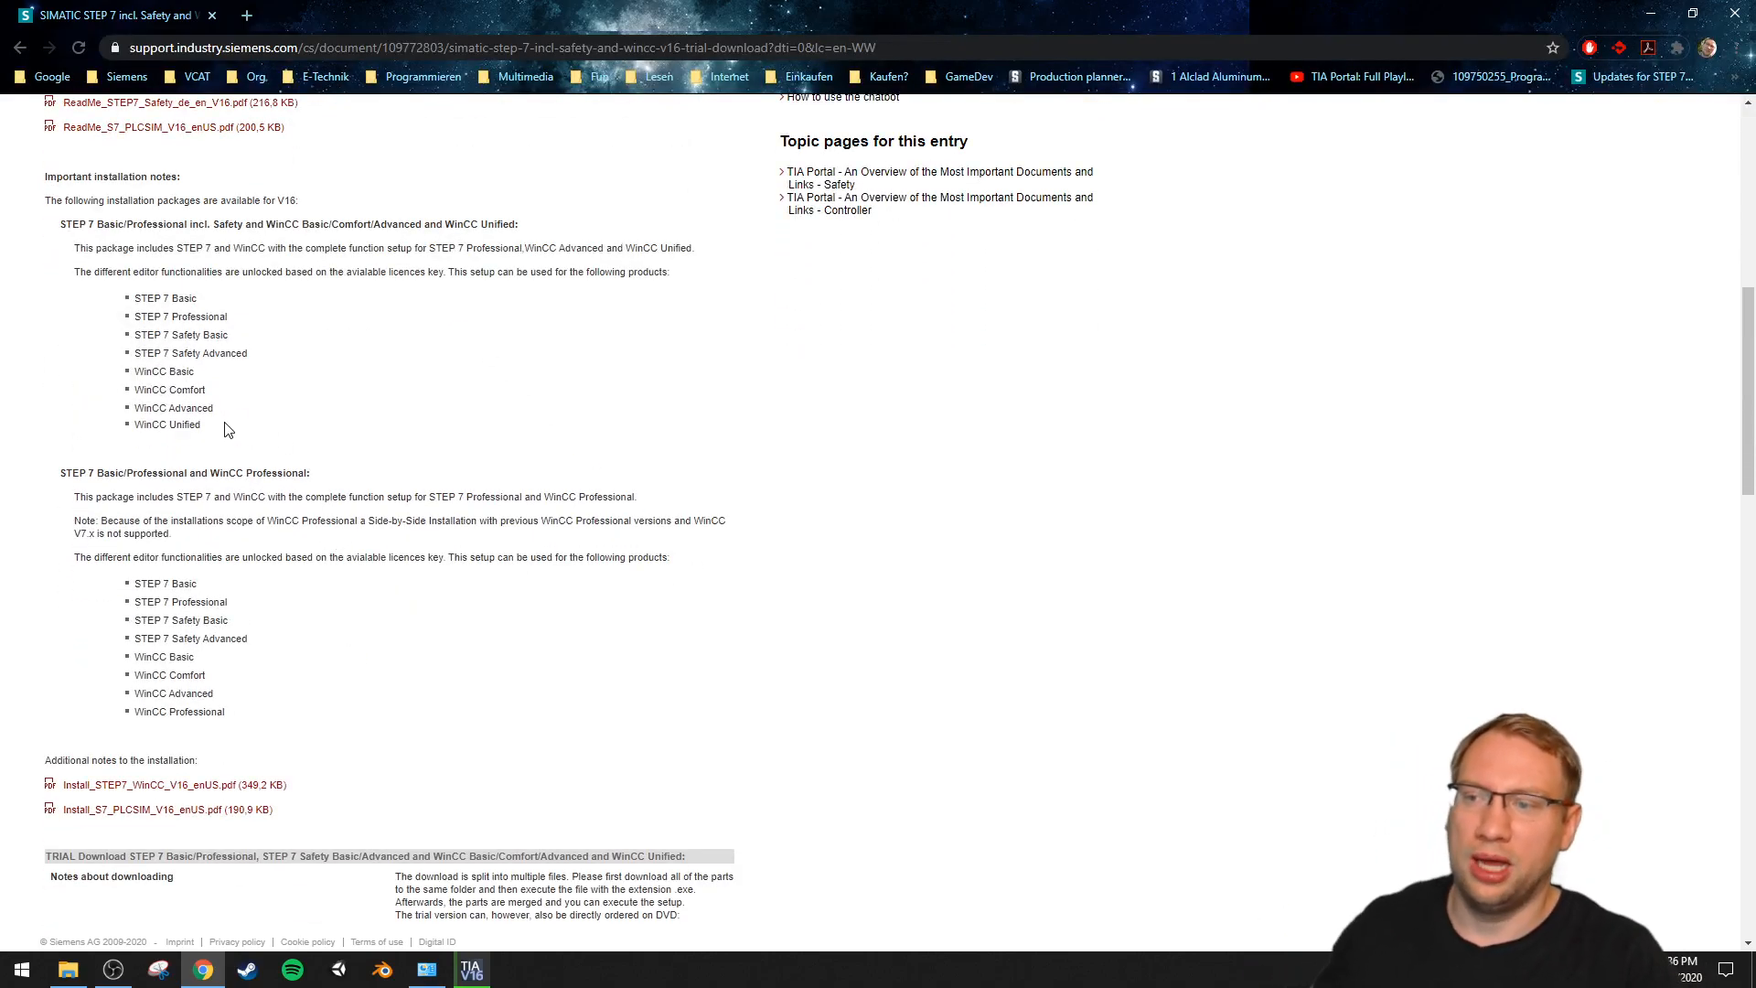
pyautogui.doubleClick(167, 423)
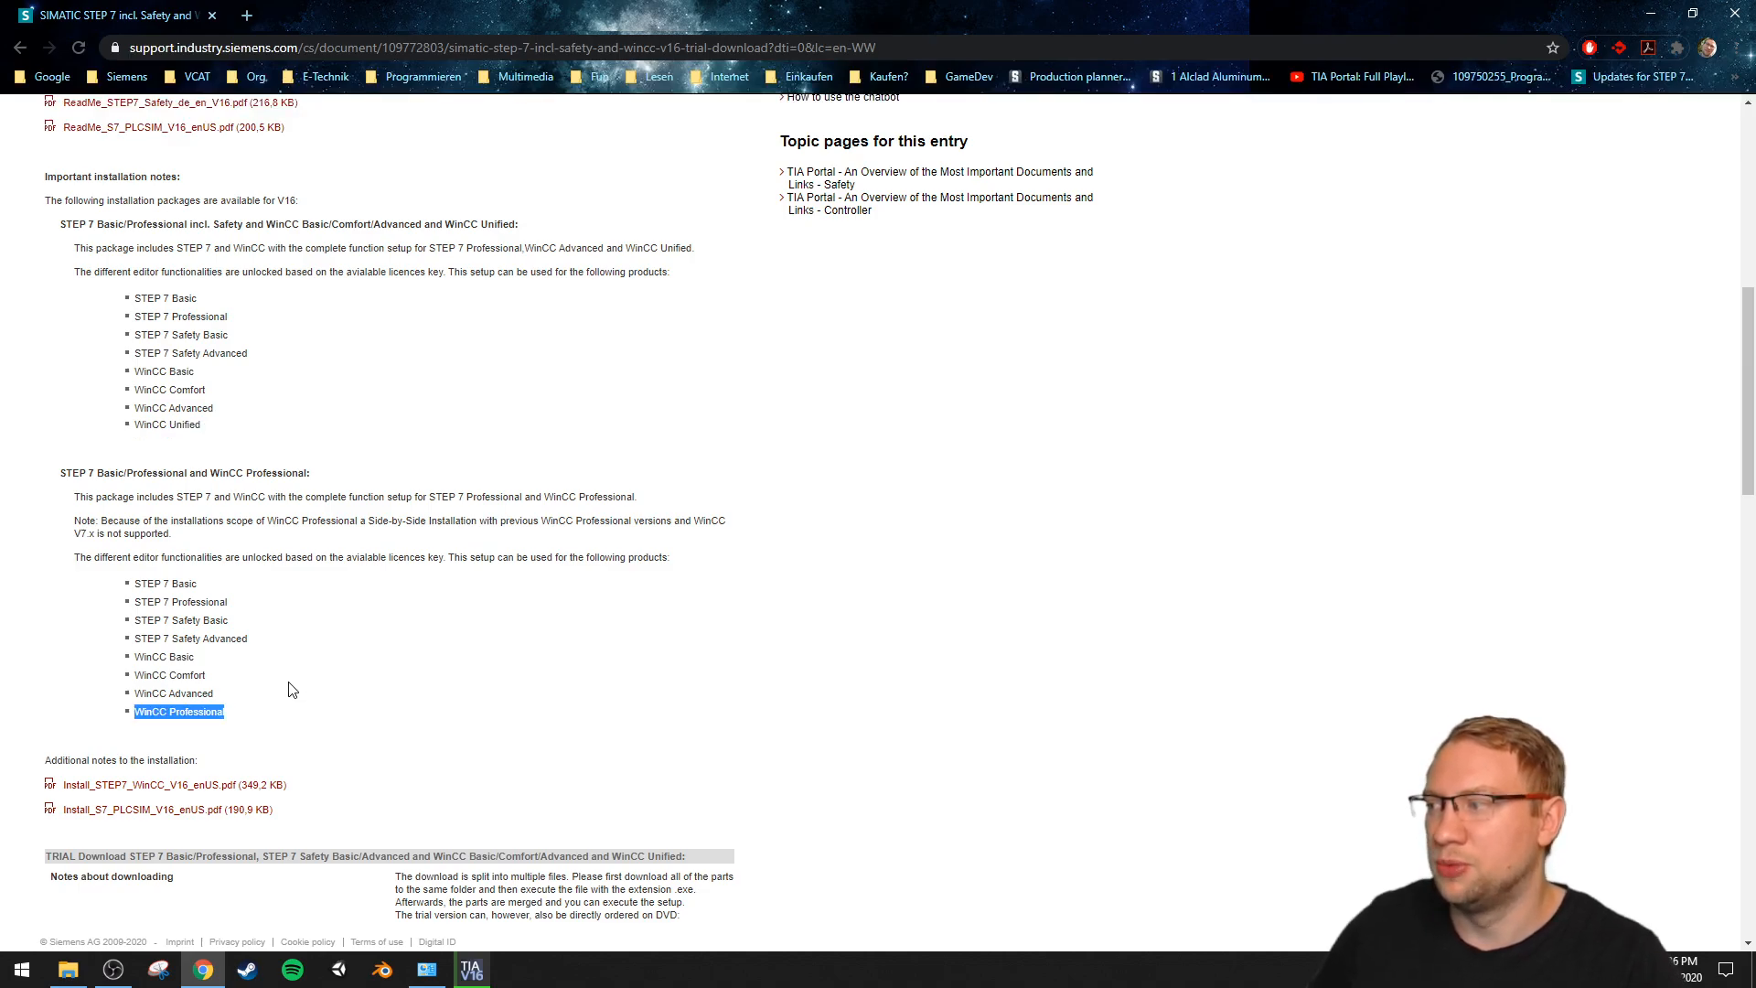
pyautogui.moveTo(369, 715)
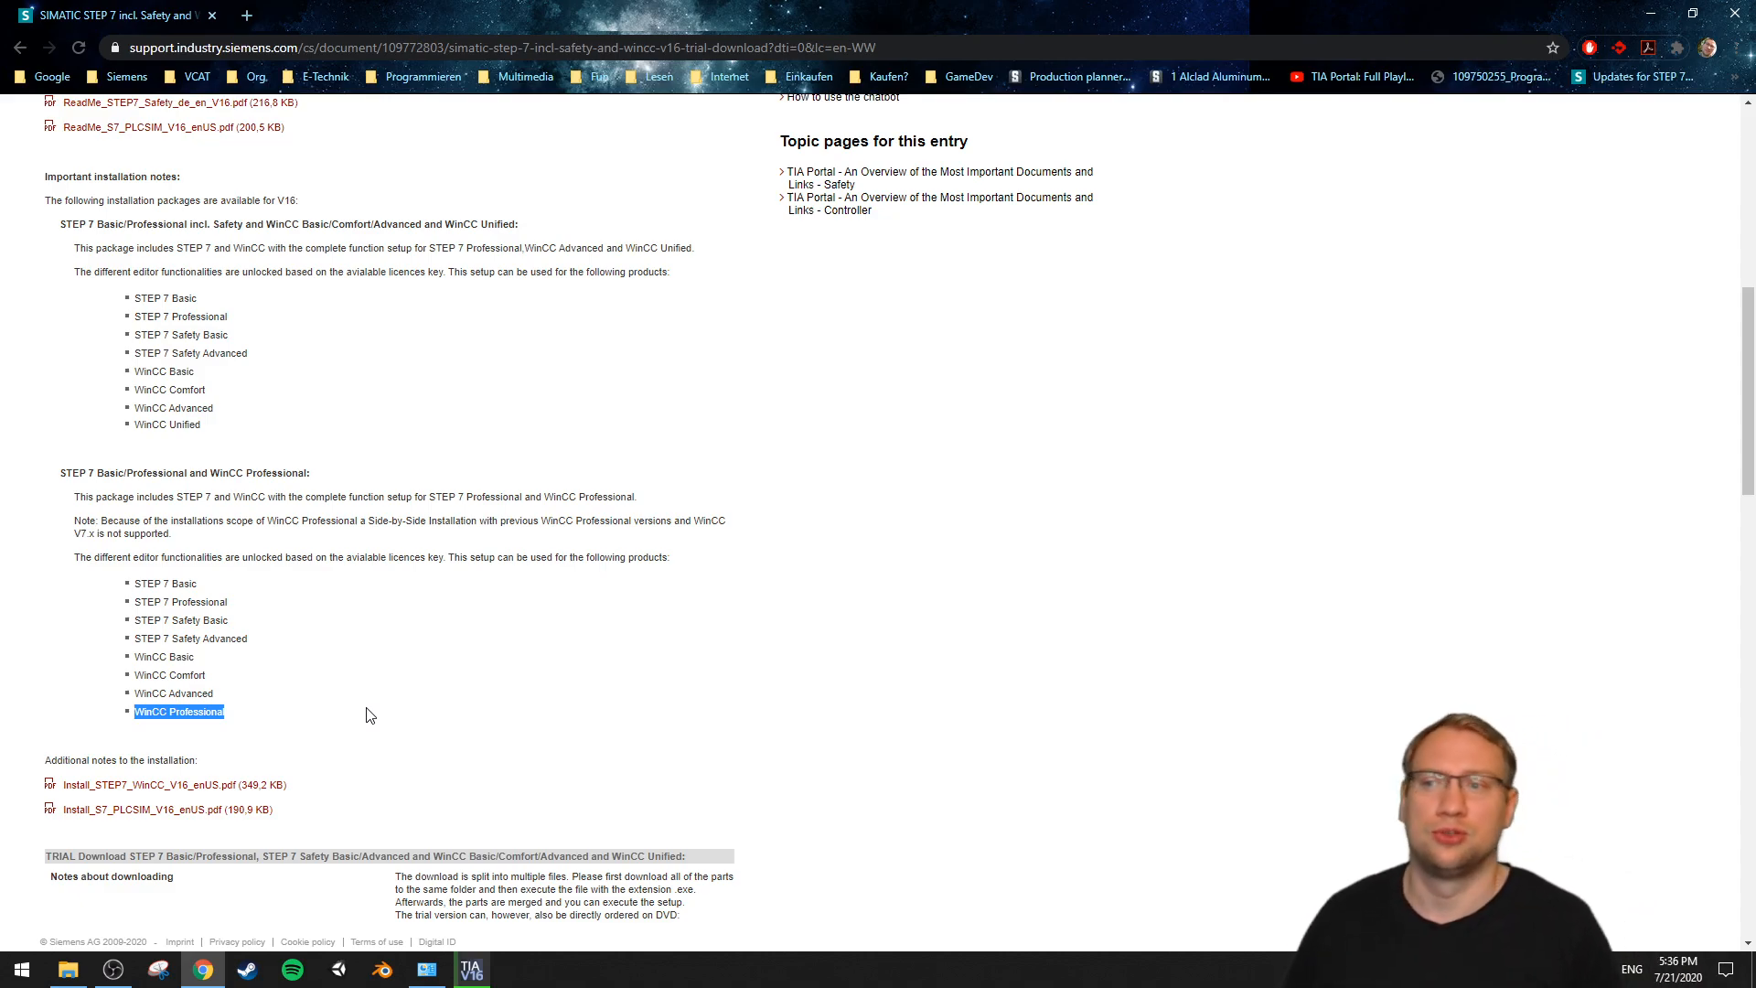
pyautogui.moveTo(370, 708)
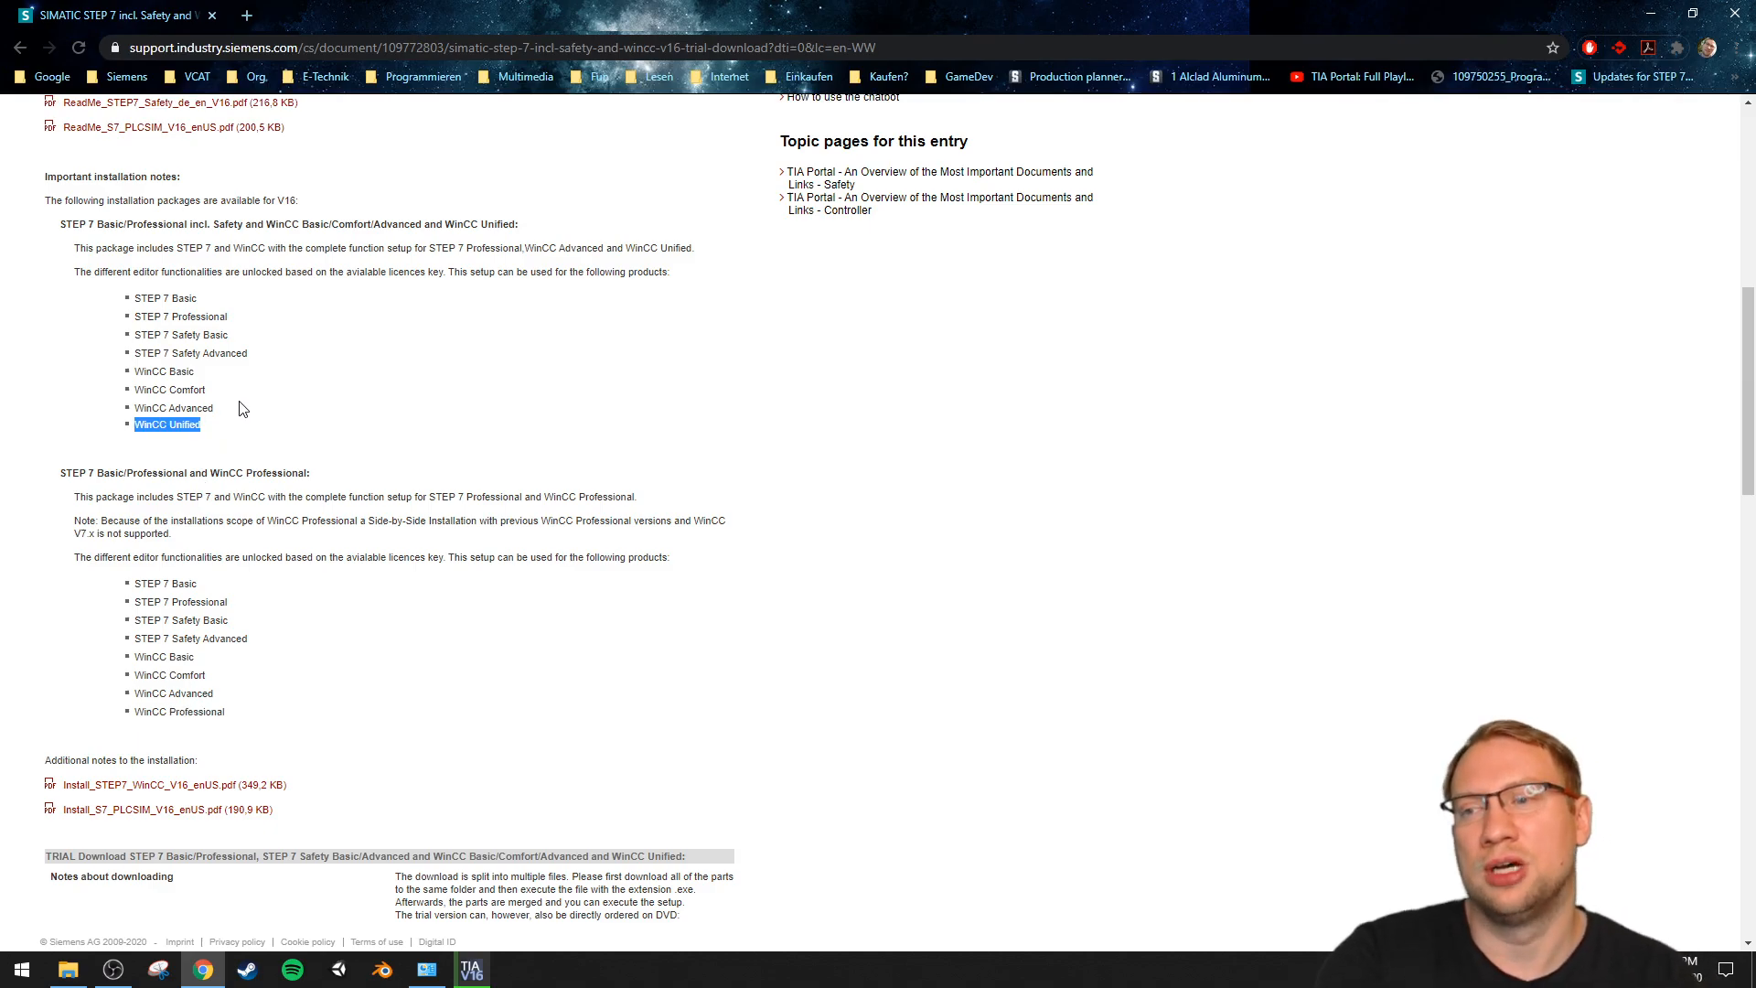
pyautogui.scroll(-3)
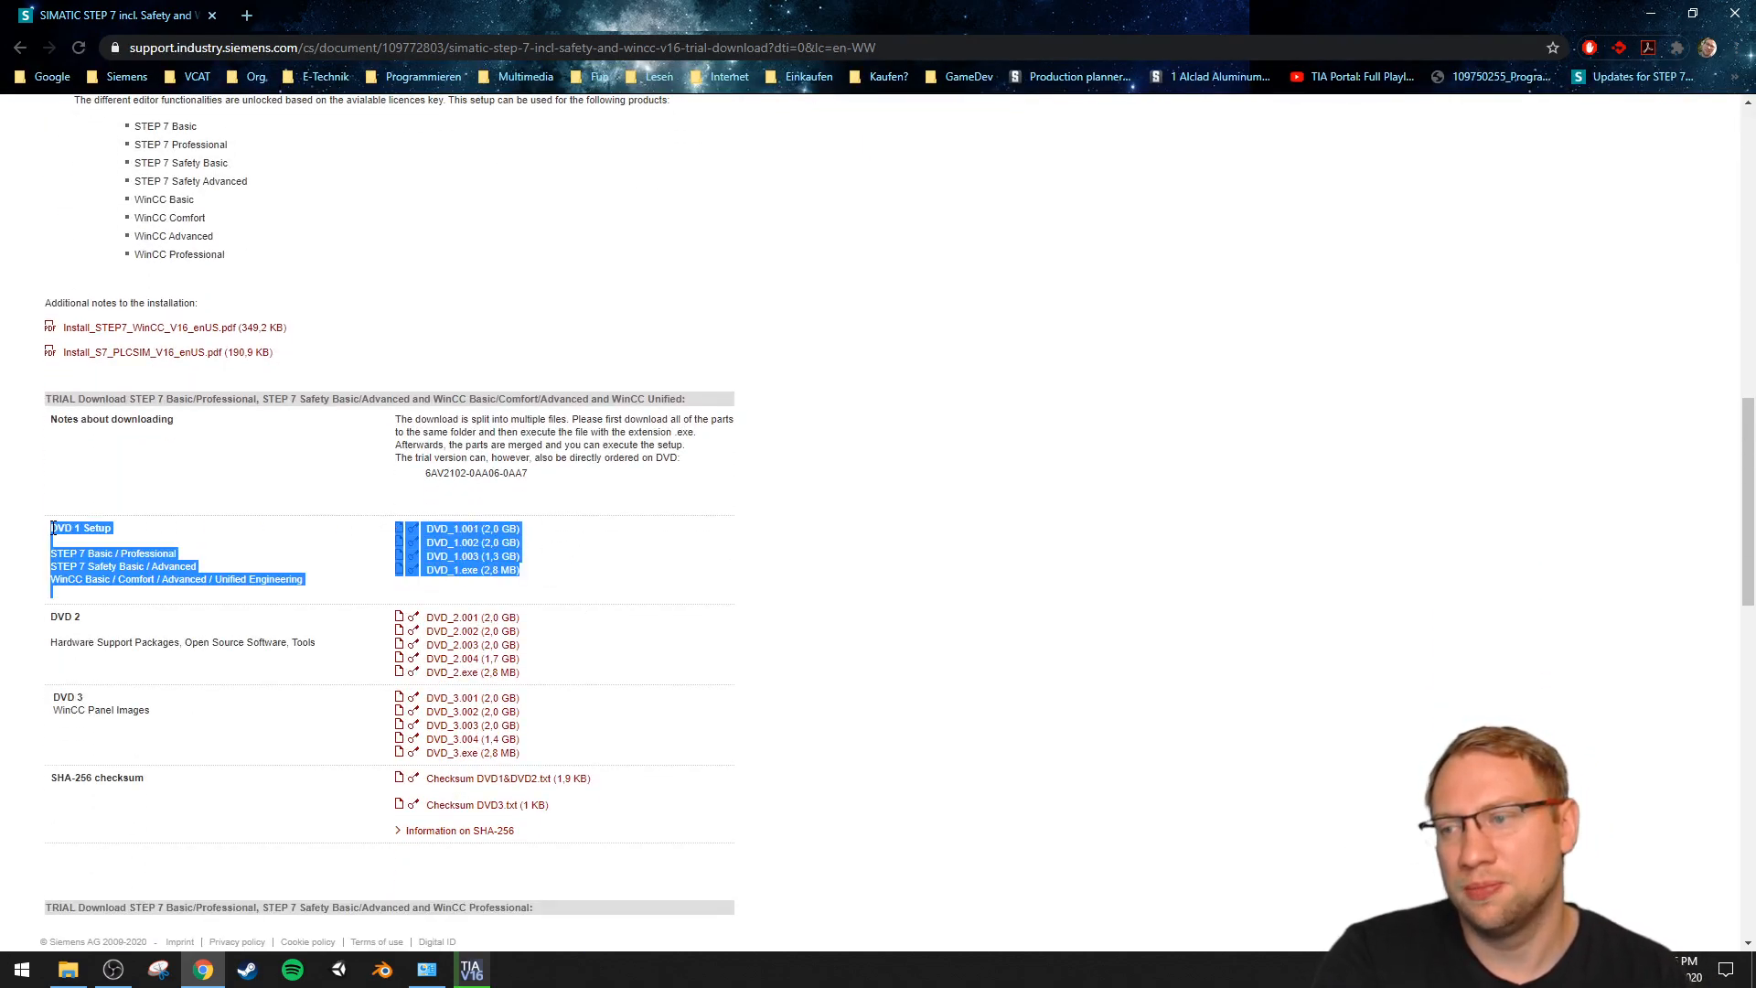
pyautogui.click(212, 532)
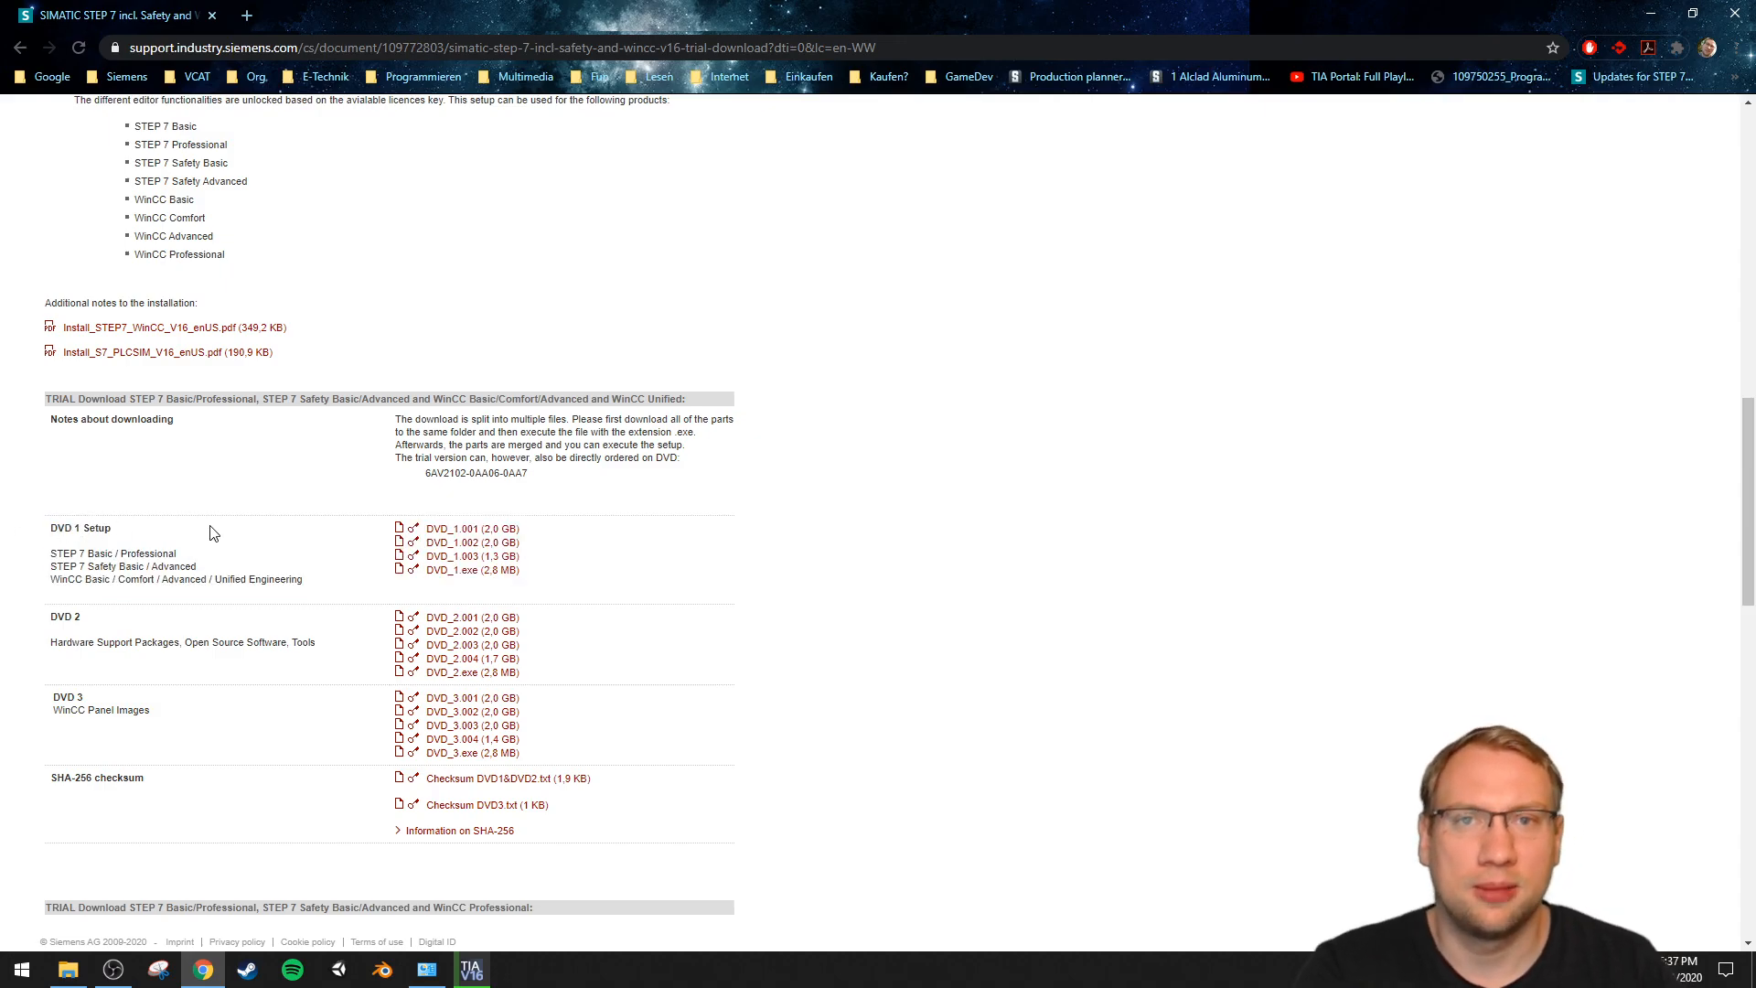
pyautogui.moveTo(174, 511)
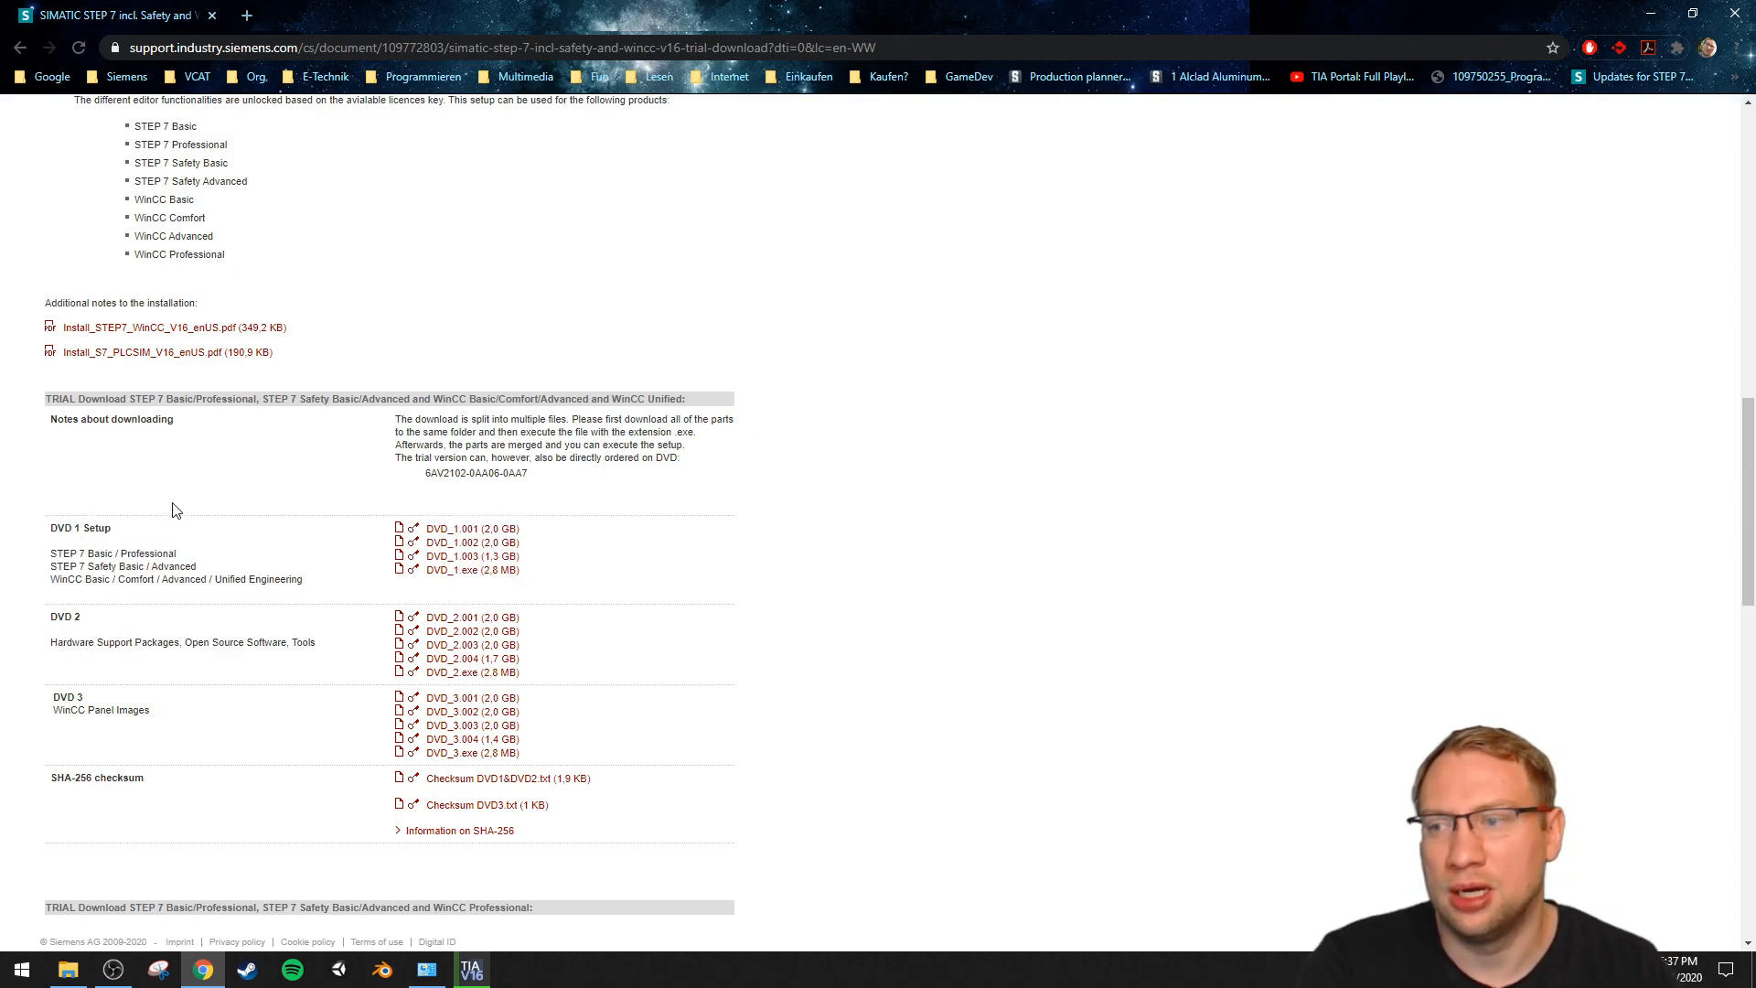
pyautogui.moveTo(611, 600)
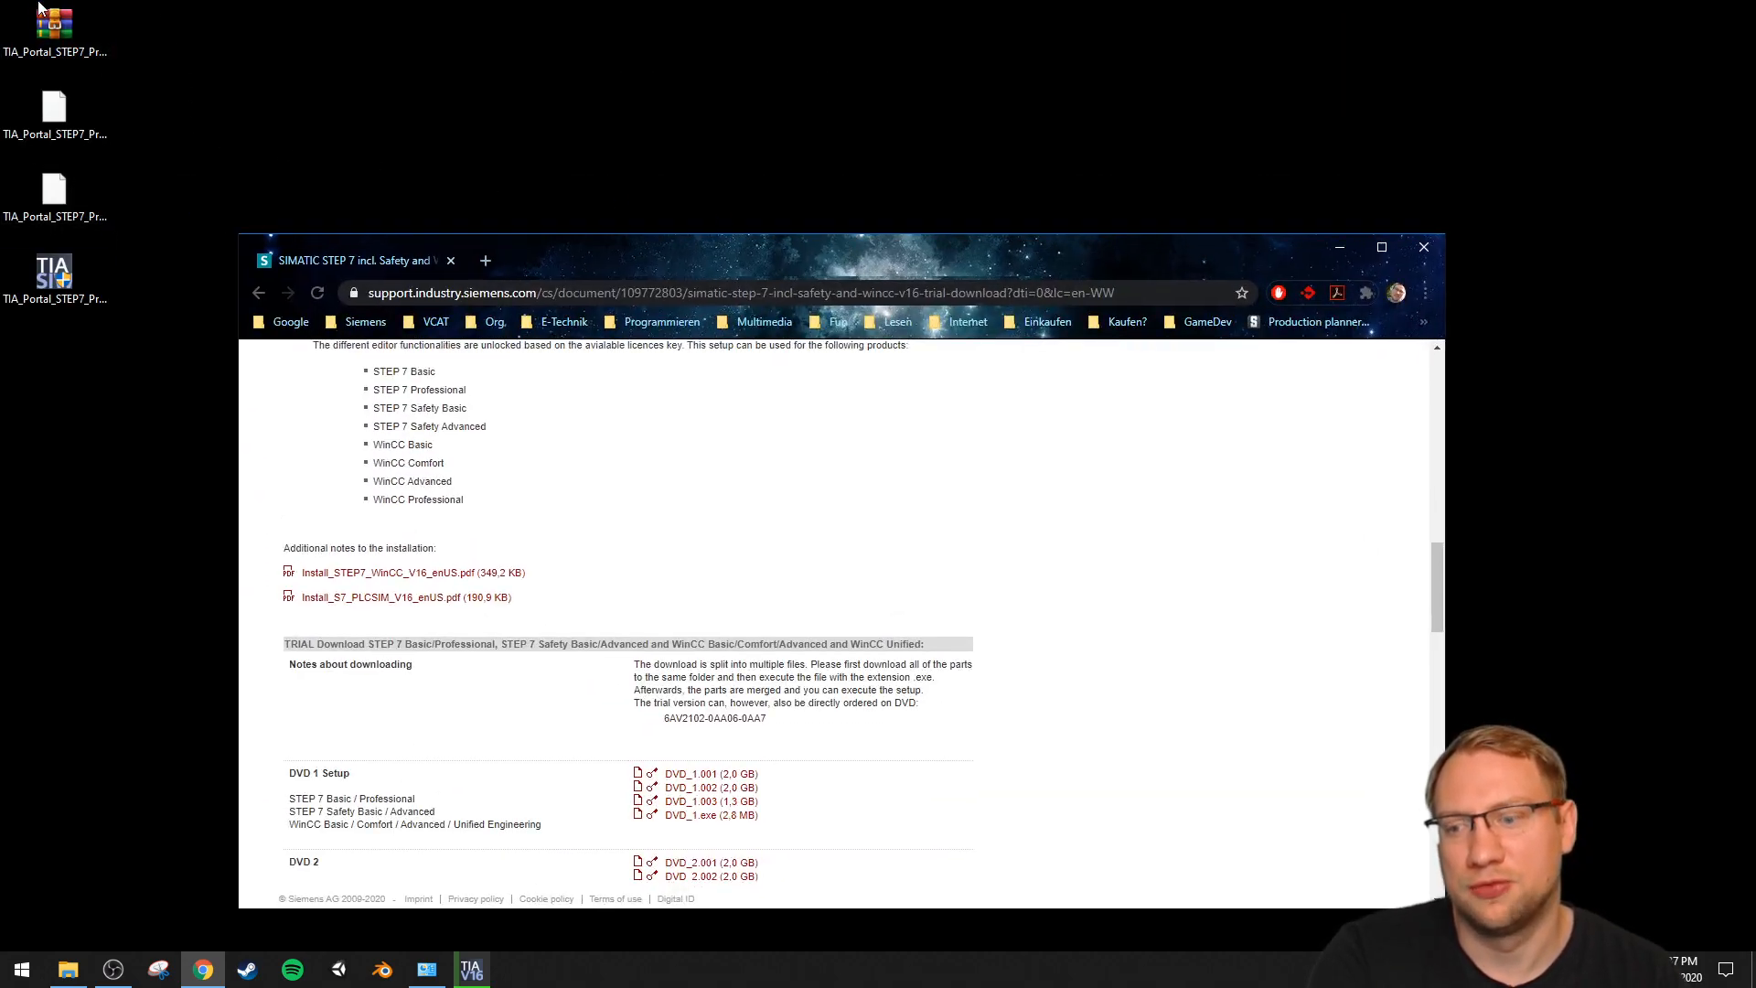
pyautogui.click(1381, 247)
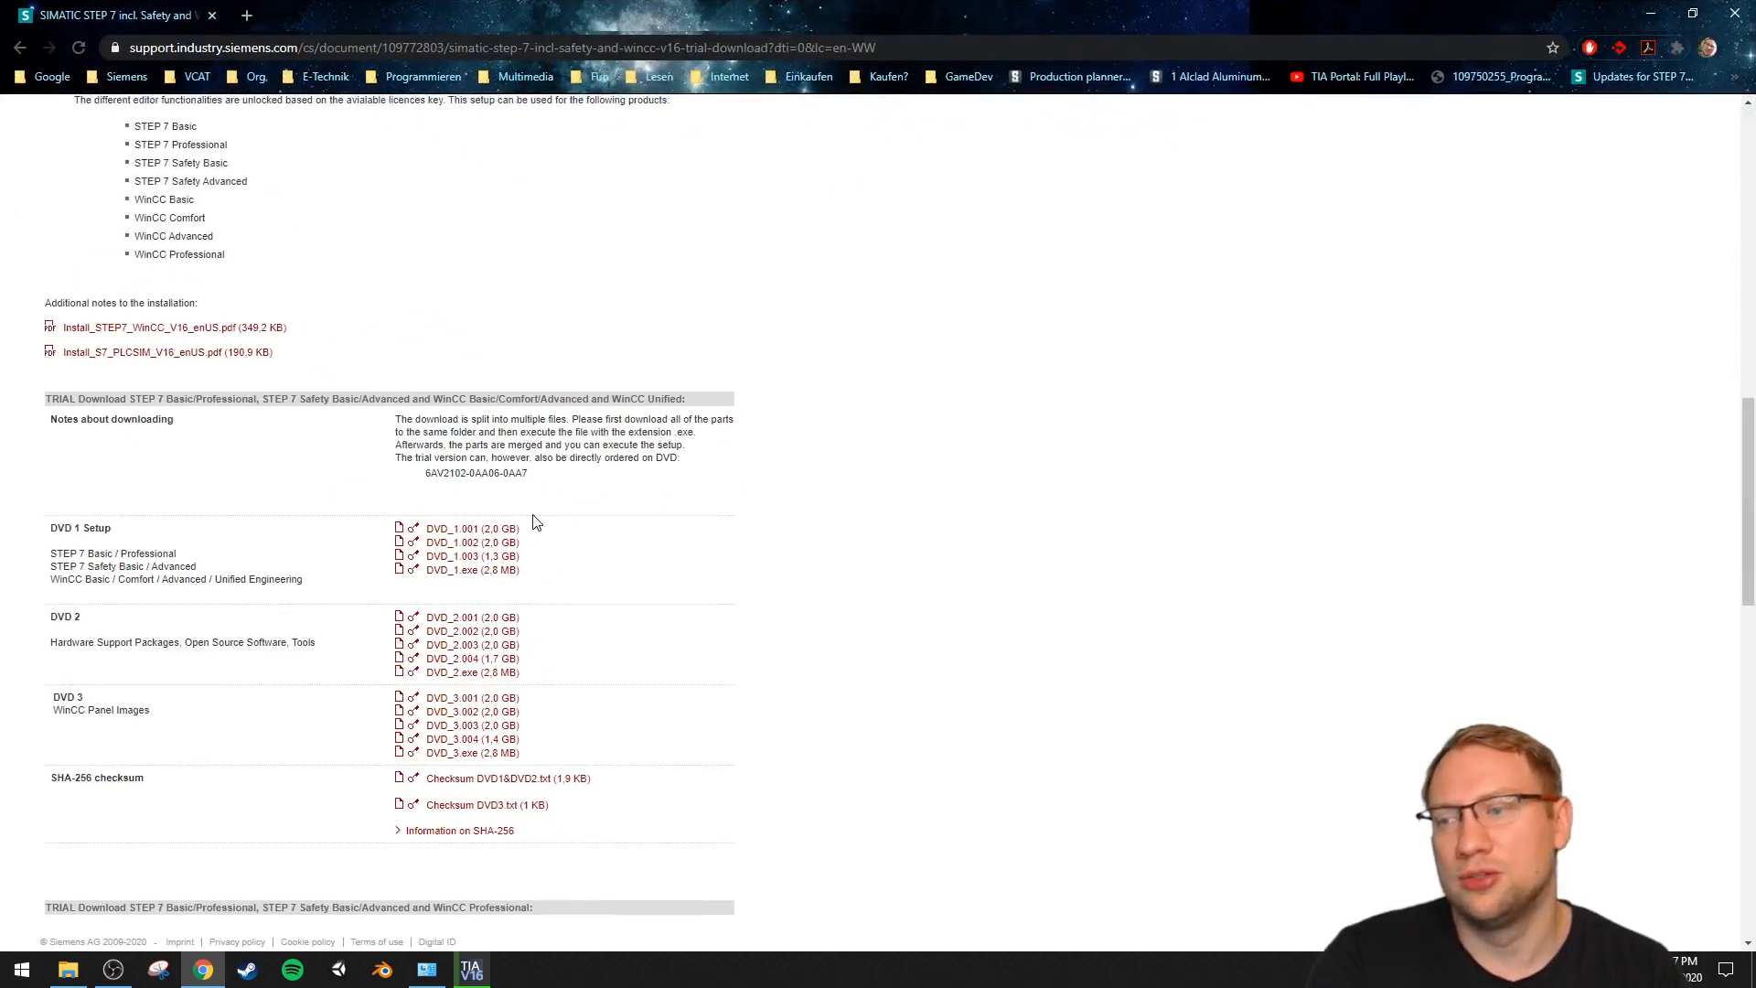
pyautogui.moveTo(452, 571)
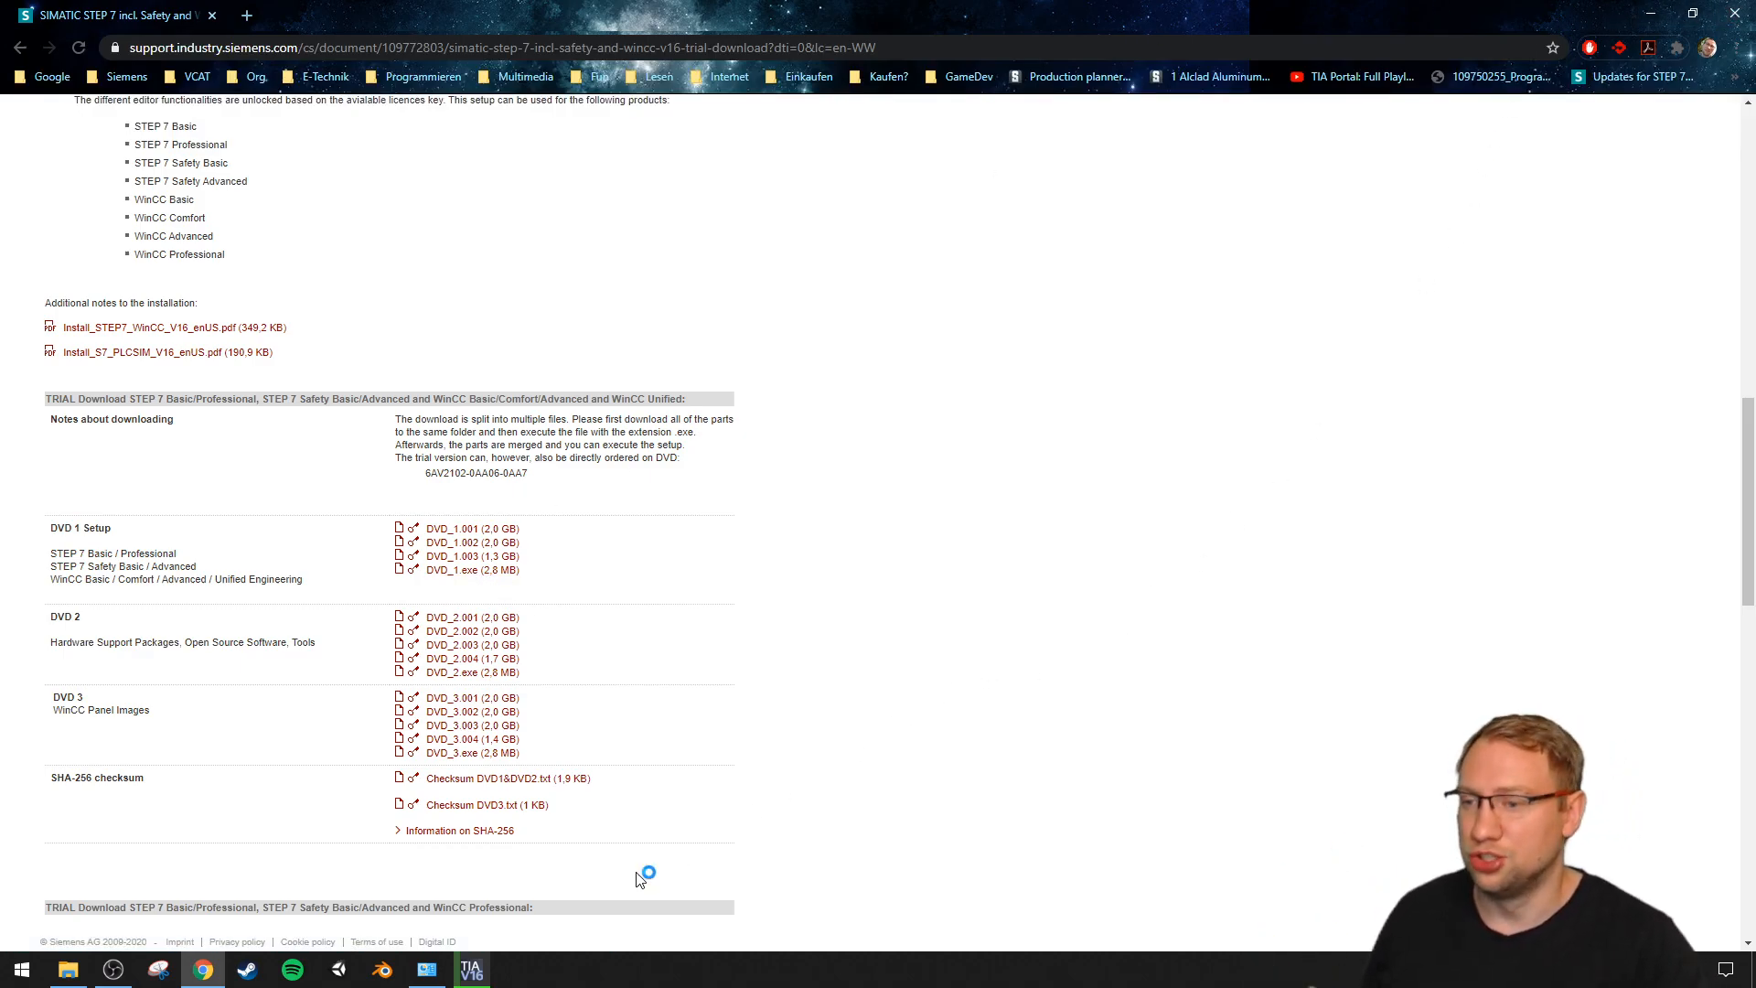
# - Launch the TIA Portal V16 setup executable from the download page
pyautogui.click(470, 969)
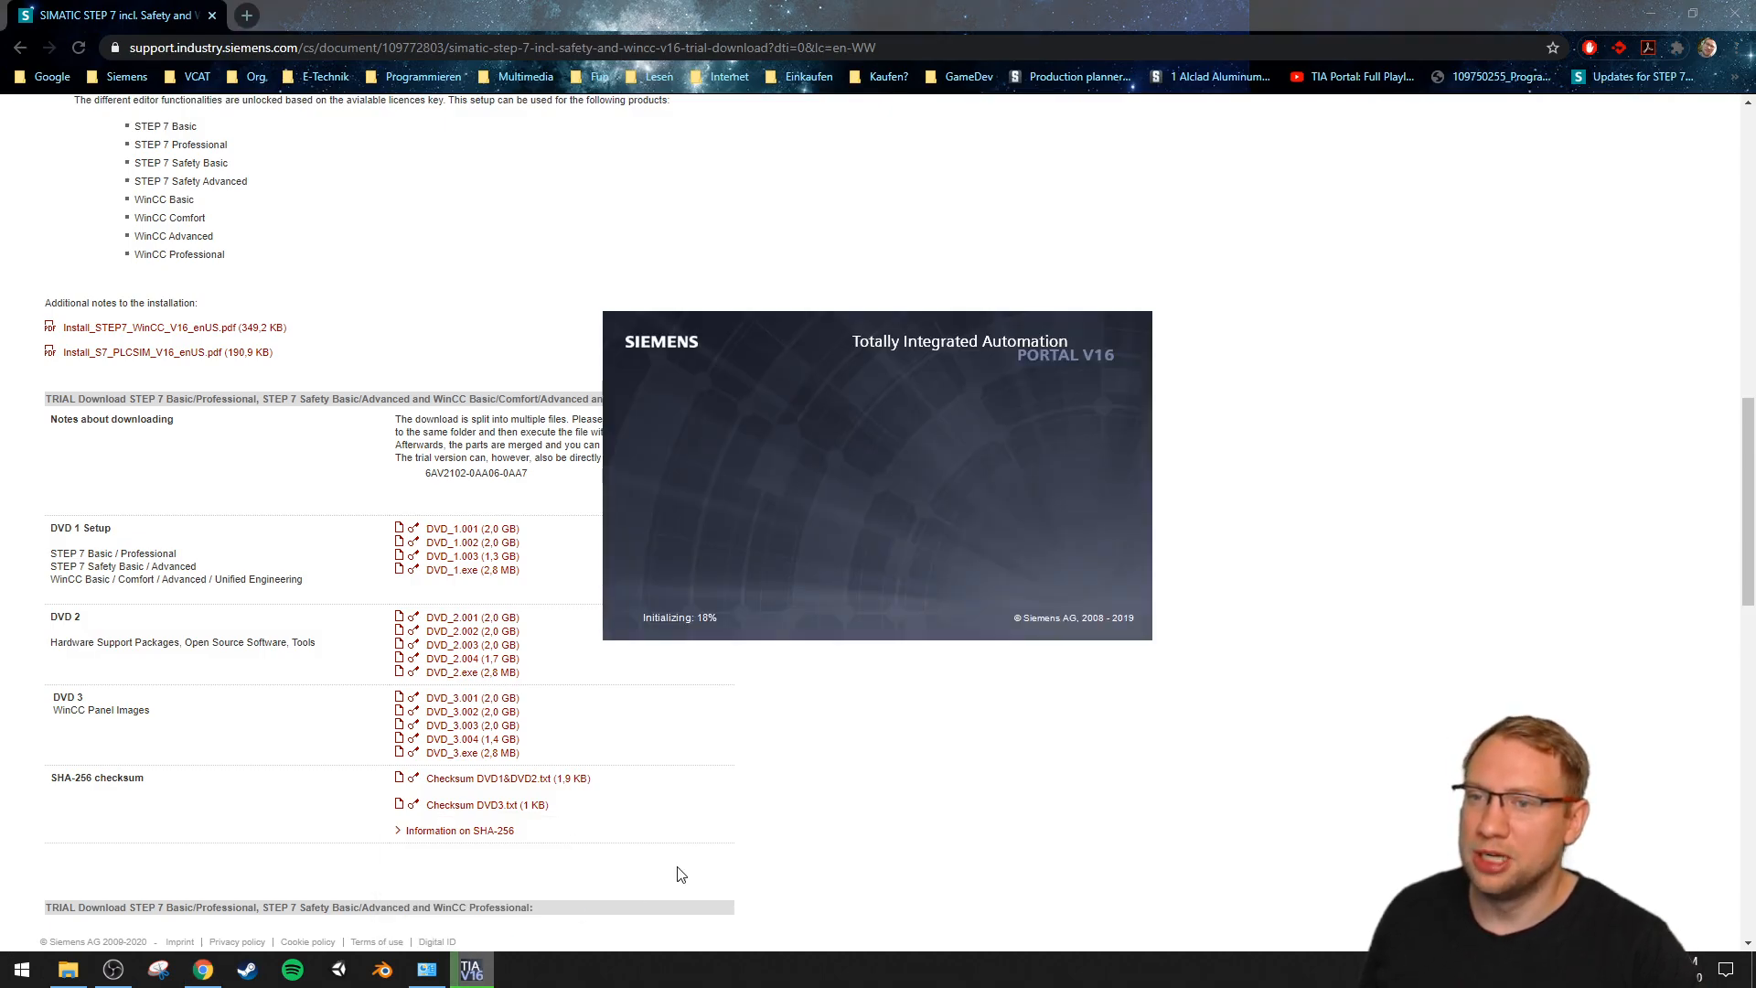
pyautogui.moveTo(717, 645)
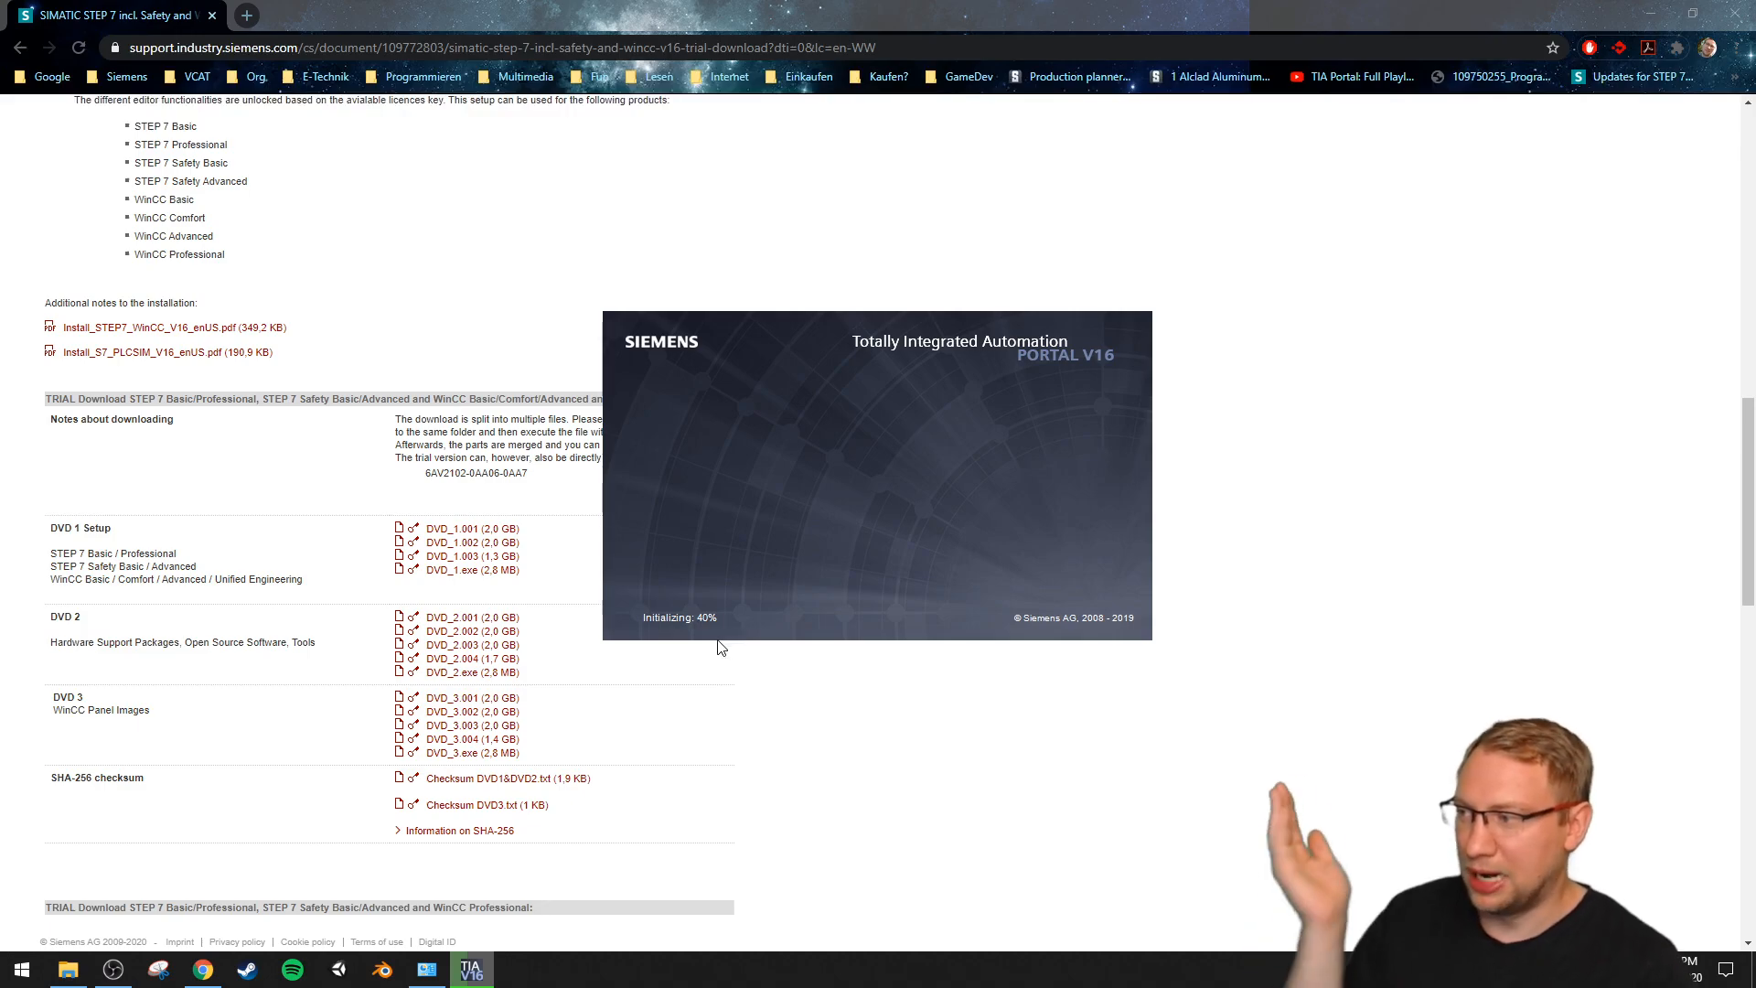
pyautogui.moveTo(734, 611)
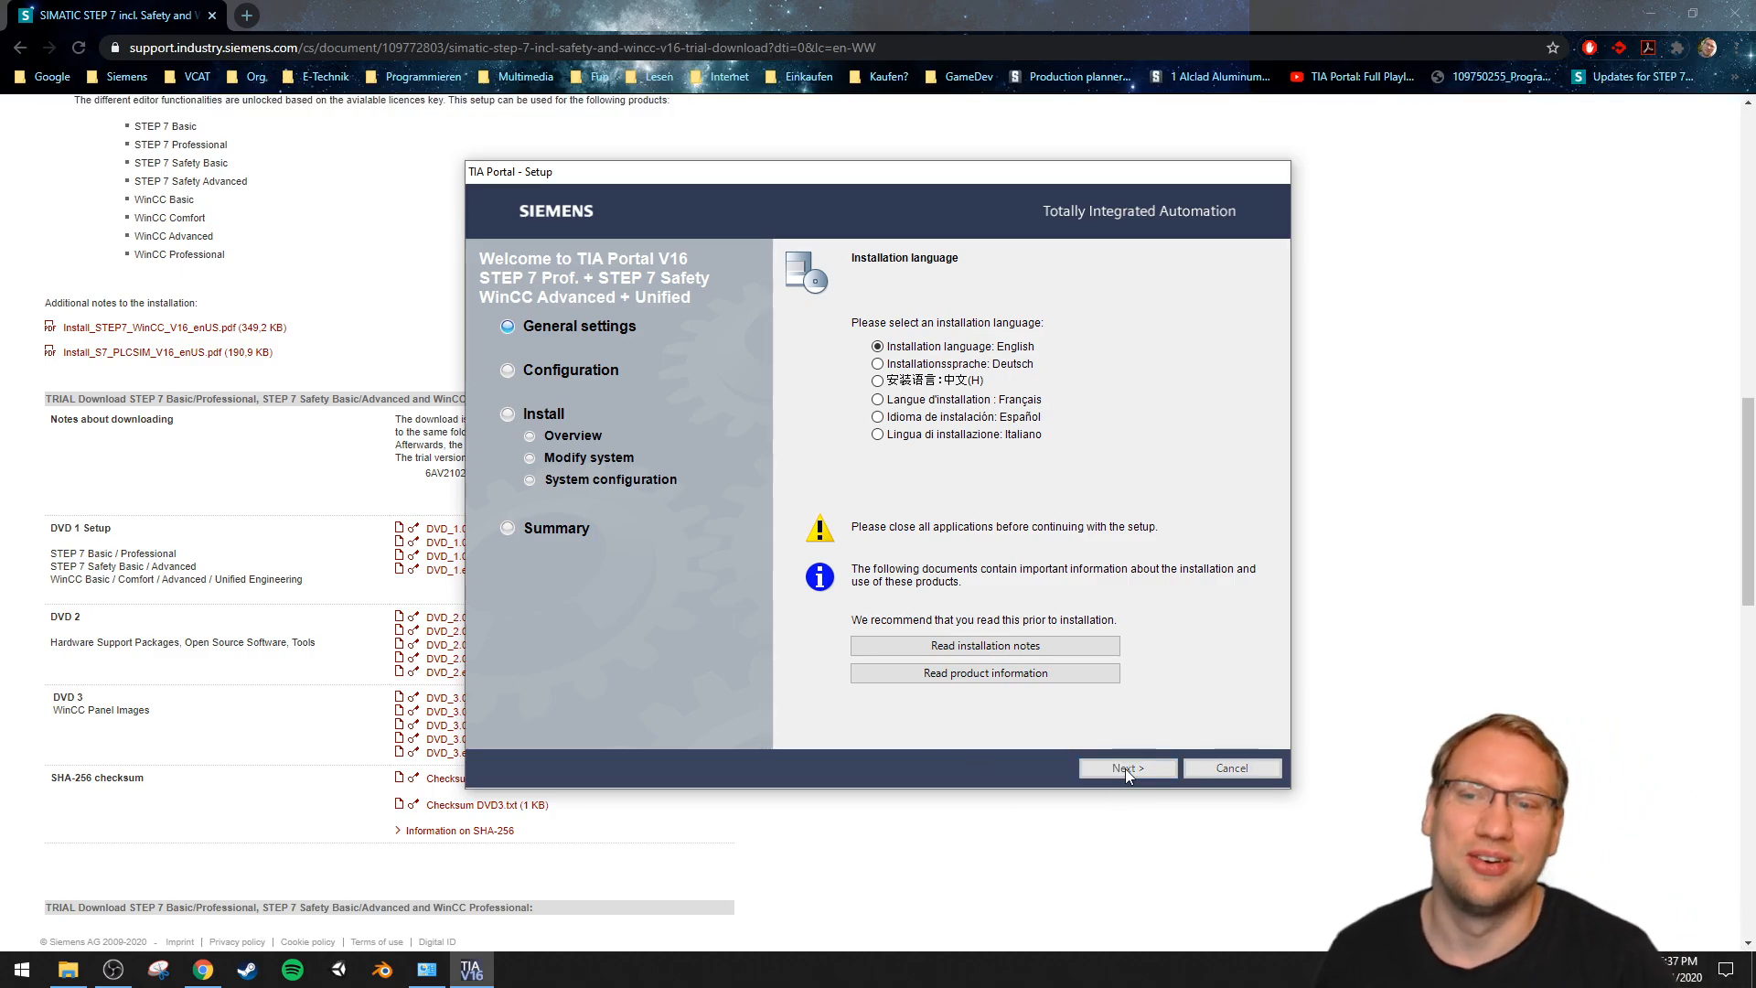
# - Keep English and tick SIMATIC WinCC Unified PC Engineering in the product feature tree
pyautogui.click(1127, 766)
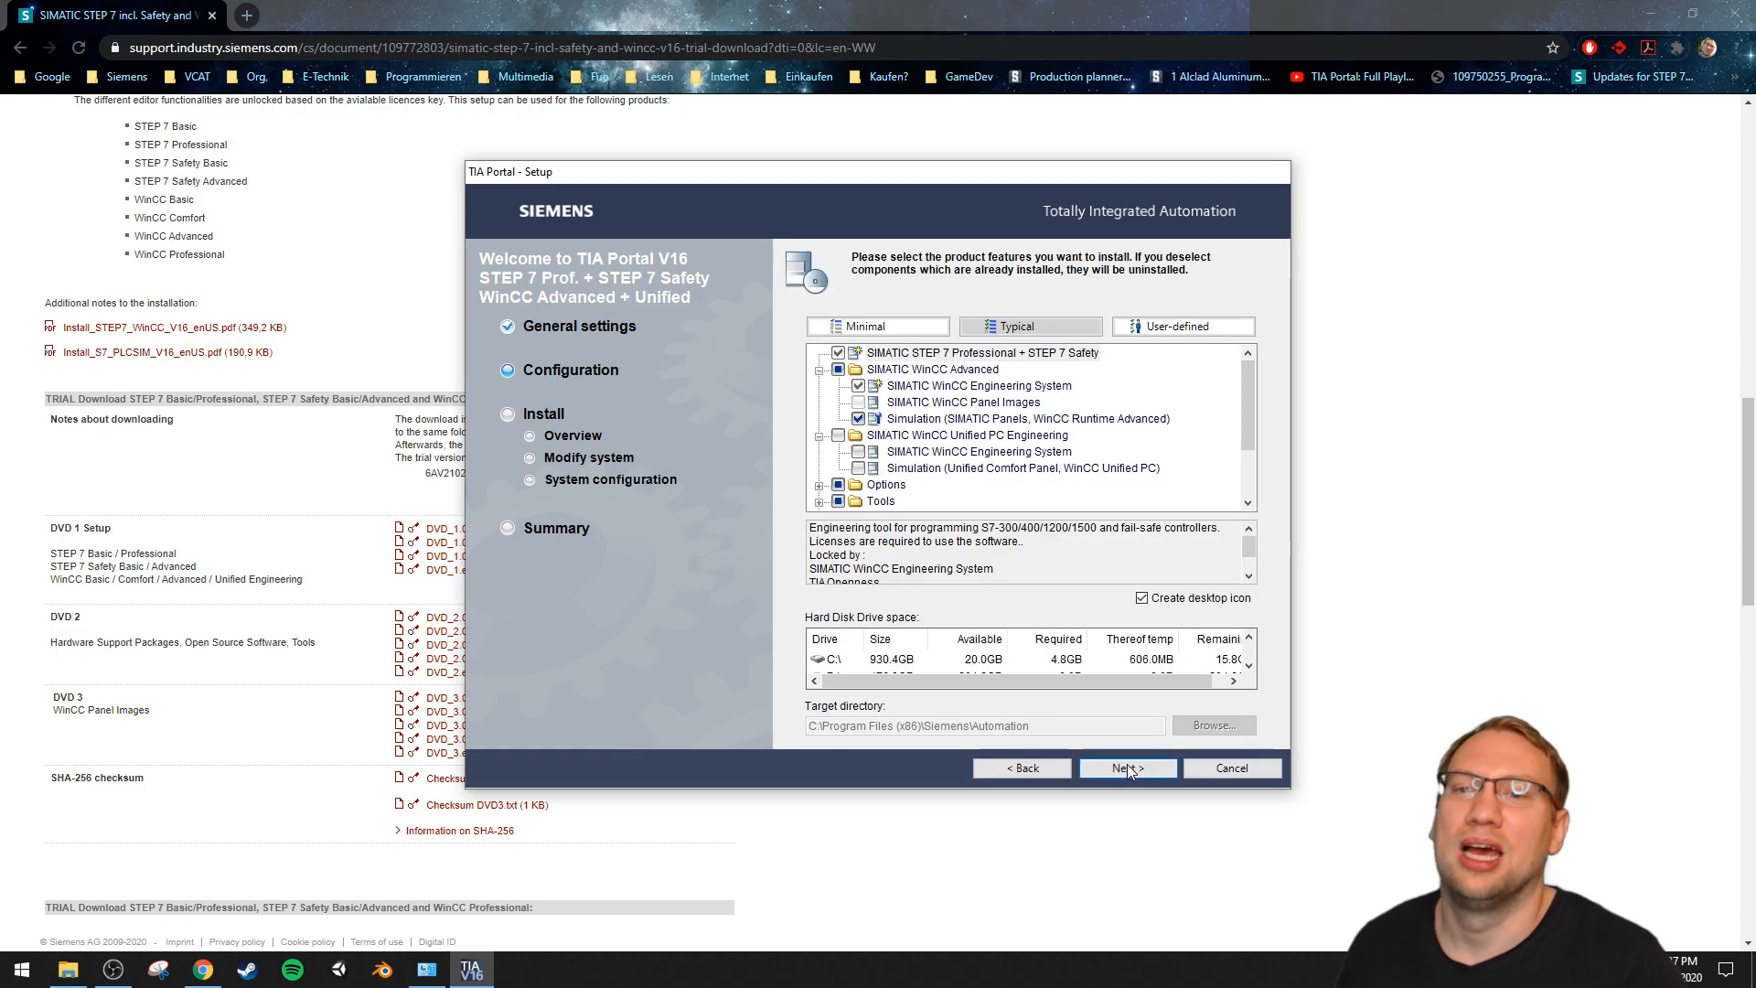
pyautogui.click(966, 435)
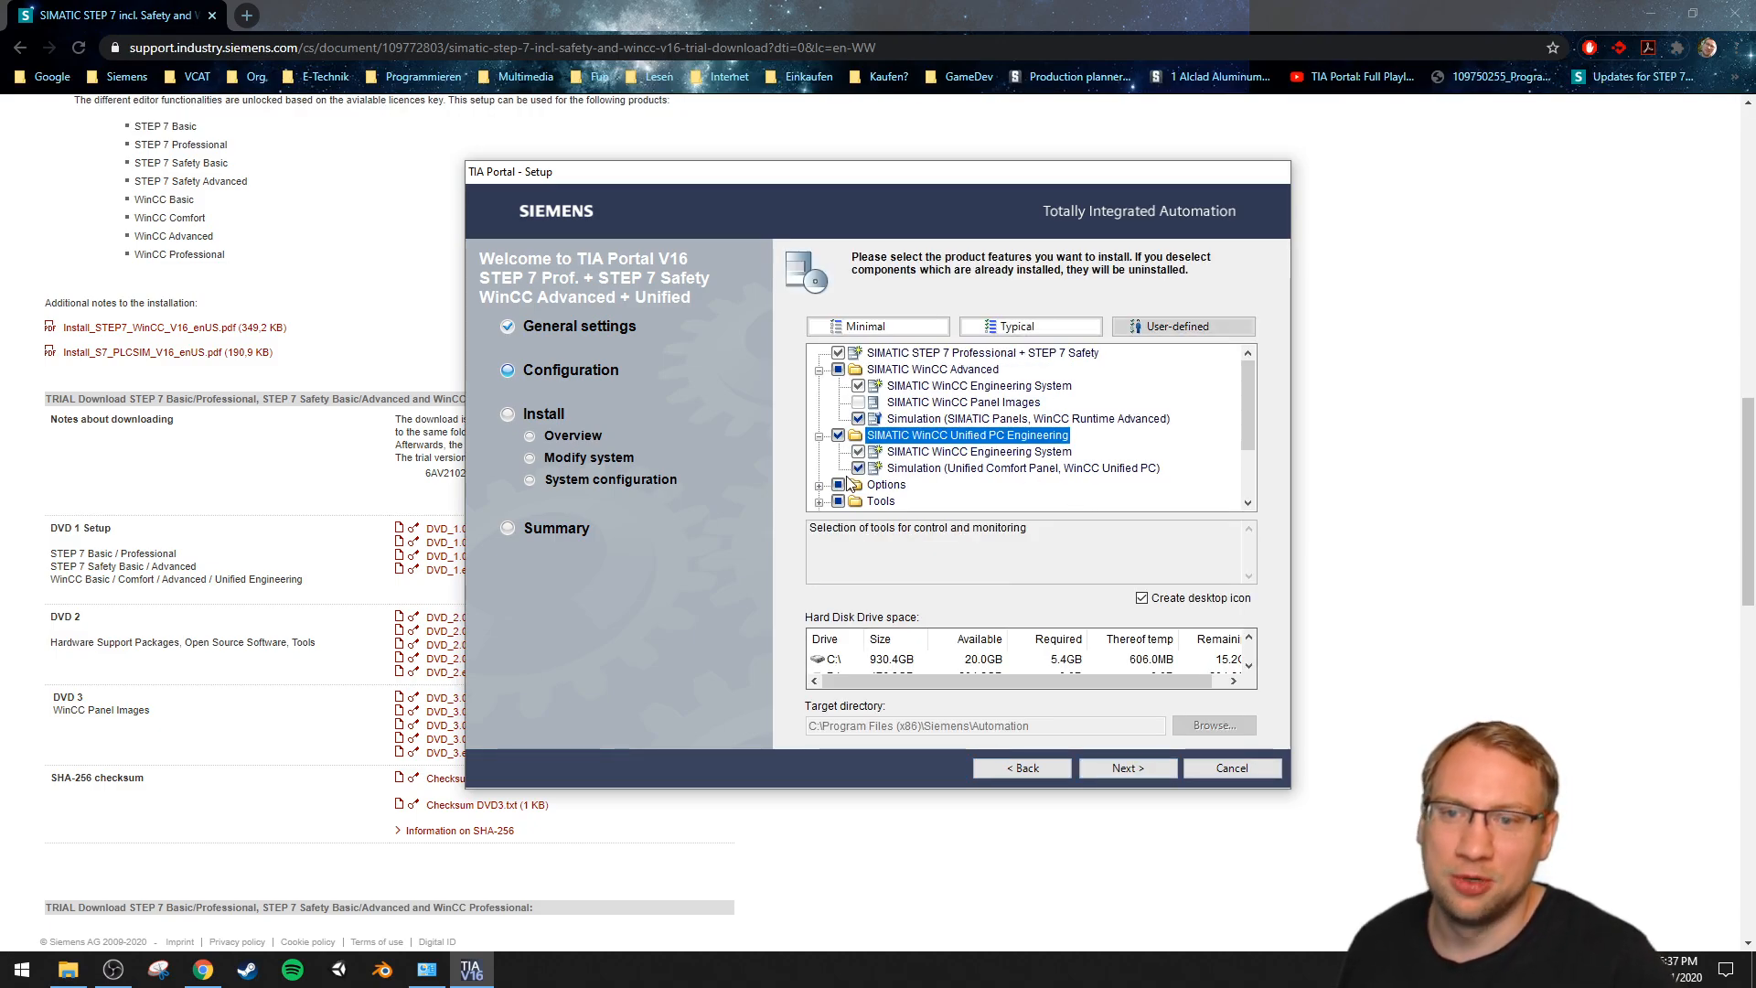
pyautogui.moveTo(1030, 459)
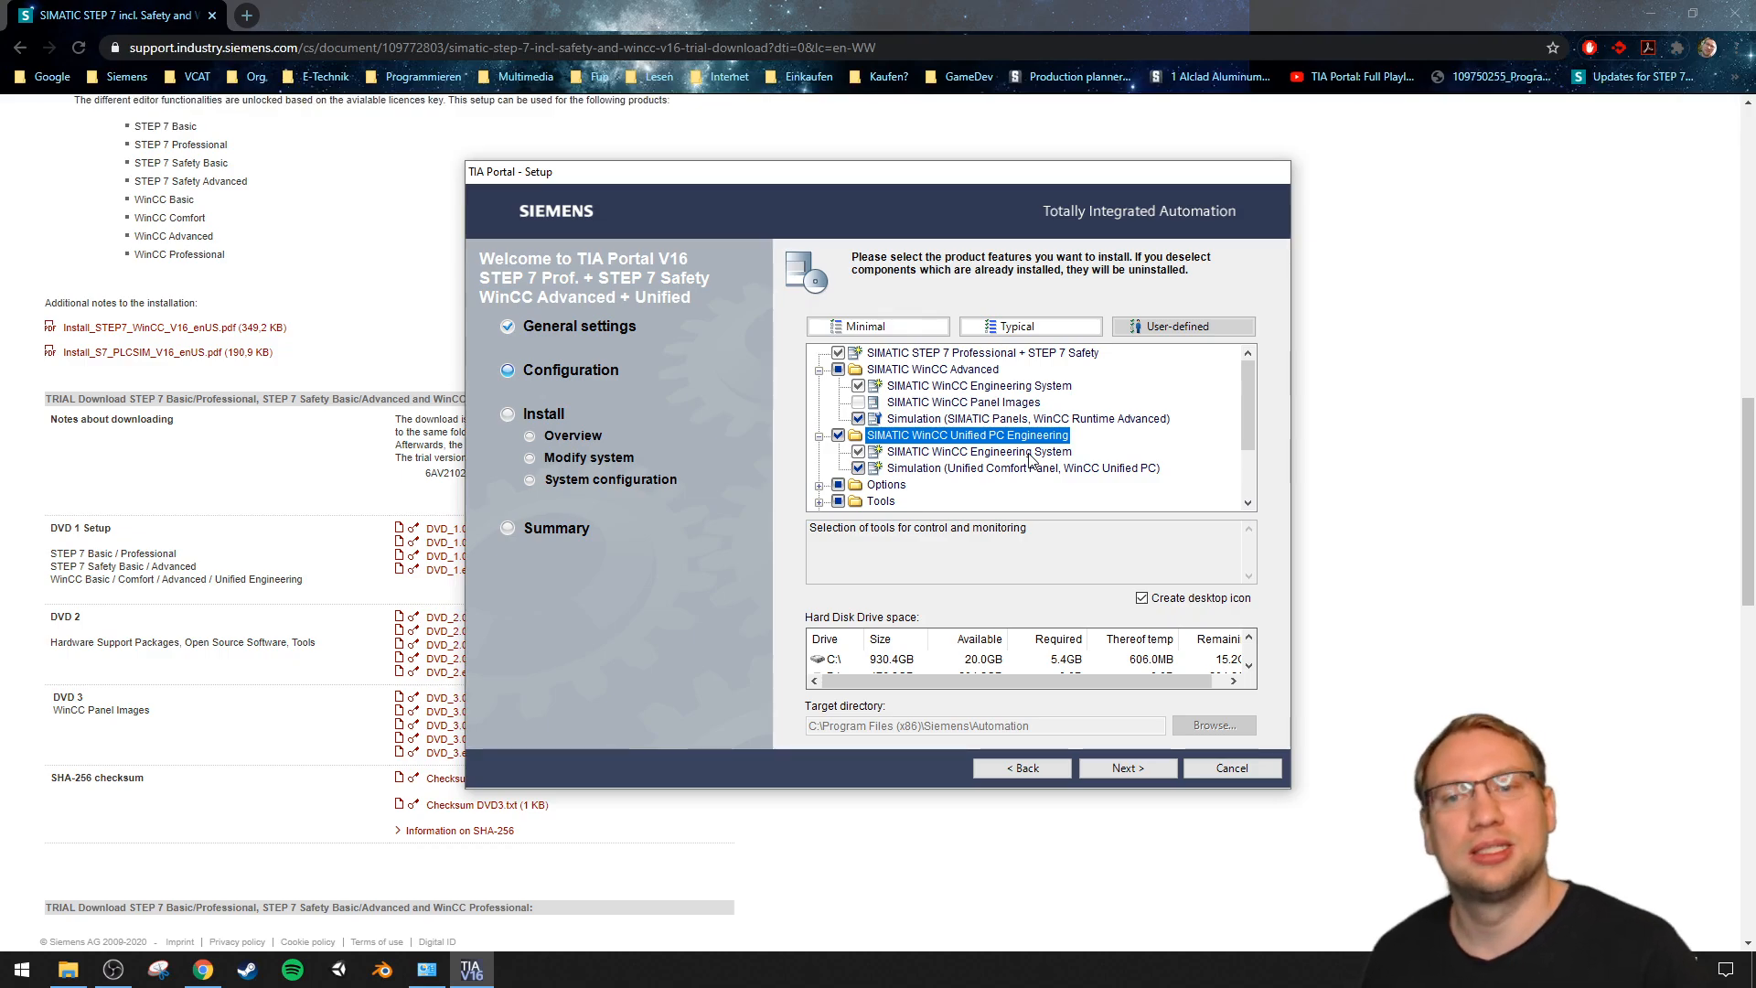
pyautogui.moveTo(818, 494)
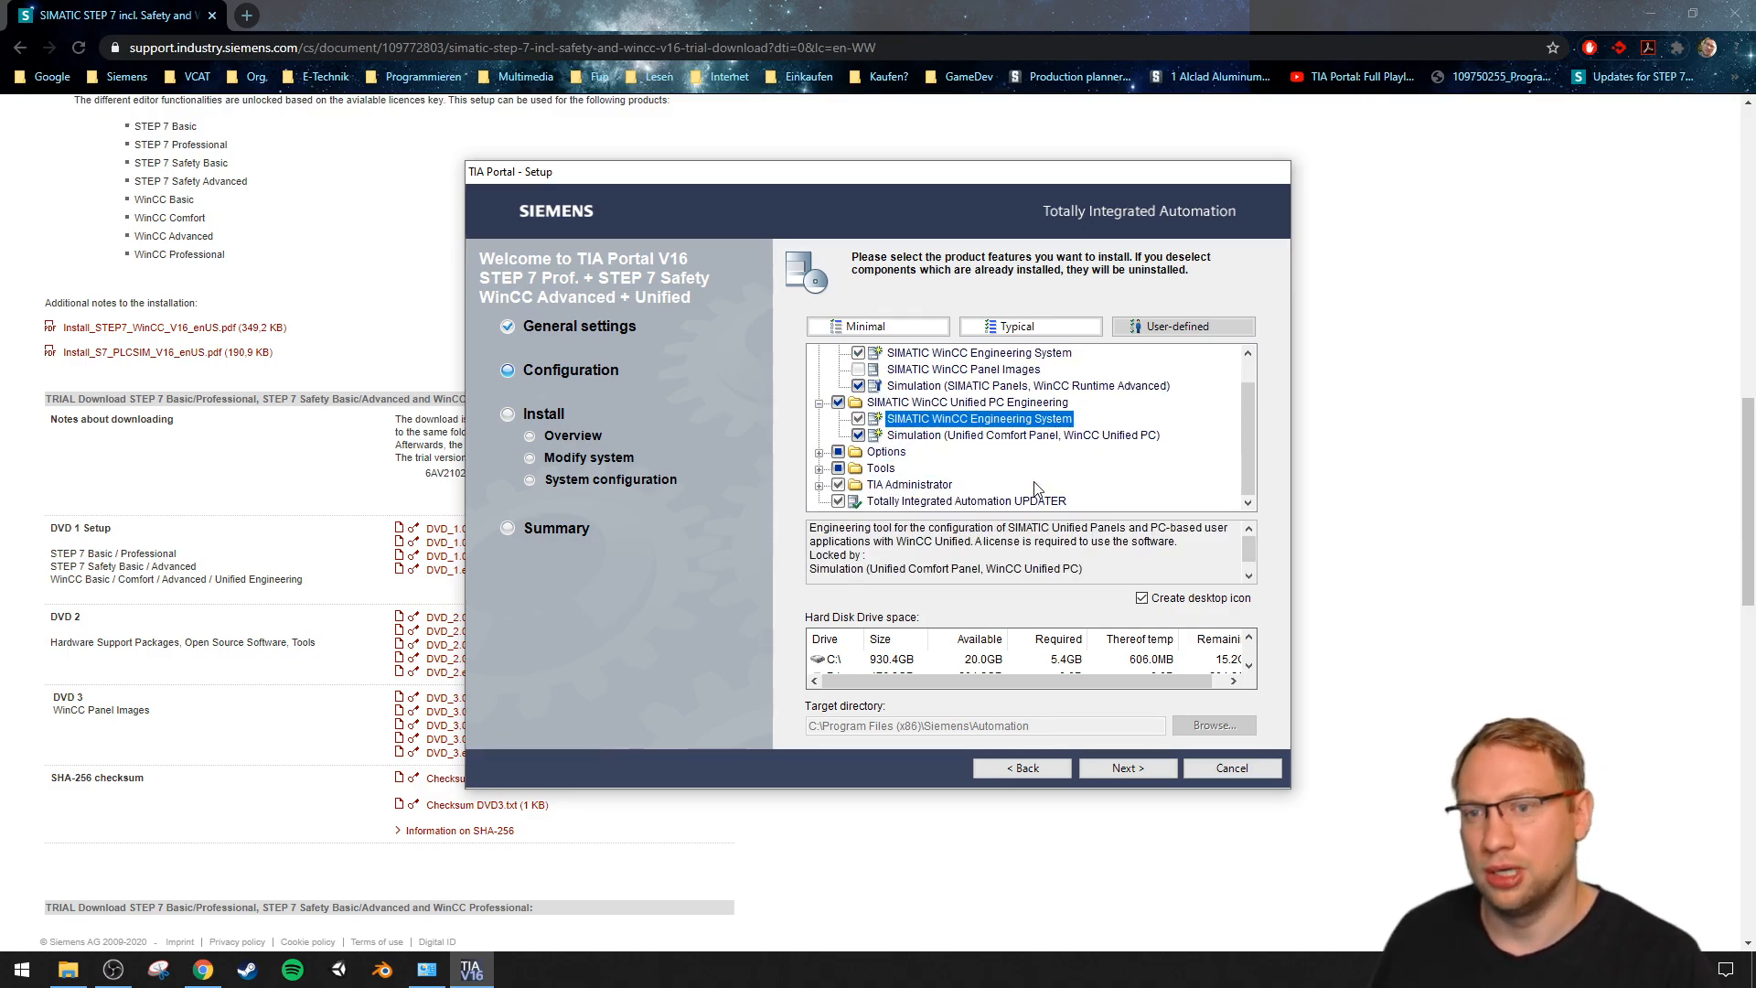
pyautogui.scroll(3)
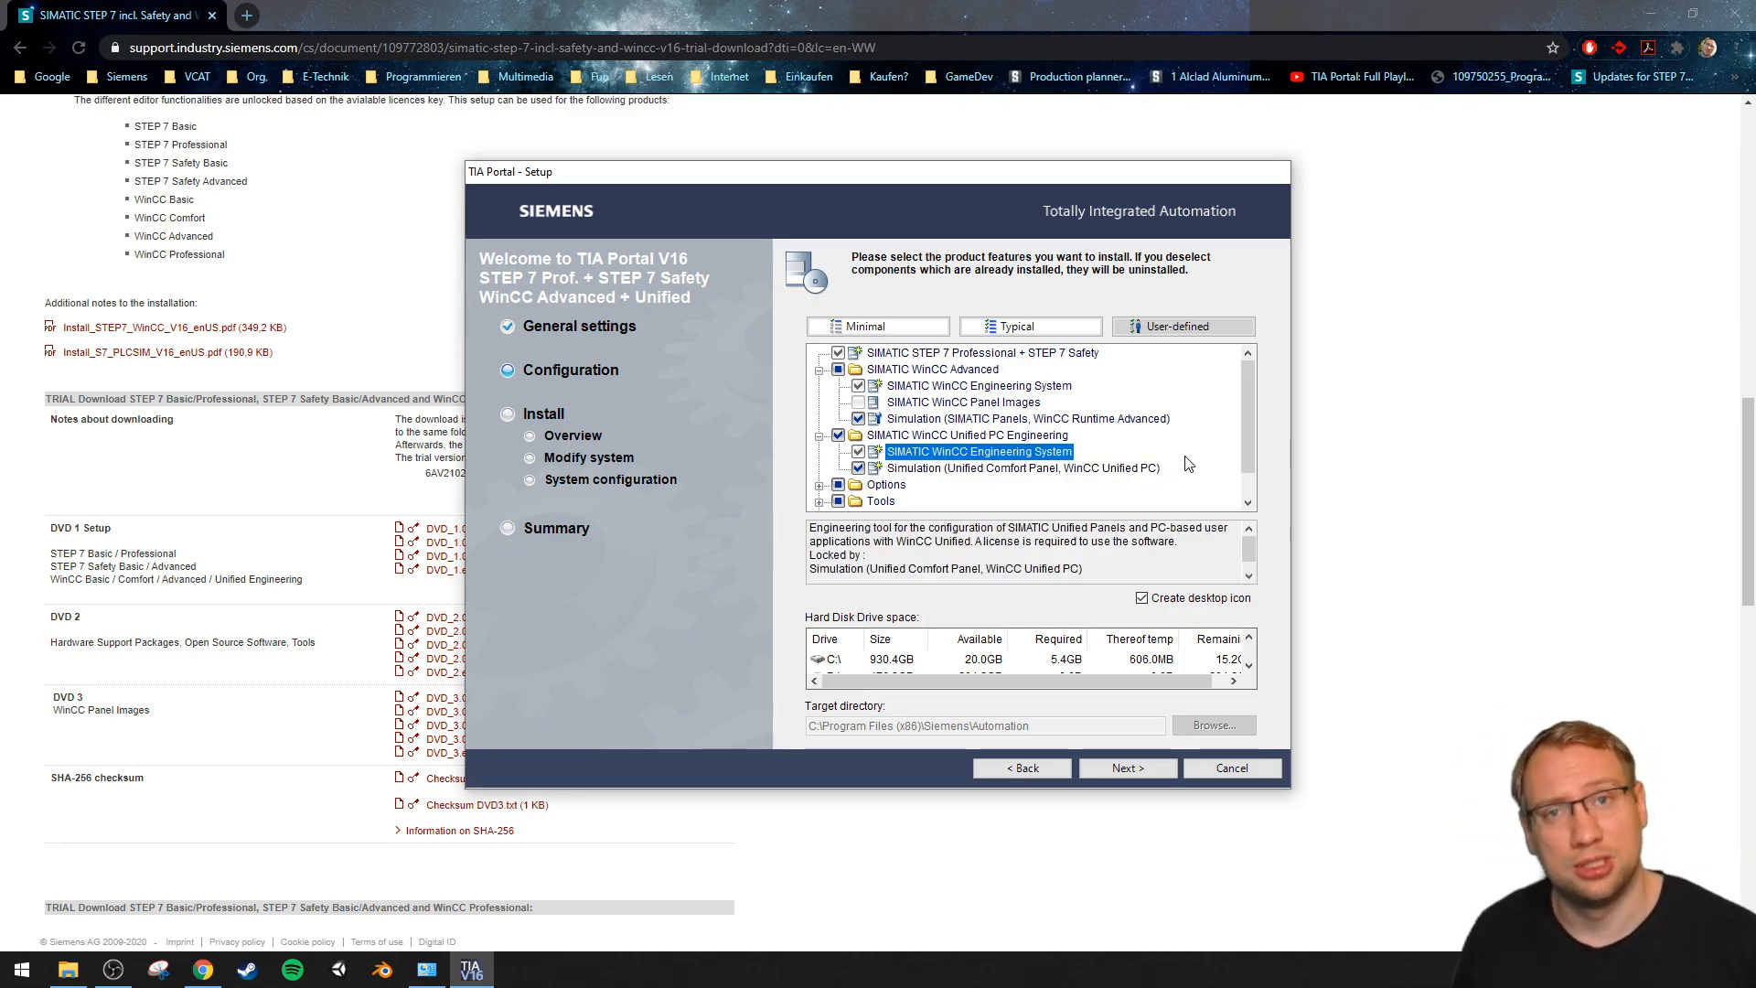
pyautogui.moveTo(1134, 723)
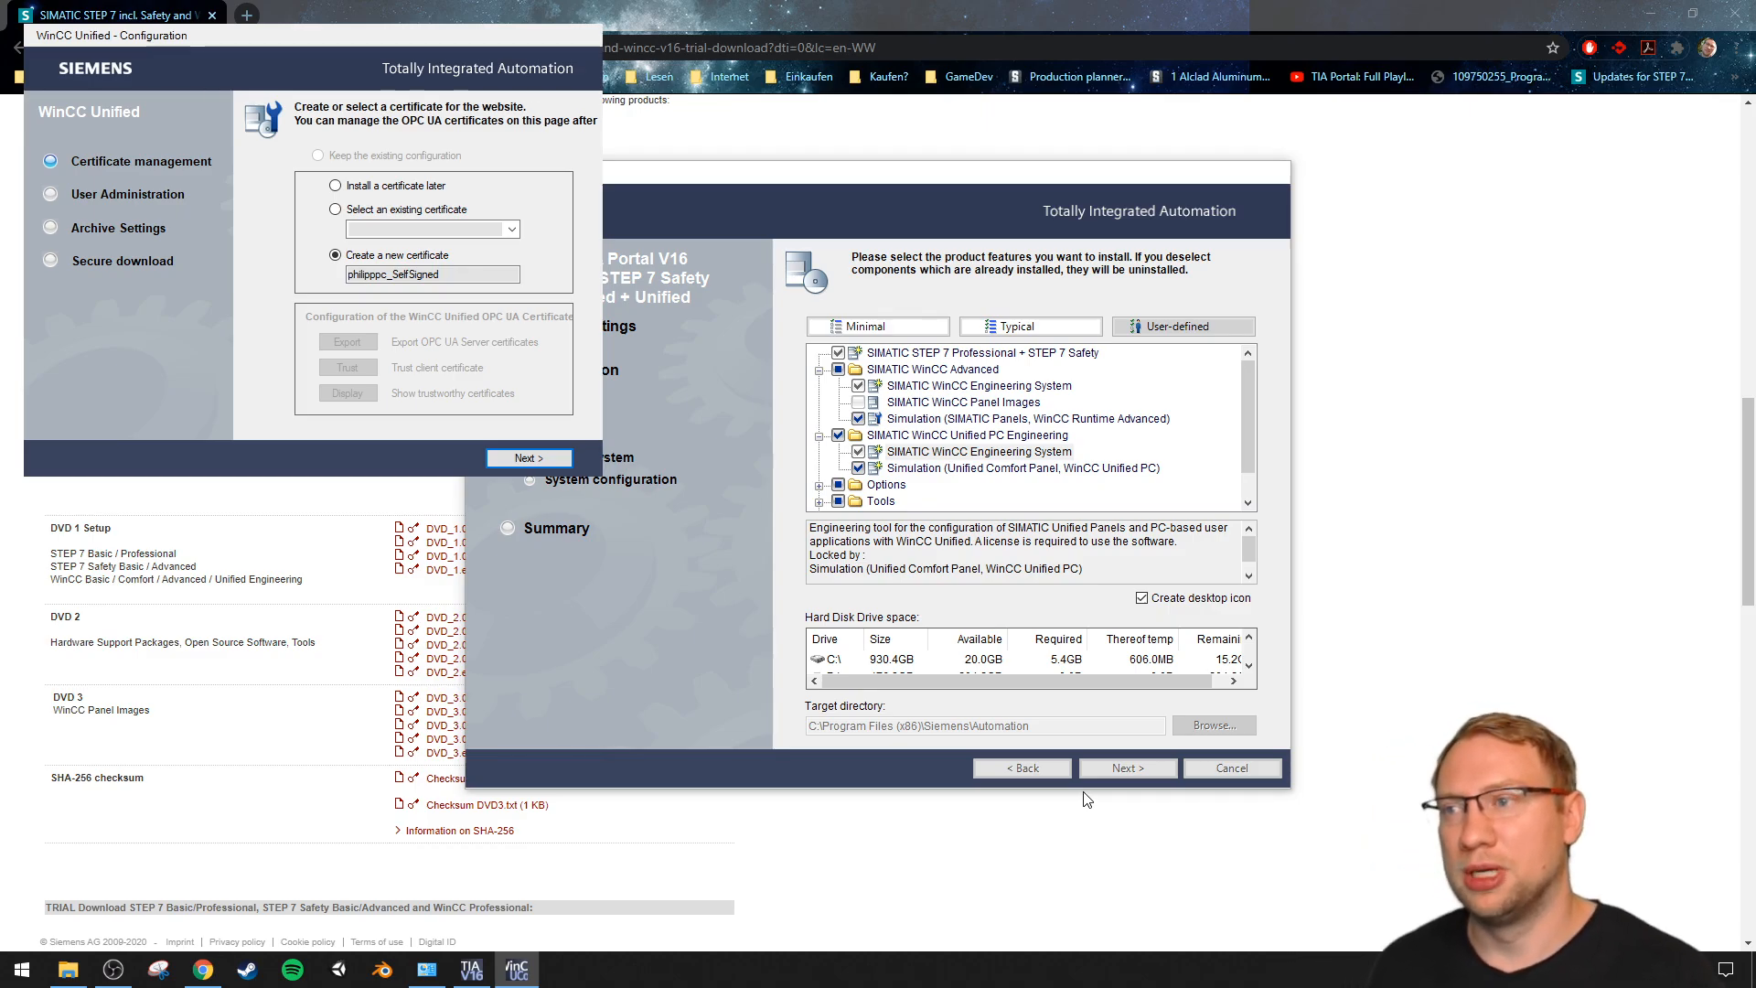
pyautogui.moveTo(481, 337)
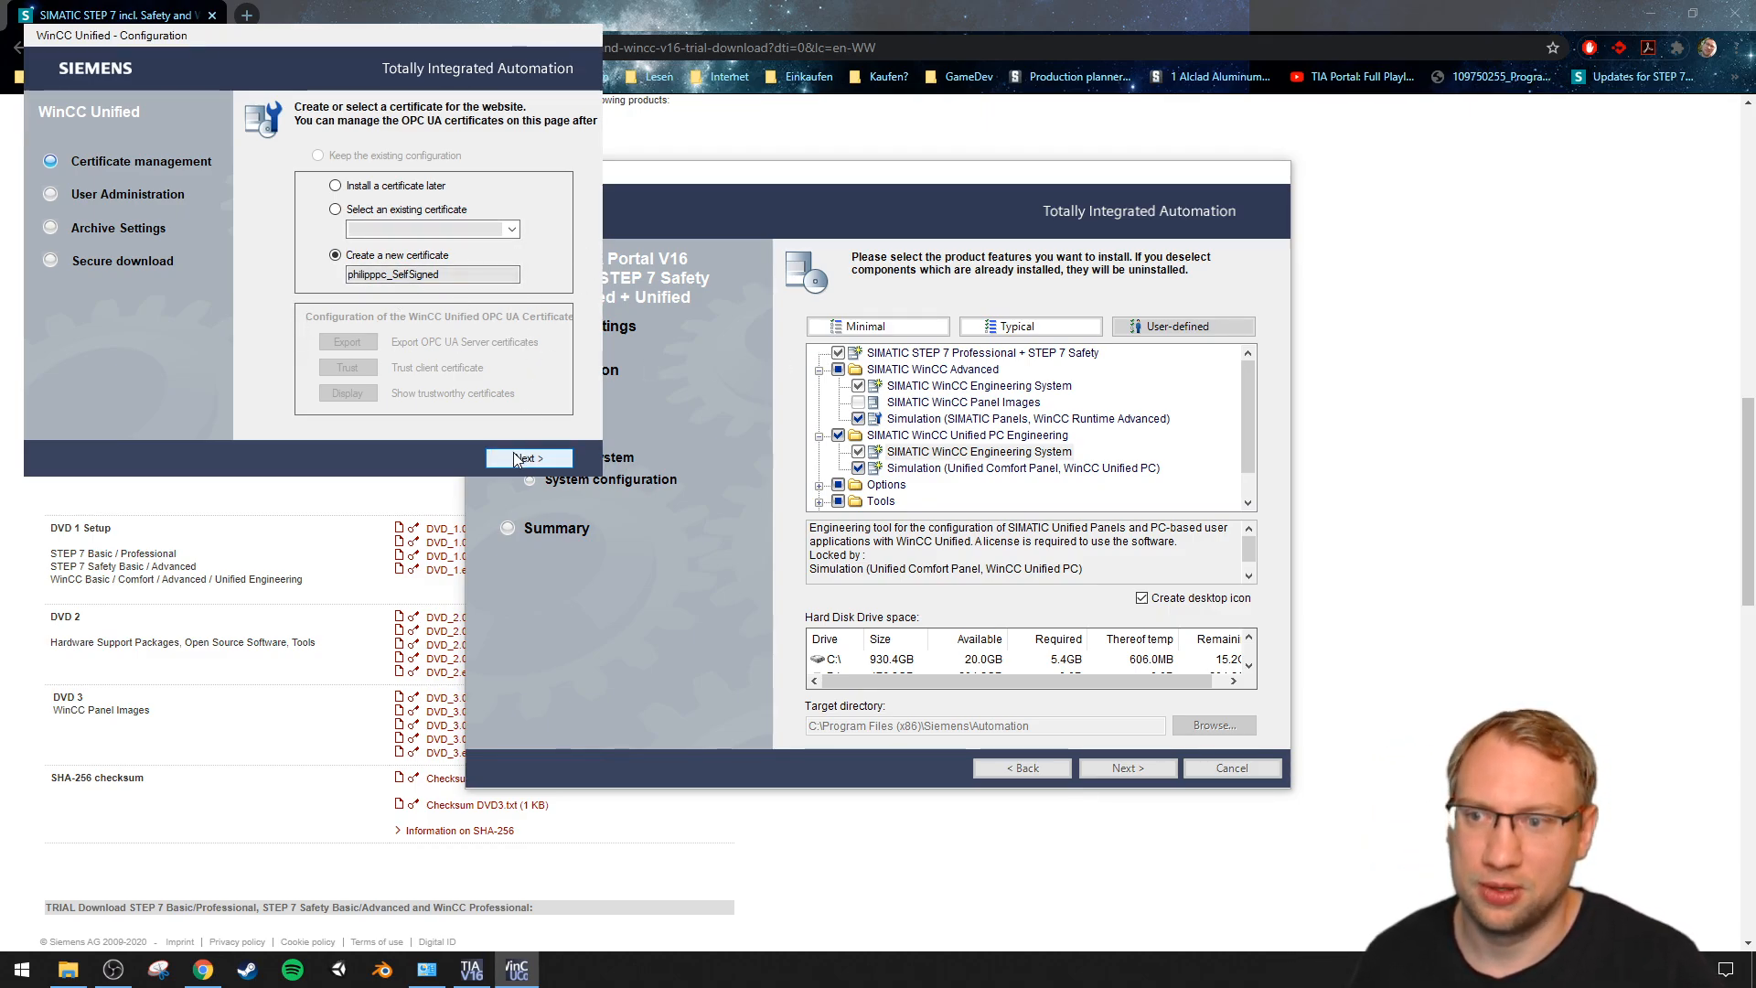
# - Create a new website certificate and set the UMCAdmin administrator password
pyautogui.click(527, 457)
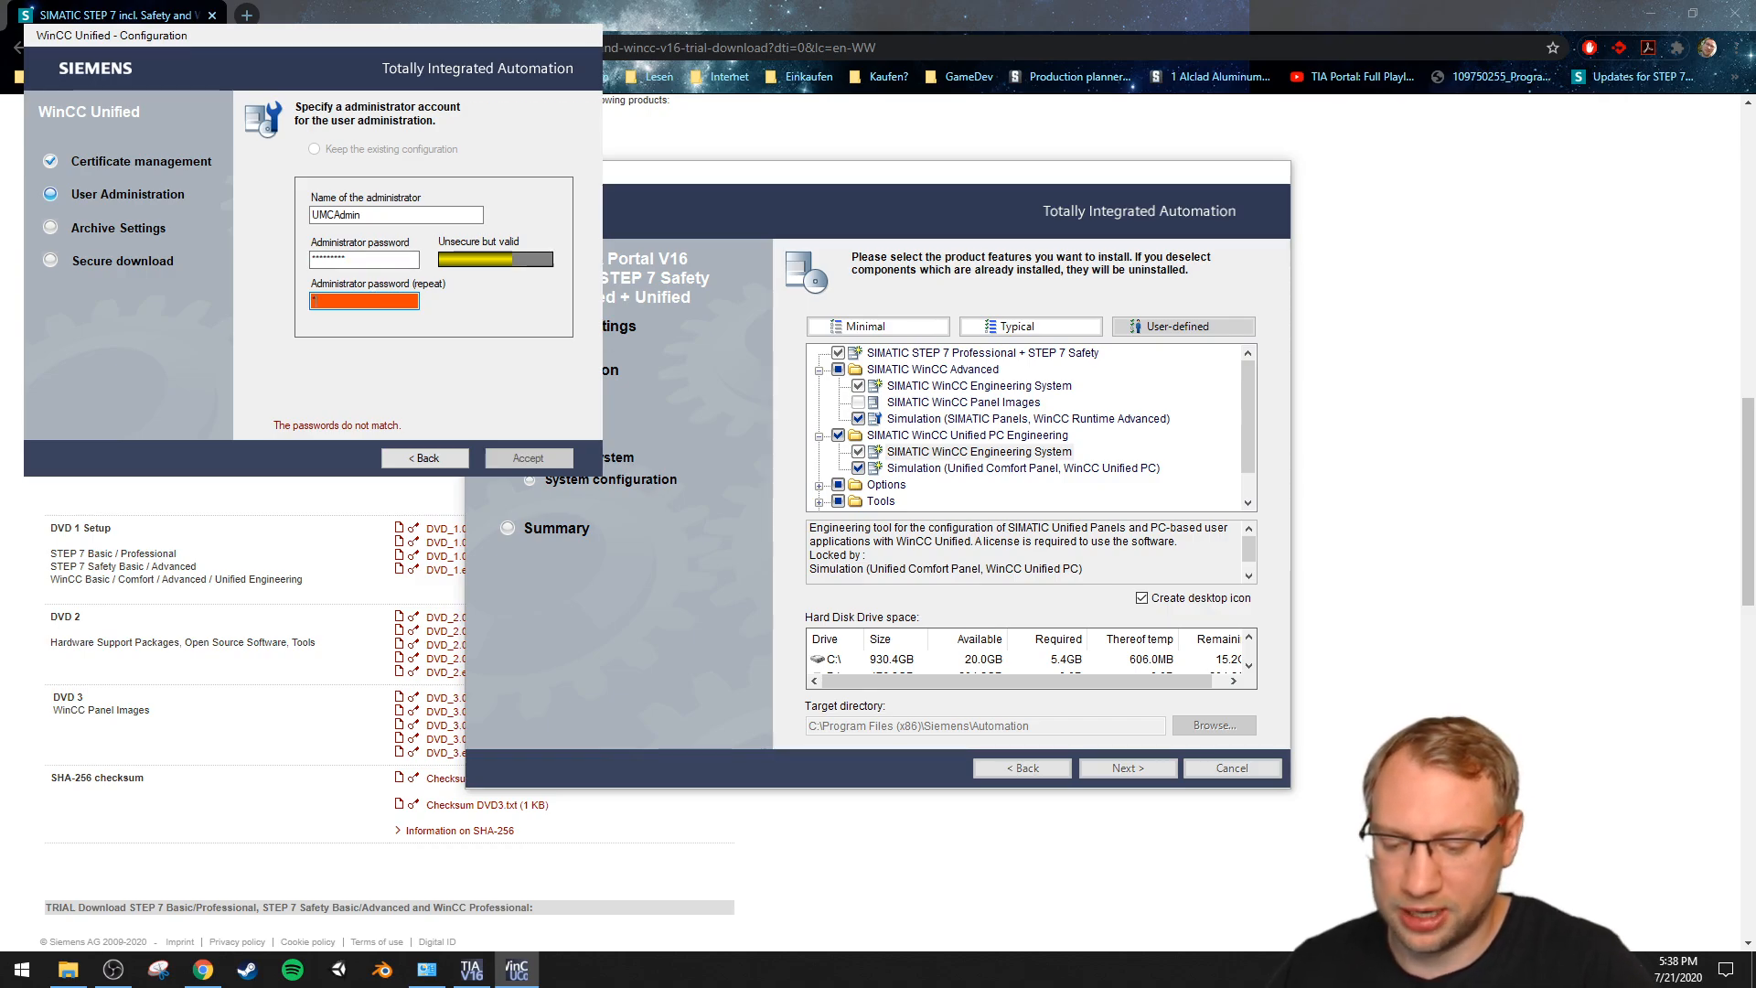
pyautogui.write('password')
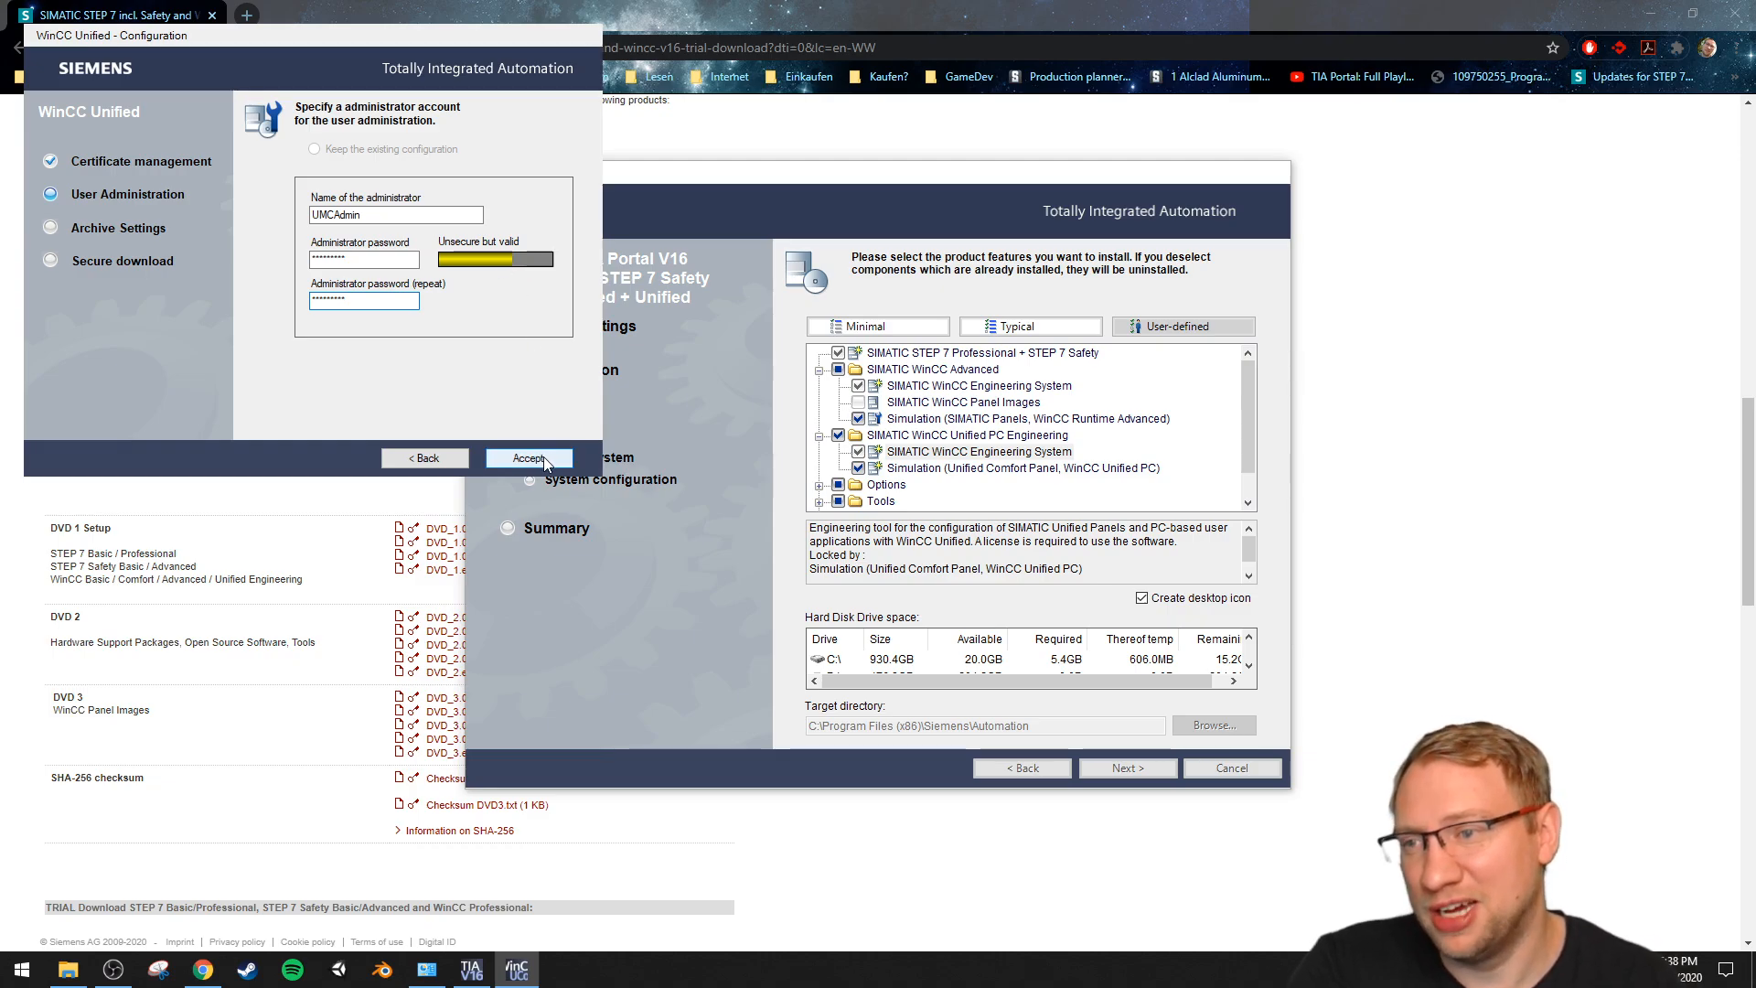
pyautogui.click(526, 457)
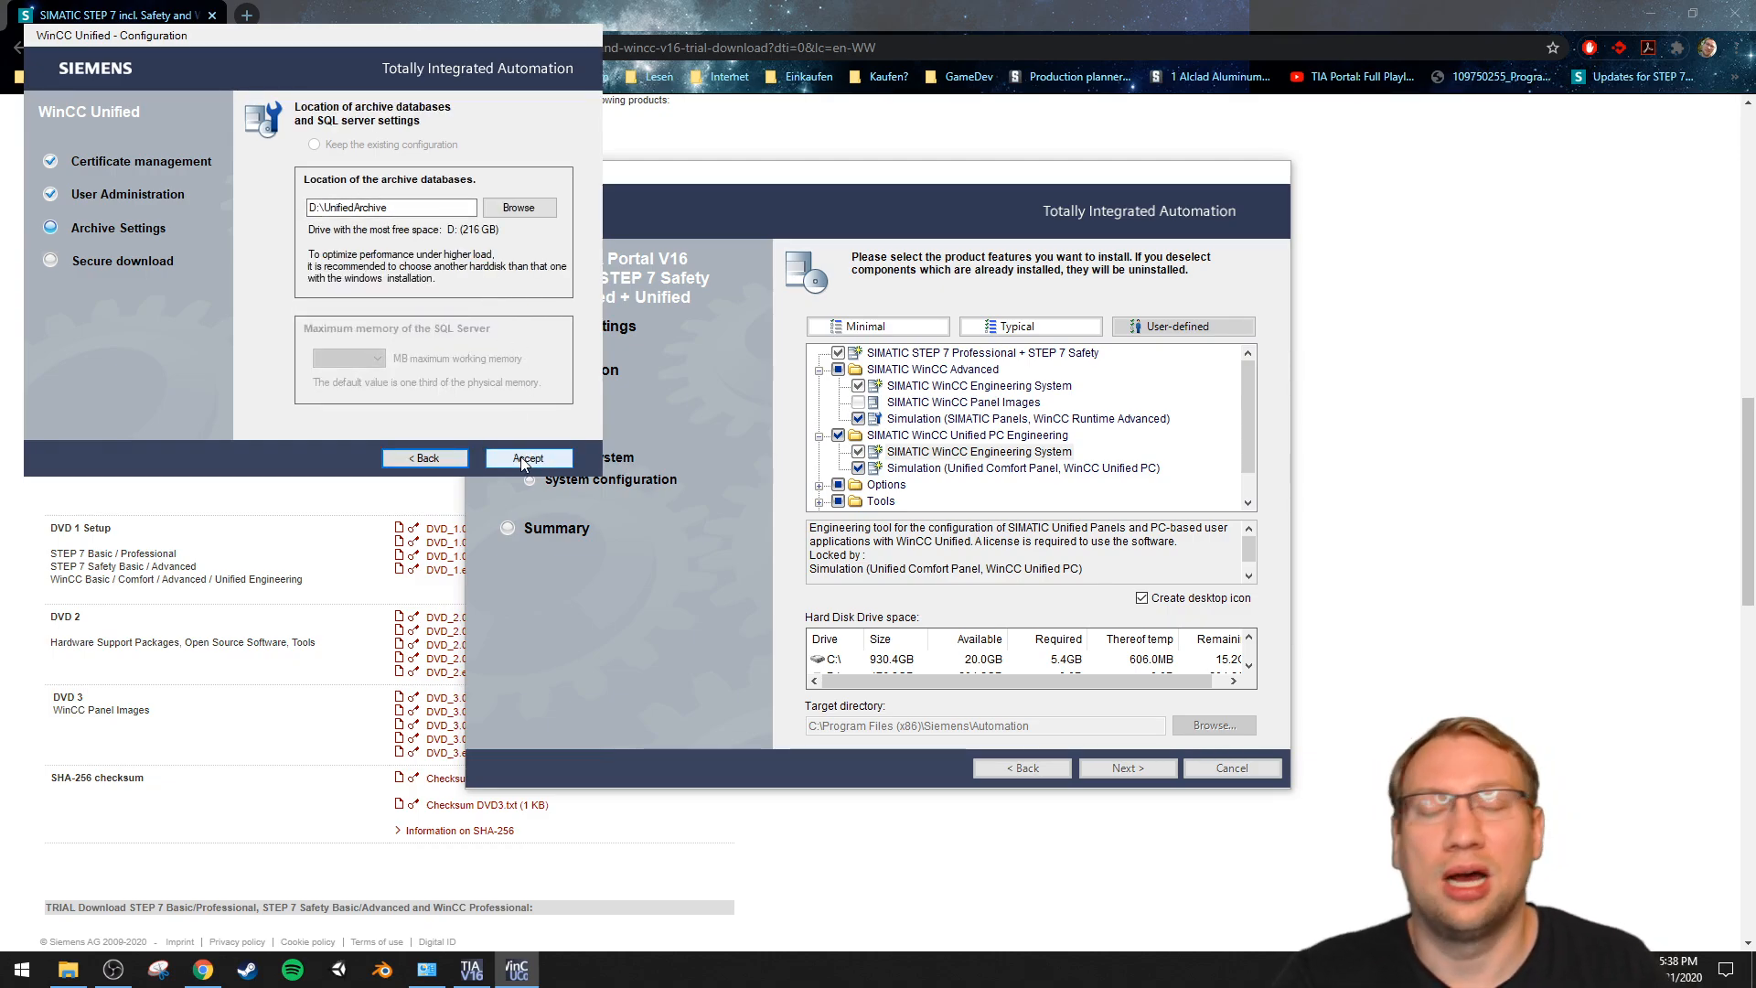
# - Keep the default archive database location and enter the secure download password twice
pyautogui.click(527, 457)
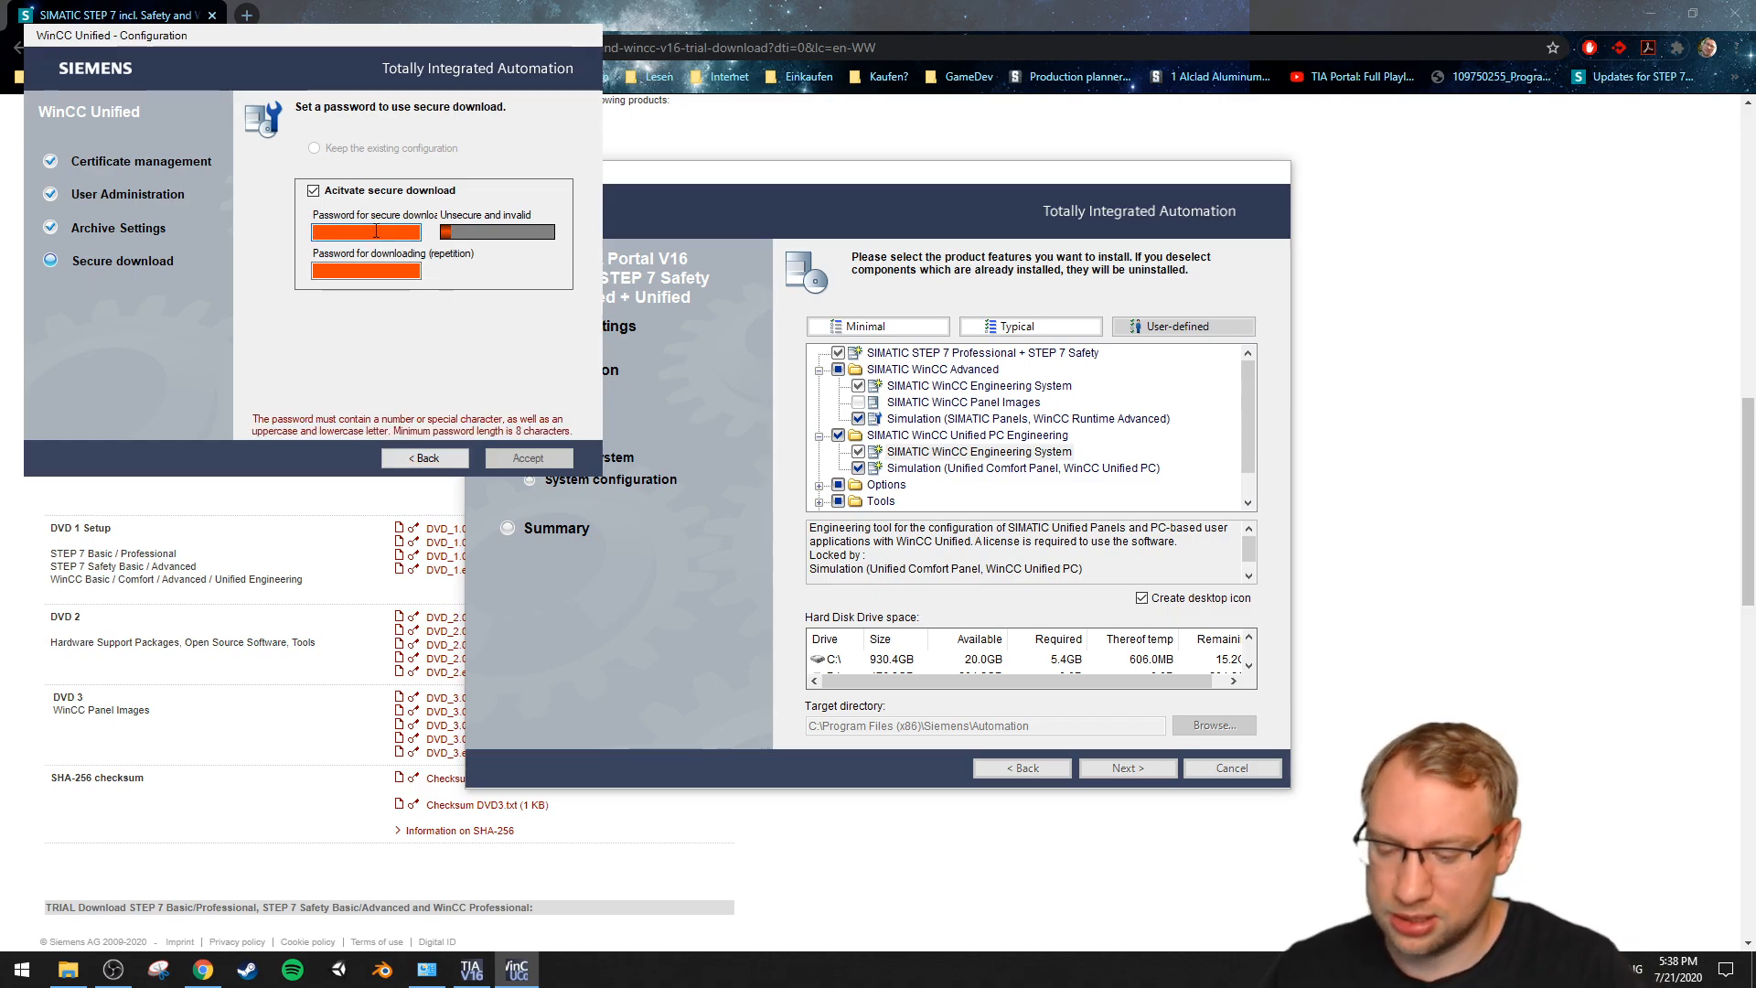
pyautogui.write('password')
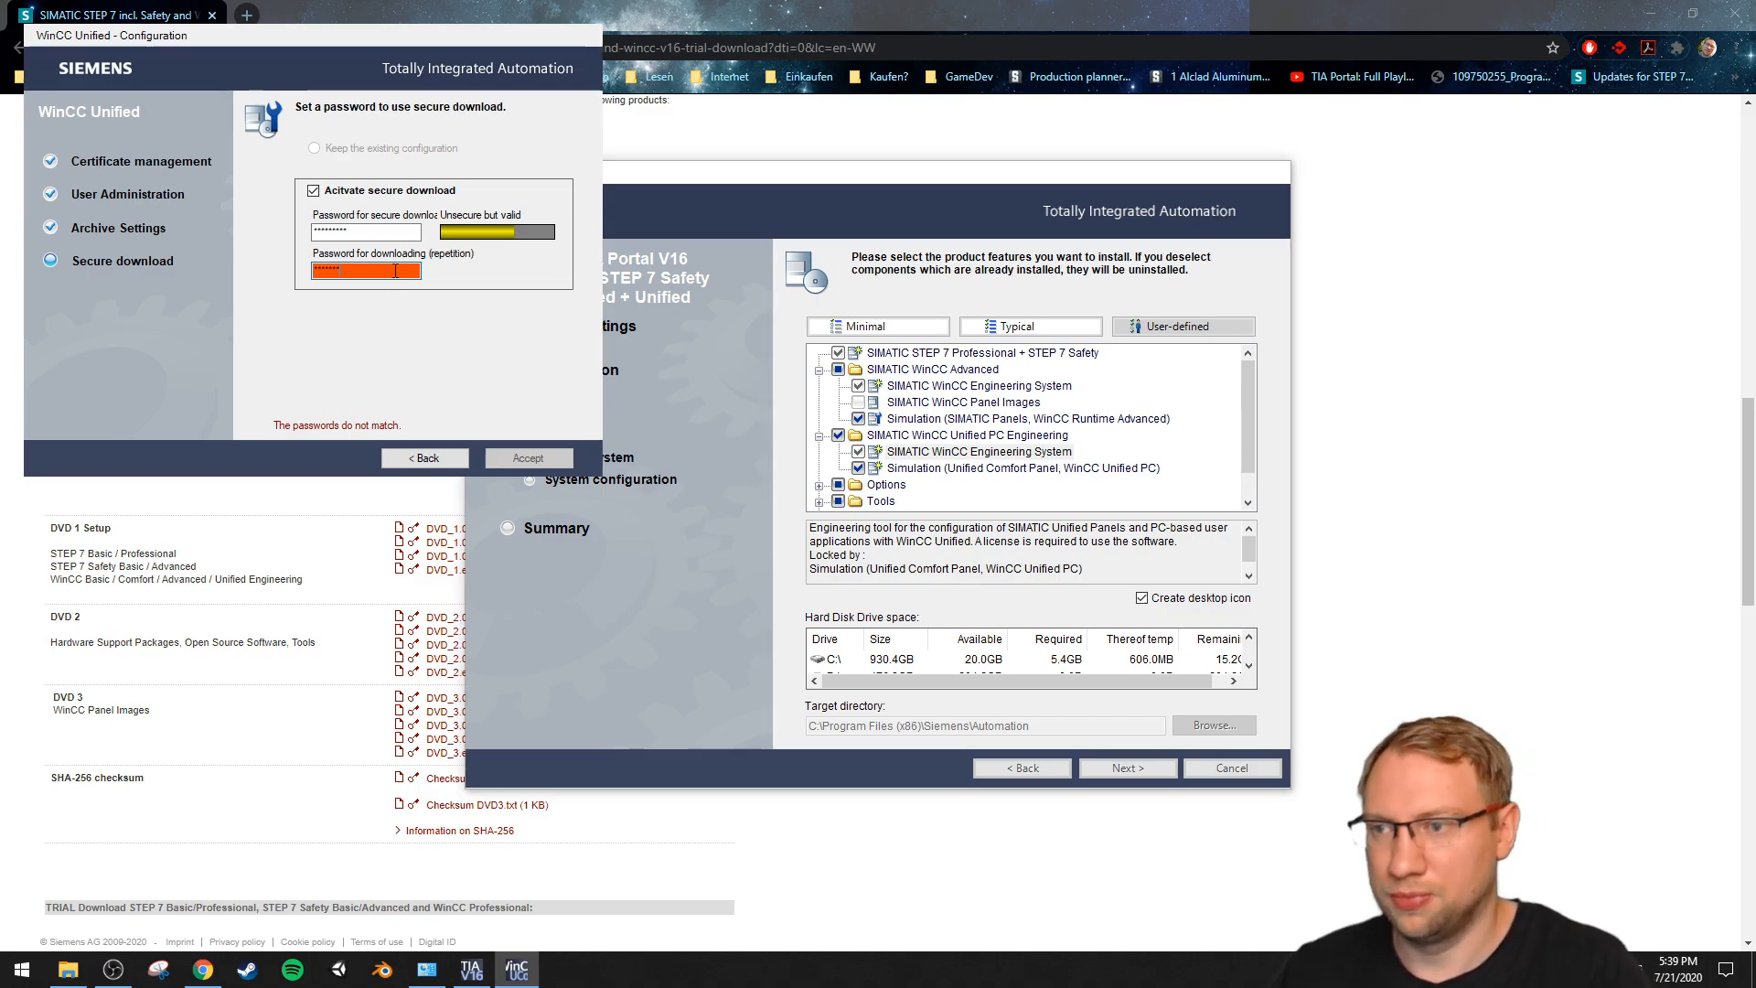
pyautogui.write('password')
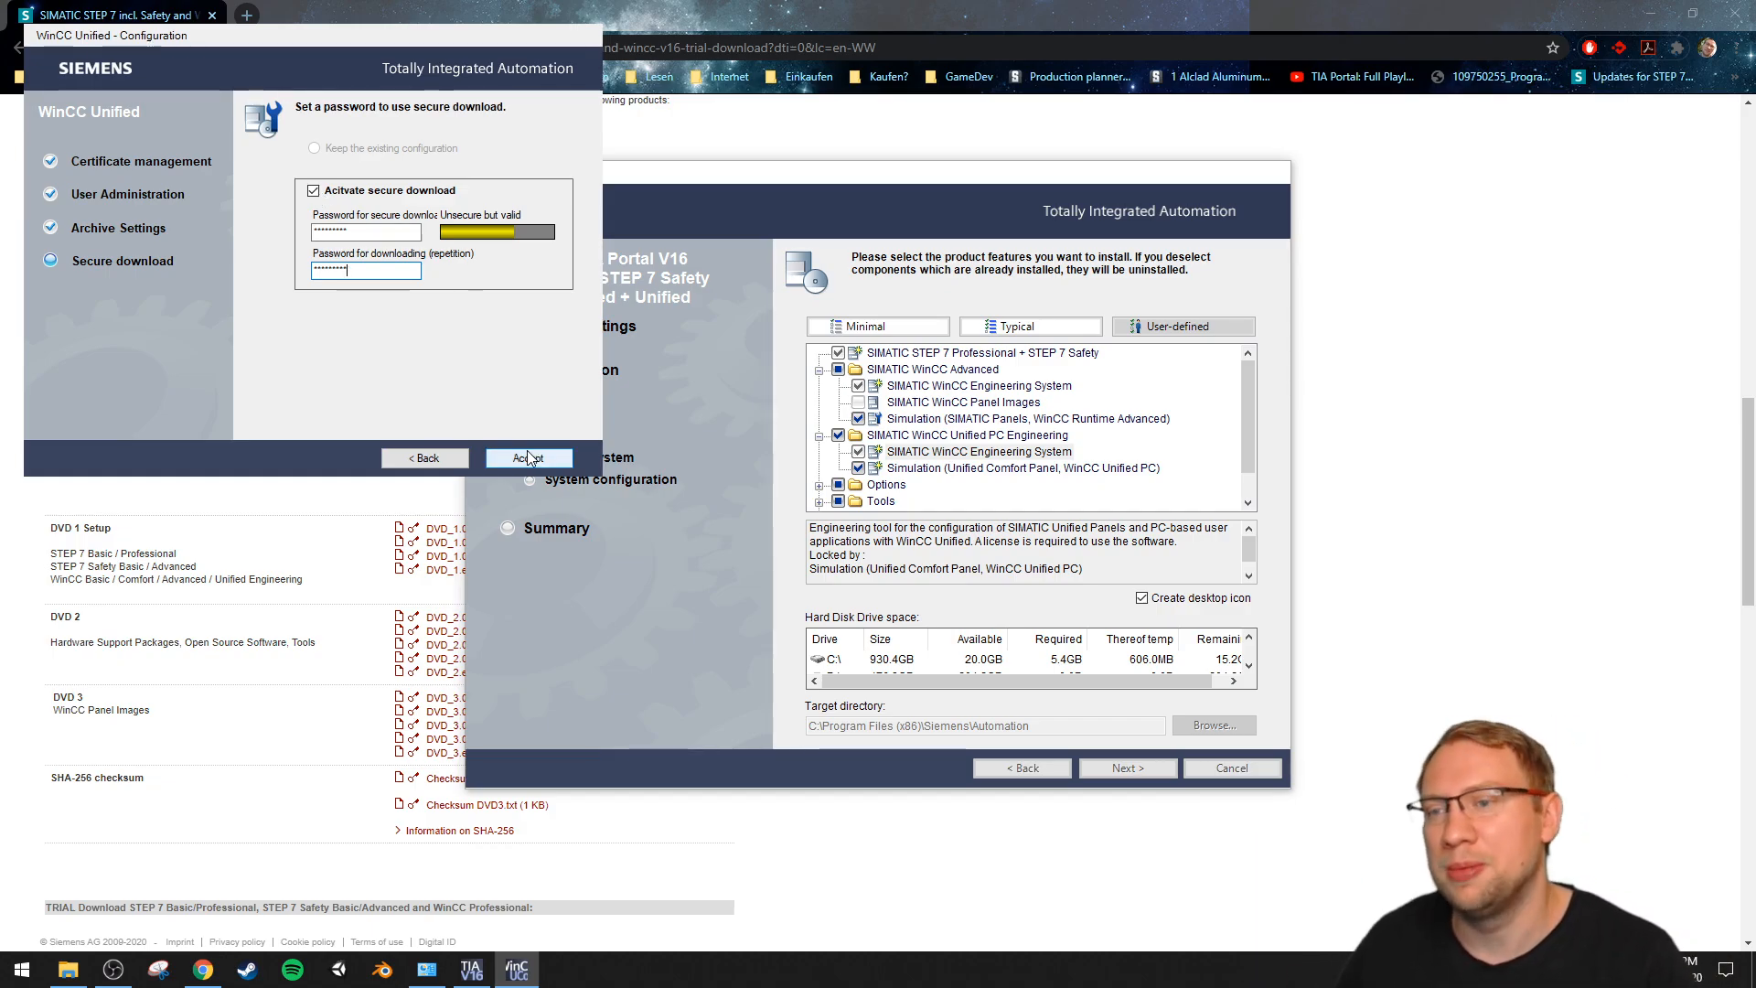
# - Finish WinCC Unified configuration, accept license terms and security settings, and reach the installation overview
pyautogui.click(527, 457)
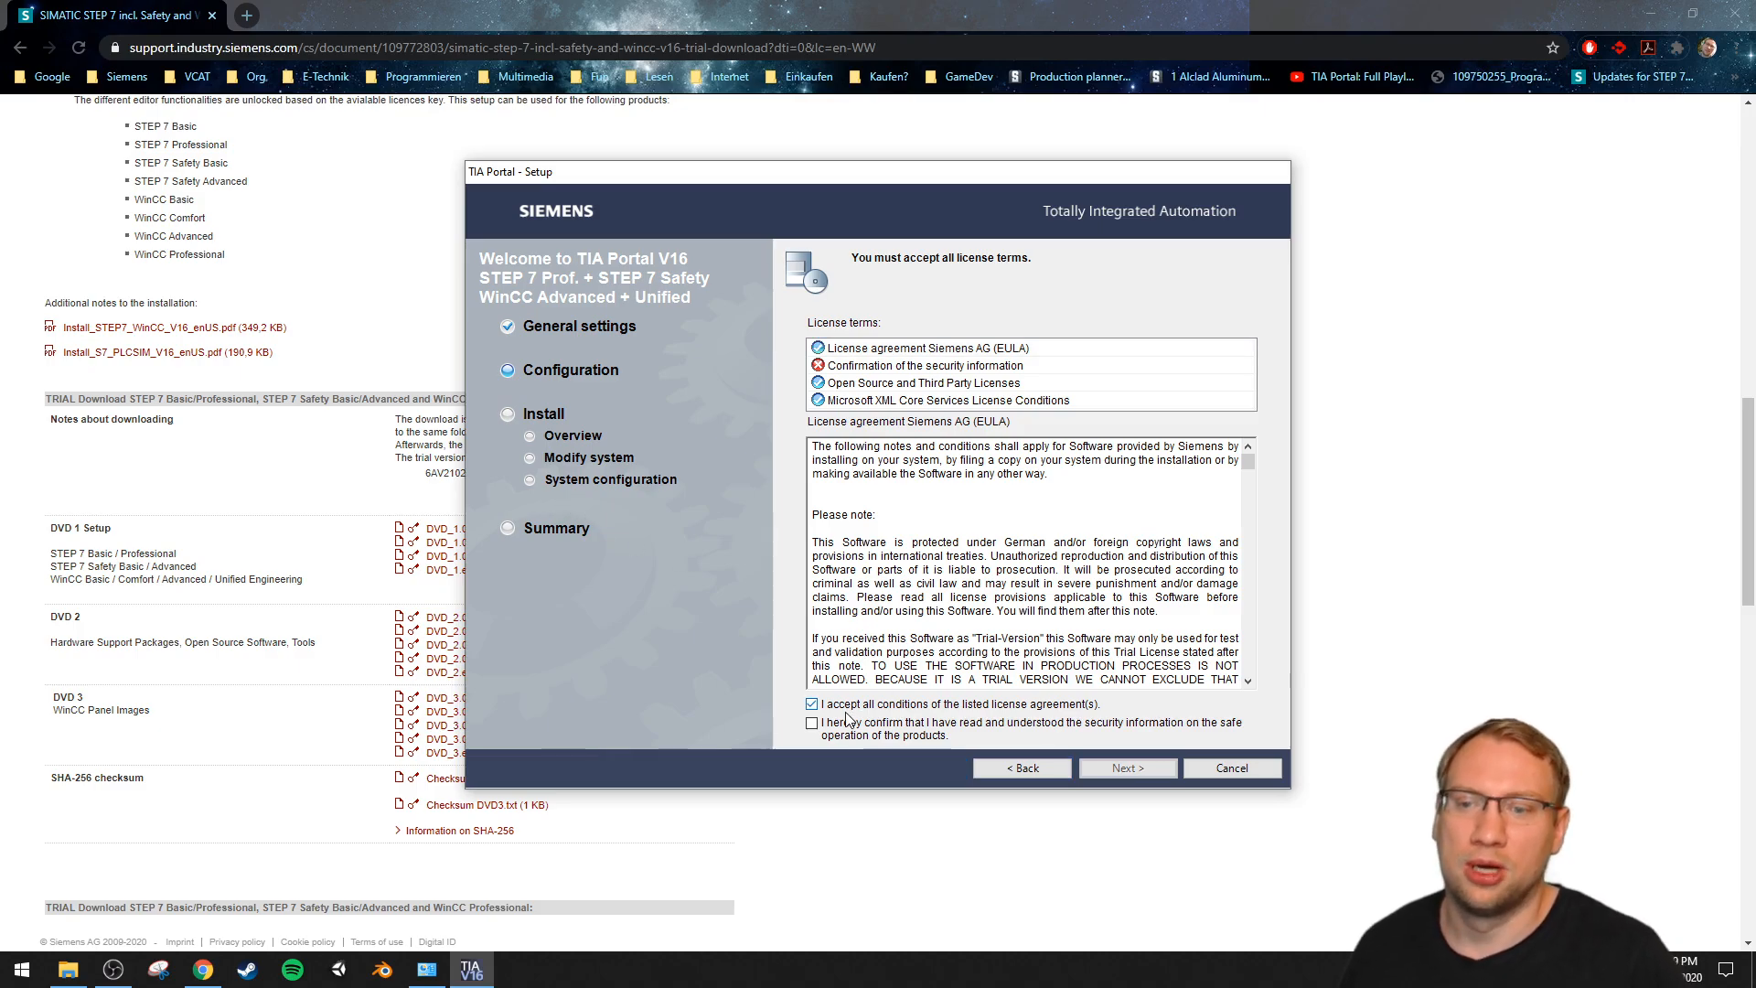
pyautogui.click(1127, 767)
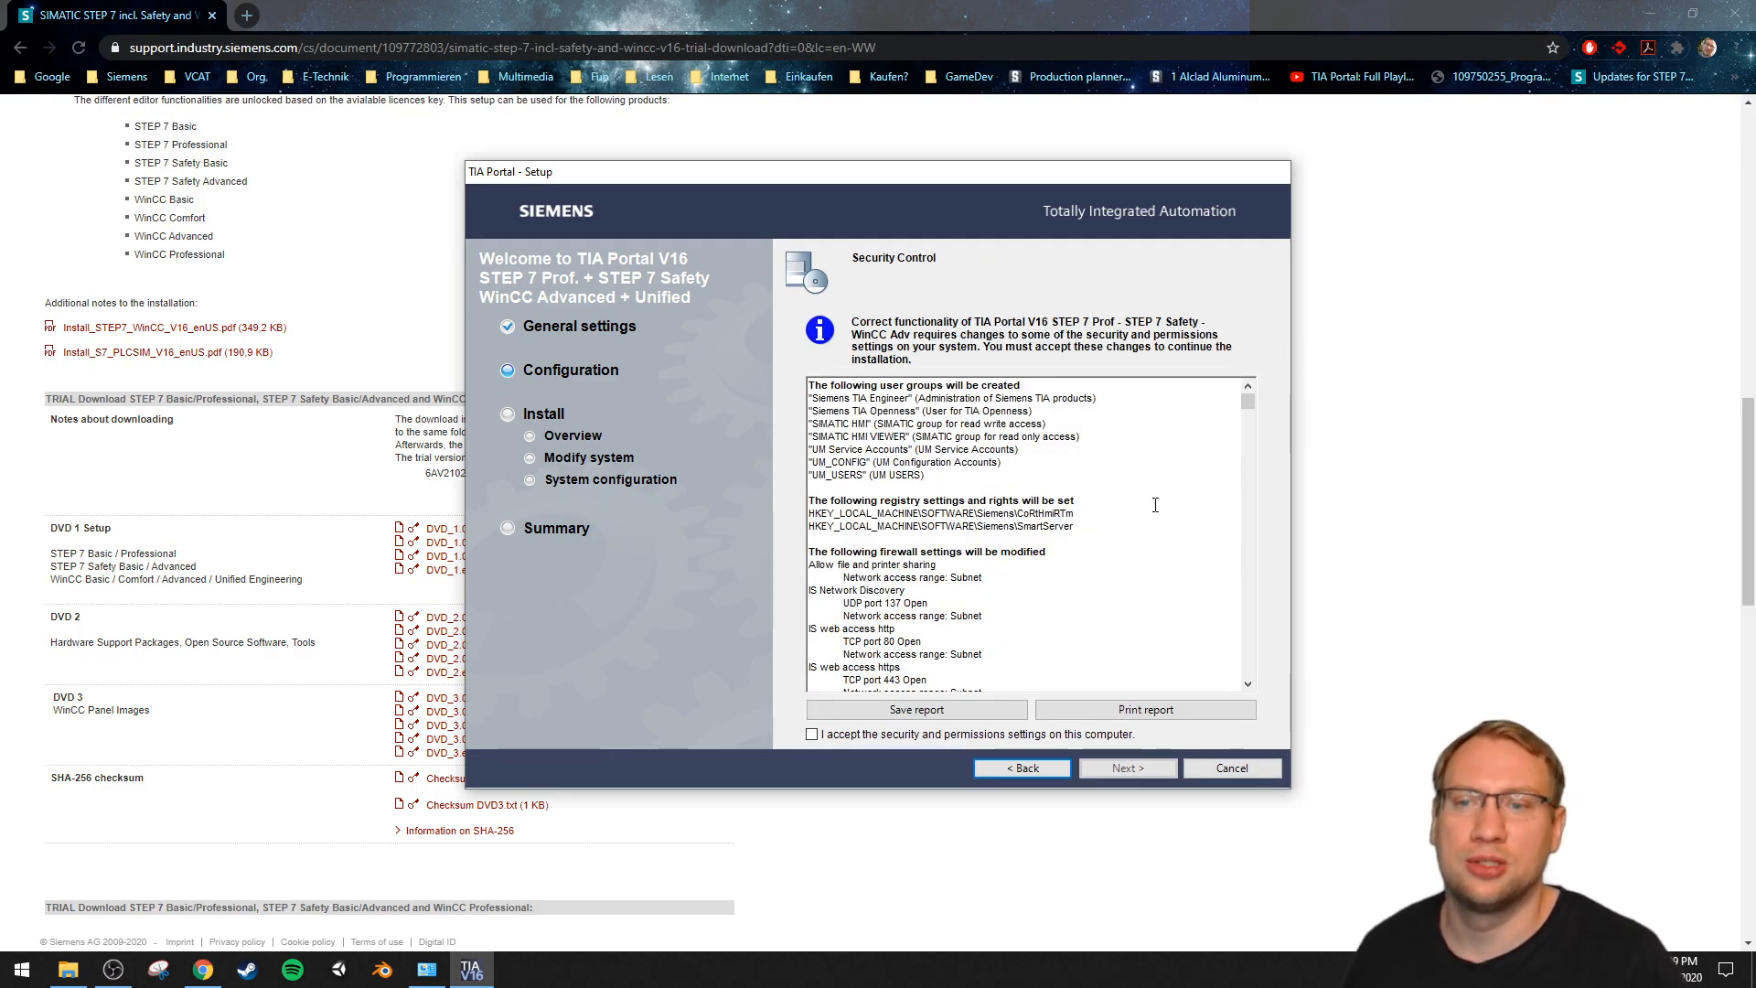
pyautogui.click(810, 734)
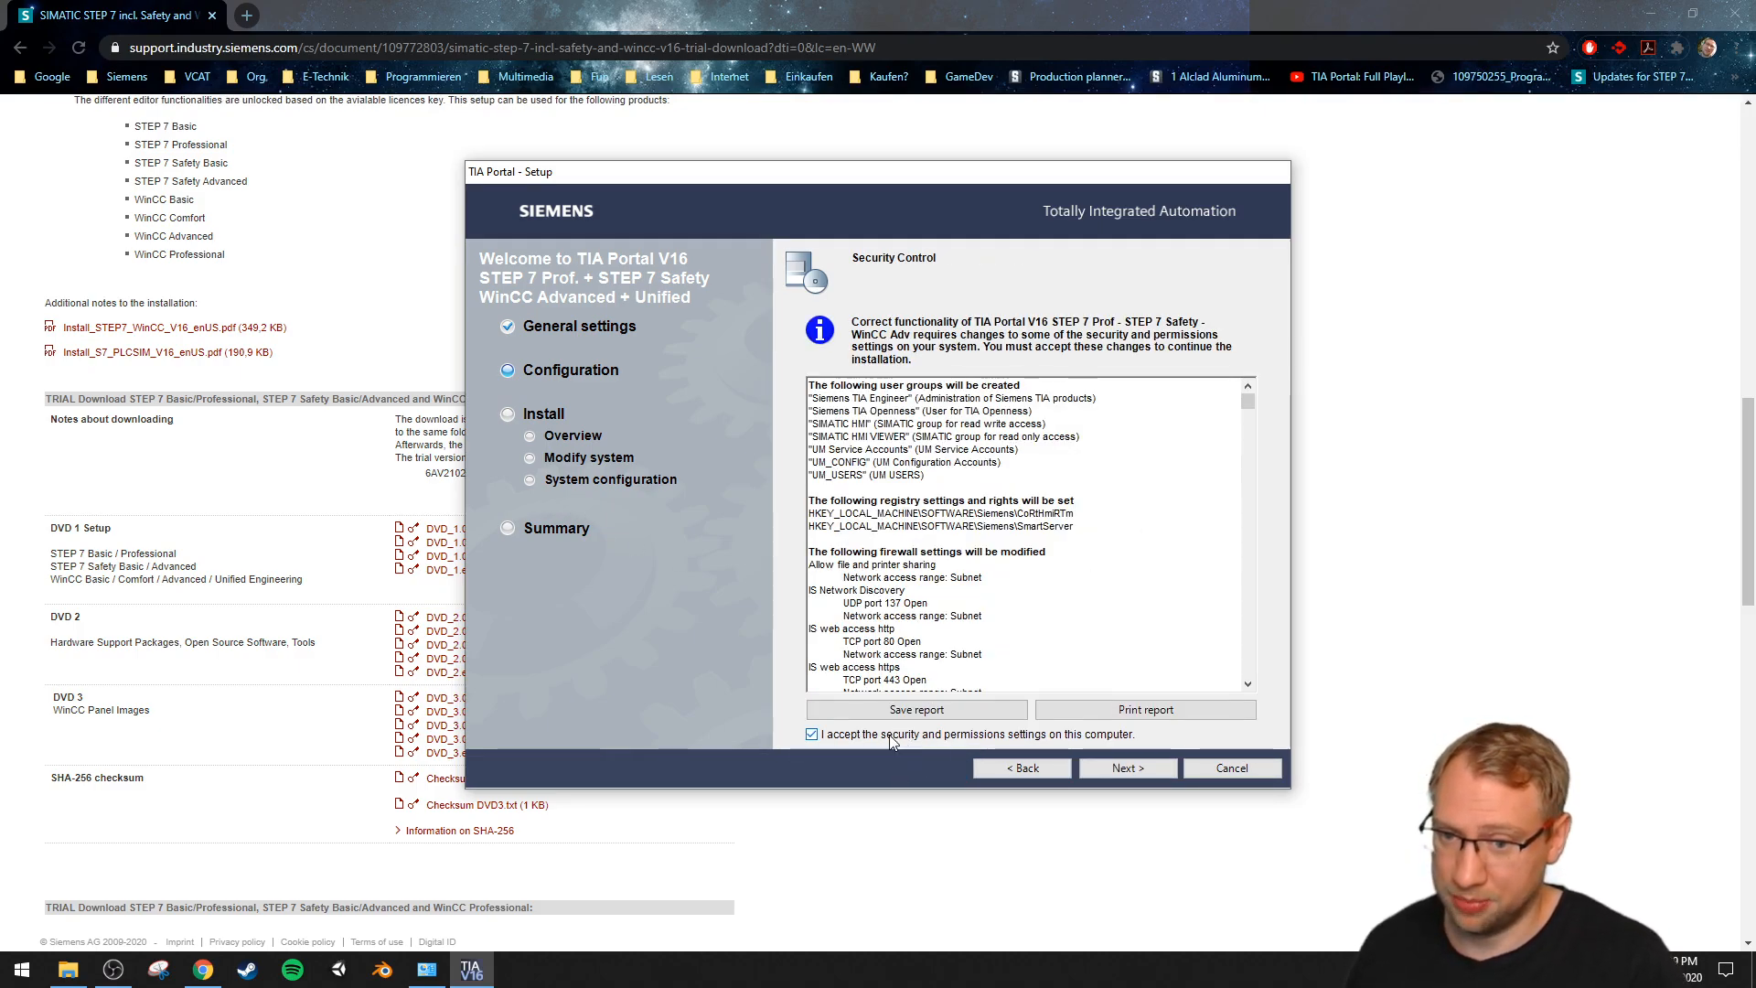
pyautogui.click(1127, 767)
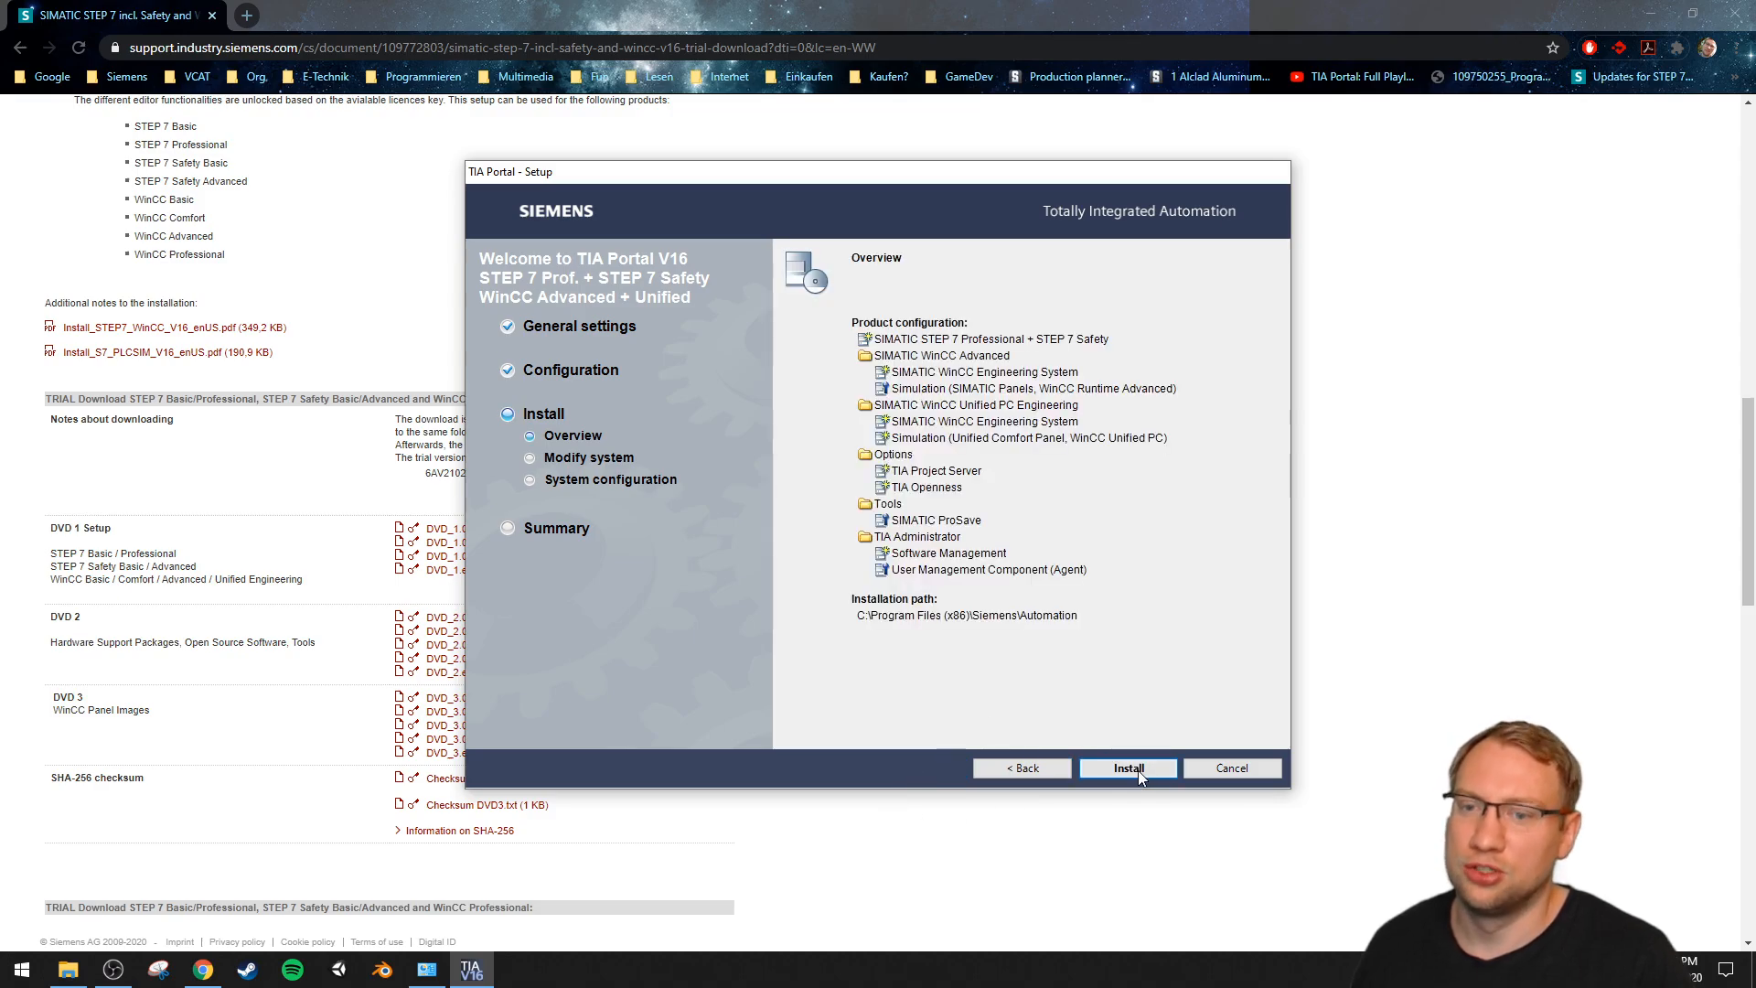
pyautogui.moveTo(932, 570)
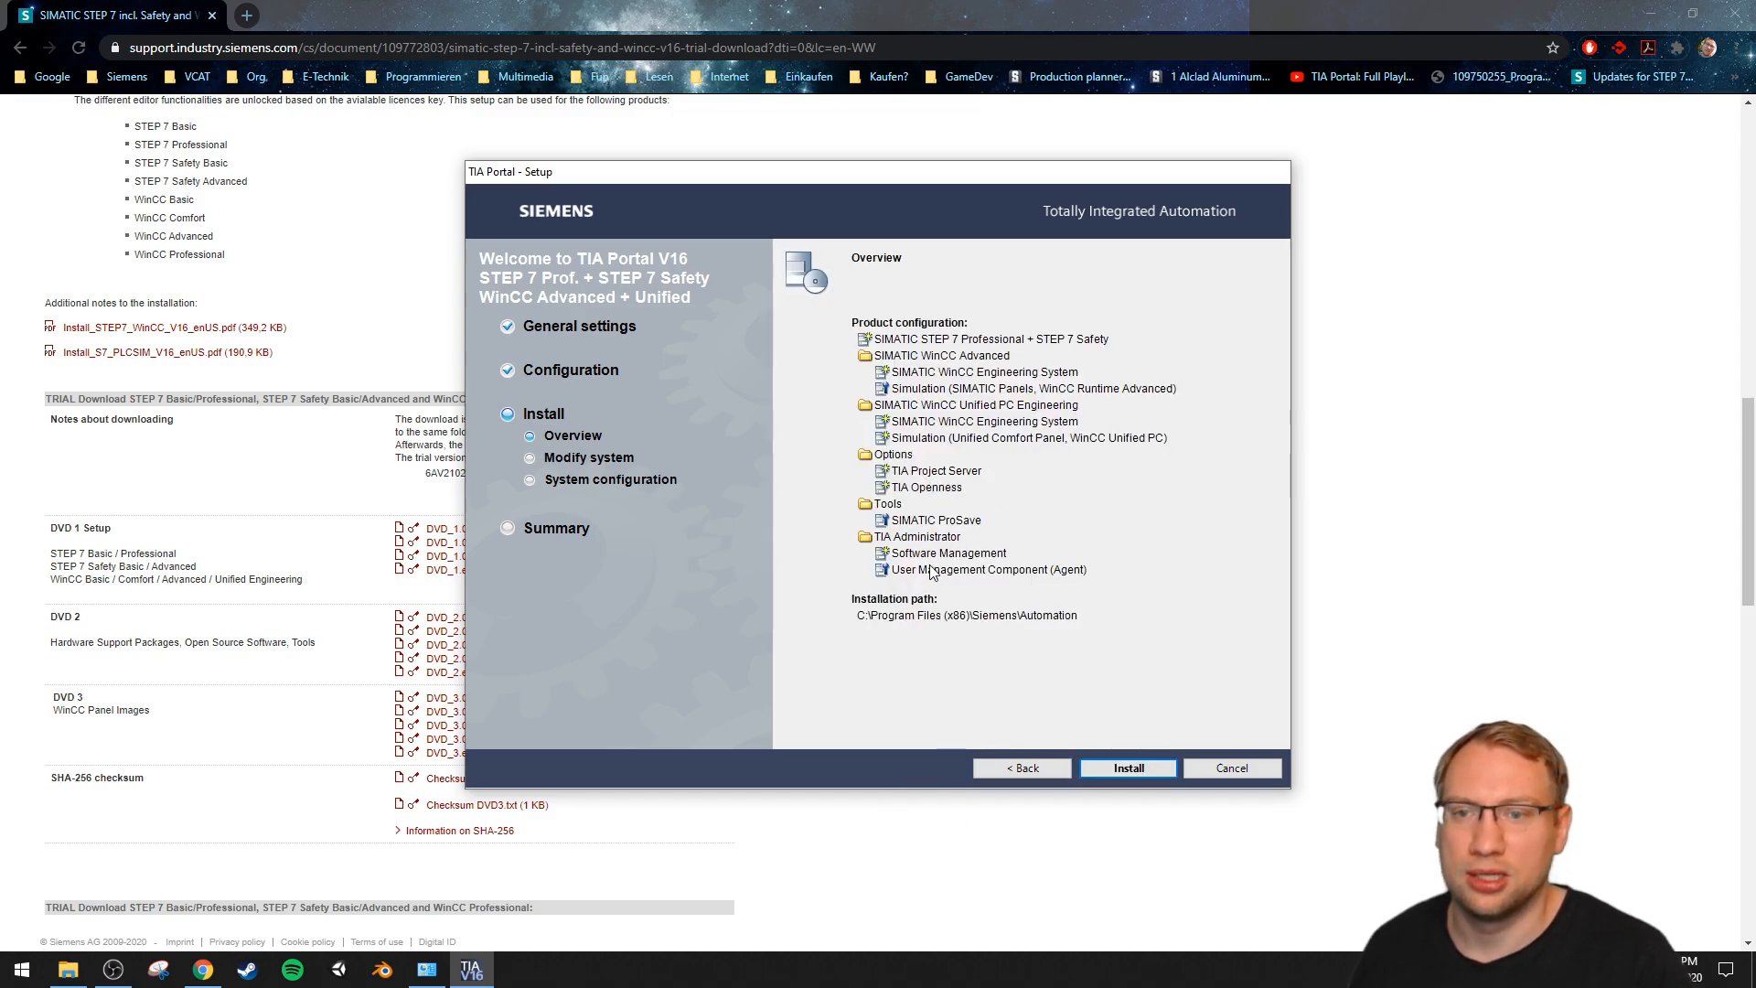
pyautogui.moveTo(949, 437)
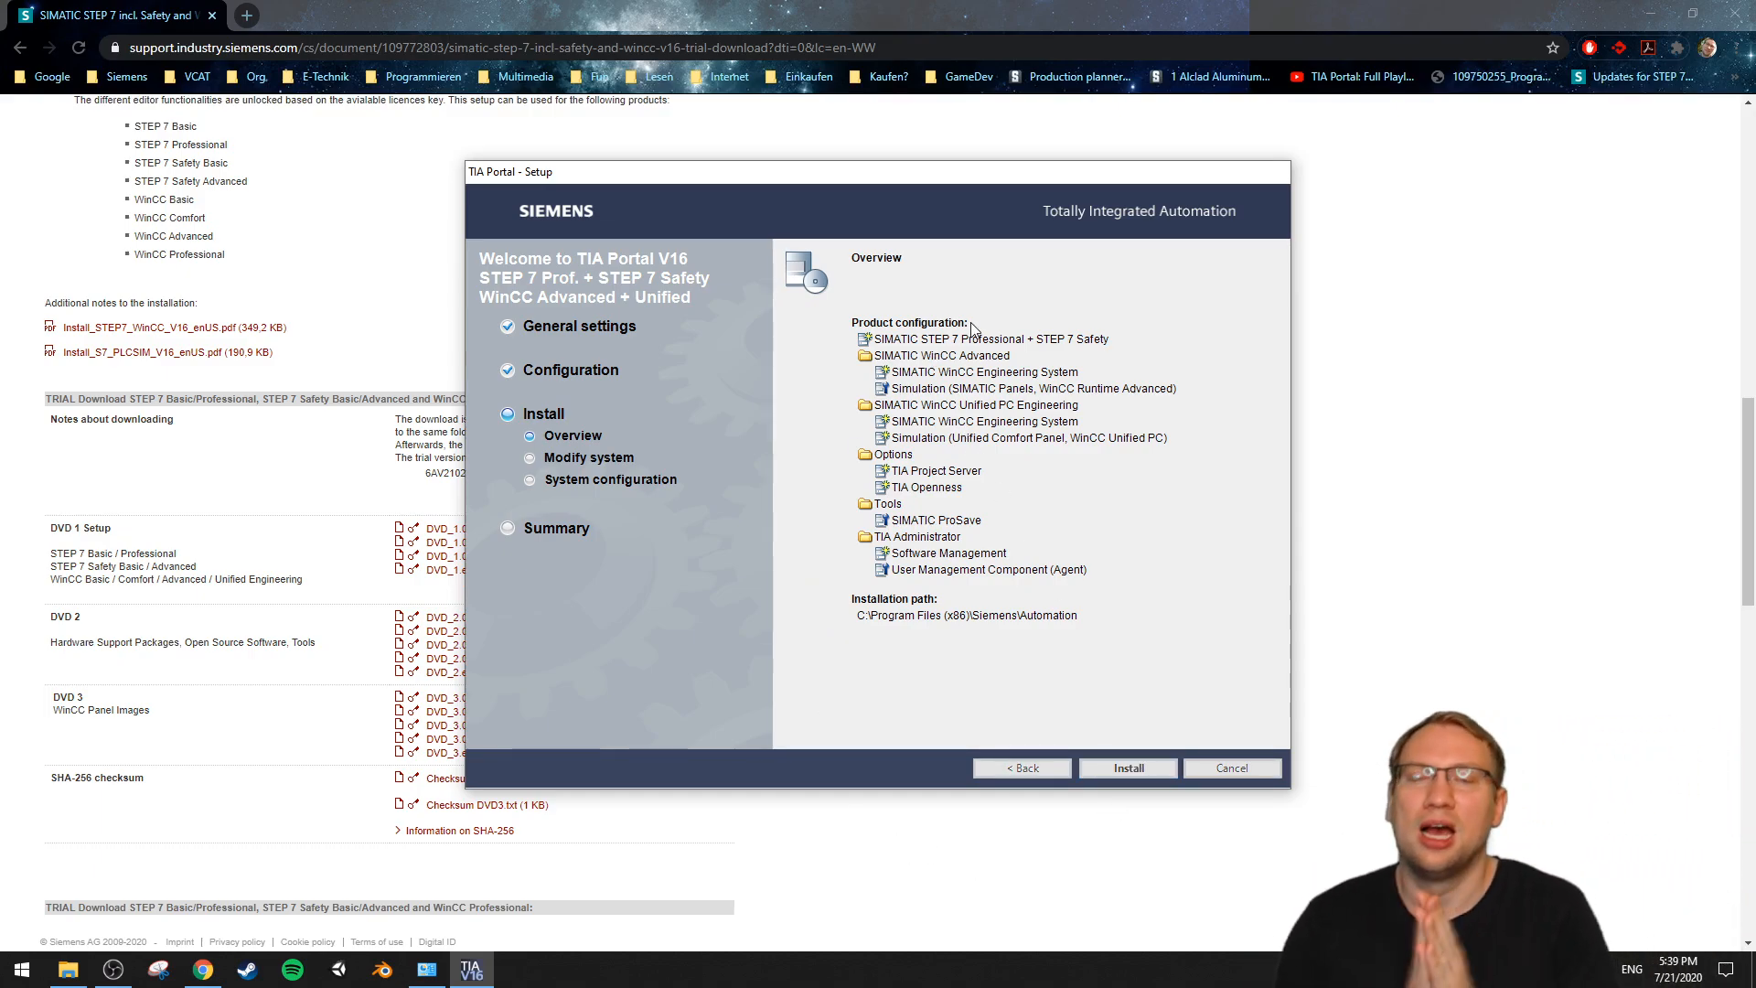
pyautogui.click(1127, 767)
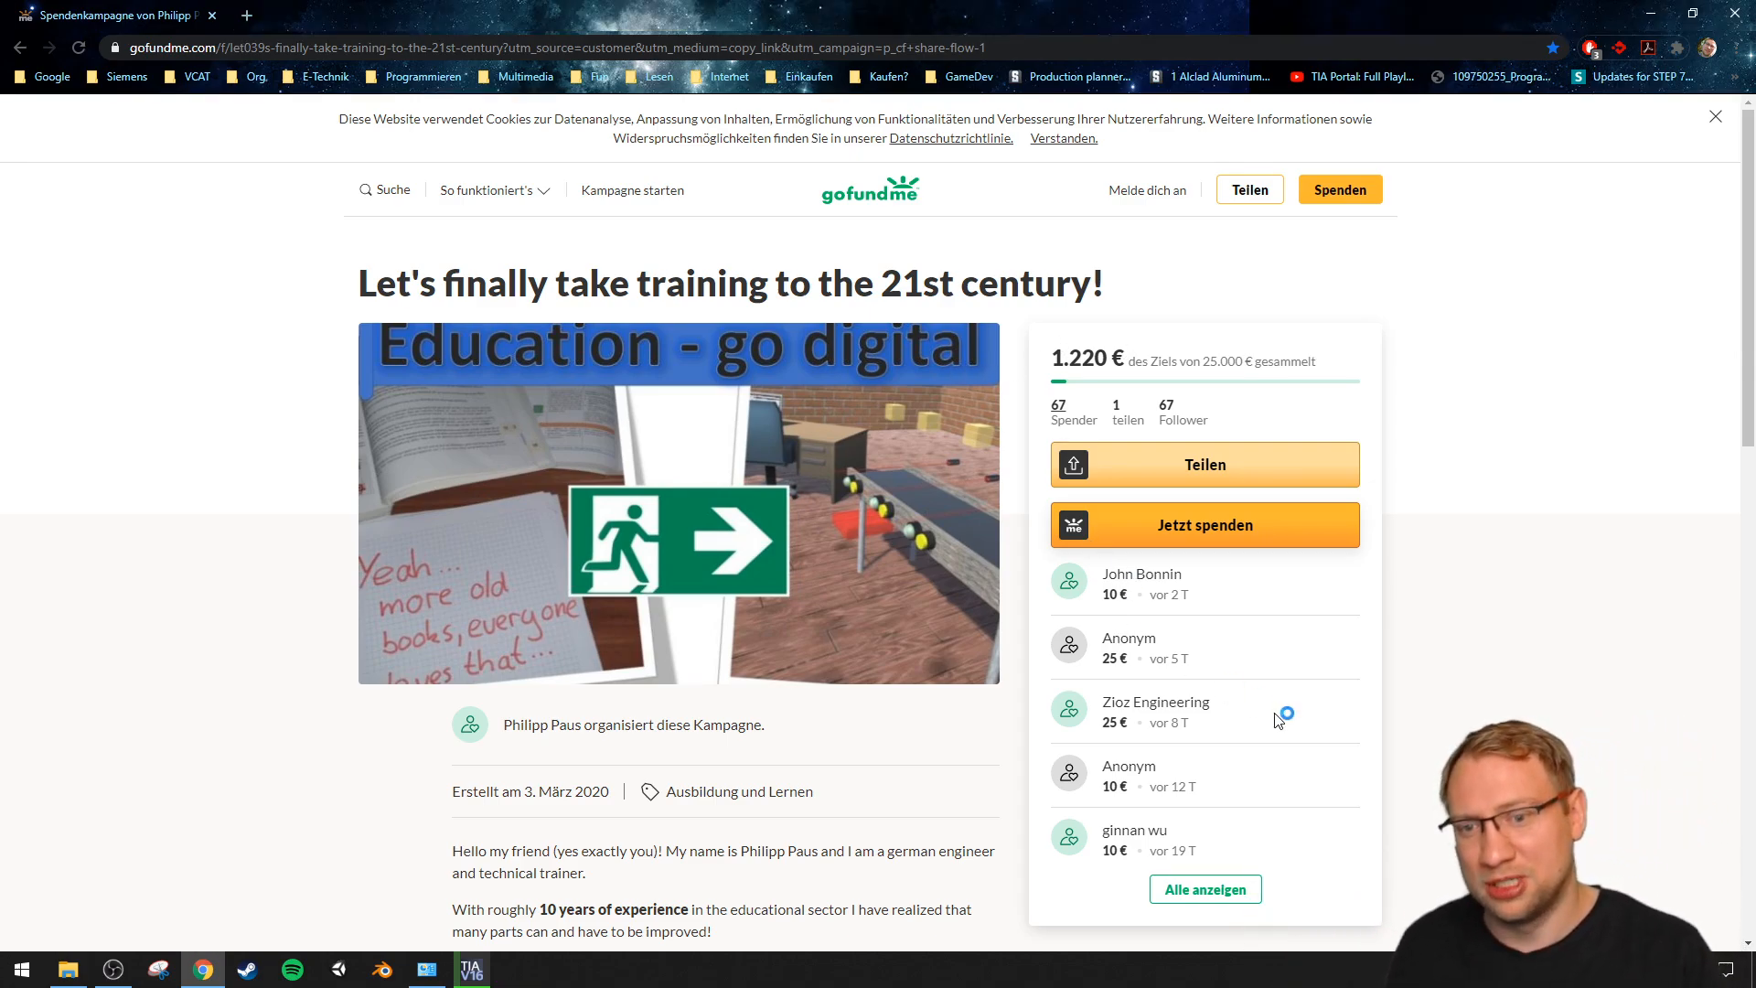
pyautogui.moveTo(1204, 818)
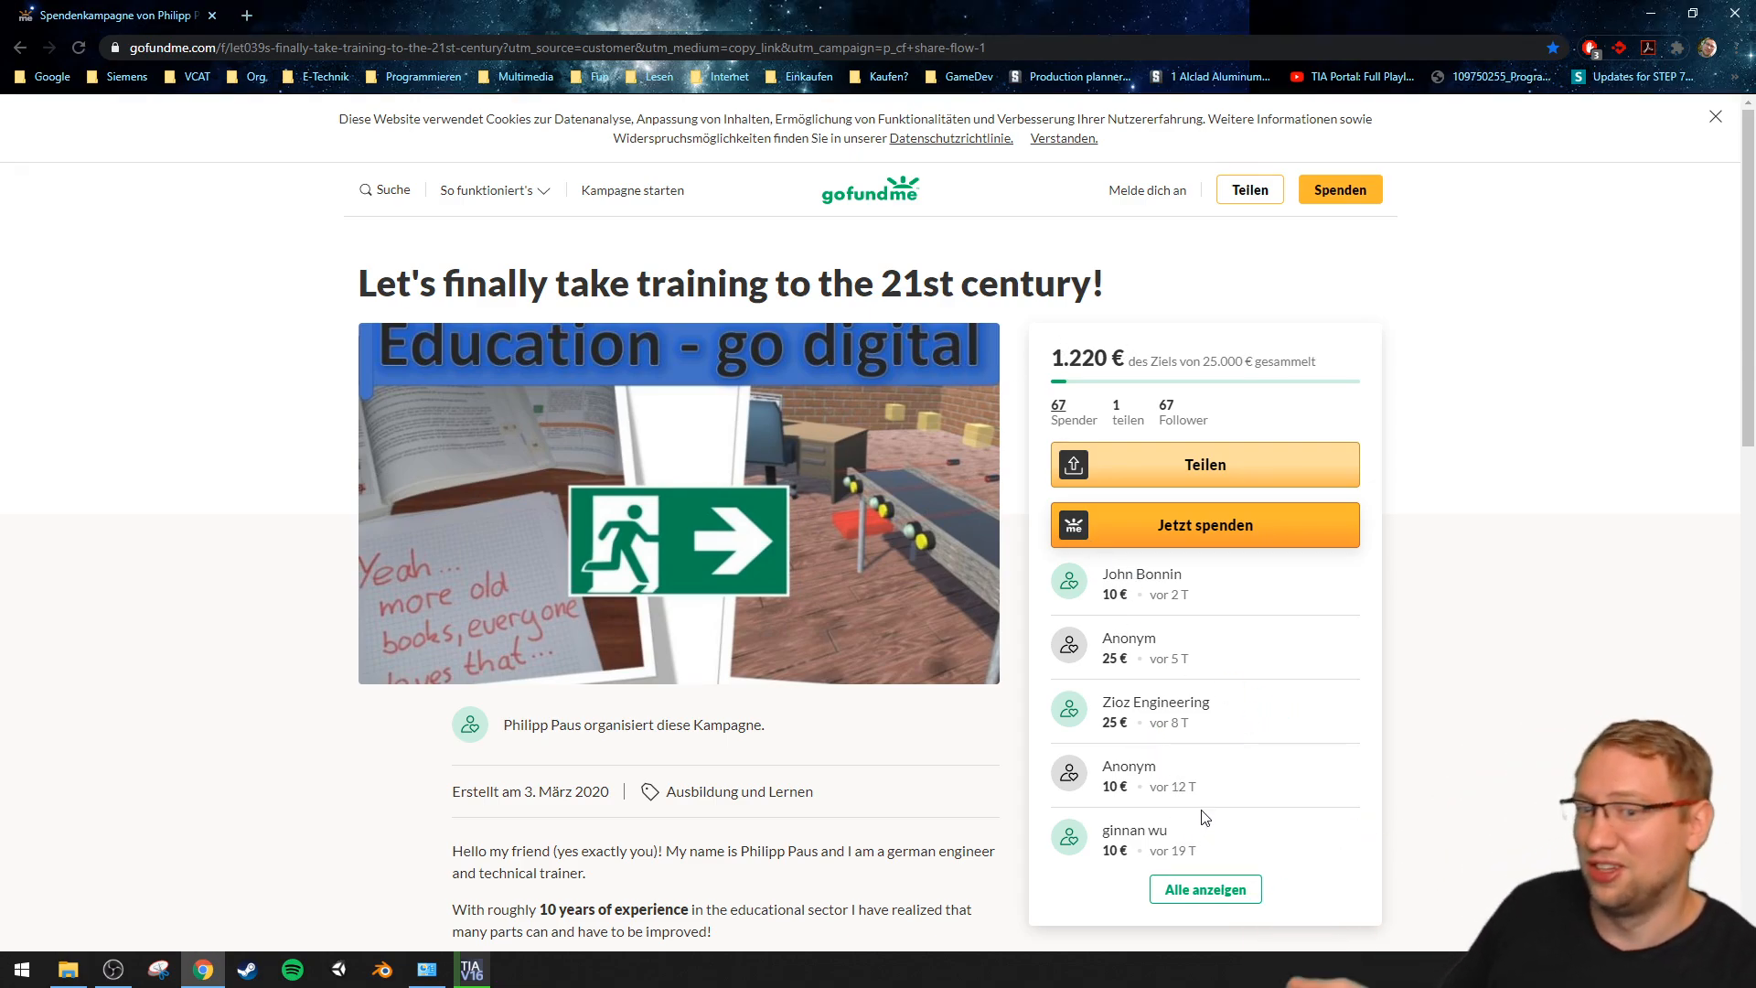